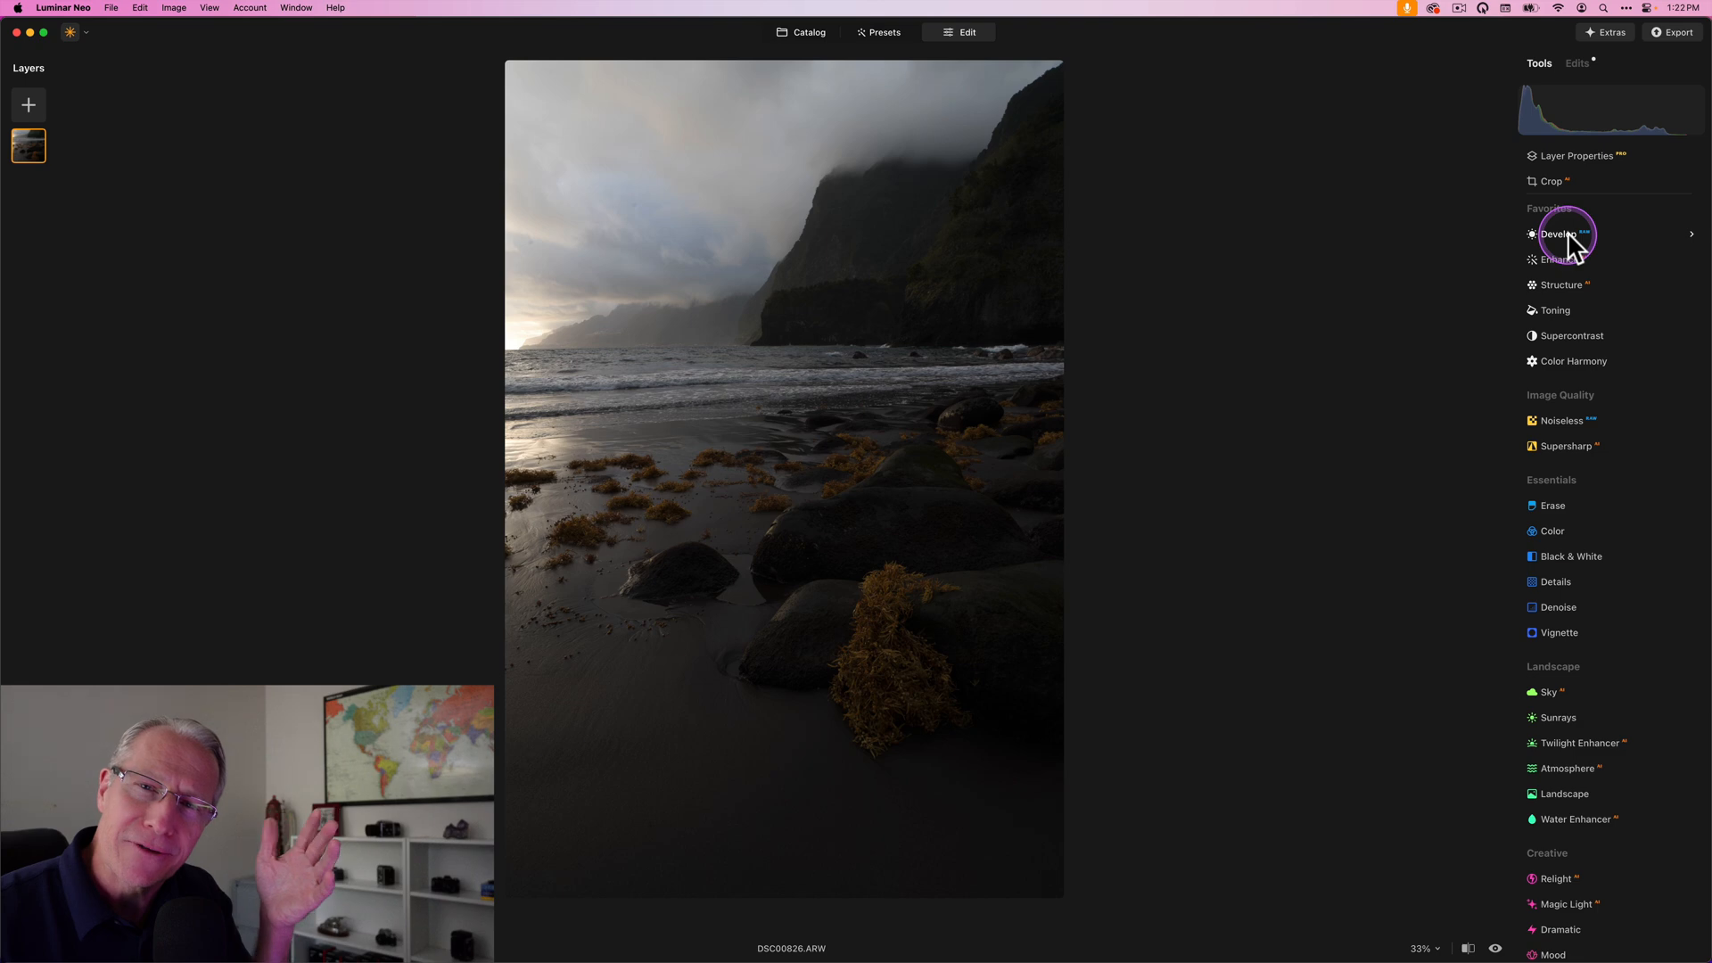
Expand the Develop tool to reach its light and colour sliders, still at defaults.
left_click(1559, 234)
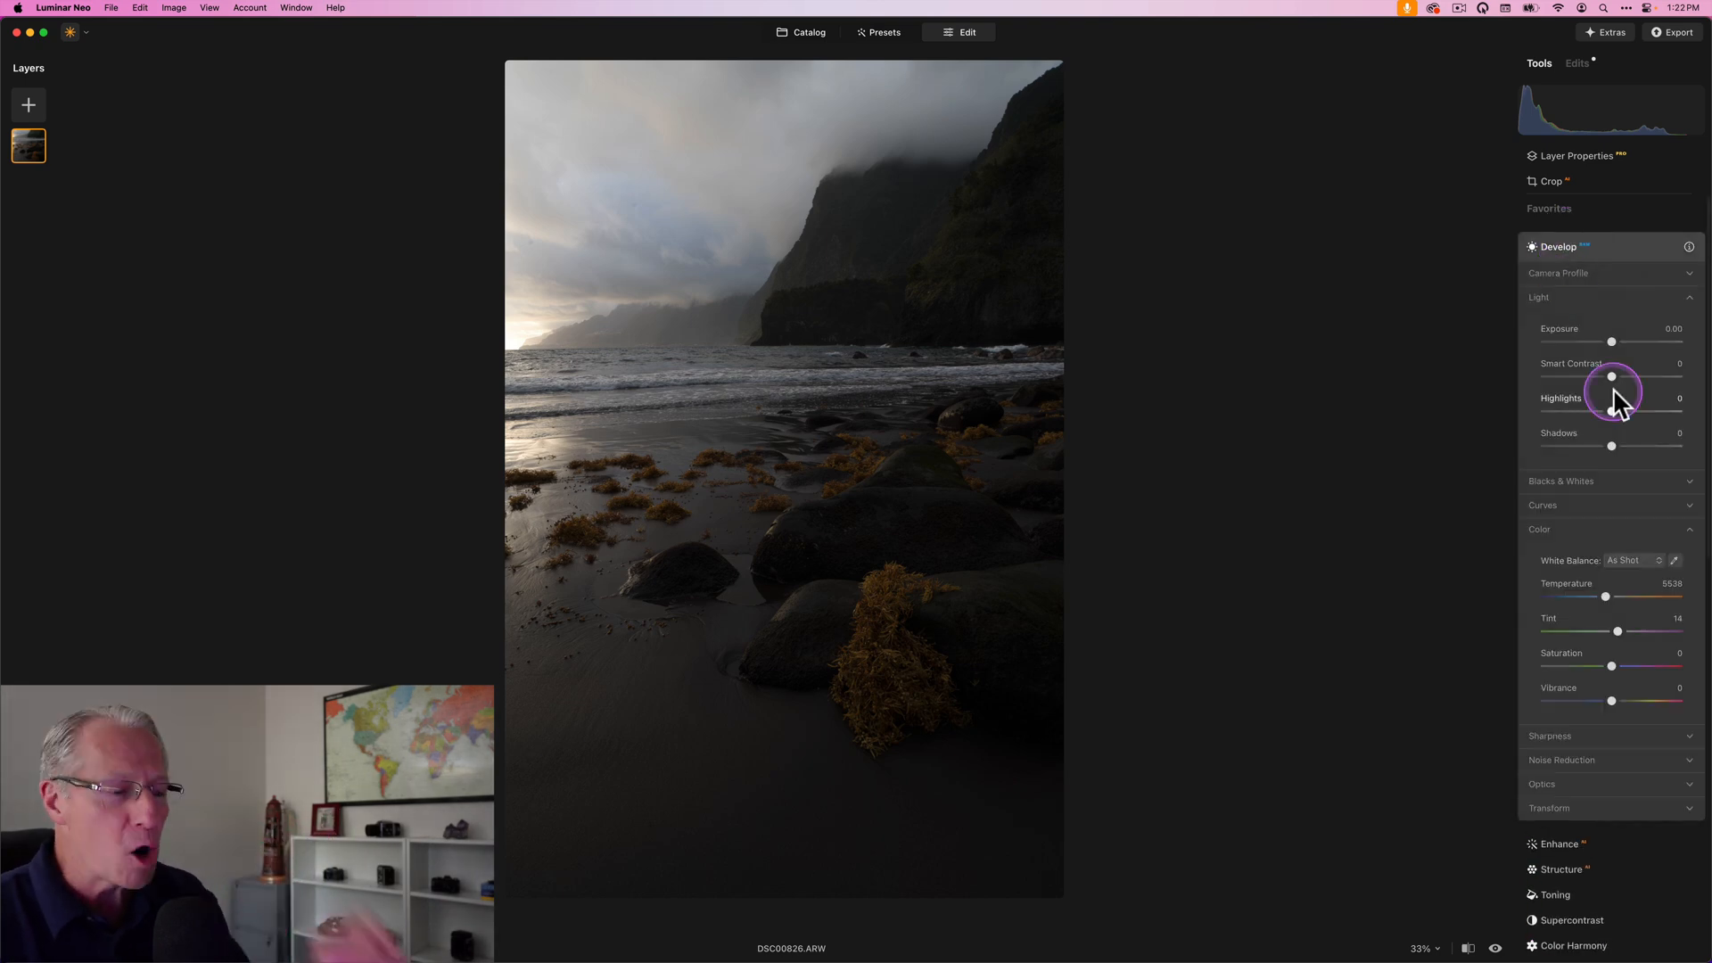
mouse_move(1612, 344)
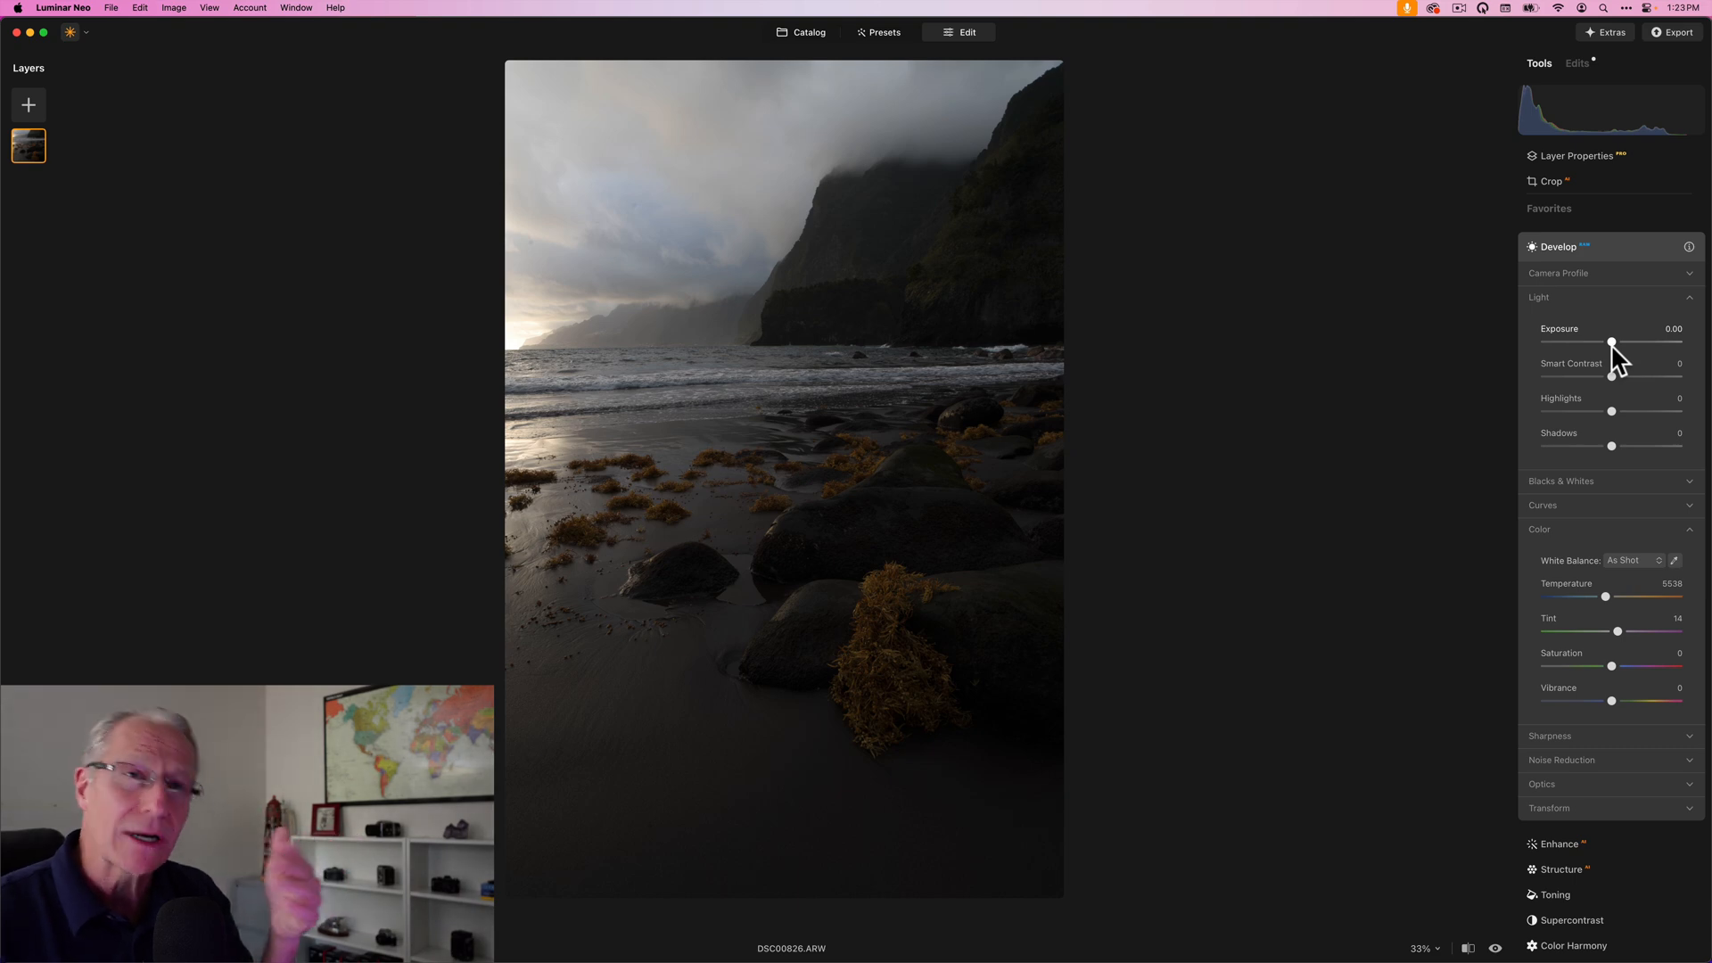
Raise exposure gradually to about 1.35, a little over one stop brighter.
left_click_drag(1612, 341, 1618, 341)
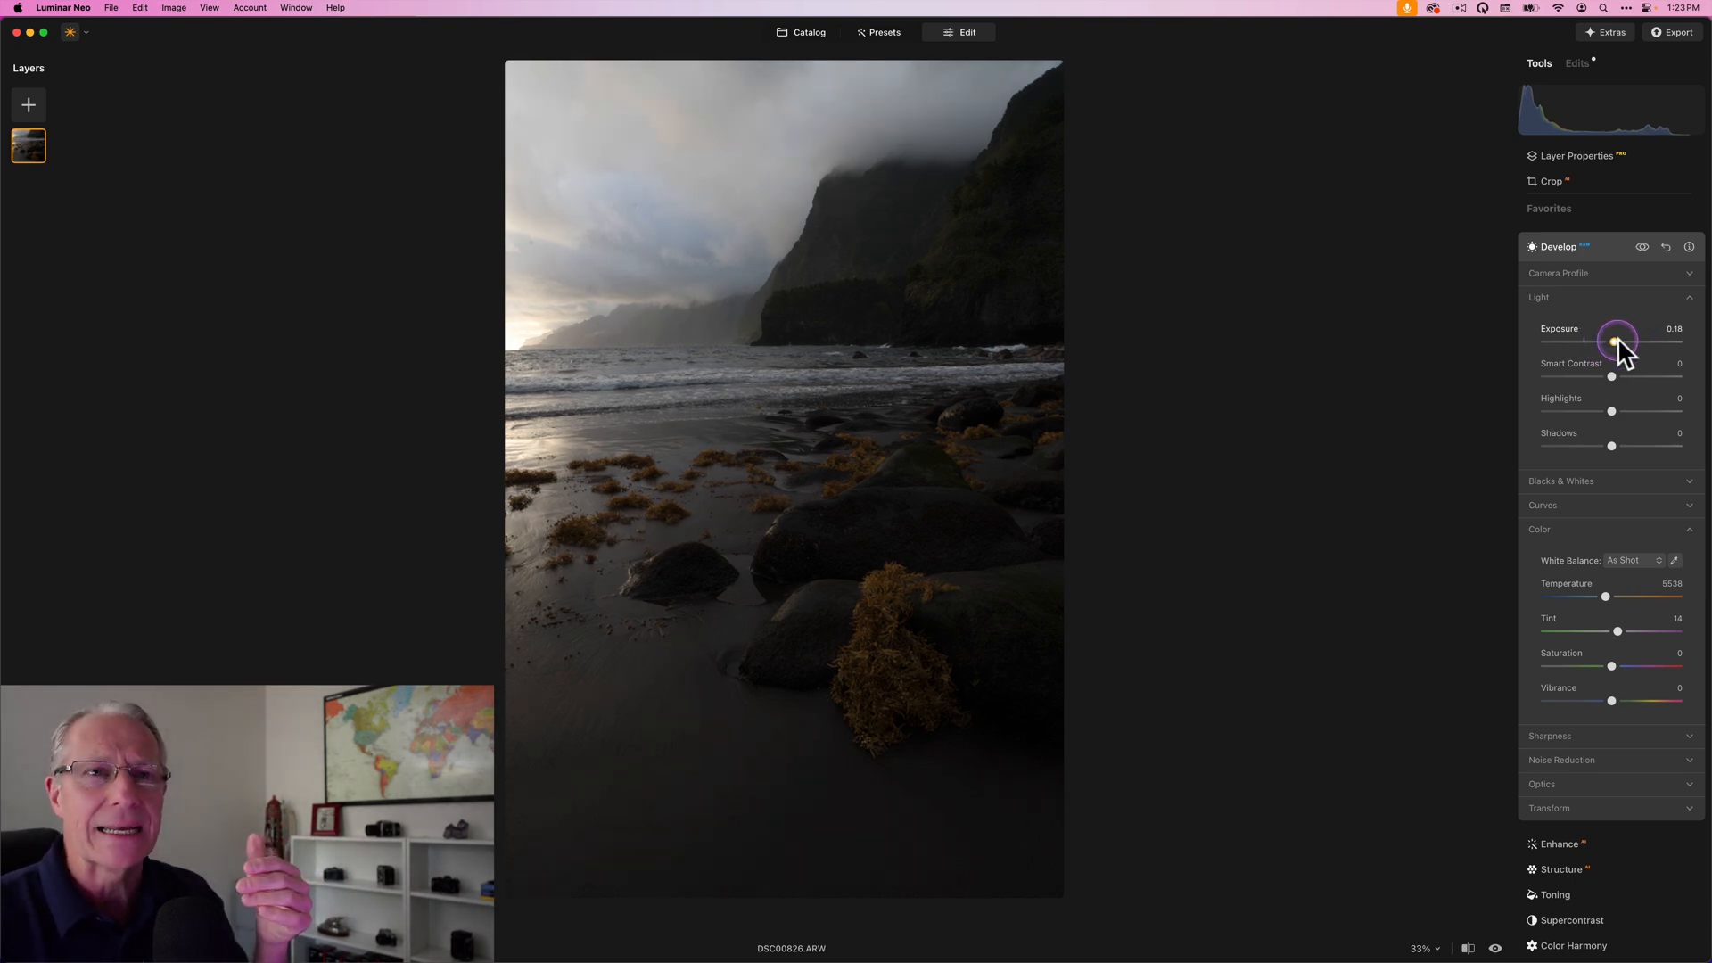
left_click_drag(1619, 342, 1627, 342)
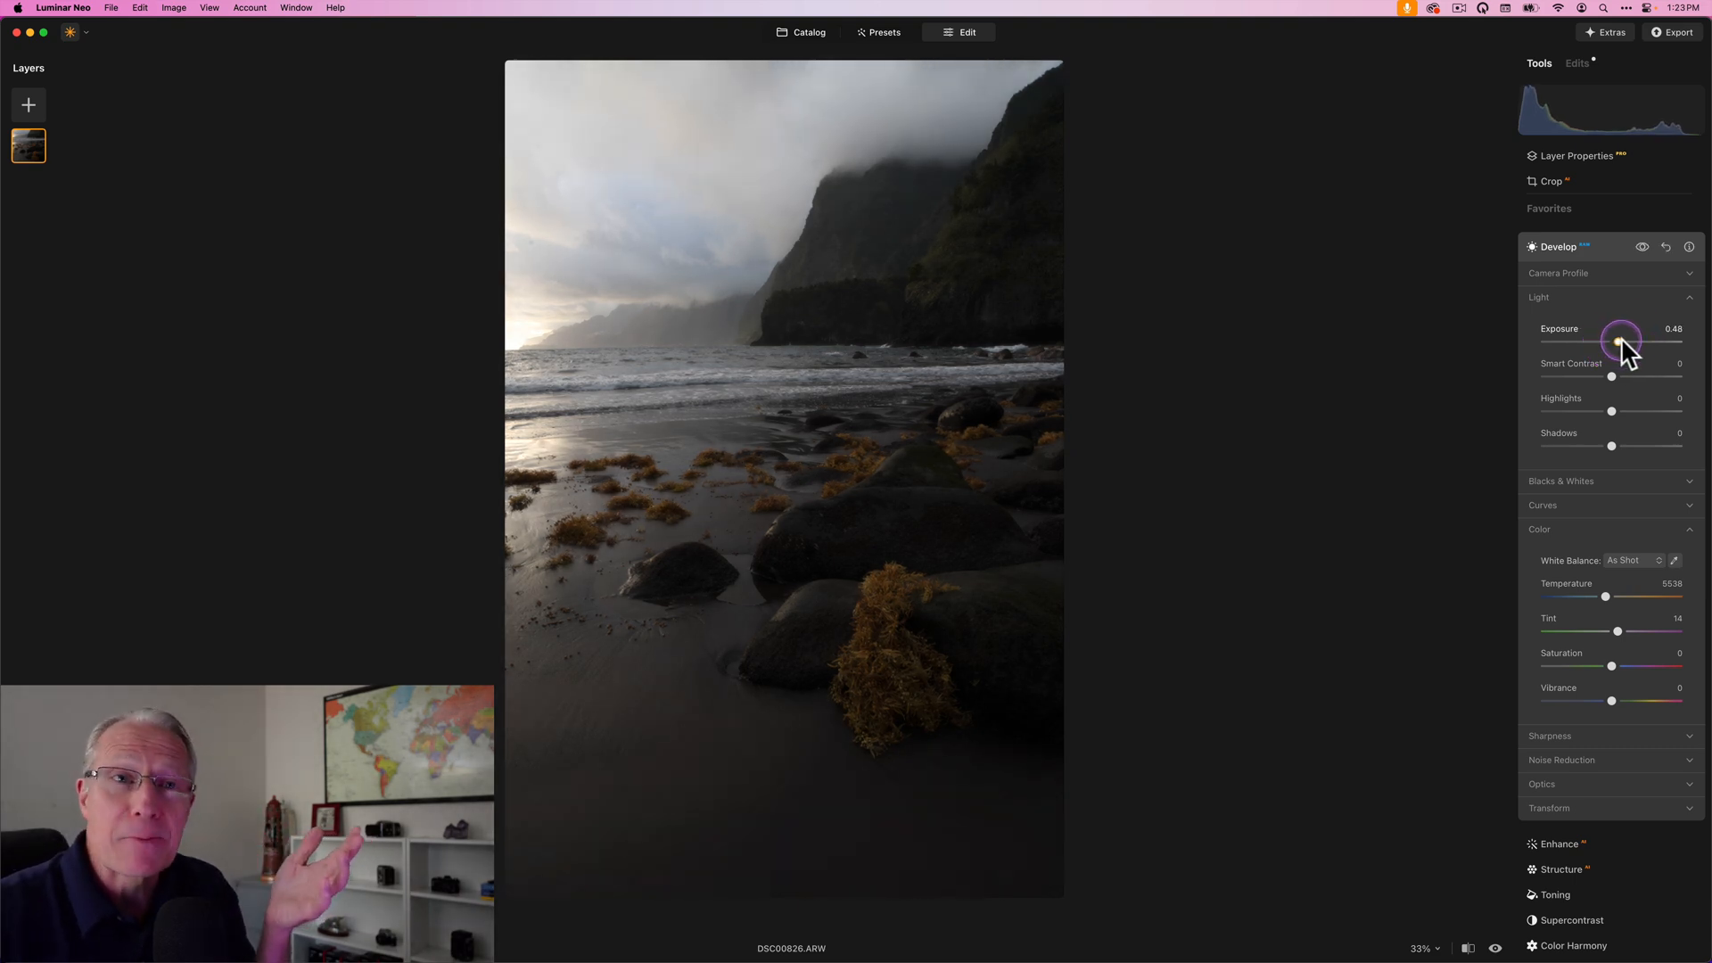
left_click_drag(1621, 339, 1629, 339)
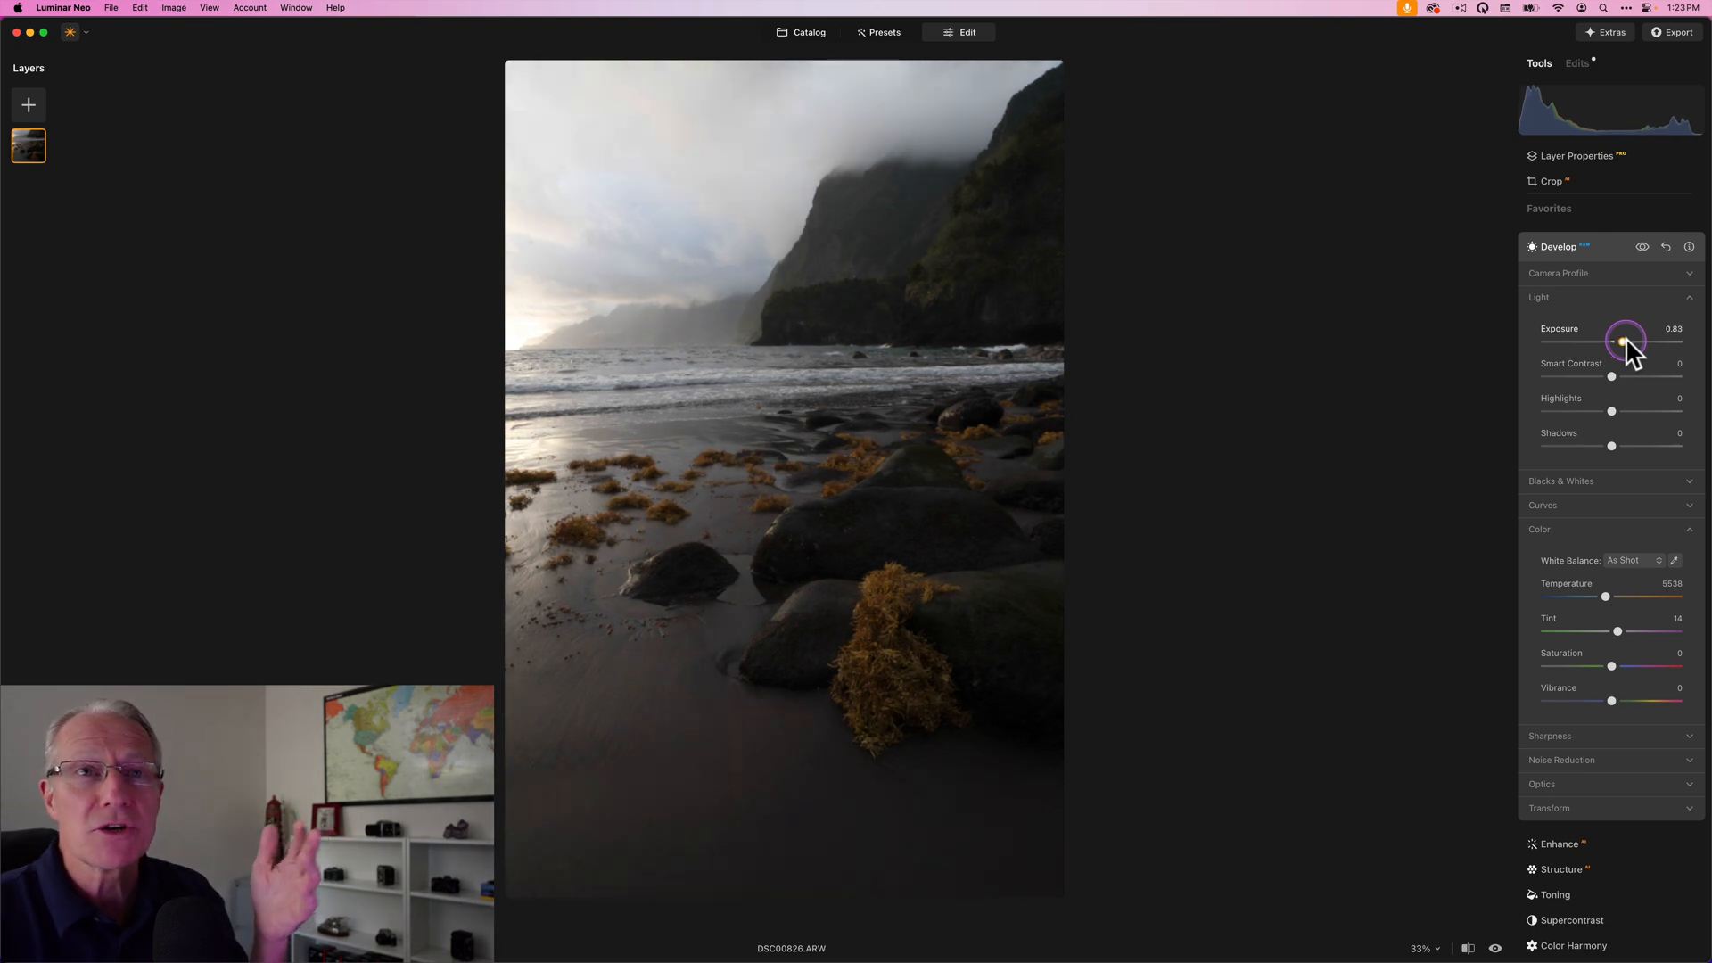
left_click_drag(1623, 339, 1628, 339)
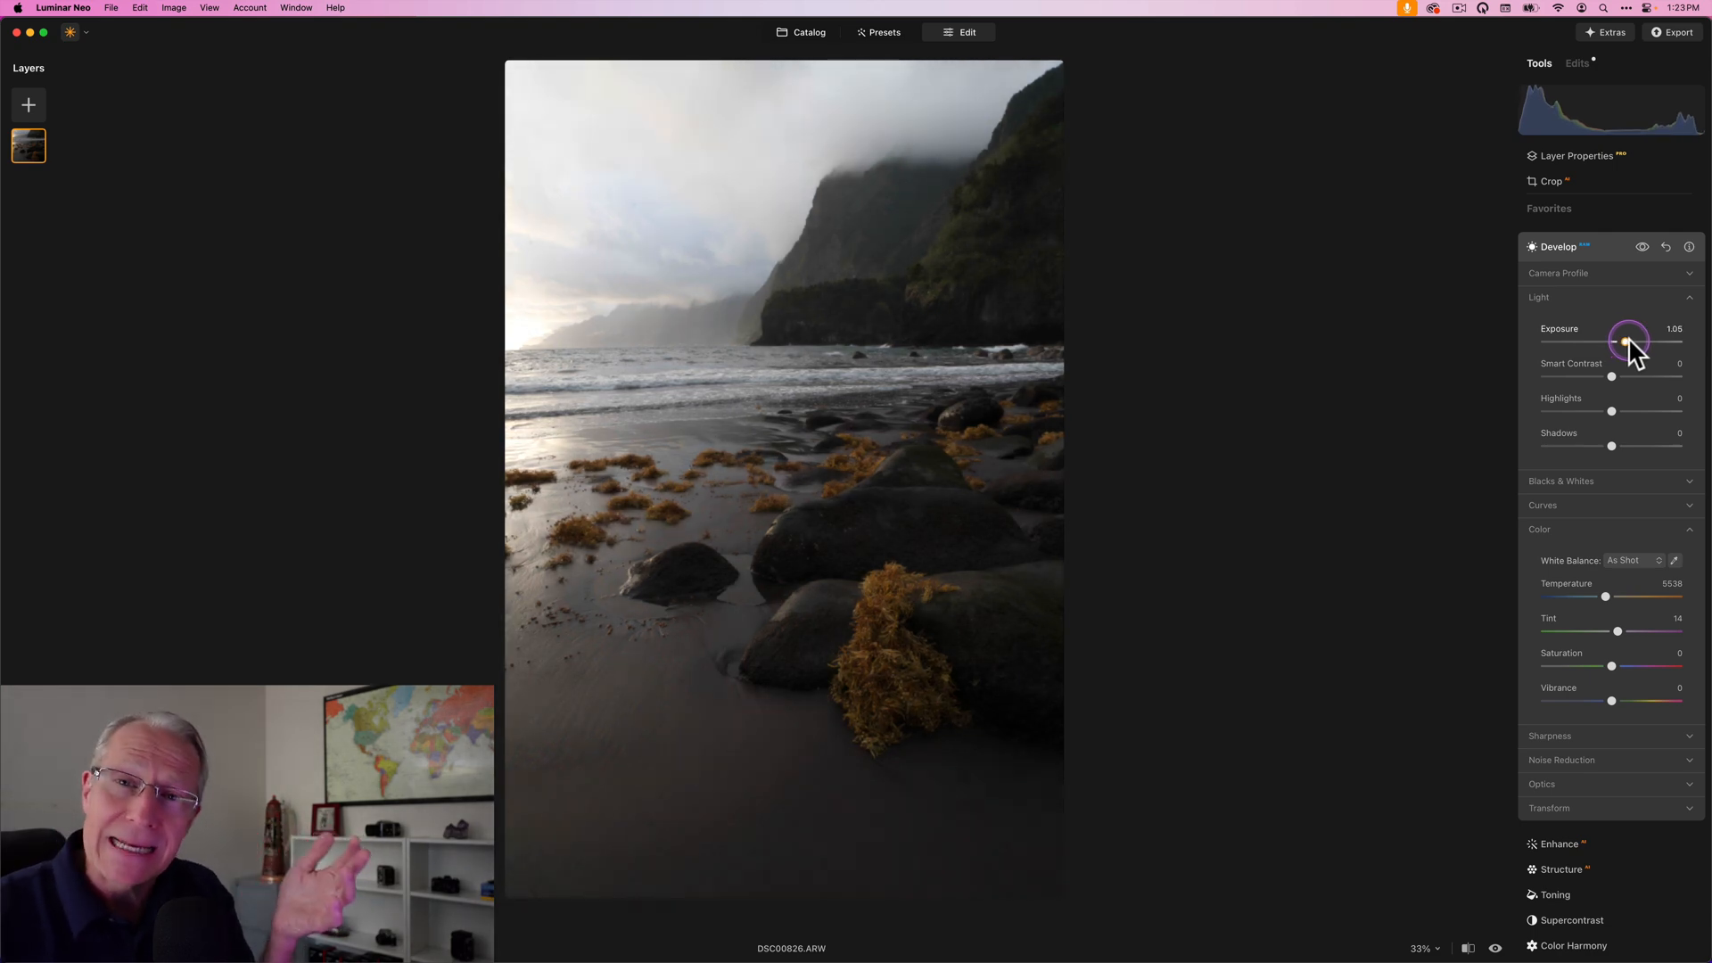
left_click_drag(1627, 339, 1632, 339)
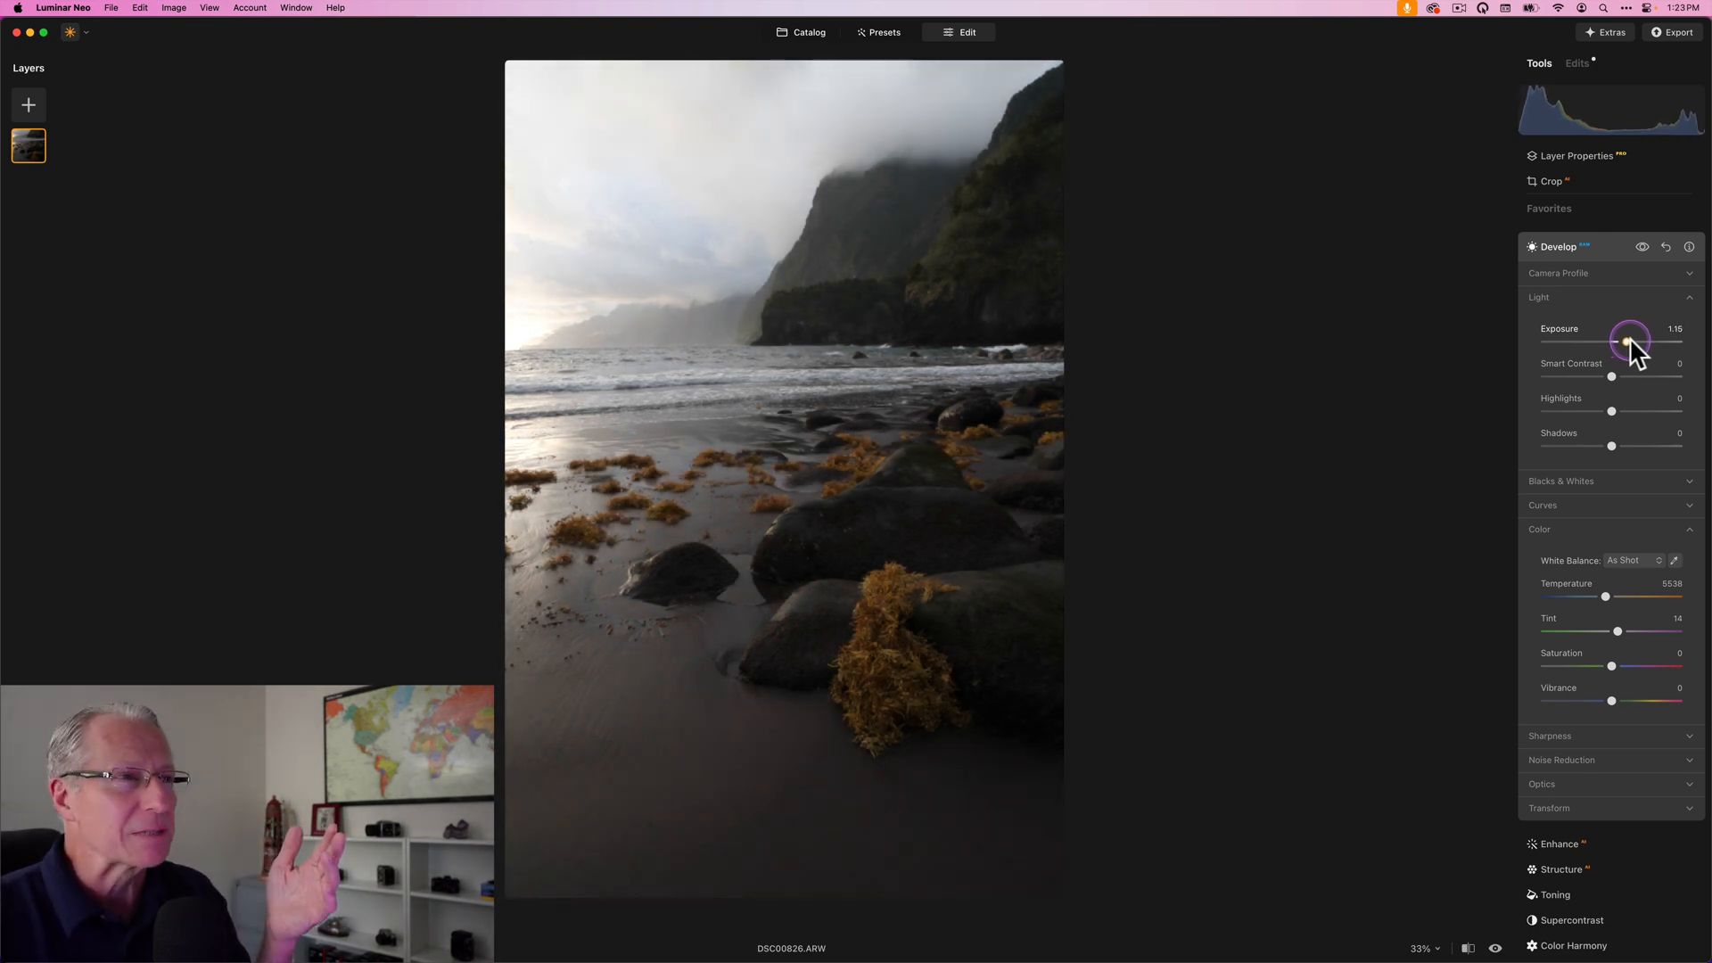
left_click_drag(1627, 343, 1632, 342)
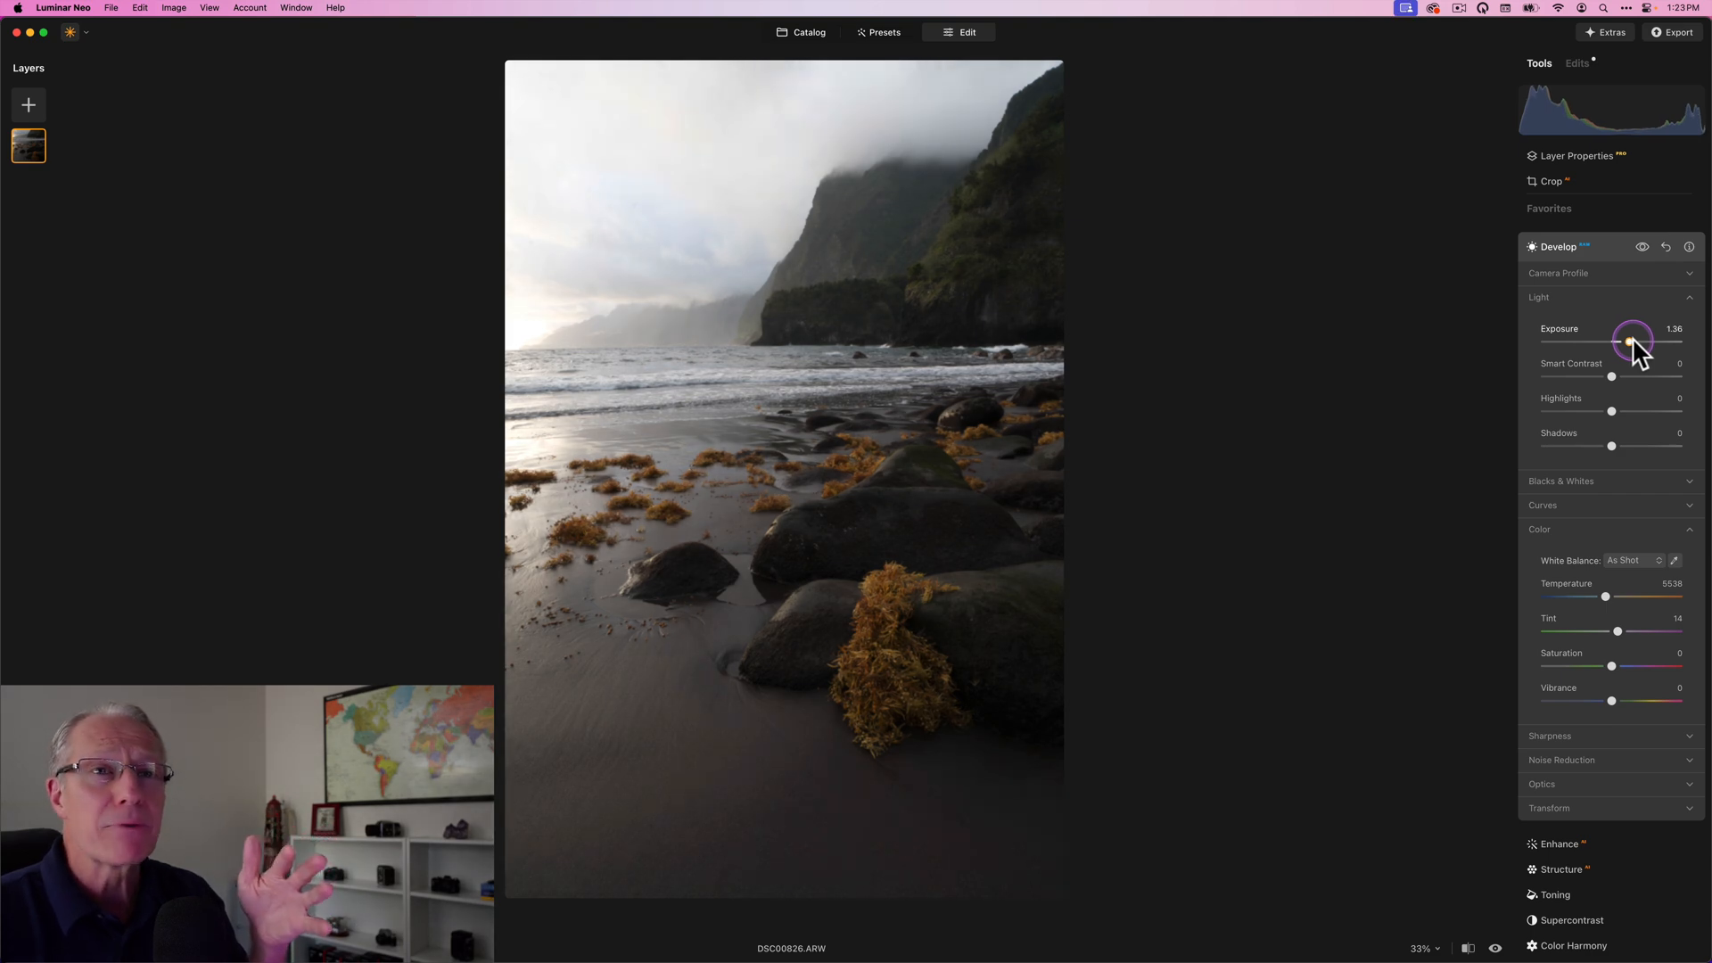
left_click_drag(1633, 340, 1627, 340)
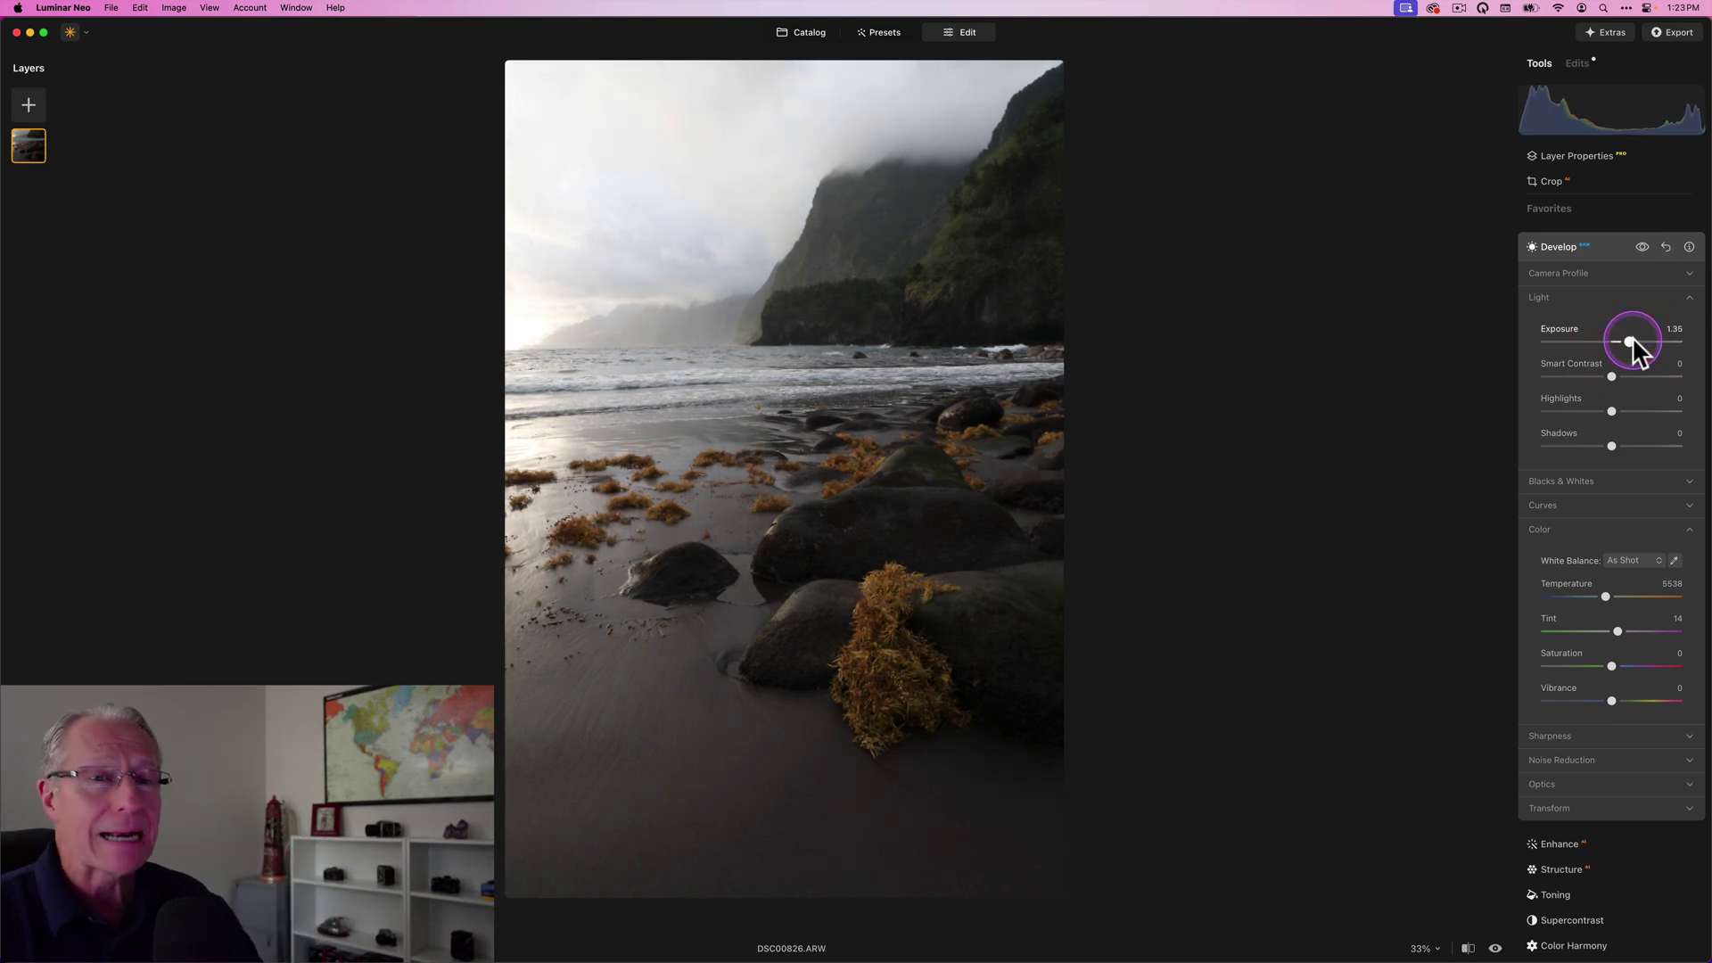
Lift shadows to 13, try highlights at -100 then restore 0, and ease exposure back to about one stop.
left_click_drag(1609, 446, 1621, 446)
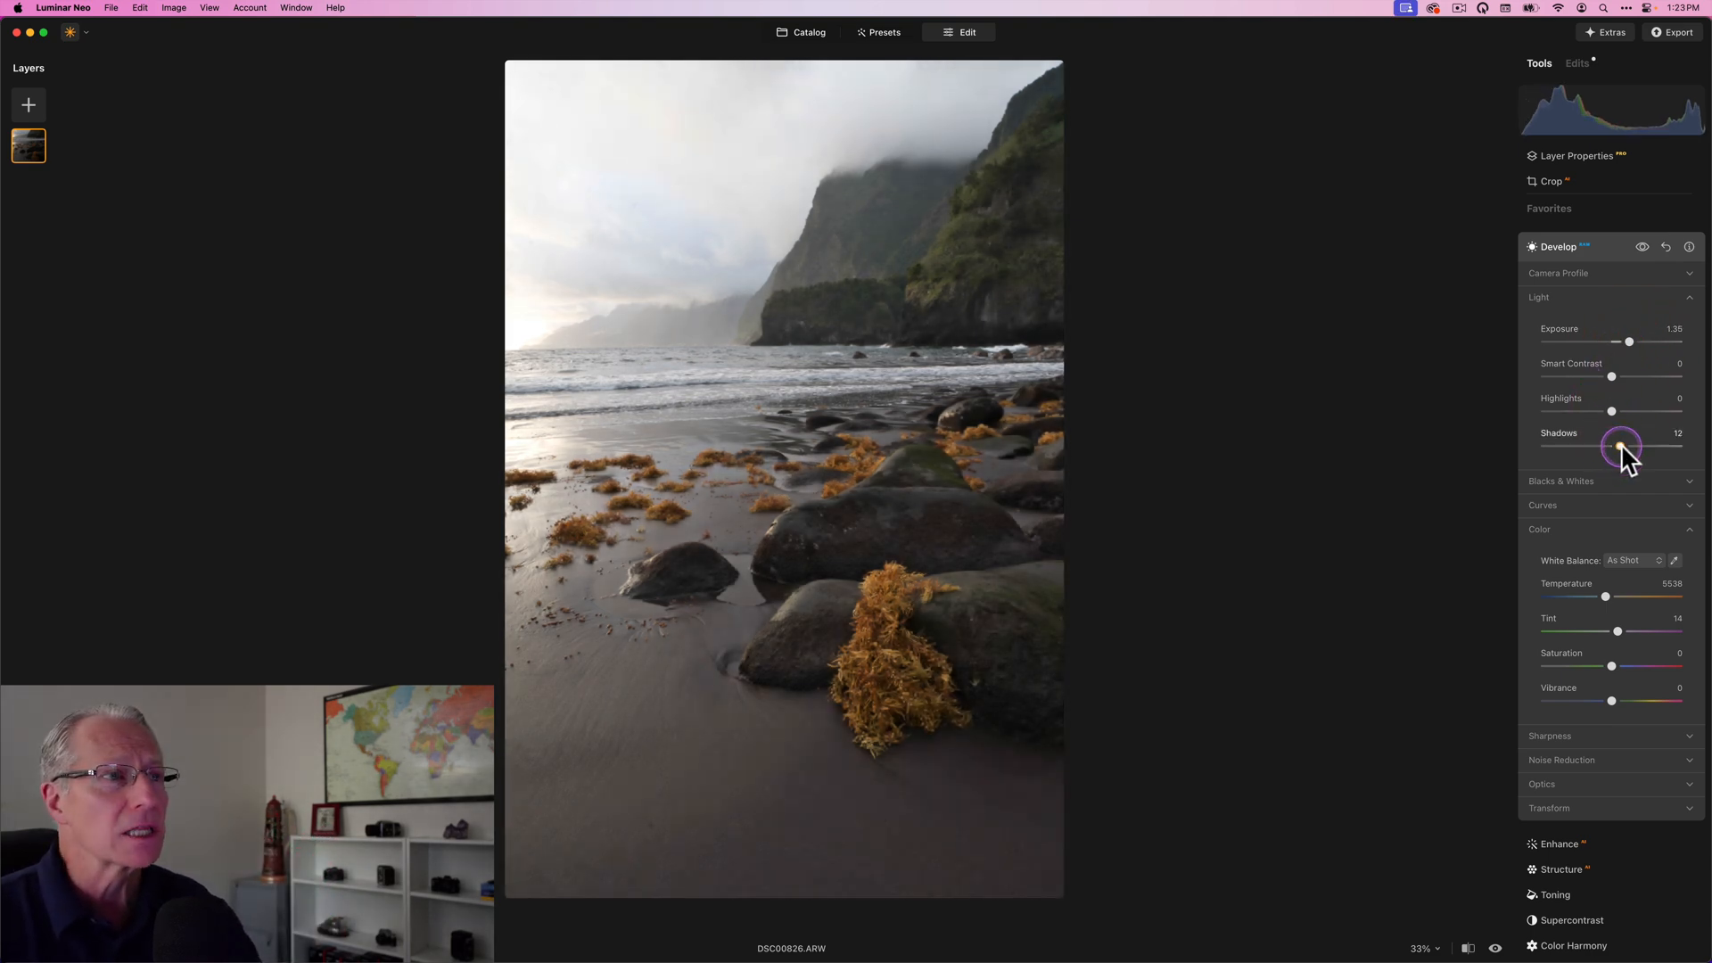
left_click_drag(1620, 449, 1621, 449)
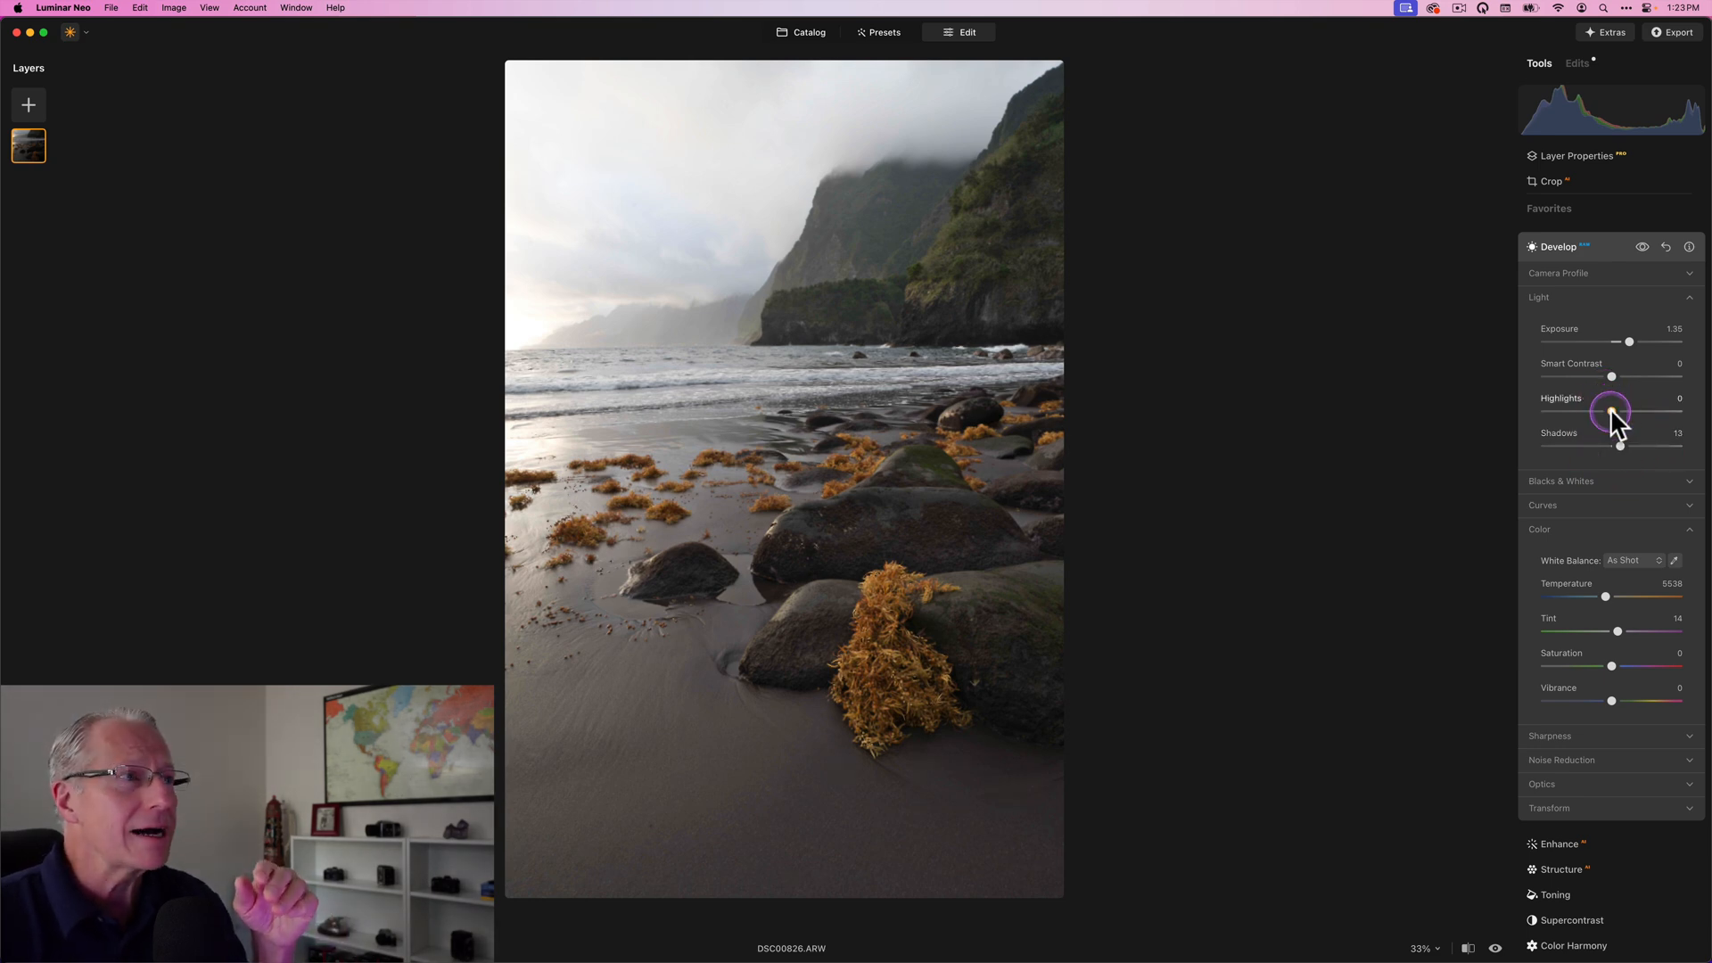
left_click_drag(1614, 412, 1544, 412)
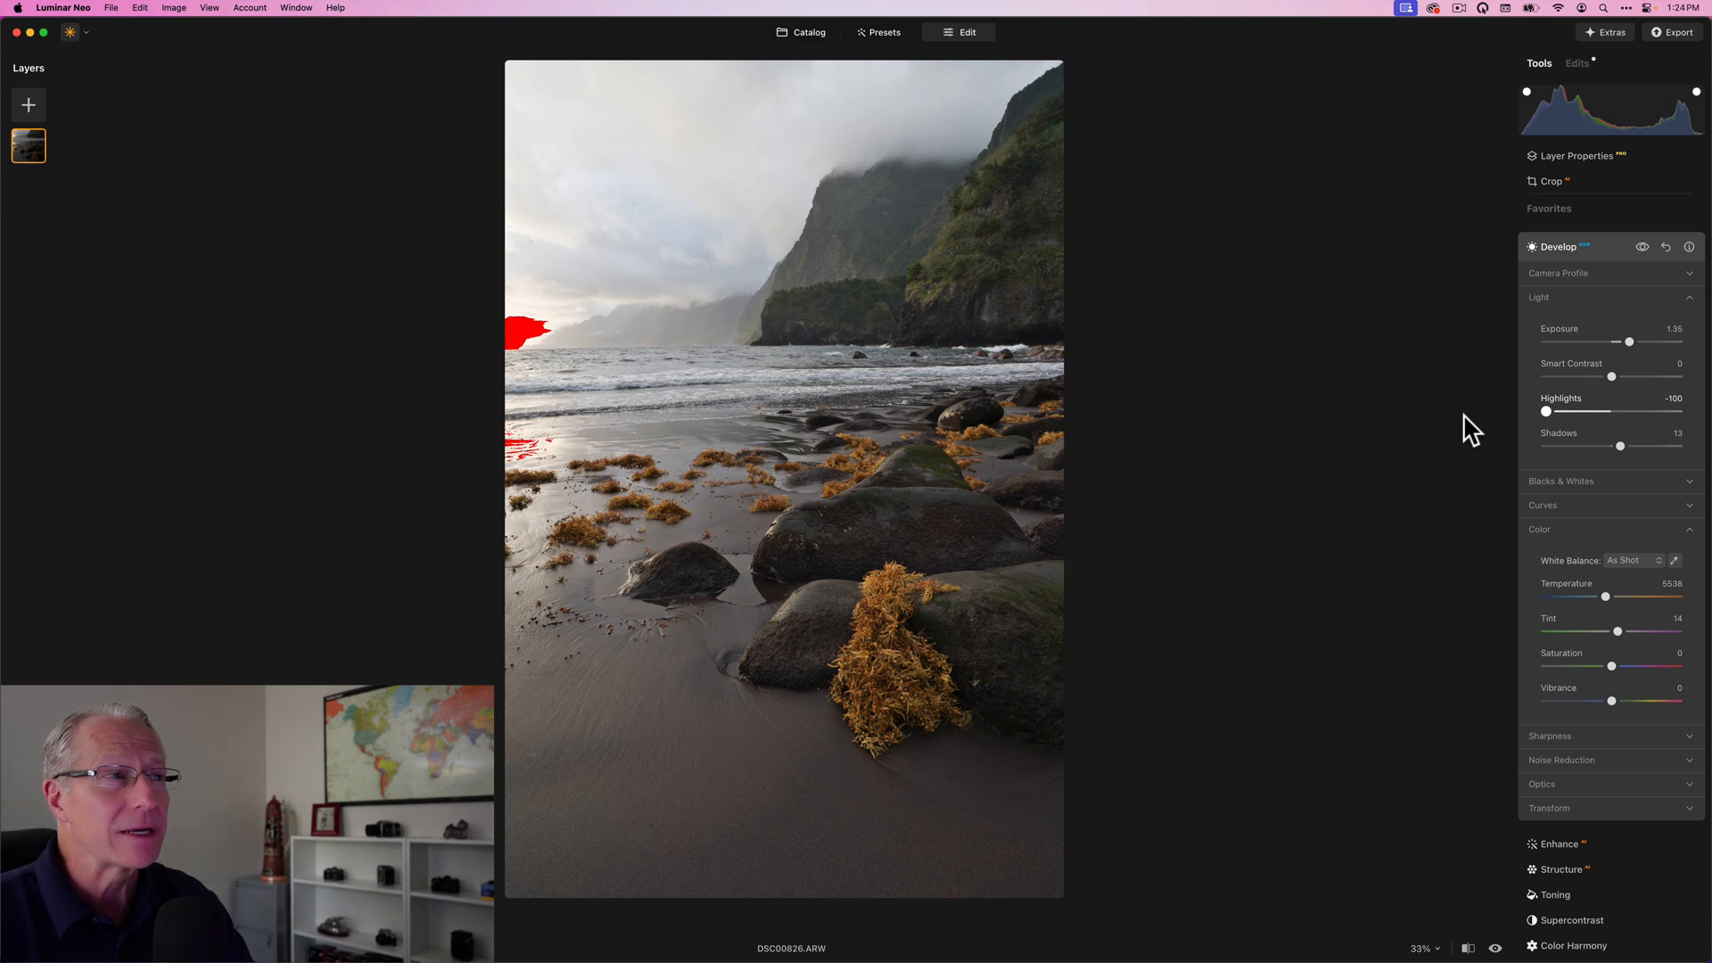
left_click(1544, 411)
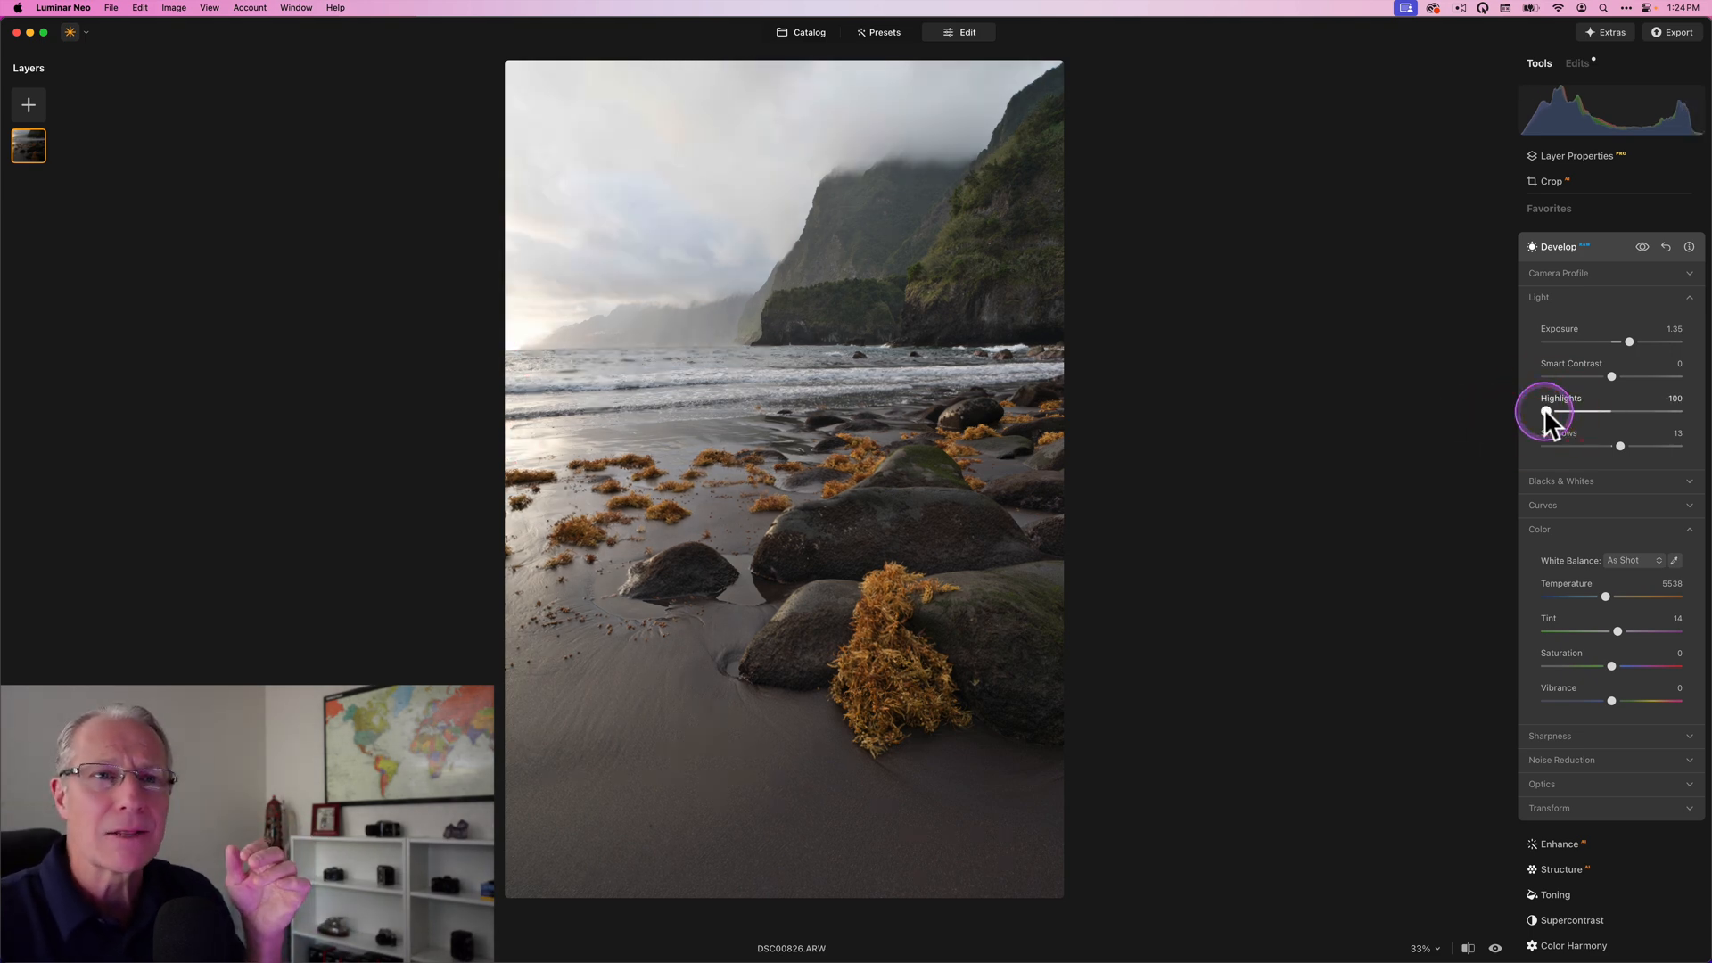
left_click_drag(1592, 412, 1613, 412)
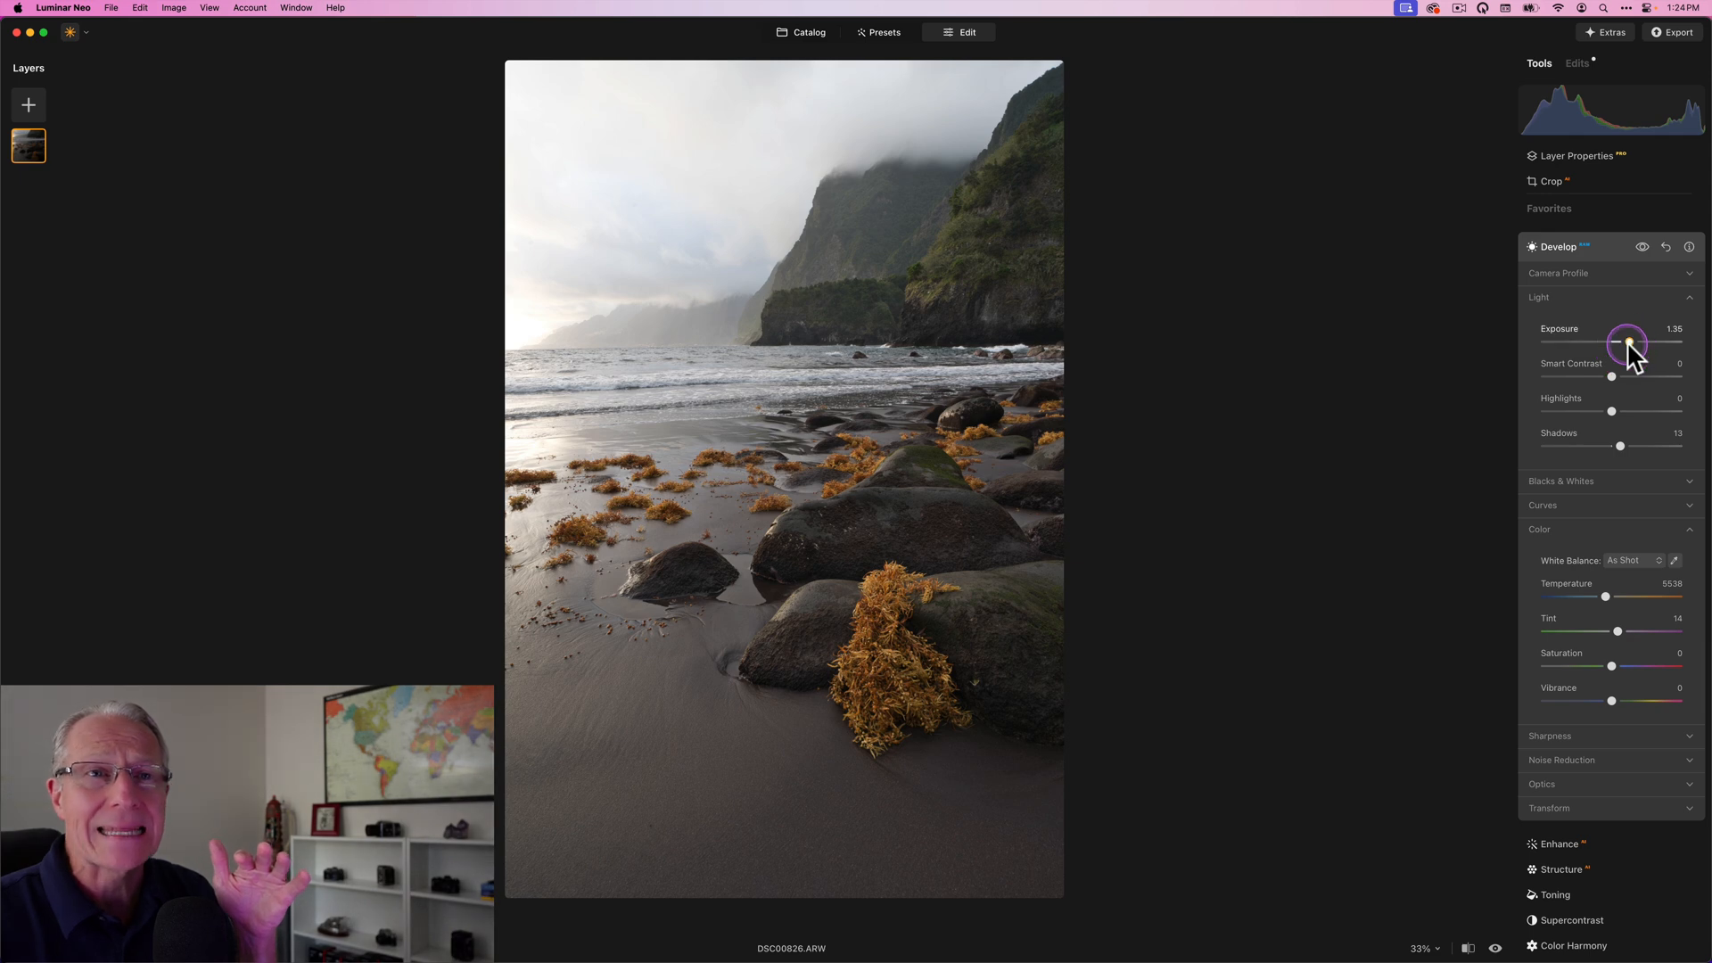
left_click_drag(1626, 343, 1621, 342)
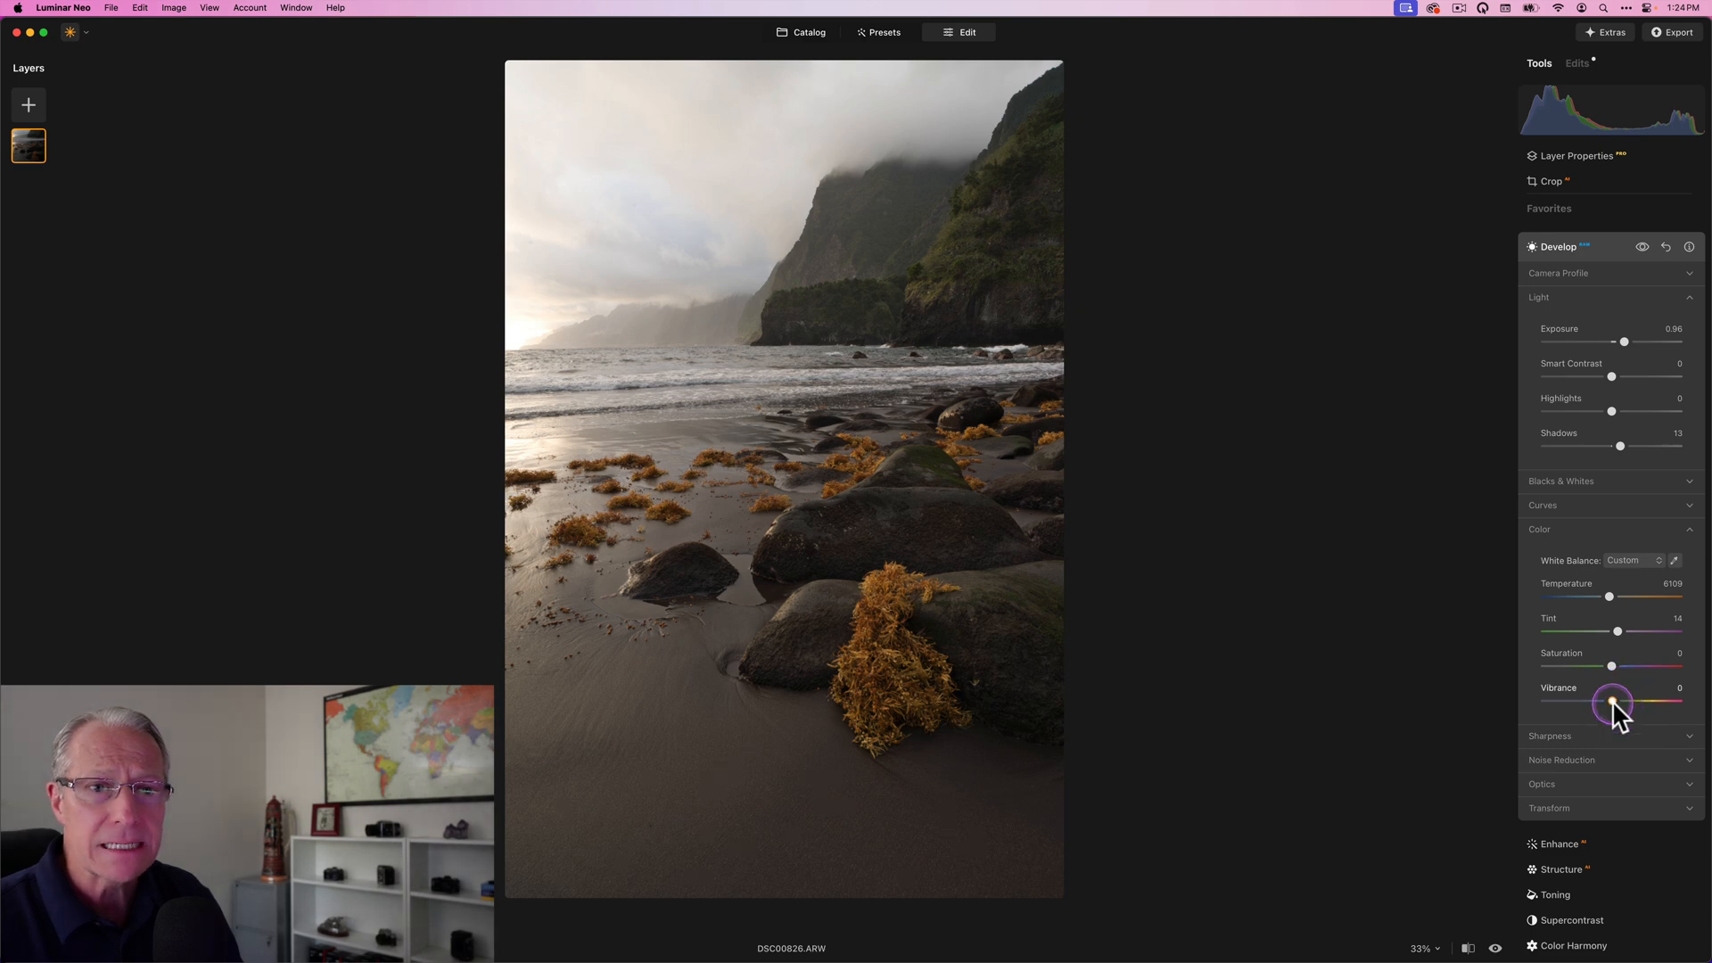
Add vibrance 7 and sharpening 17, compare with the original, and settle exposure at 0.92.
left_click_drag(1613, 703, 1619, 703)
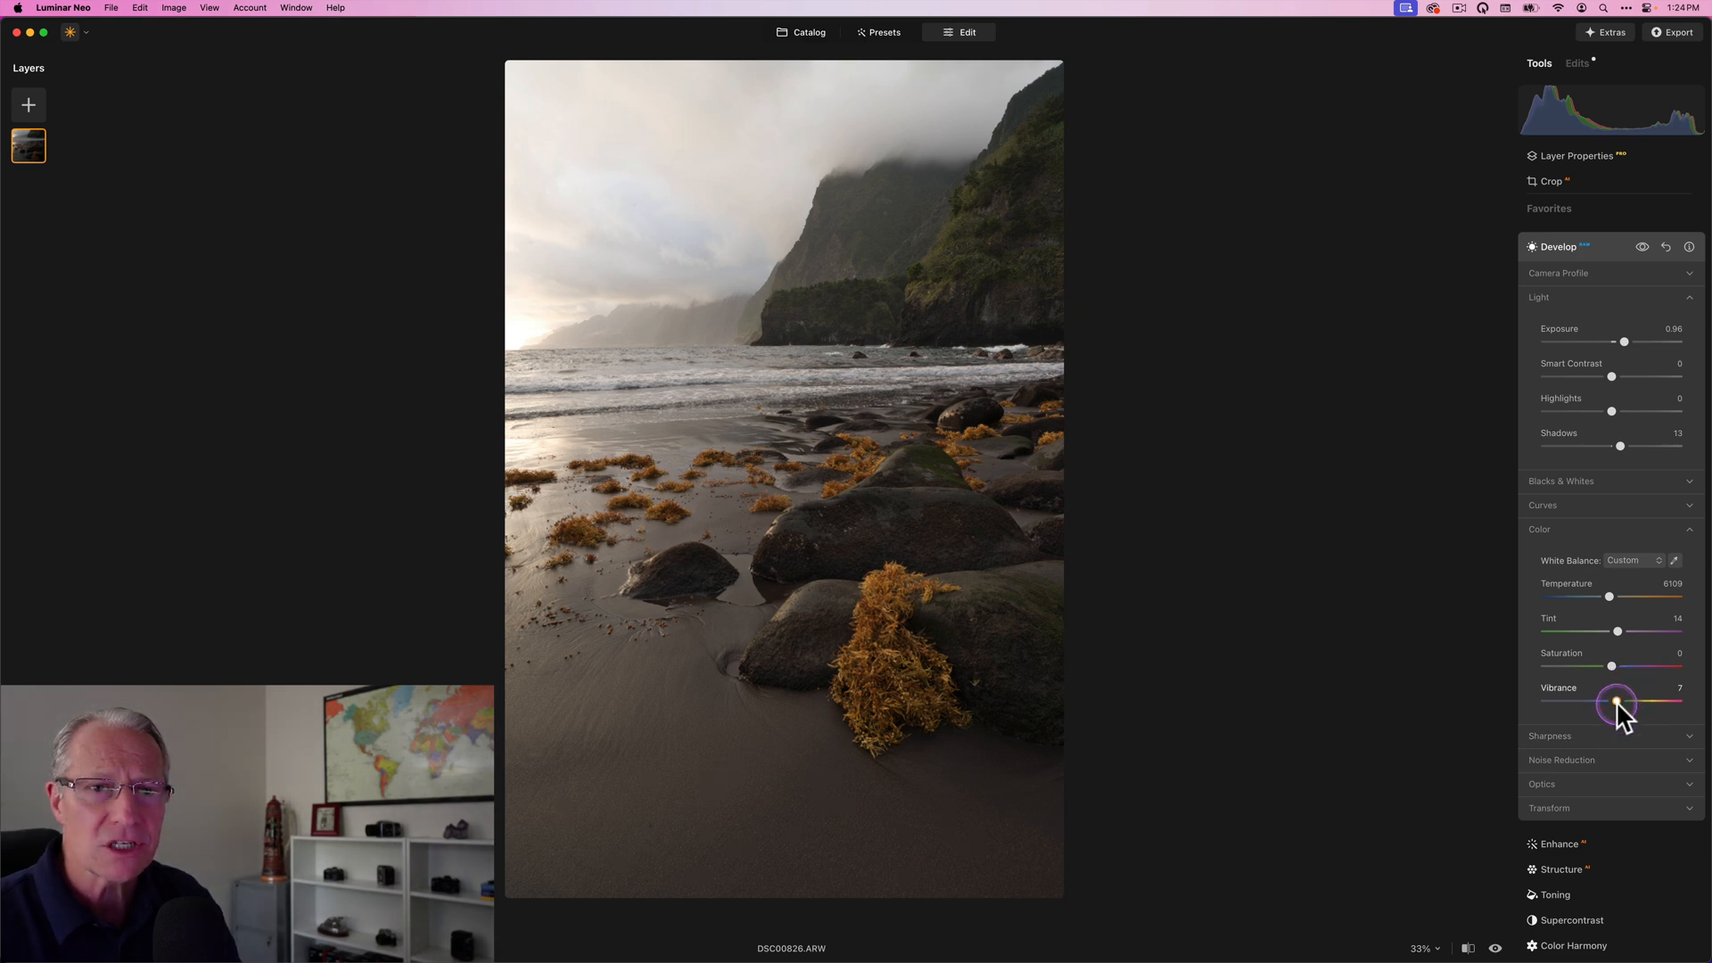
left_click(1550, 734)
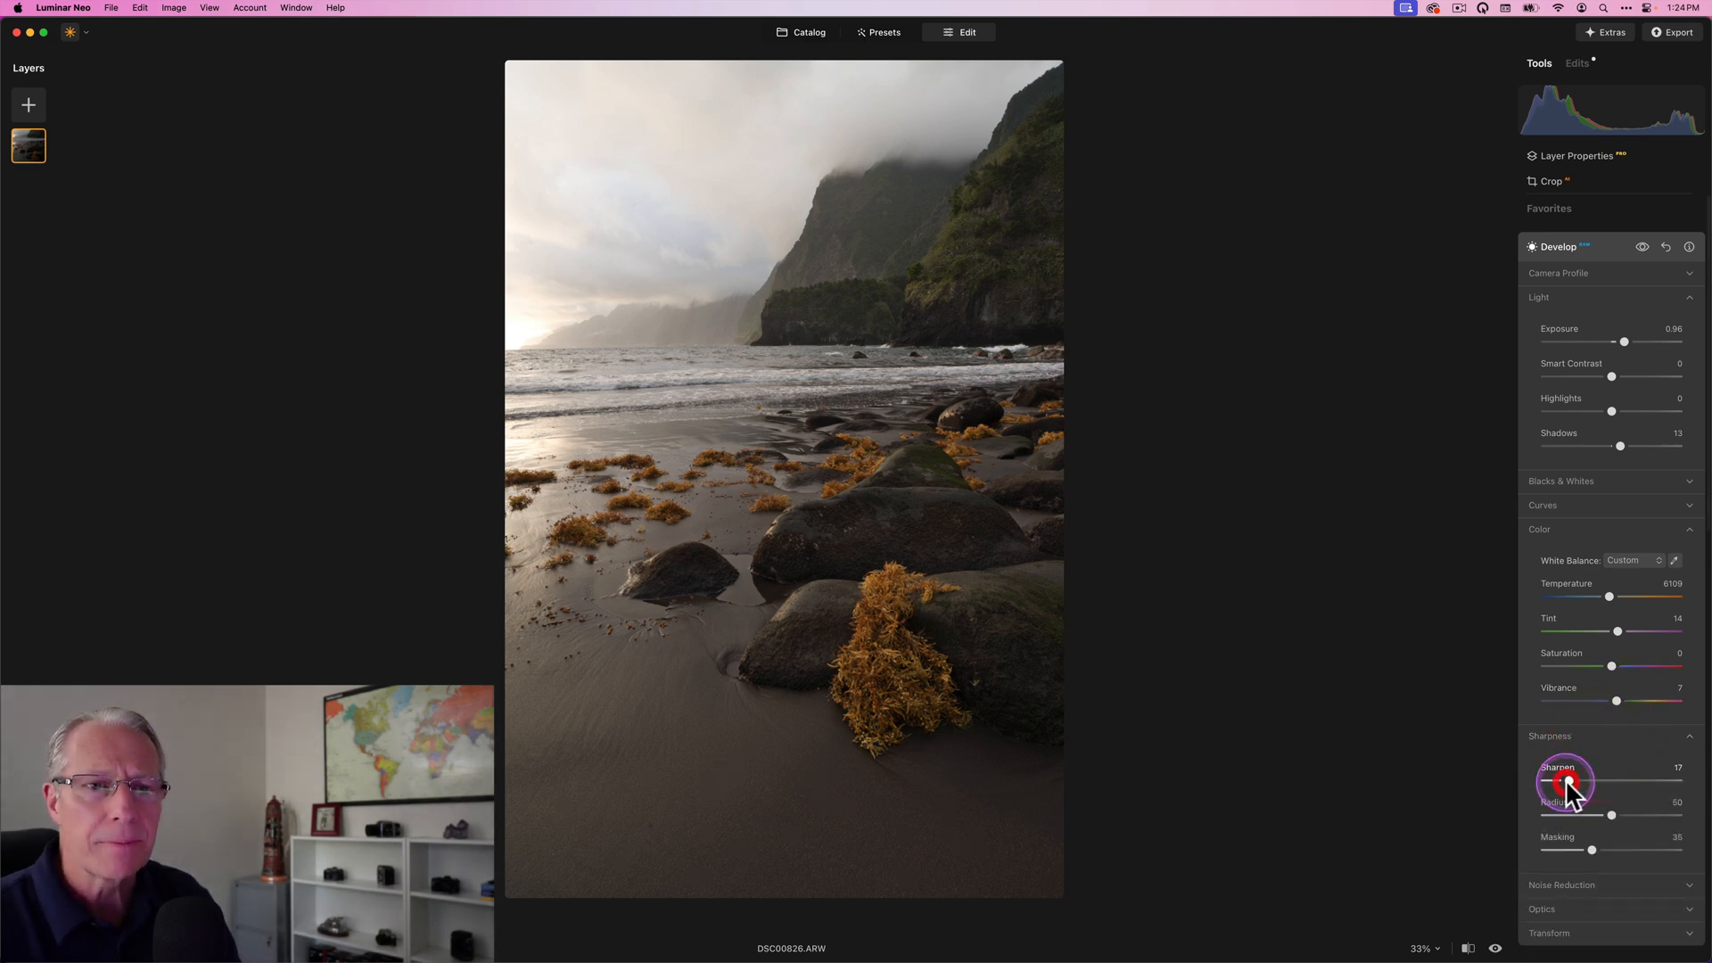
mouse_move(1620, 364)
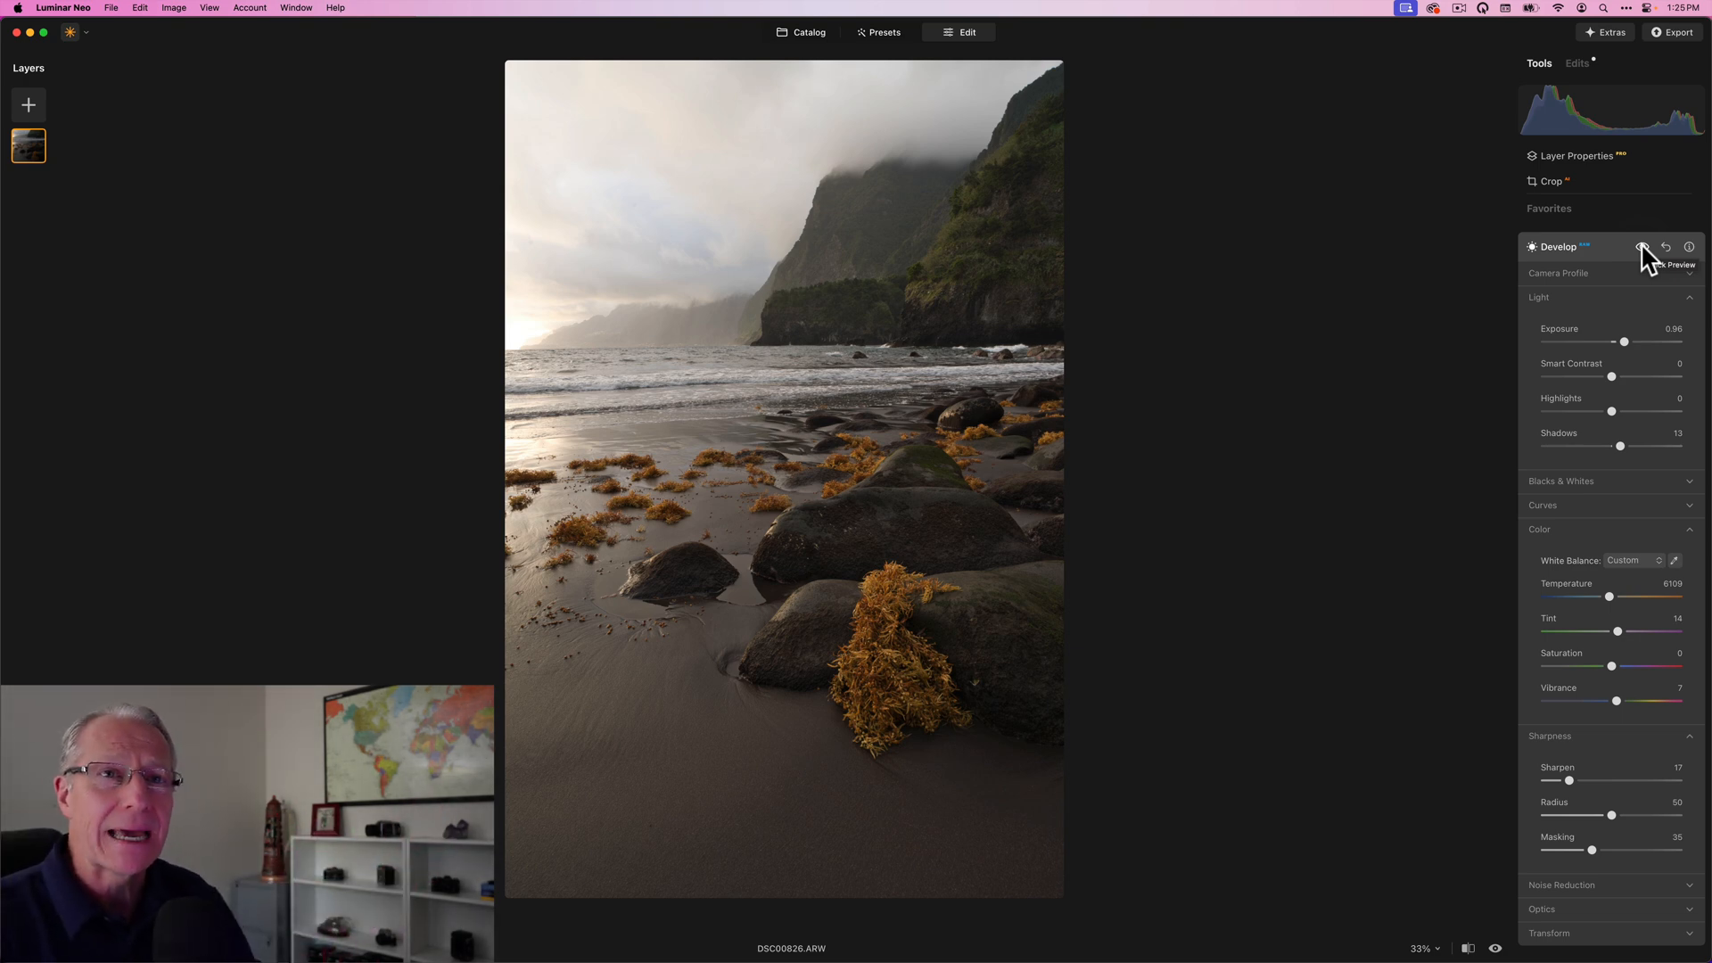
left_click(1640, 247)
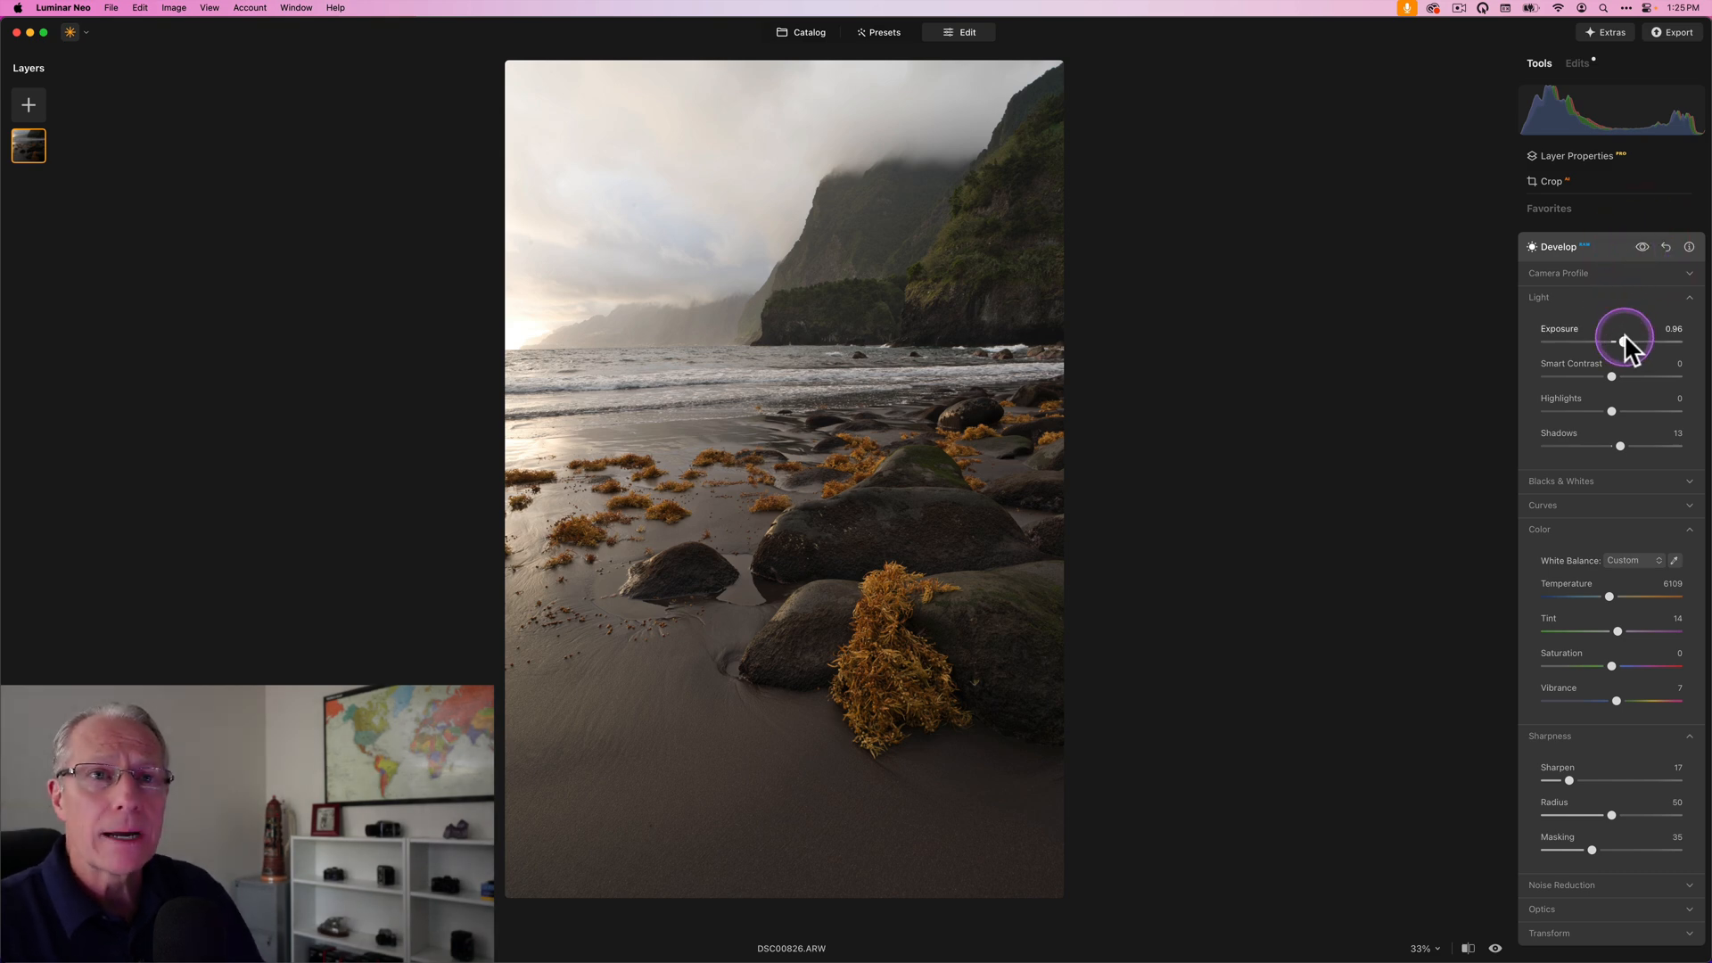
left_click_drag(1627, 341, 1621, 341)
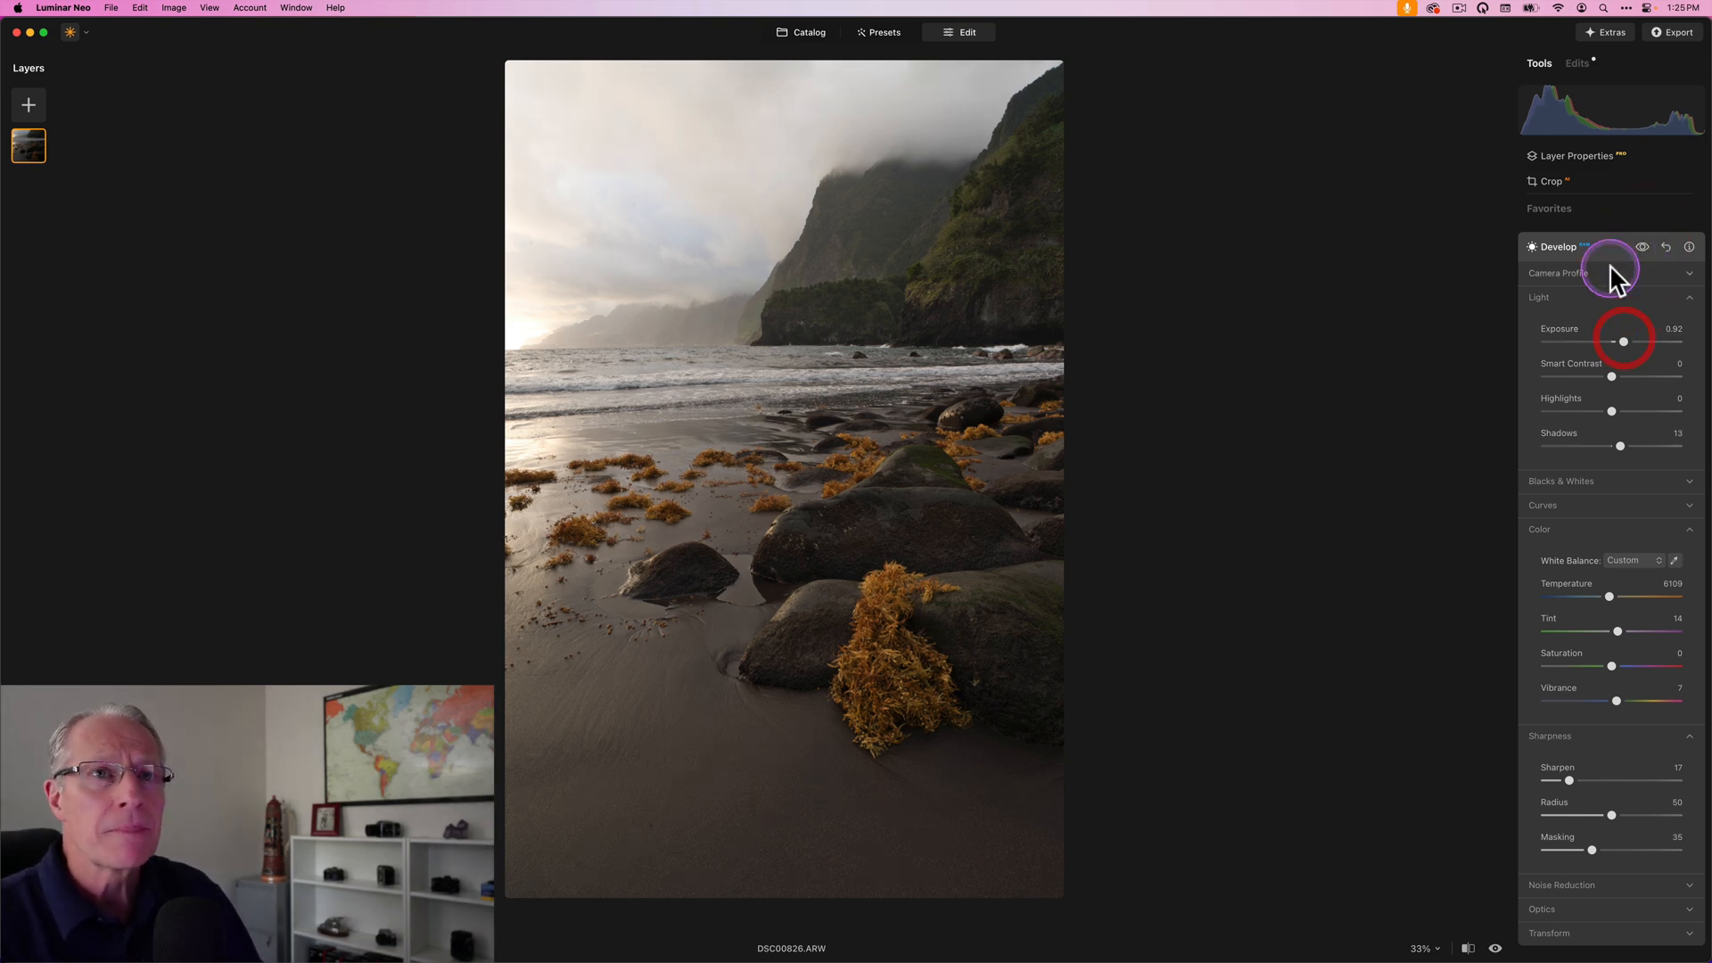
Put Develop away and add highlight contrast in Supercontrast.
left_click(1559, 246)
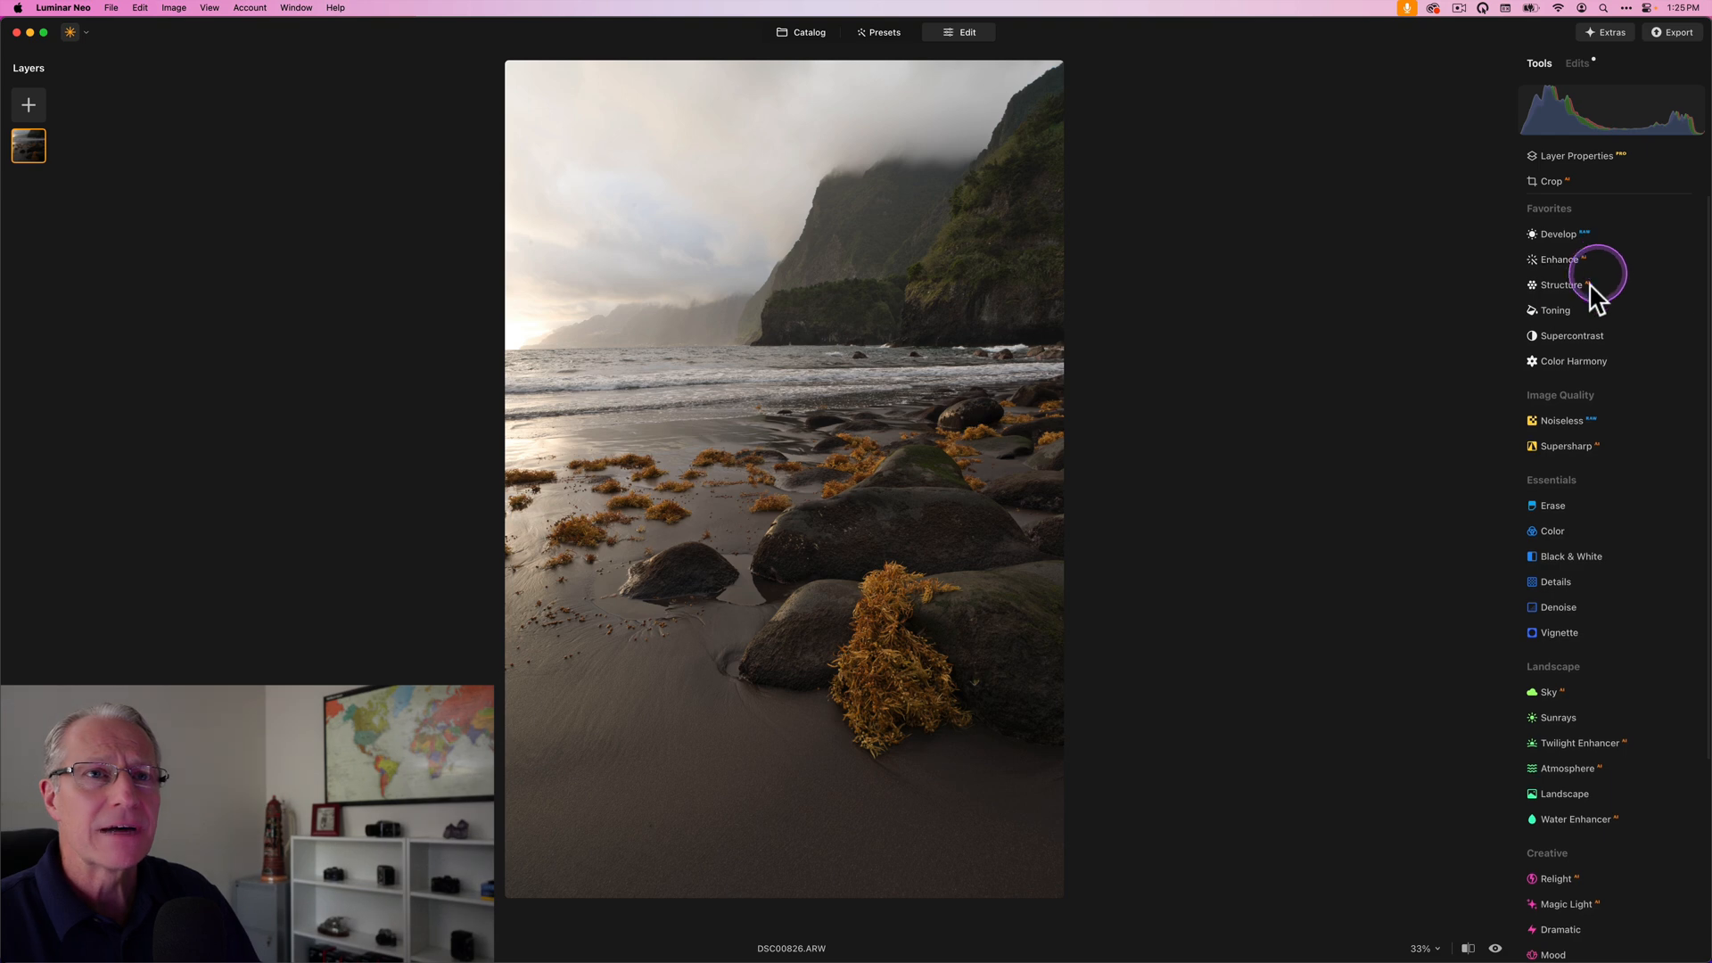
left_click(1573, 336)
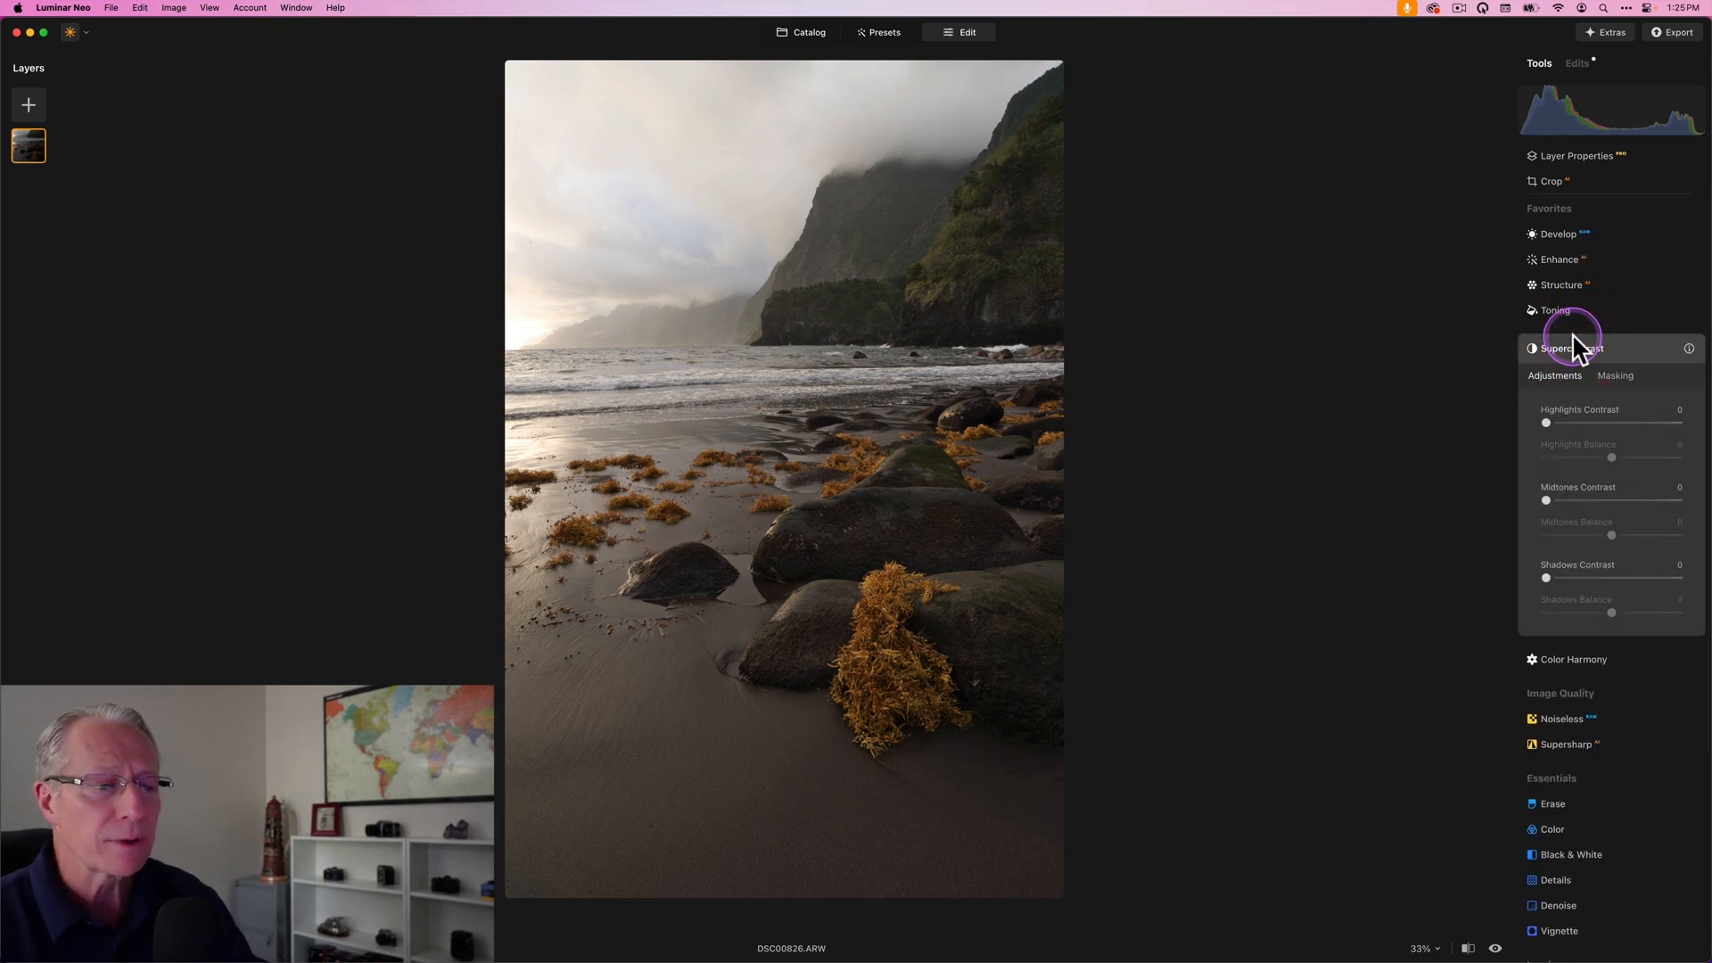
left_click_drag(1546, 425, 1575, 424)
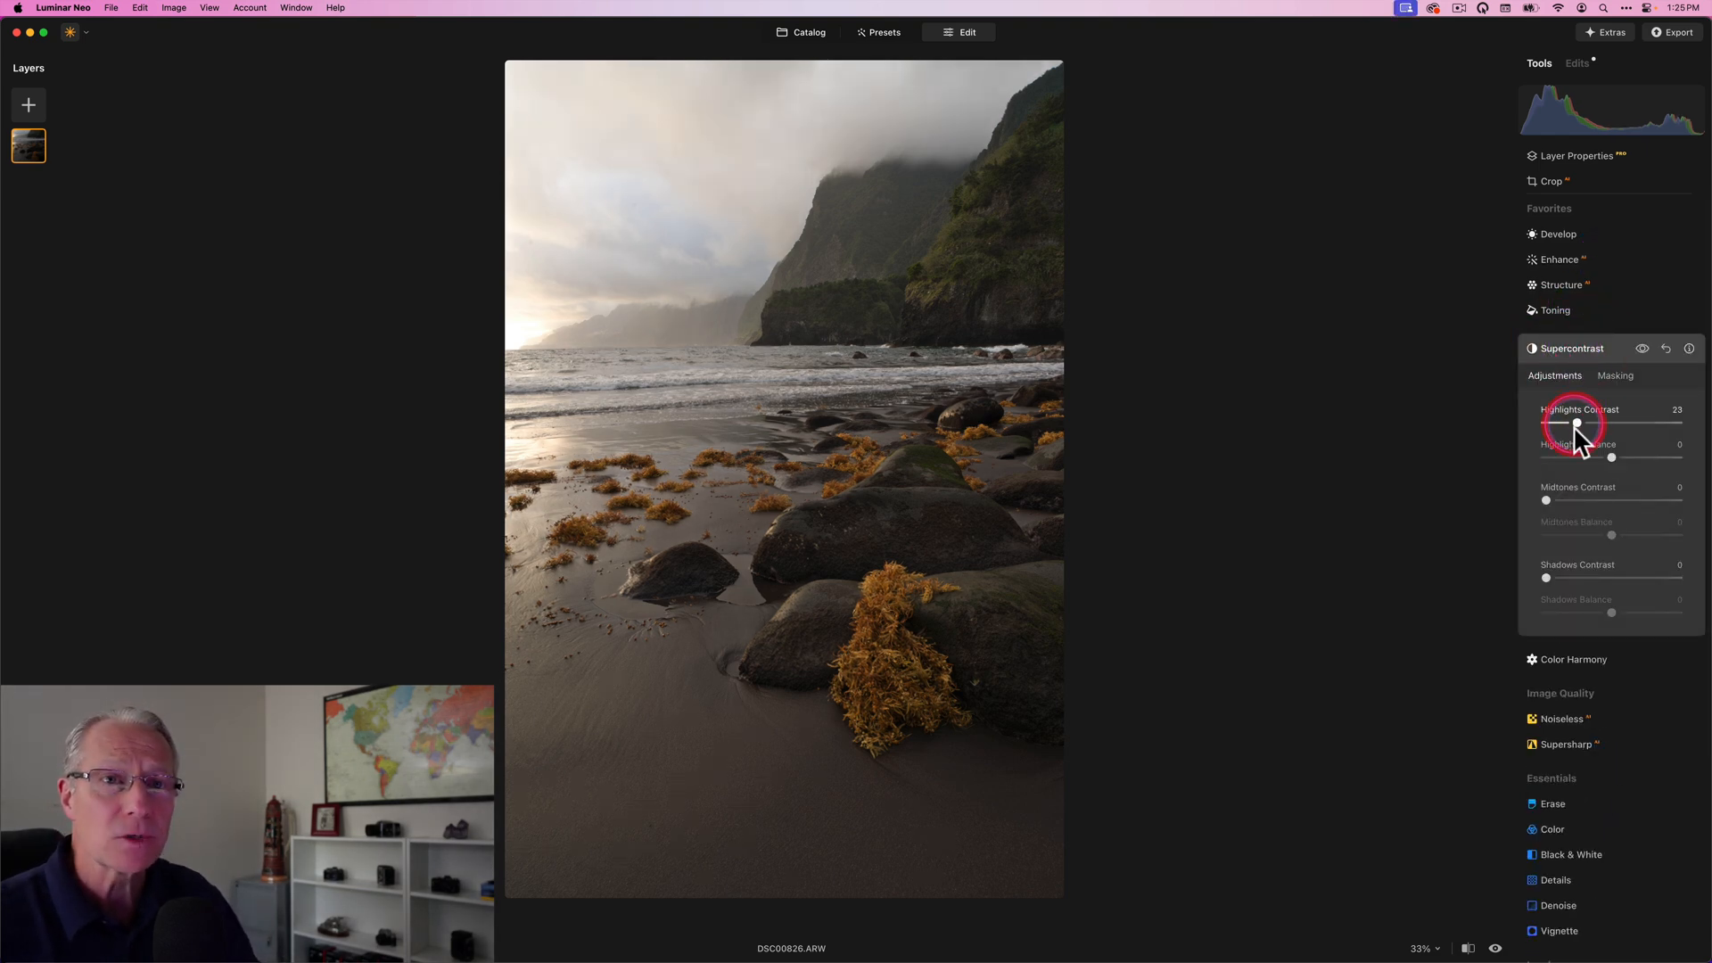
left_click(1641, 350)
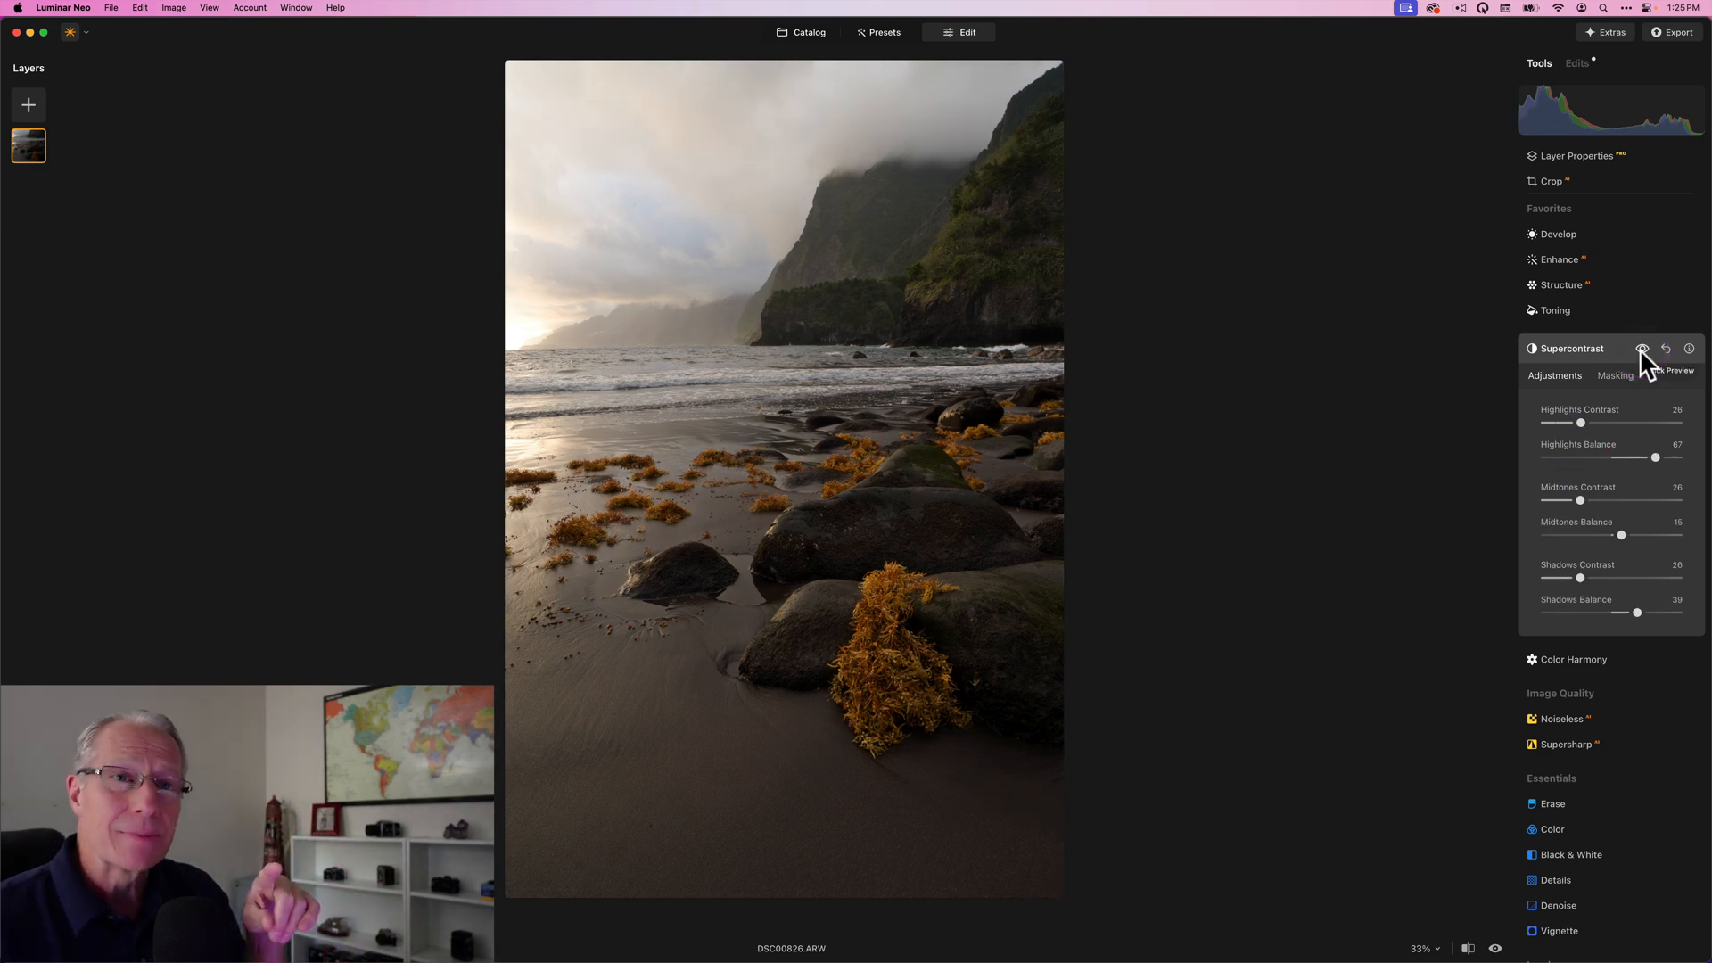
Toggle the Supercontrast preview off and on twice to compare against the photo without it.
left_click(1644, 350)
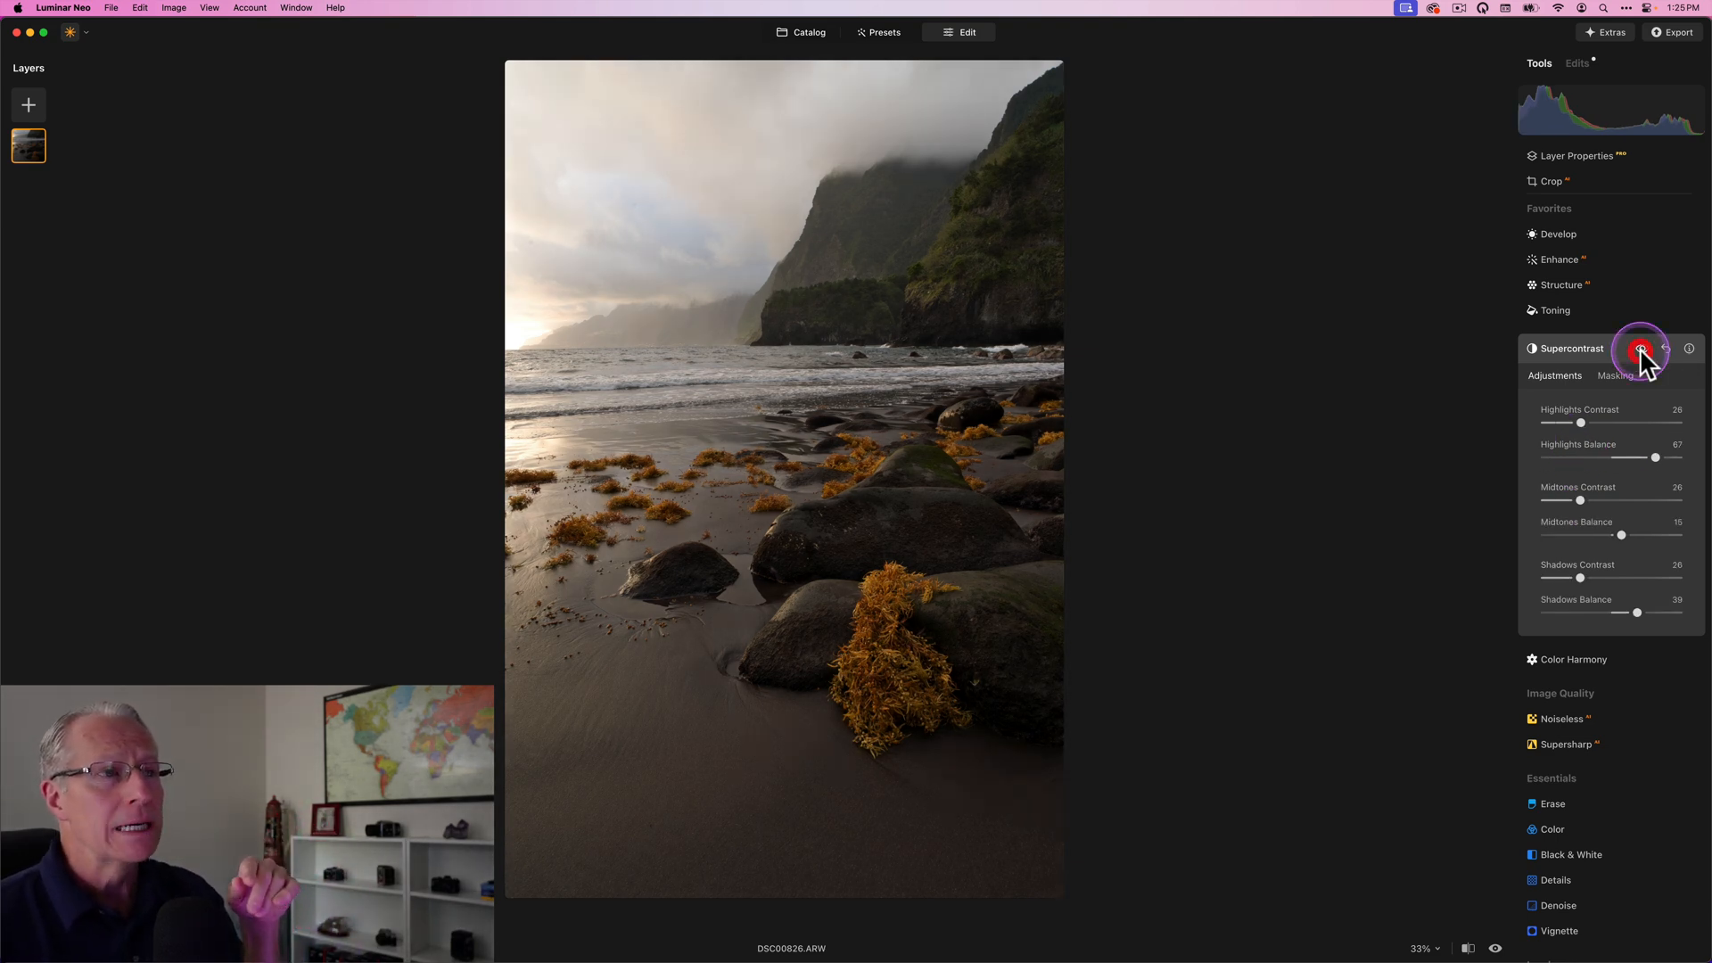
left_click(1642, 350)
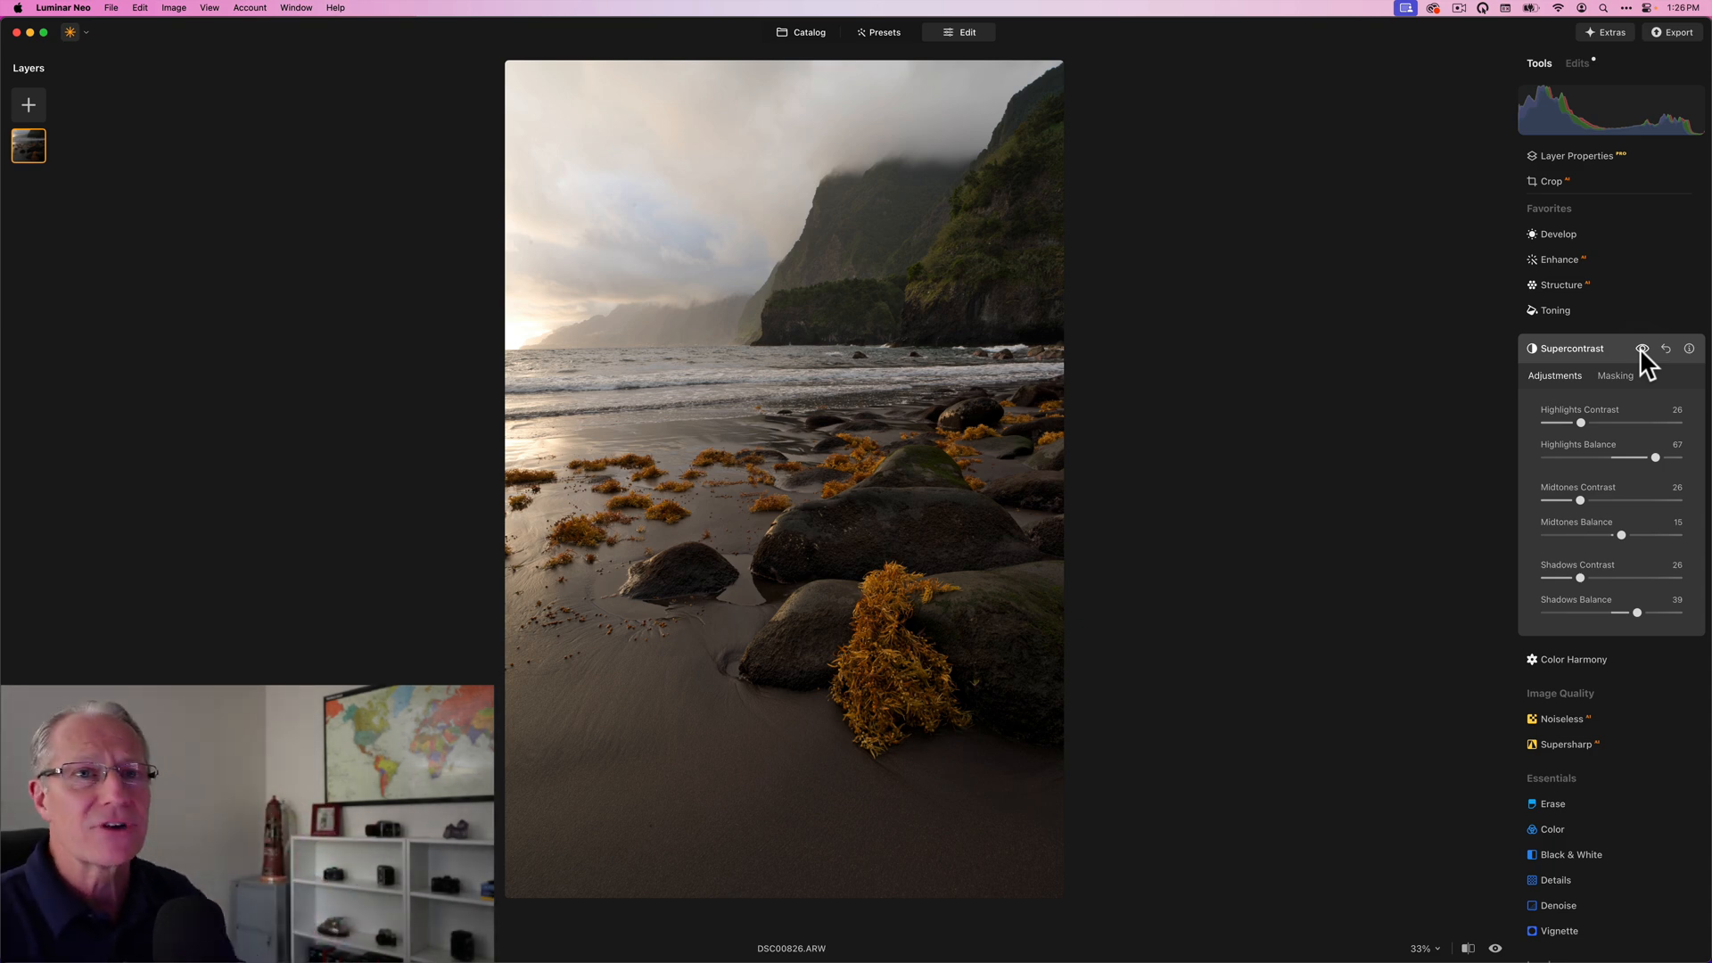
left_click(1643, 349)
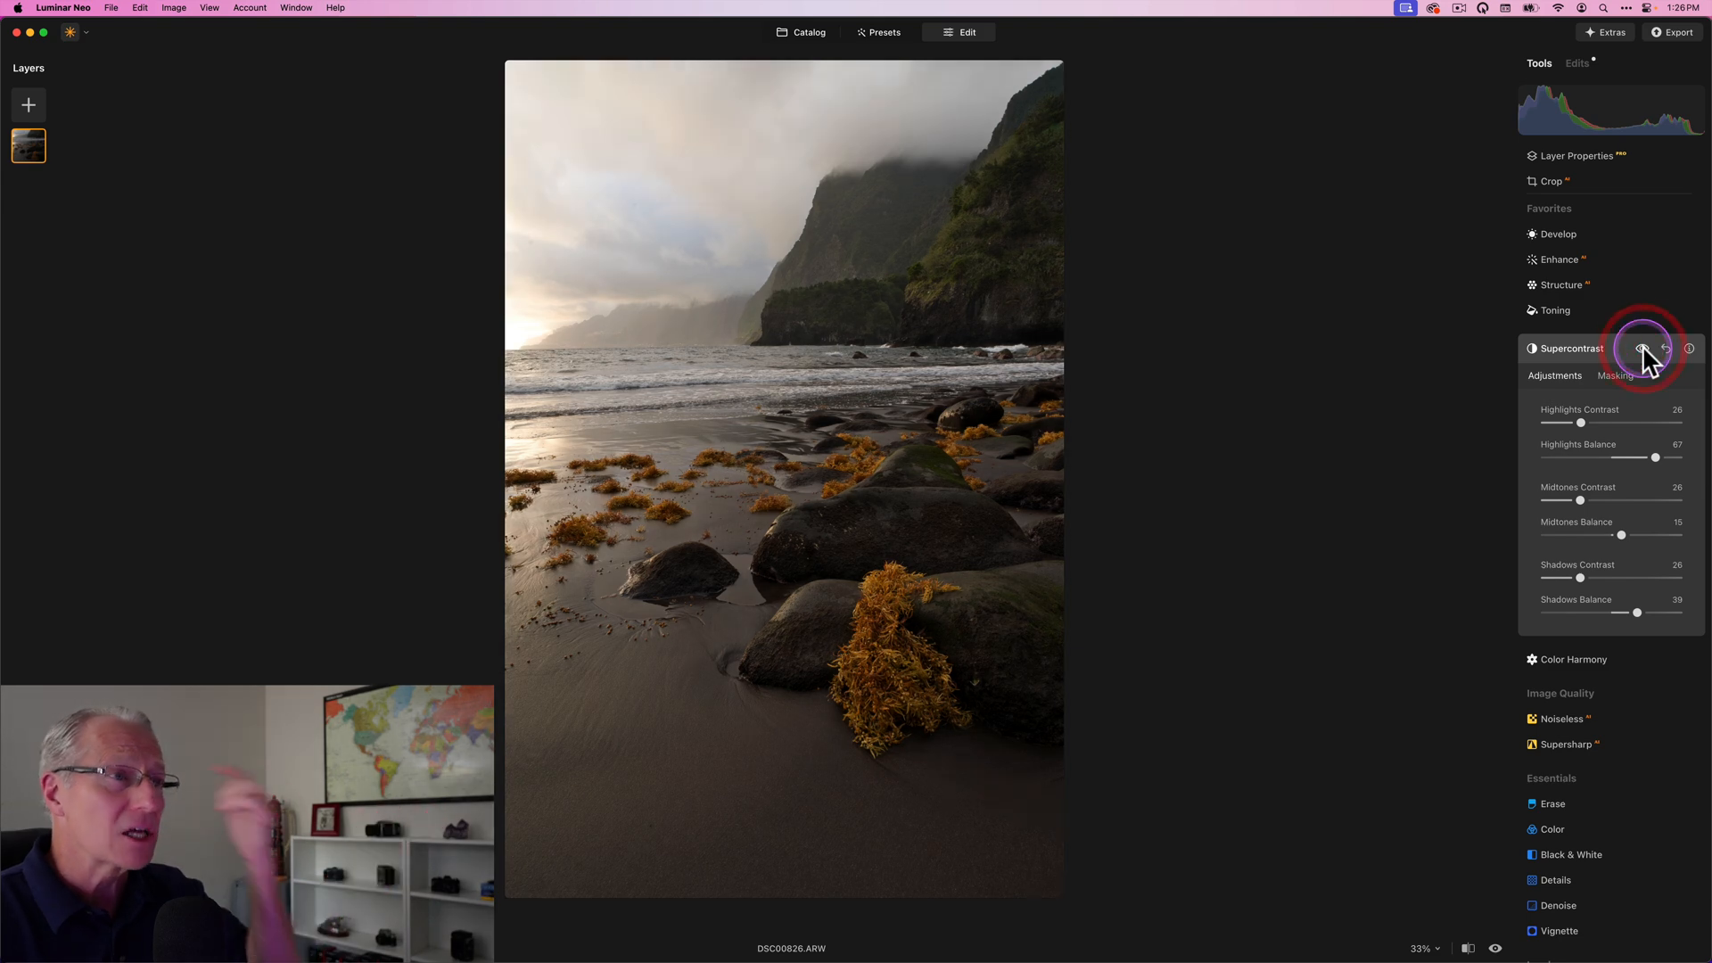
left_click(1641, 348)
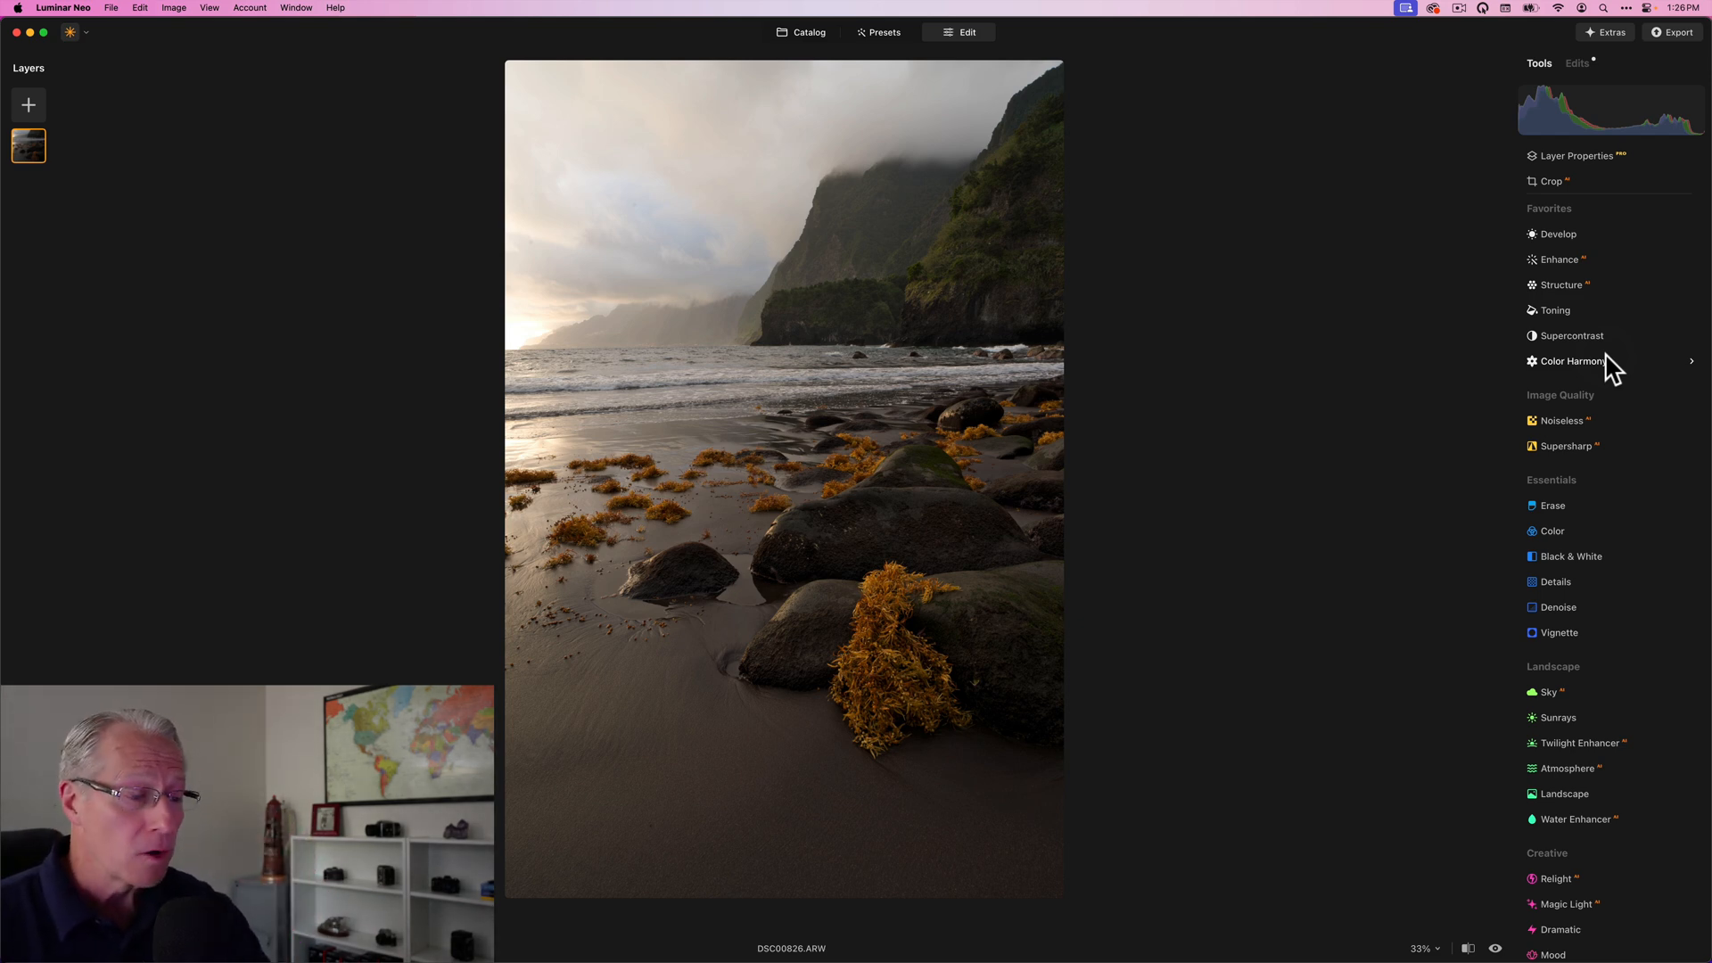
Start a new Develop edit with a linear gradient mask drawn over the sky down to the ridge.
left_click(1608, 336)
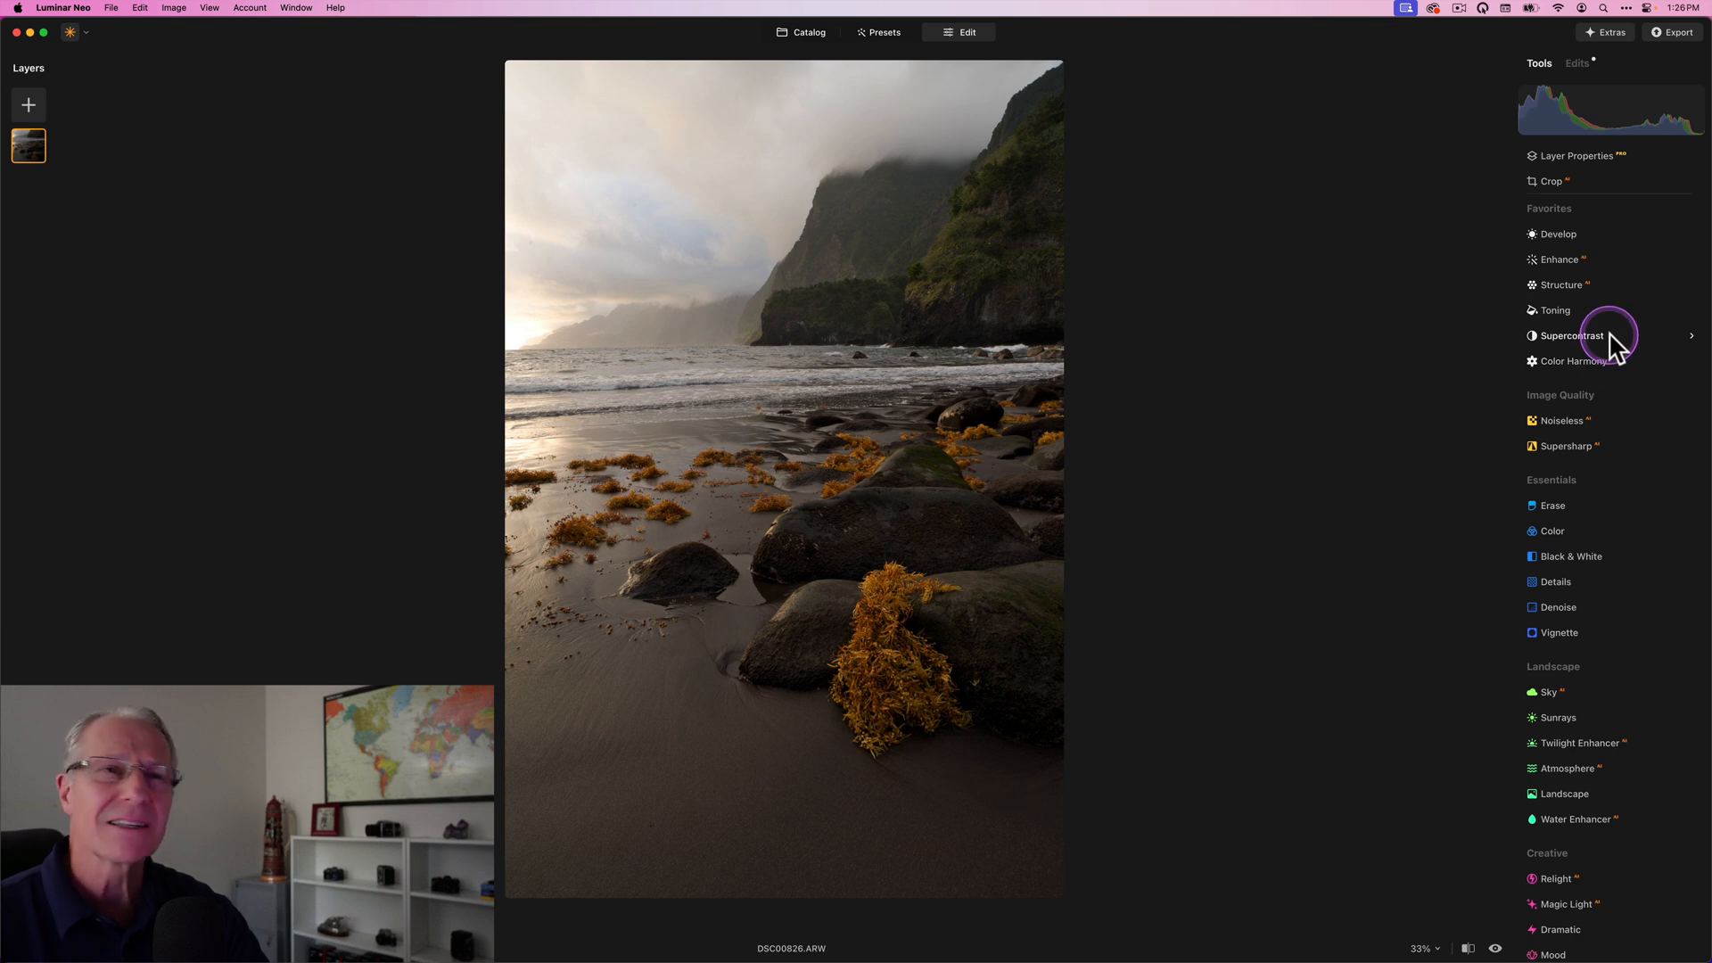
left_click(1559, 234)
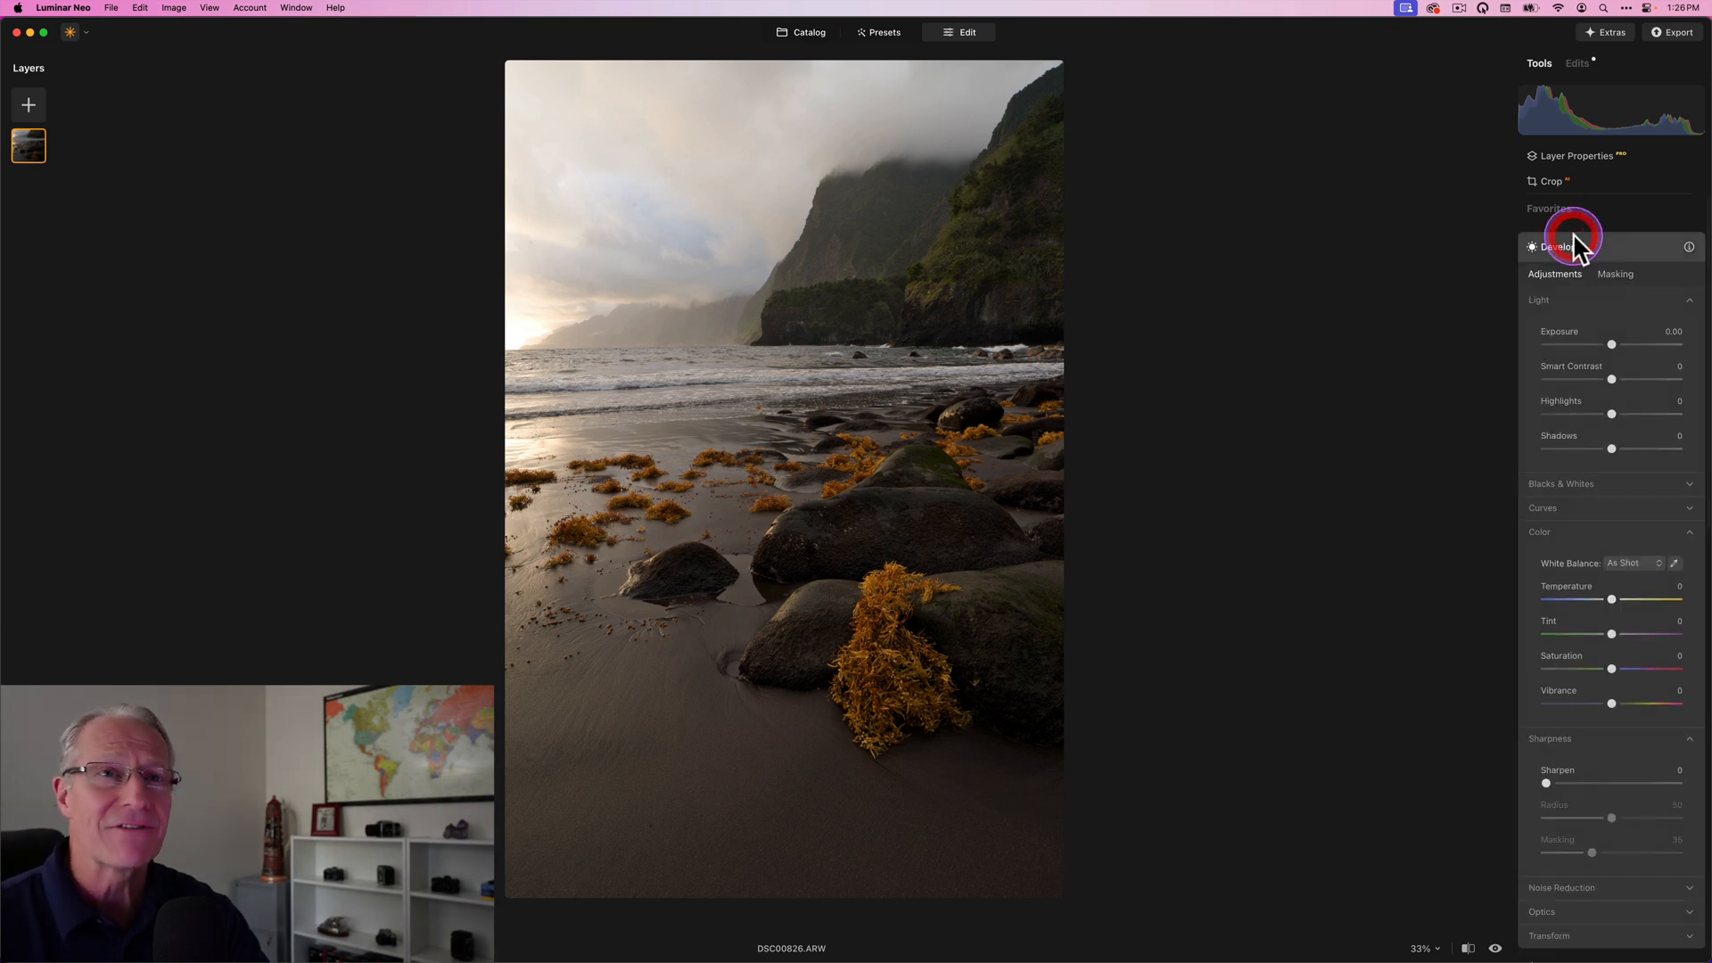
left_click(1615, 275)
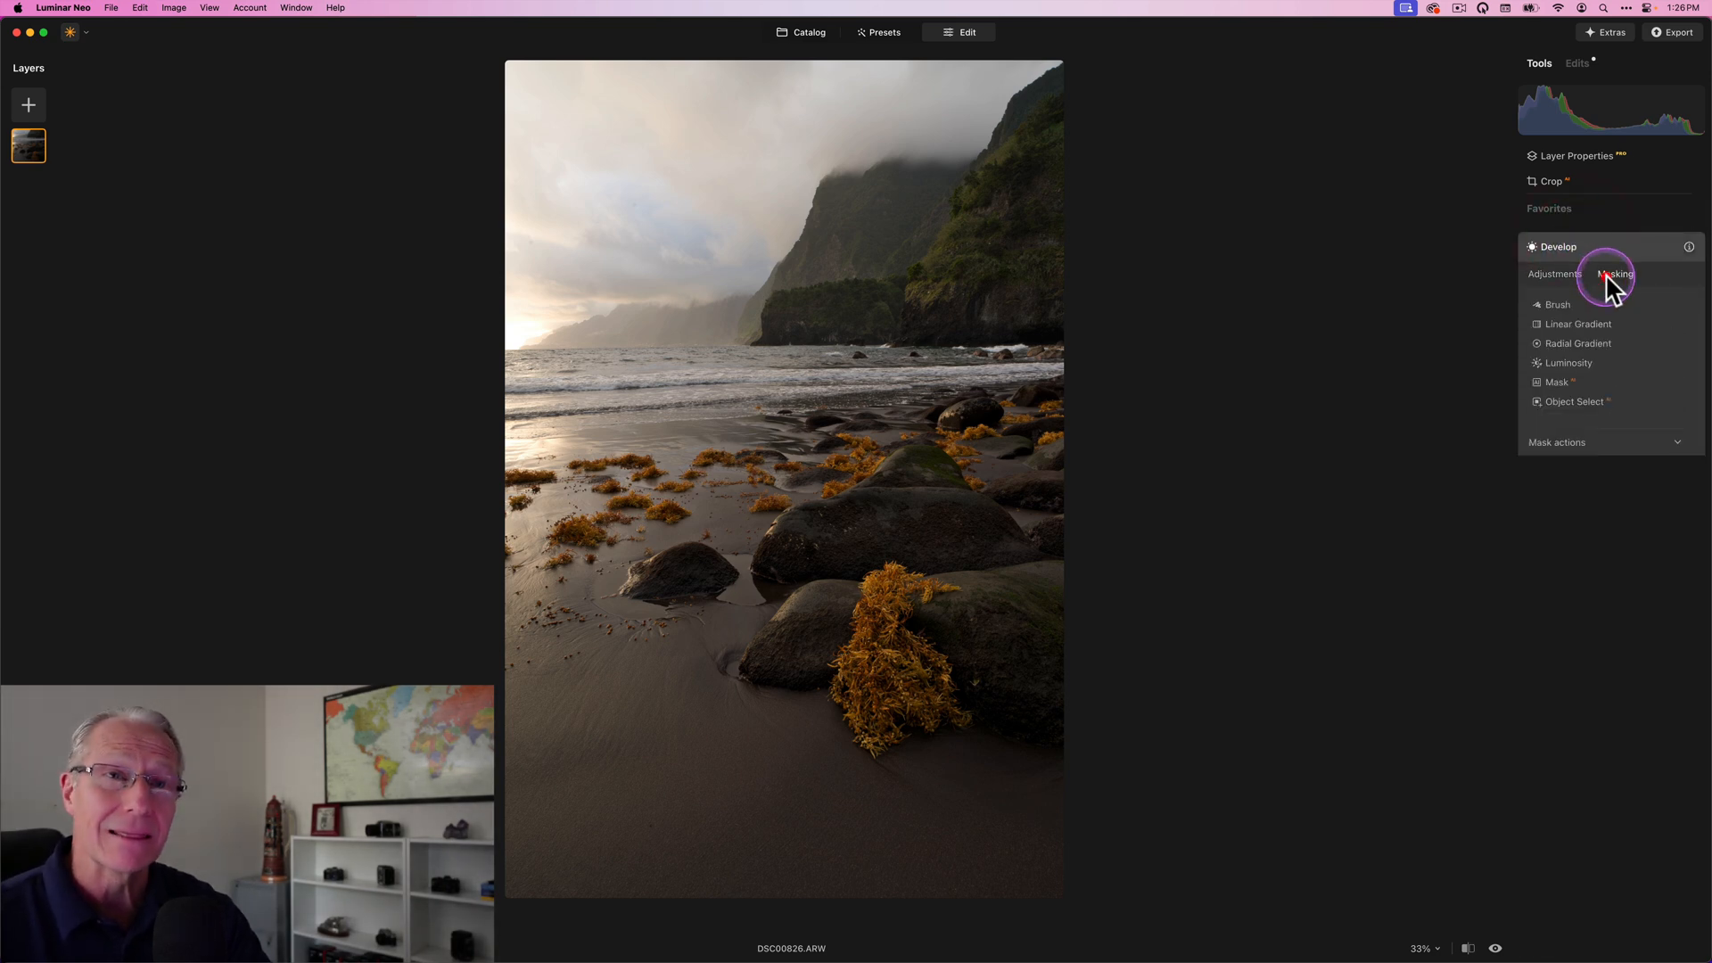
left_click(1578, 322)
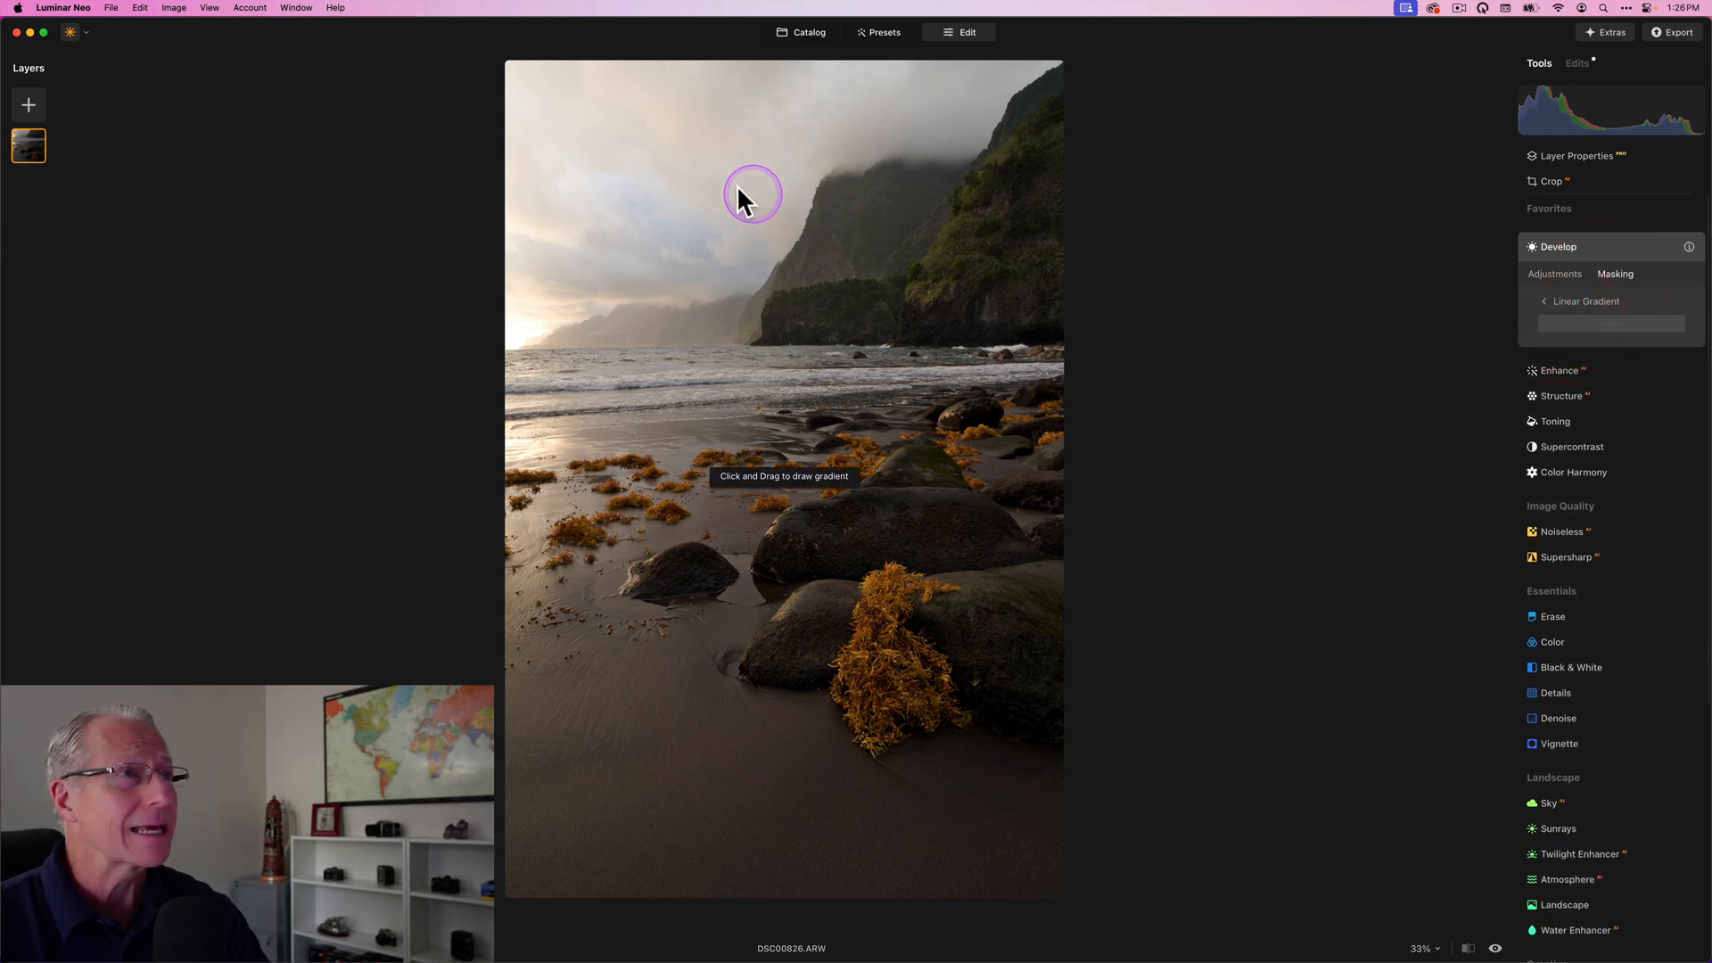
left_click_drag(751, 196, 708, 180)
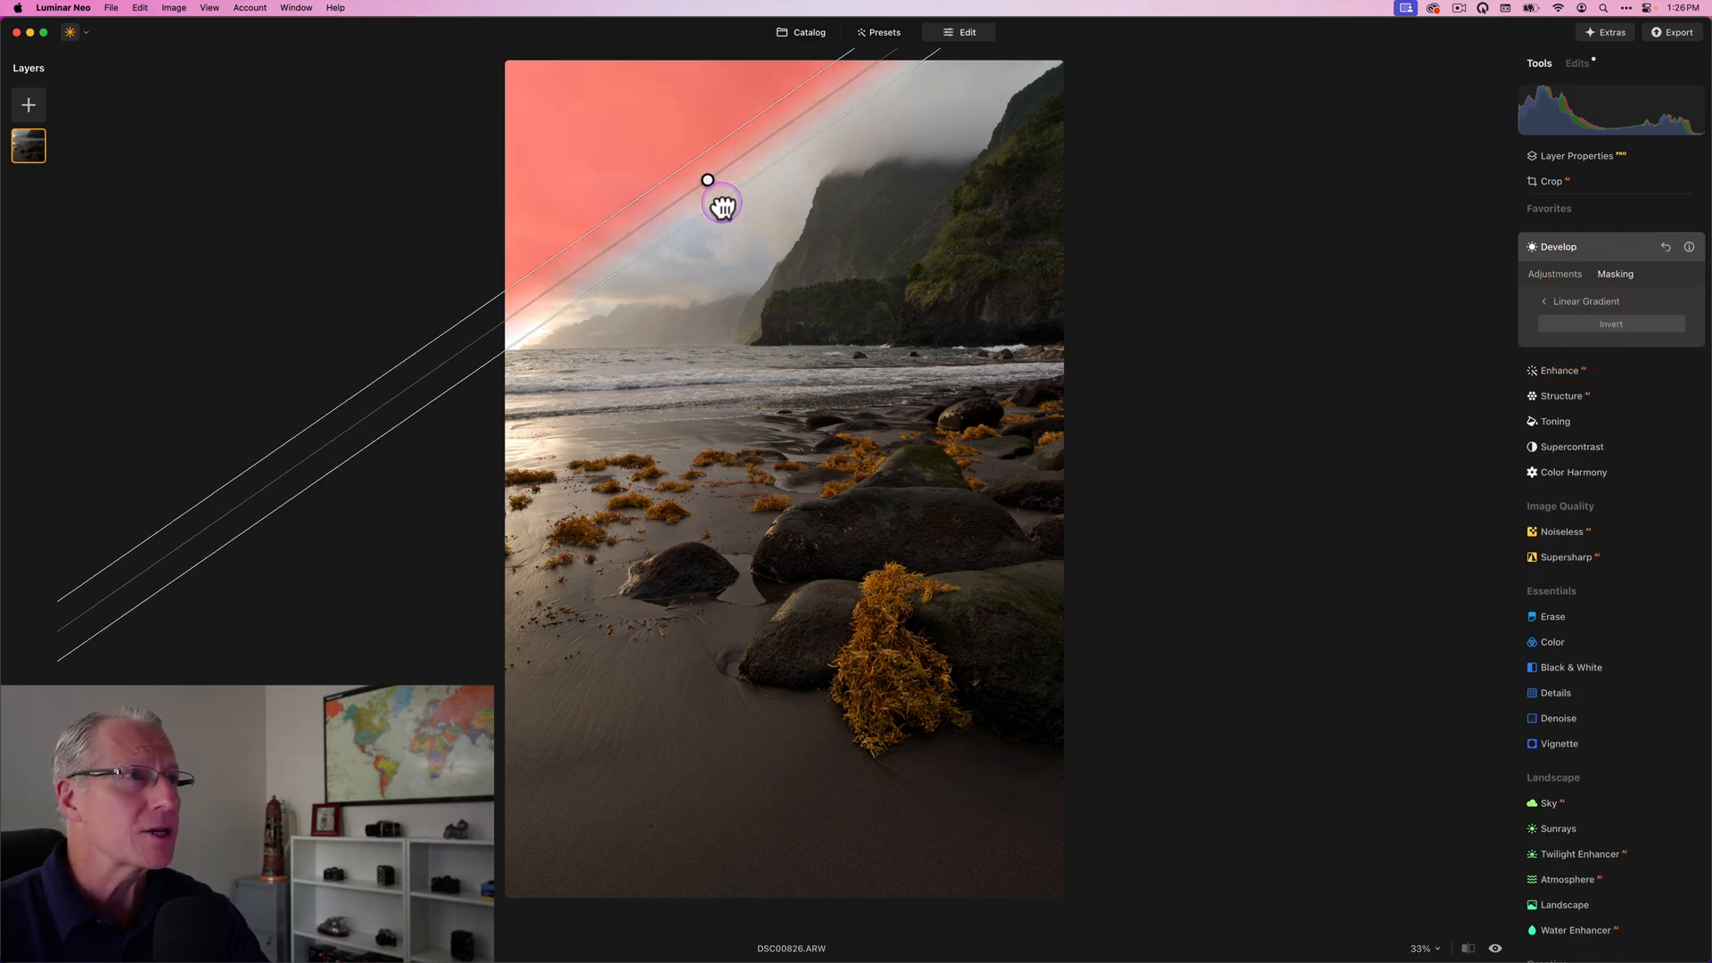
left_click_drag(722, 205, 731, 310)
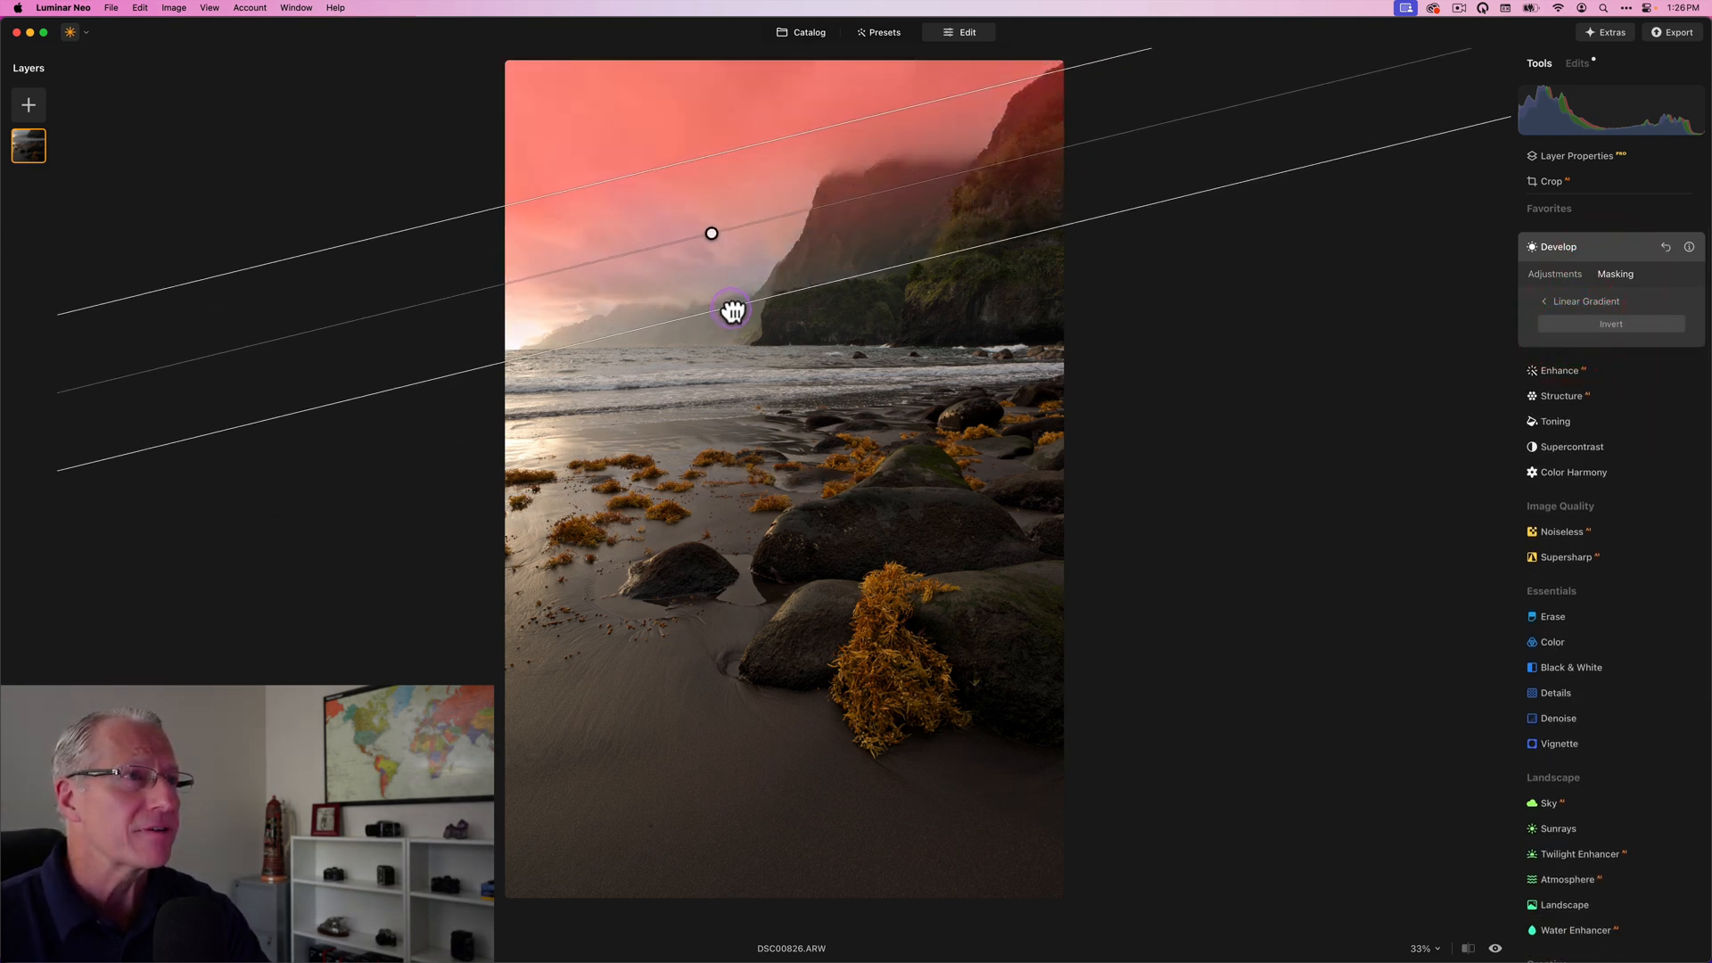
left_click_drag(731, 311, 706, 202)
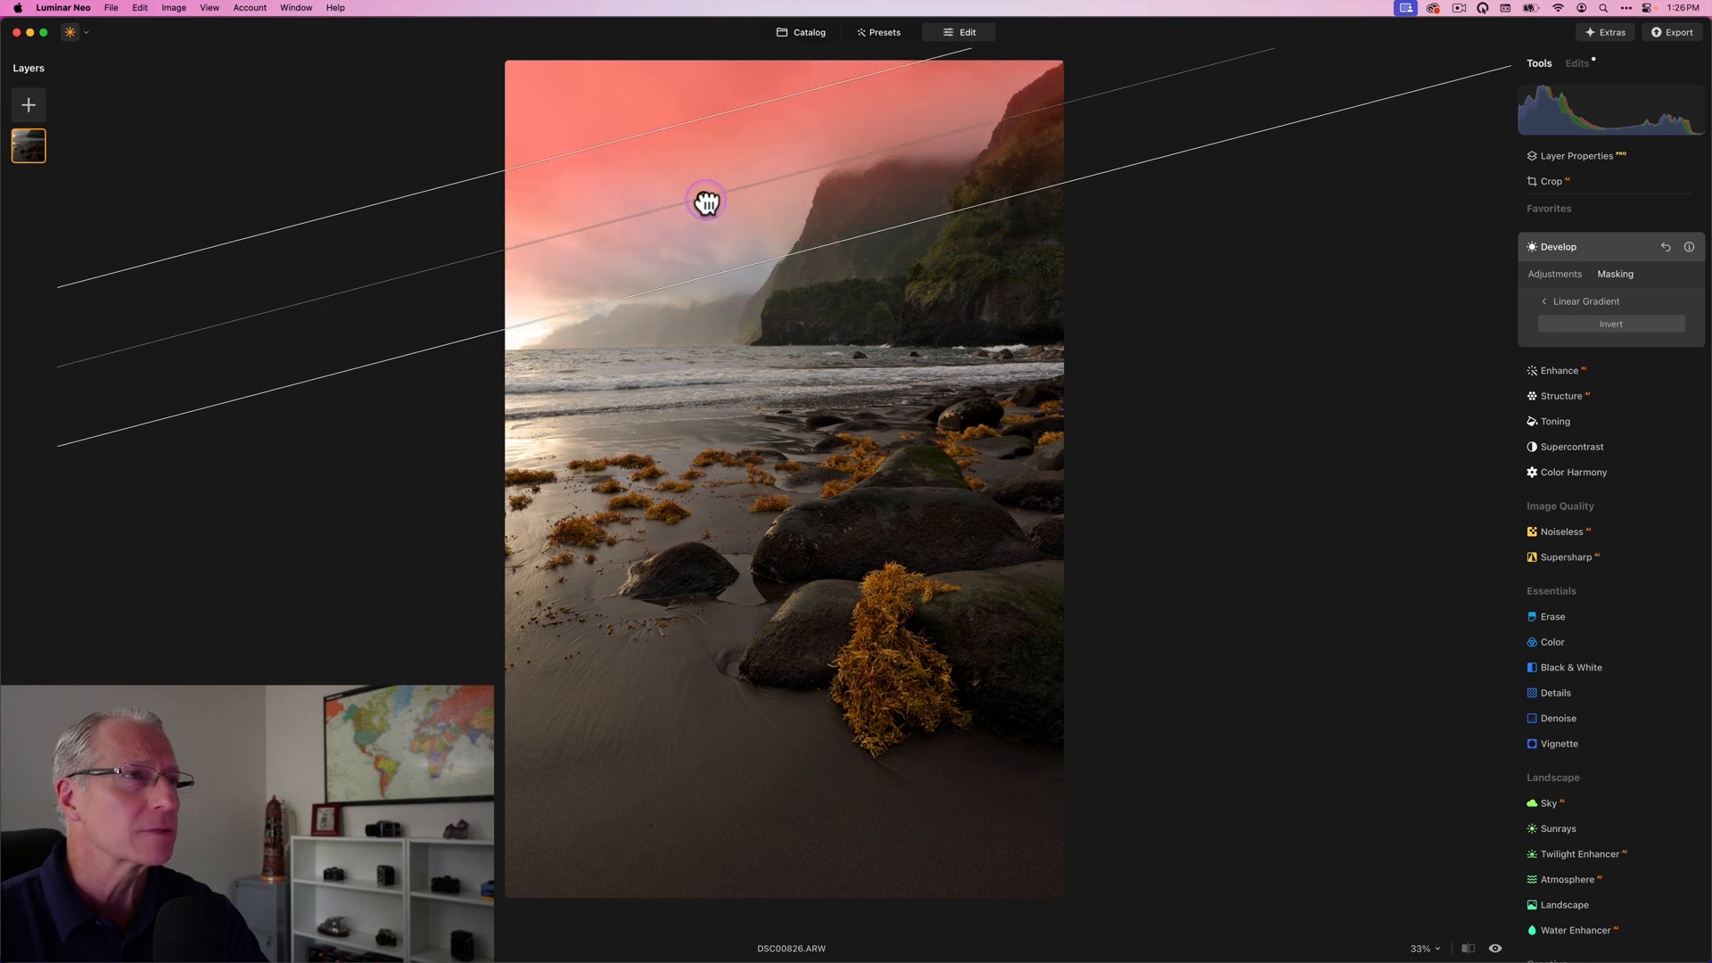
left_click_drag(706, 201, 707, 188)
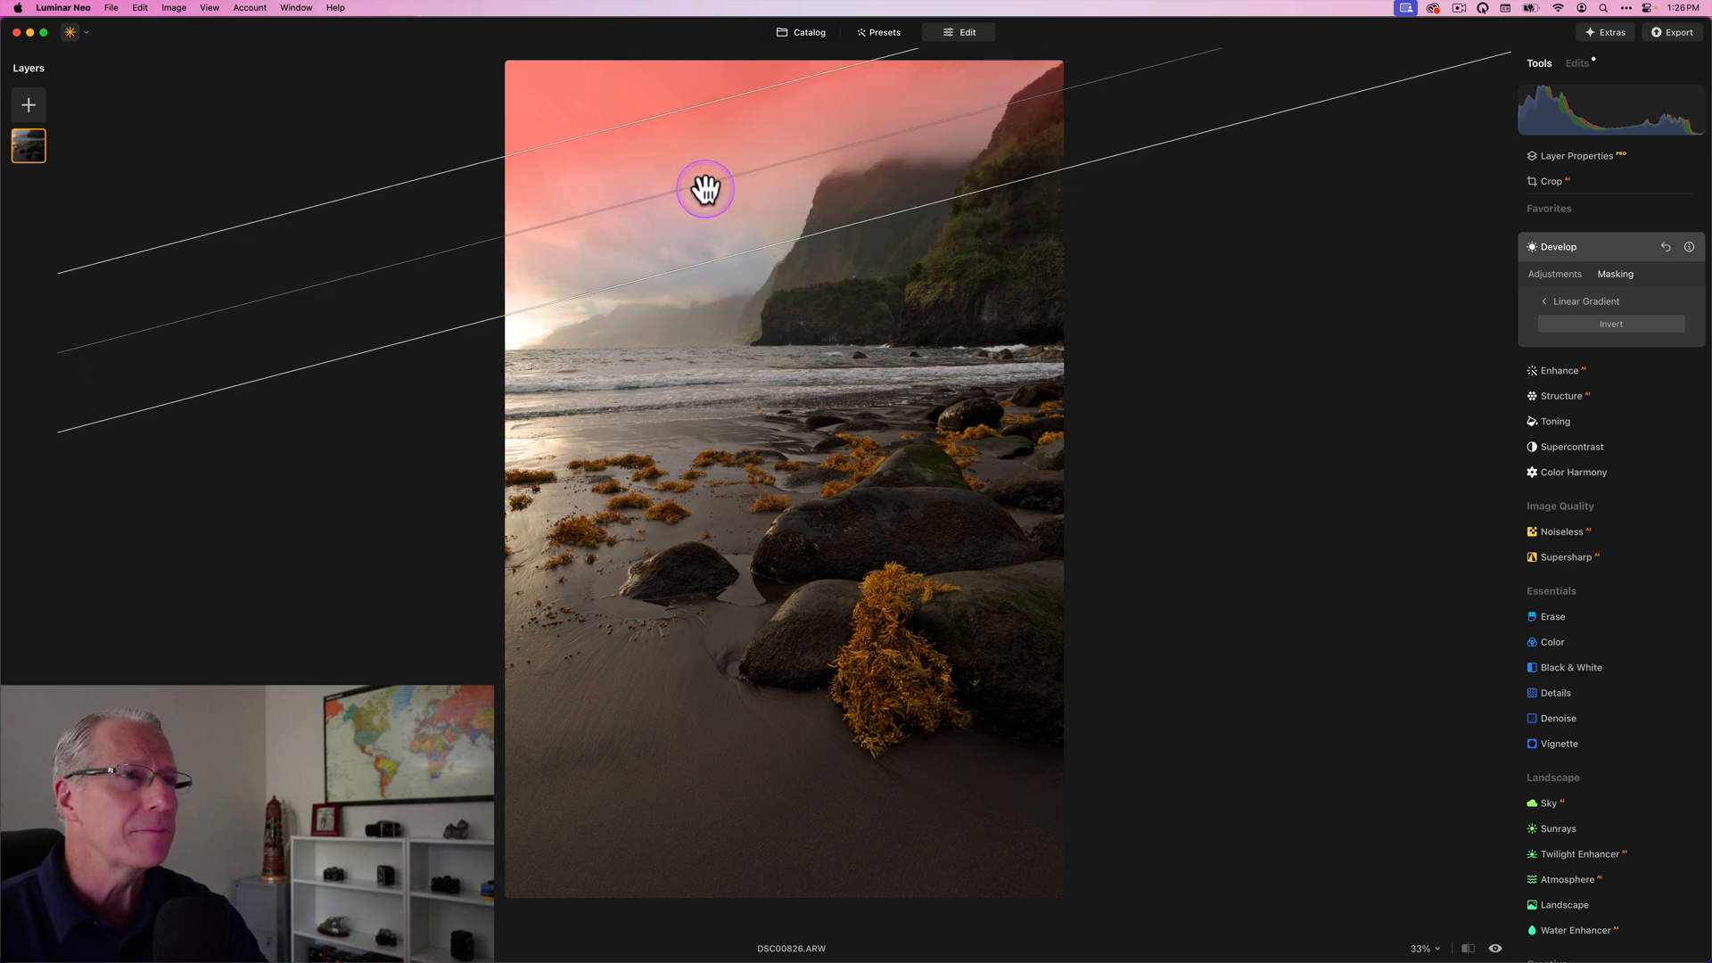
In the masked sky set exposure about -1.10, temperature -11 and tint 15.
left_click(1555, 275)
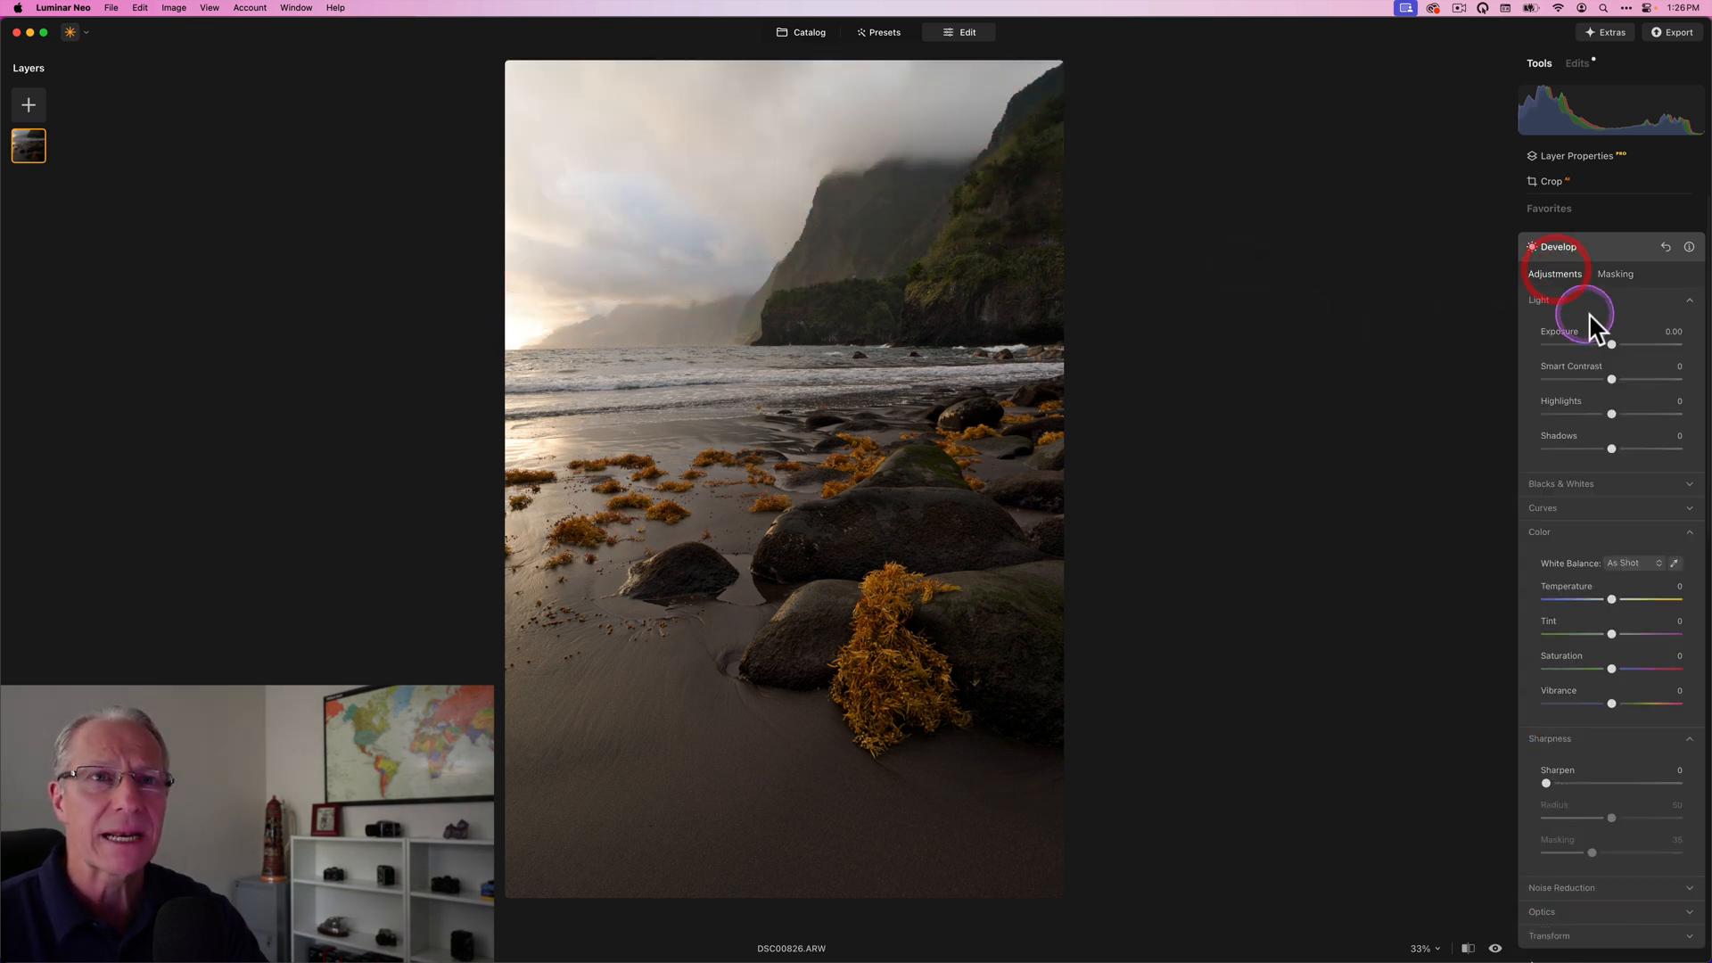
left_click_drag(1614, 343, 1609, 342)
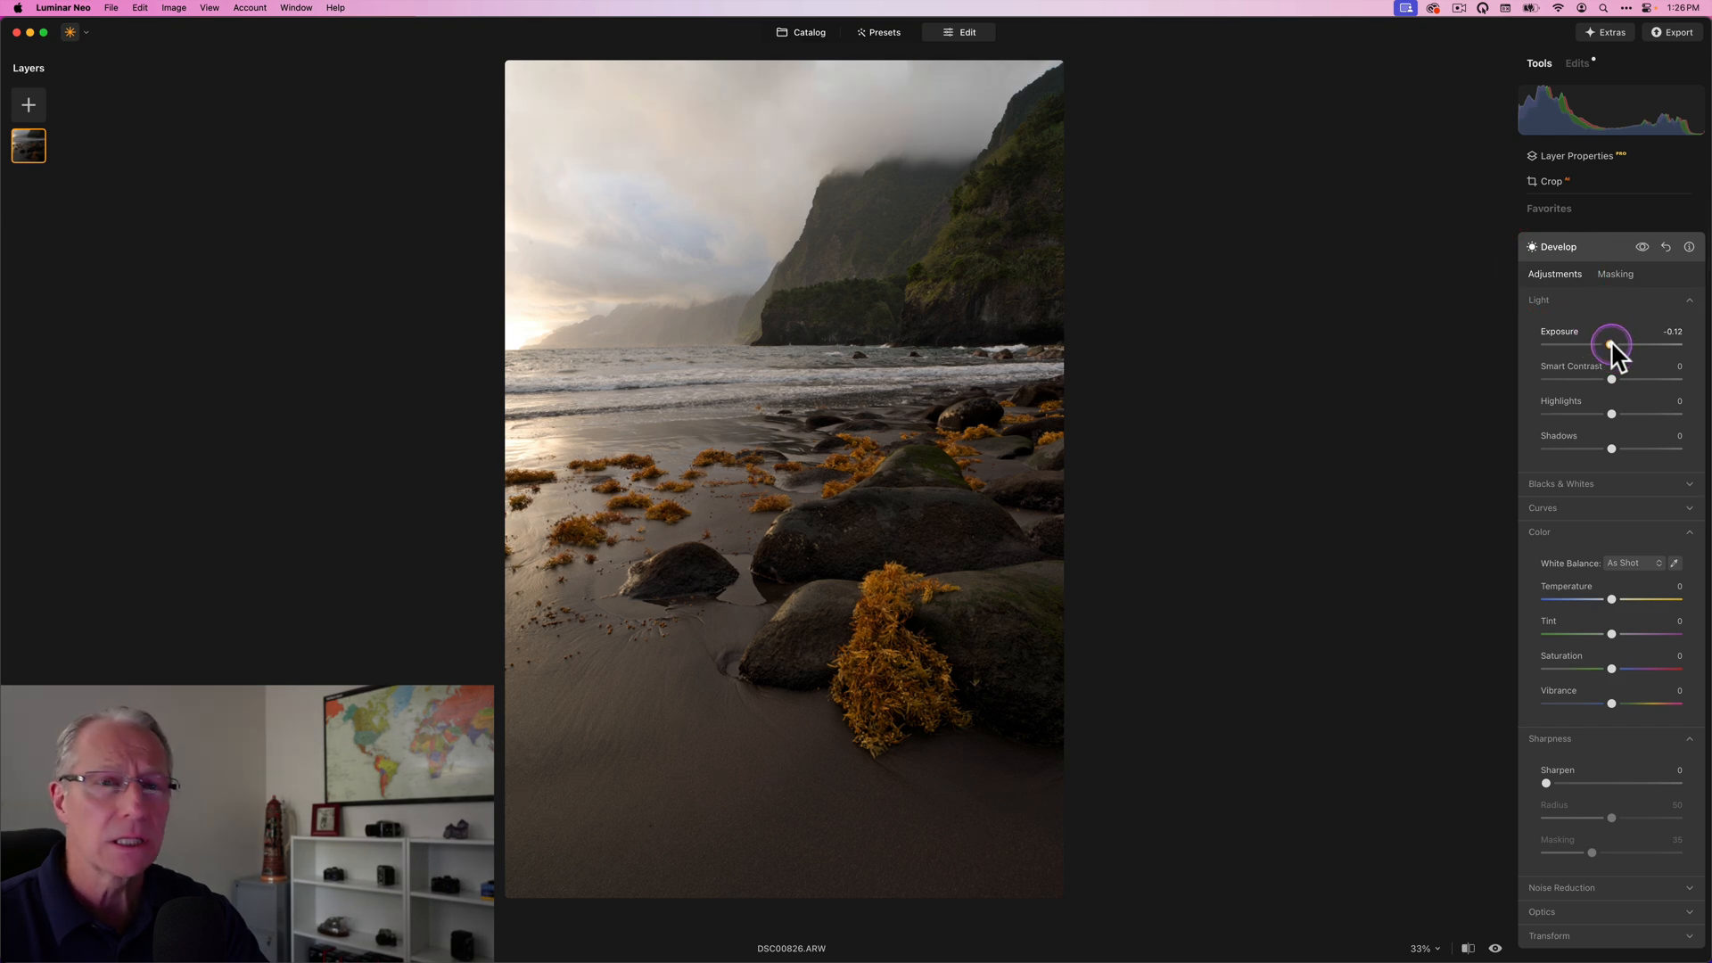
left_click_drag(1612, 344, 1605, 344)
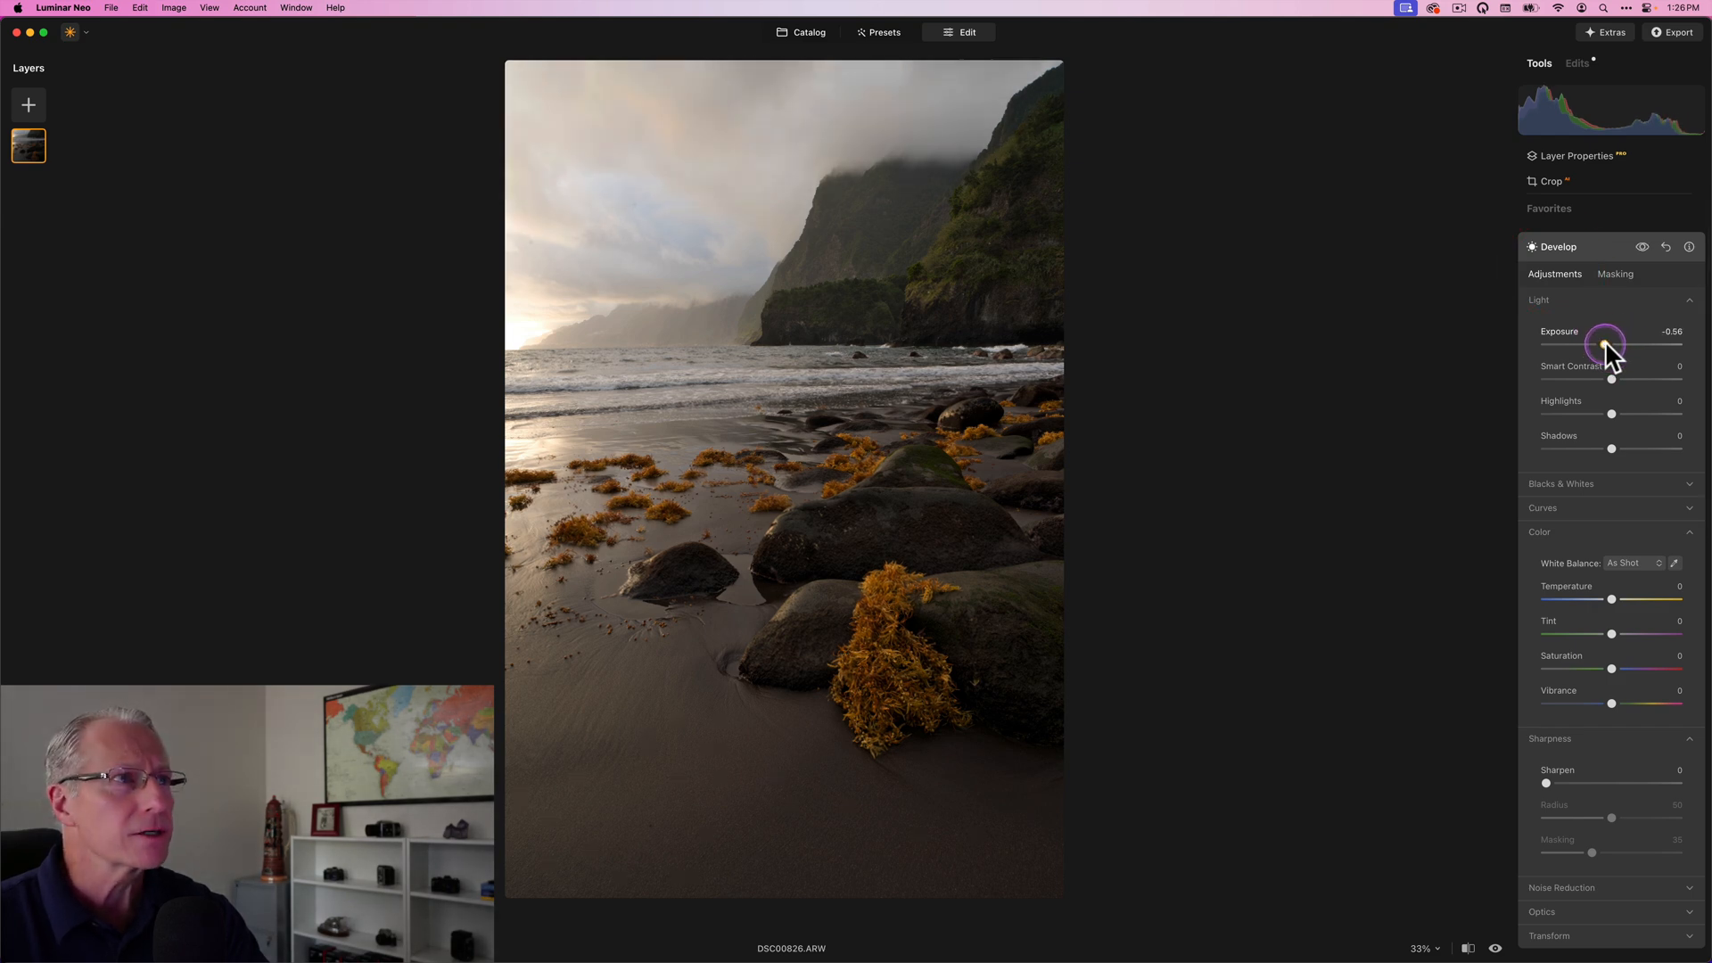
left_click_drag(1605, 344, 1598, 344)
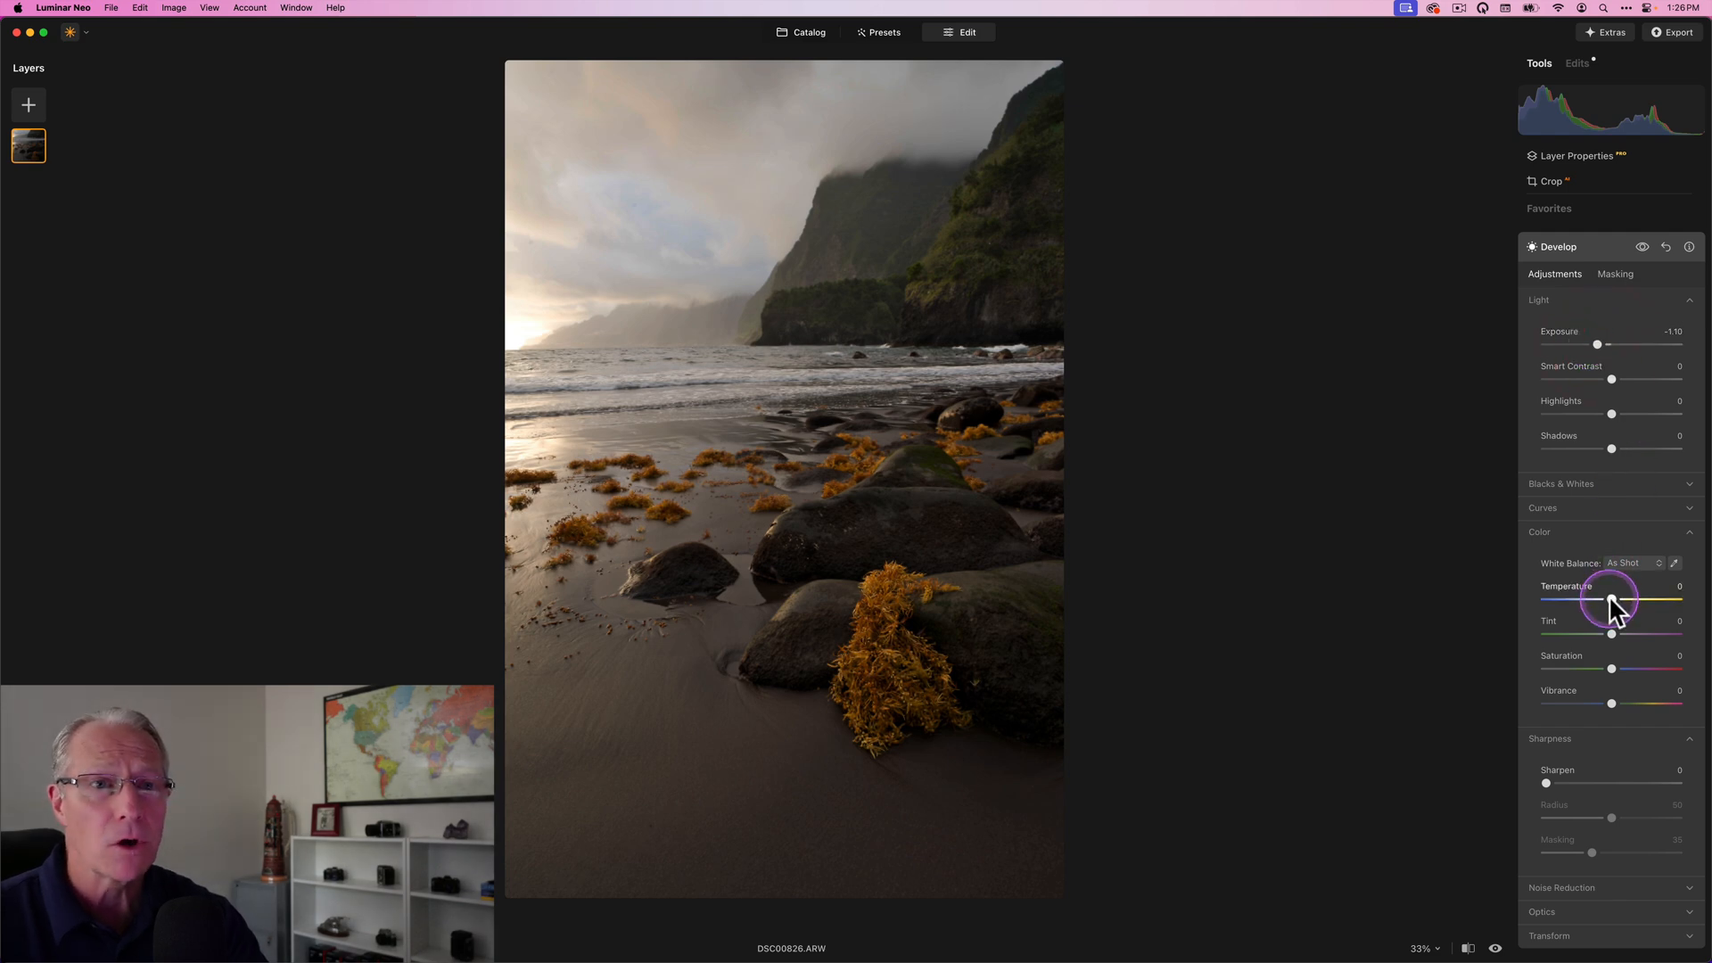
left_click_drag(1610, 603, 1605, 603)
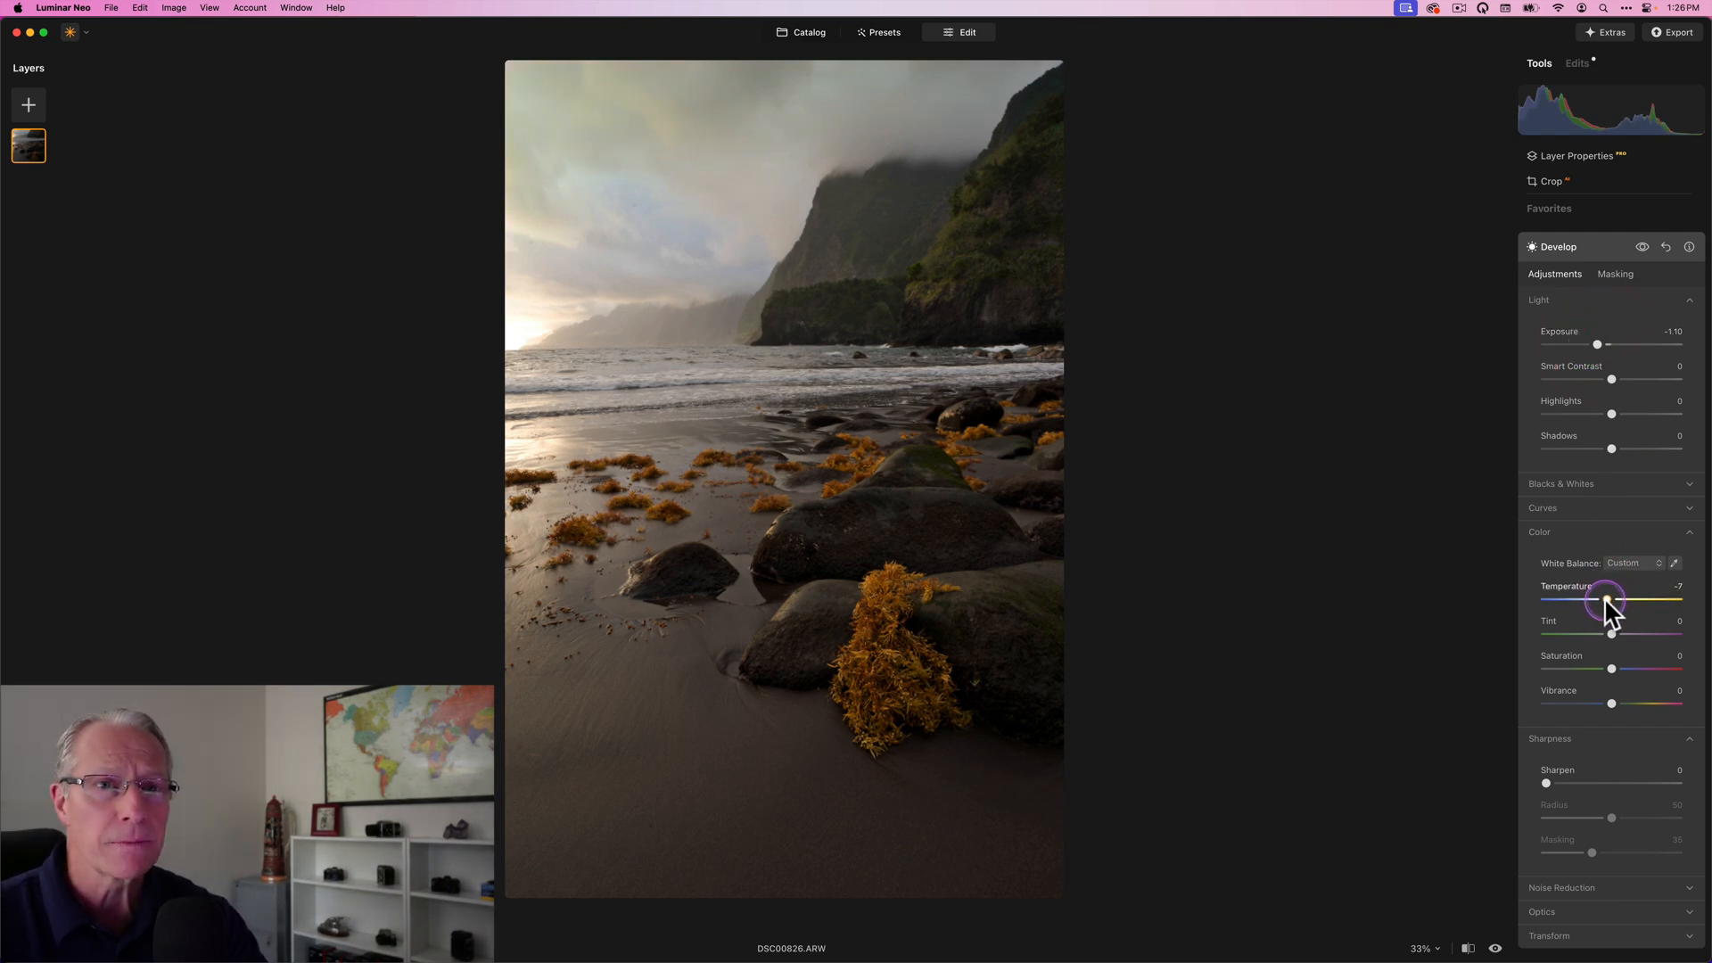
left_click_drag(1620, 599, 1603, 600)
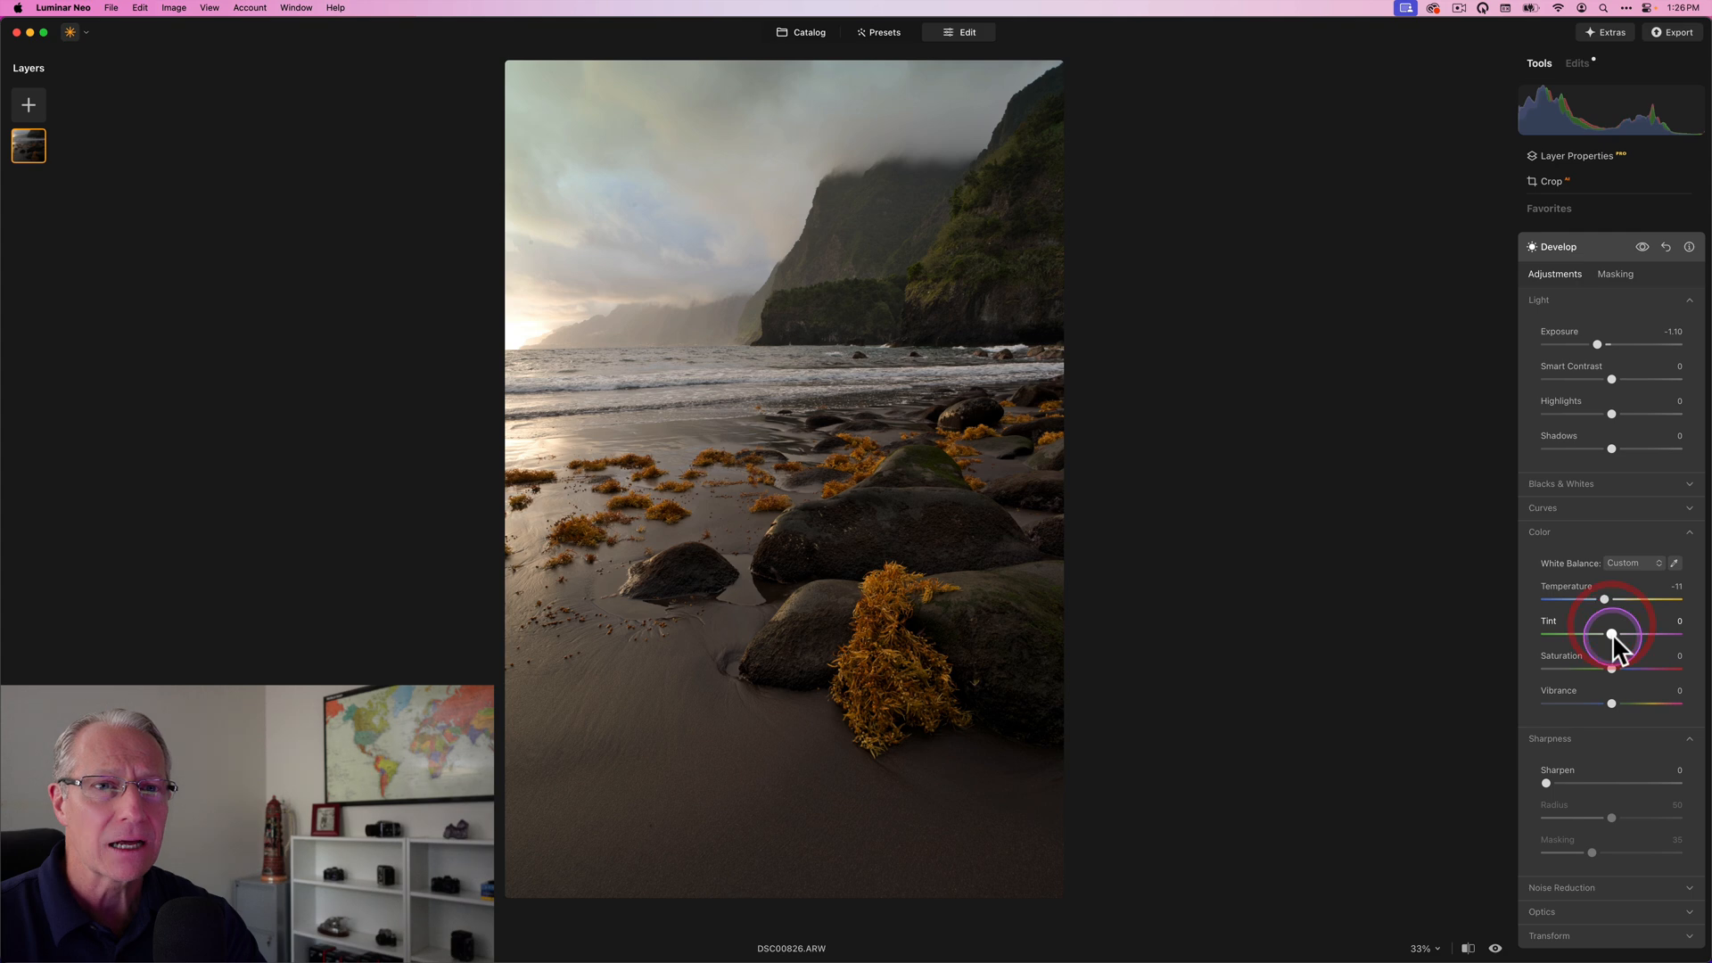
left_click_drag(1611, 635, 1623, 635)
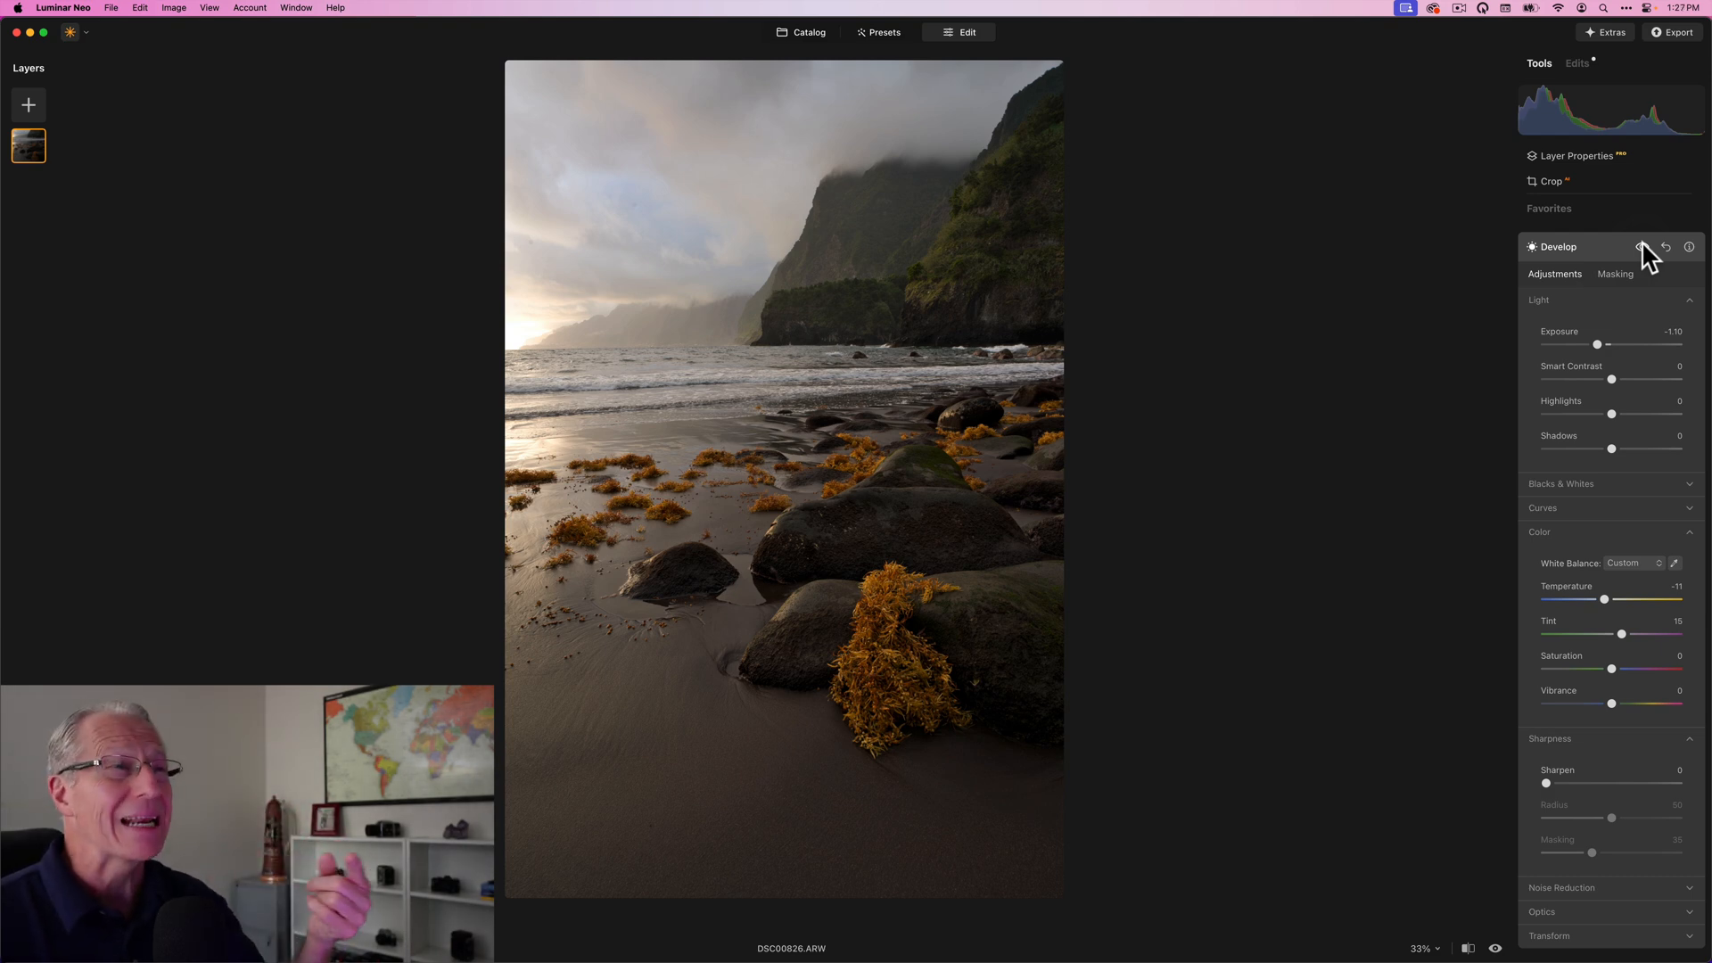
Compare the sky edit, then apply and collapse Develop back to the tools list.
left_click(1640, 246)
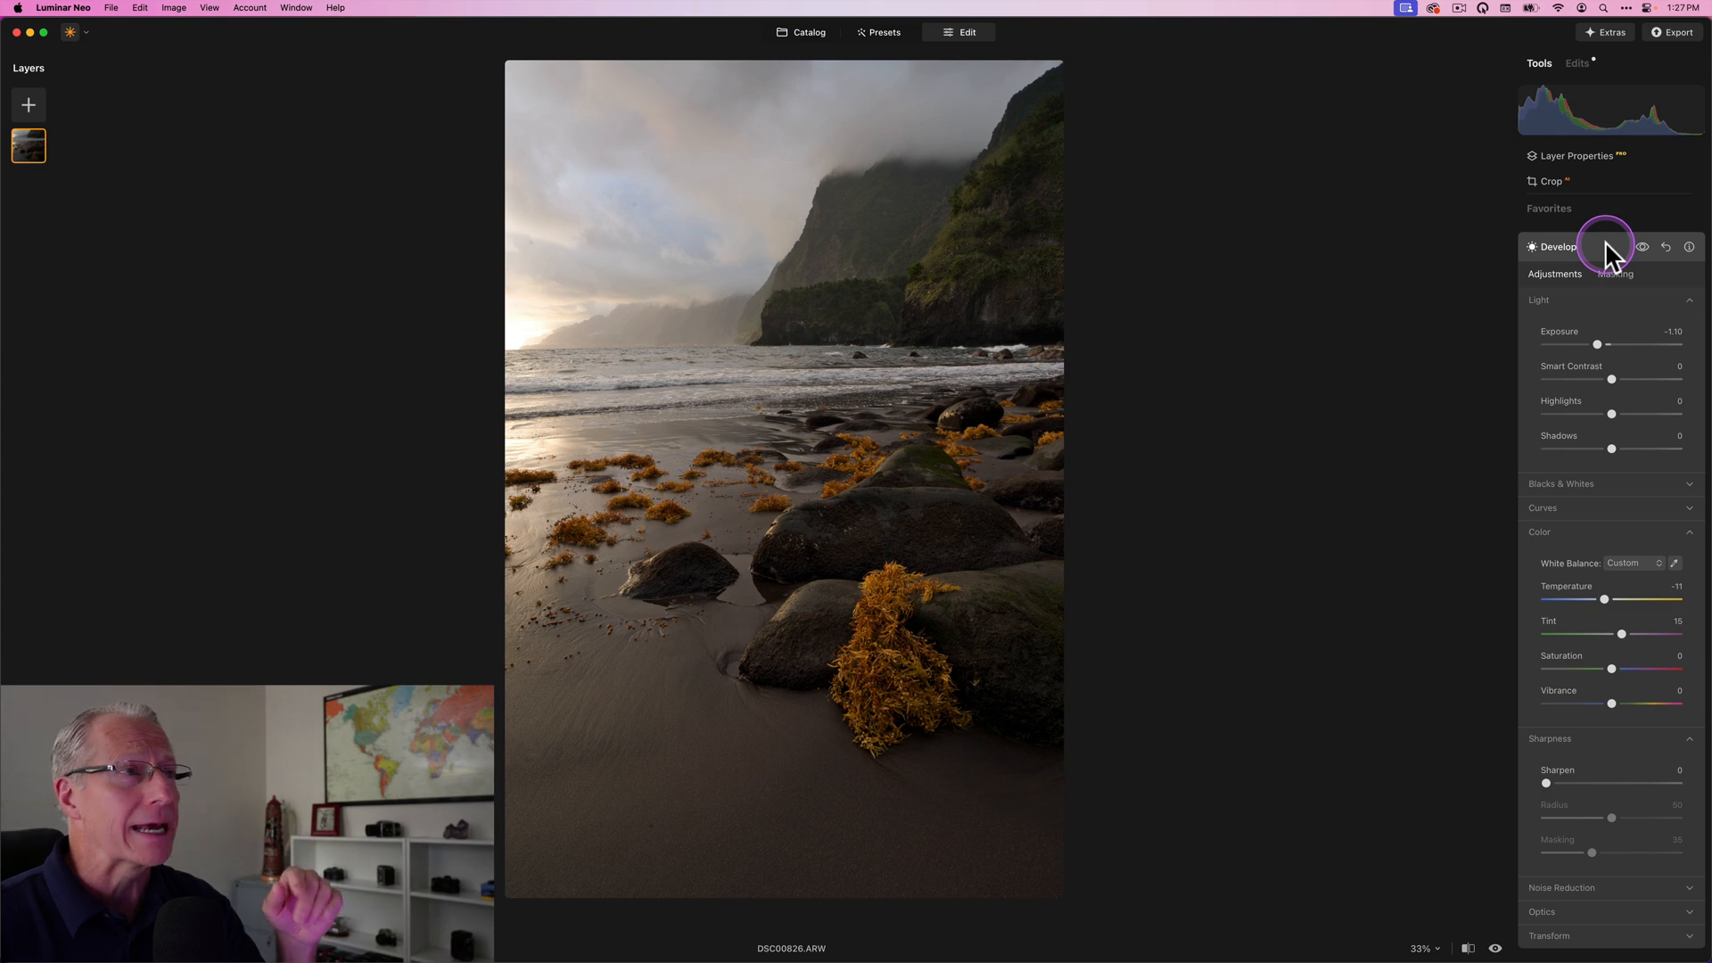
left_click(1559, 246)
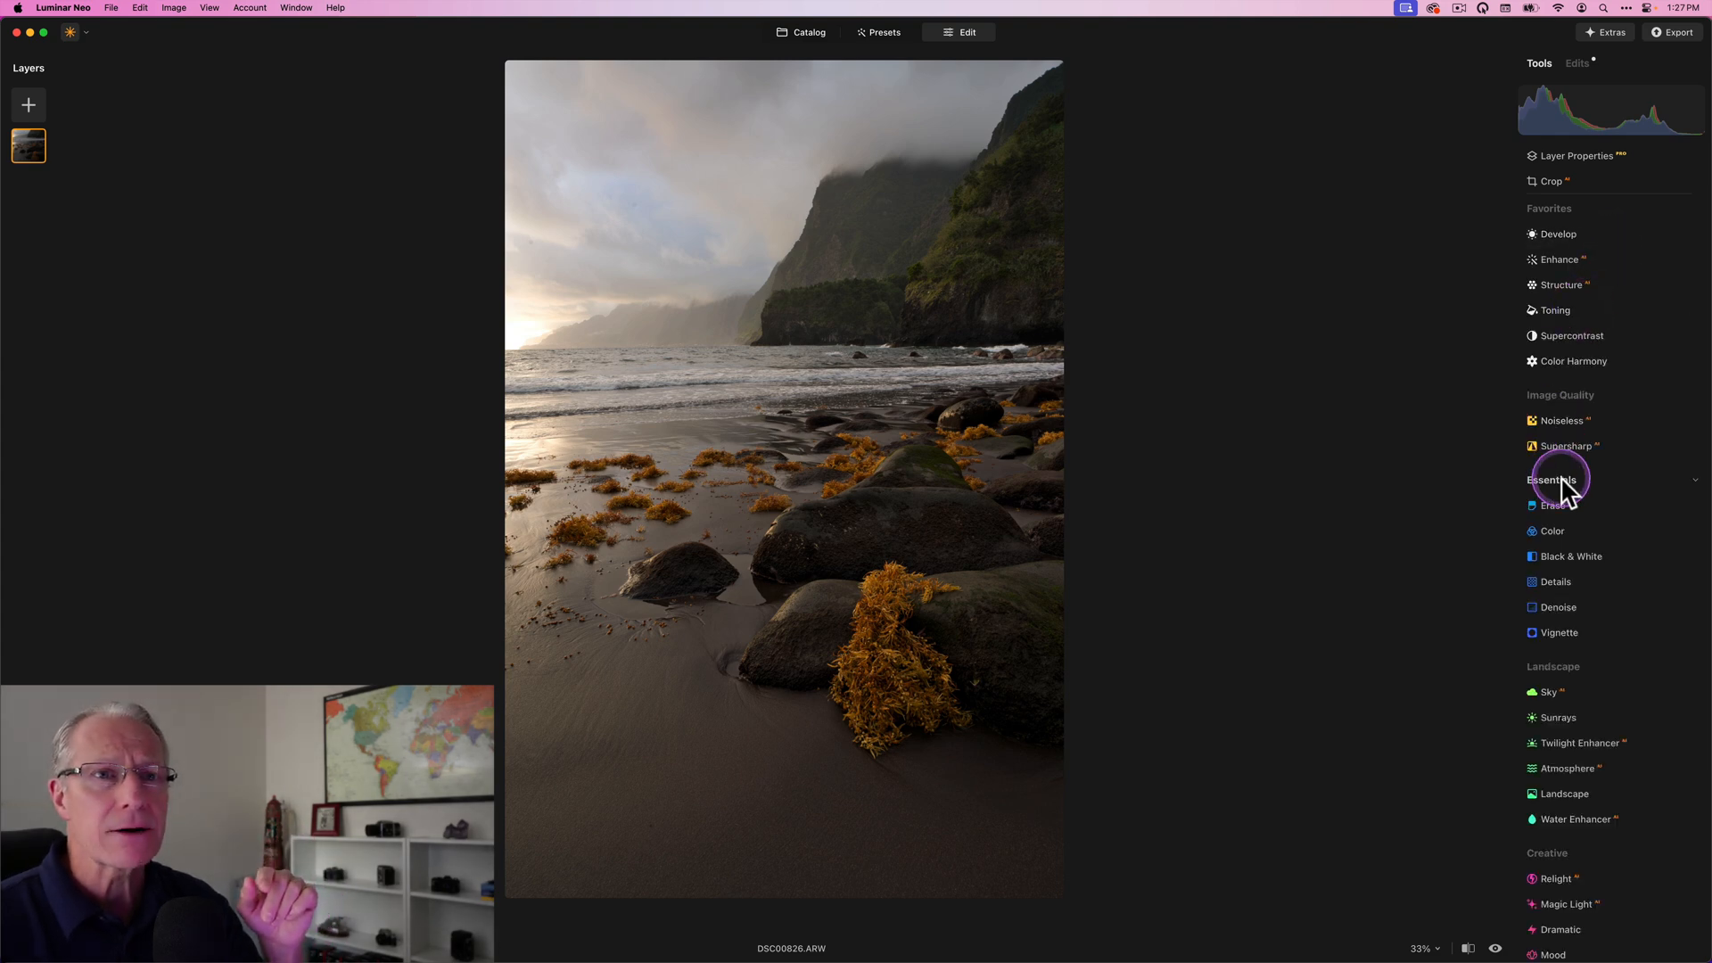
left_click(1552, 478)
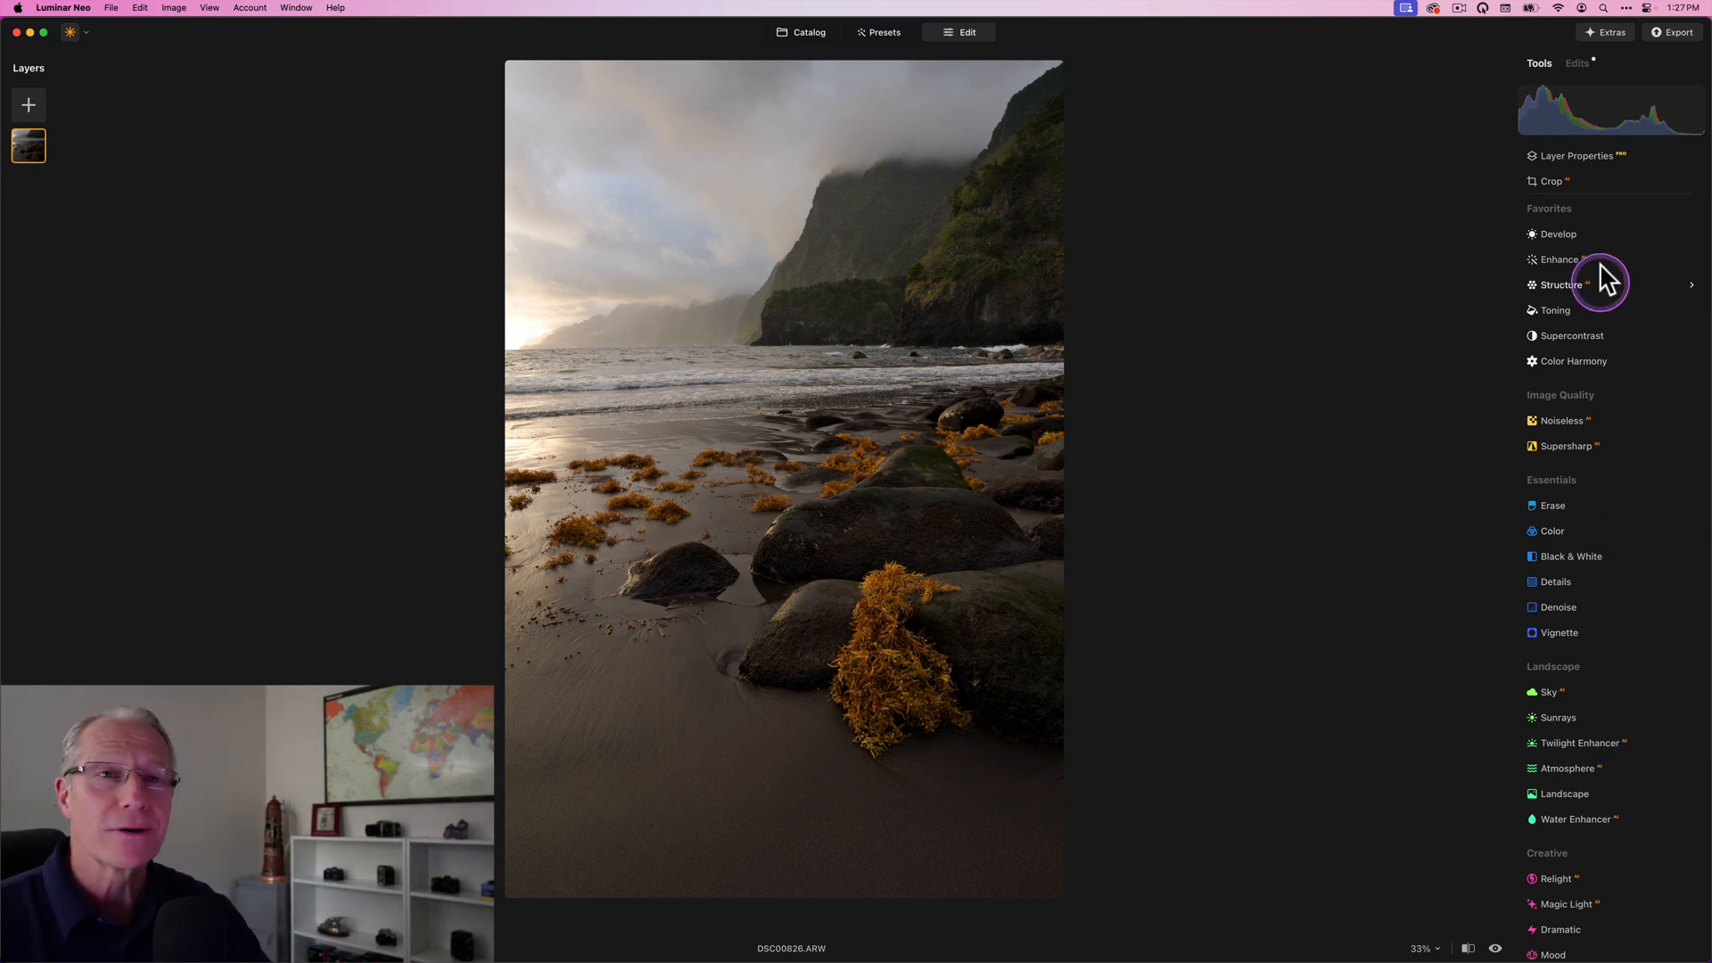
mouse_move(1562, 239)
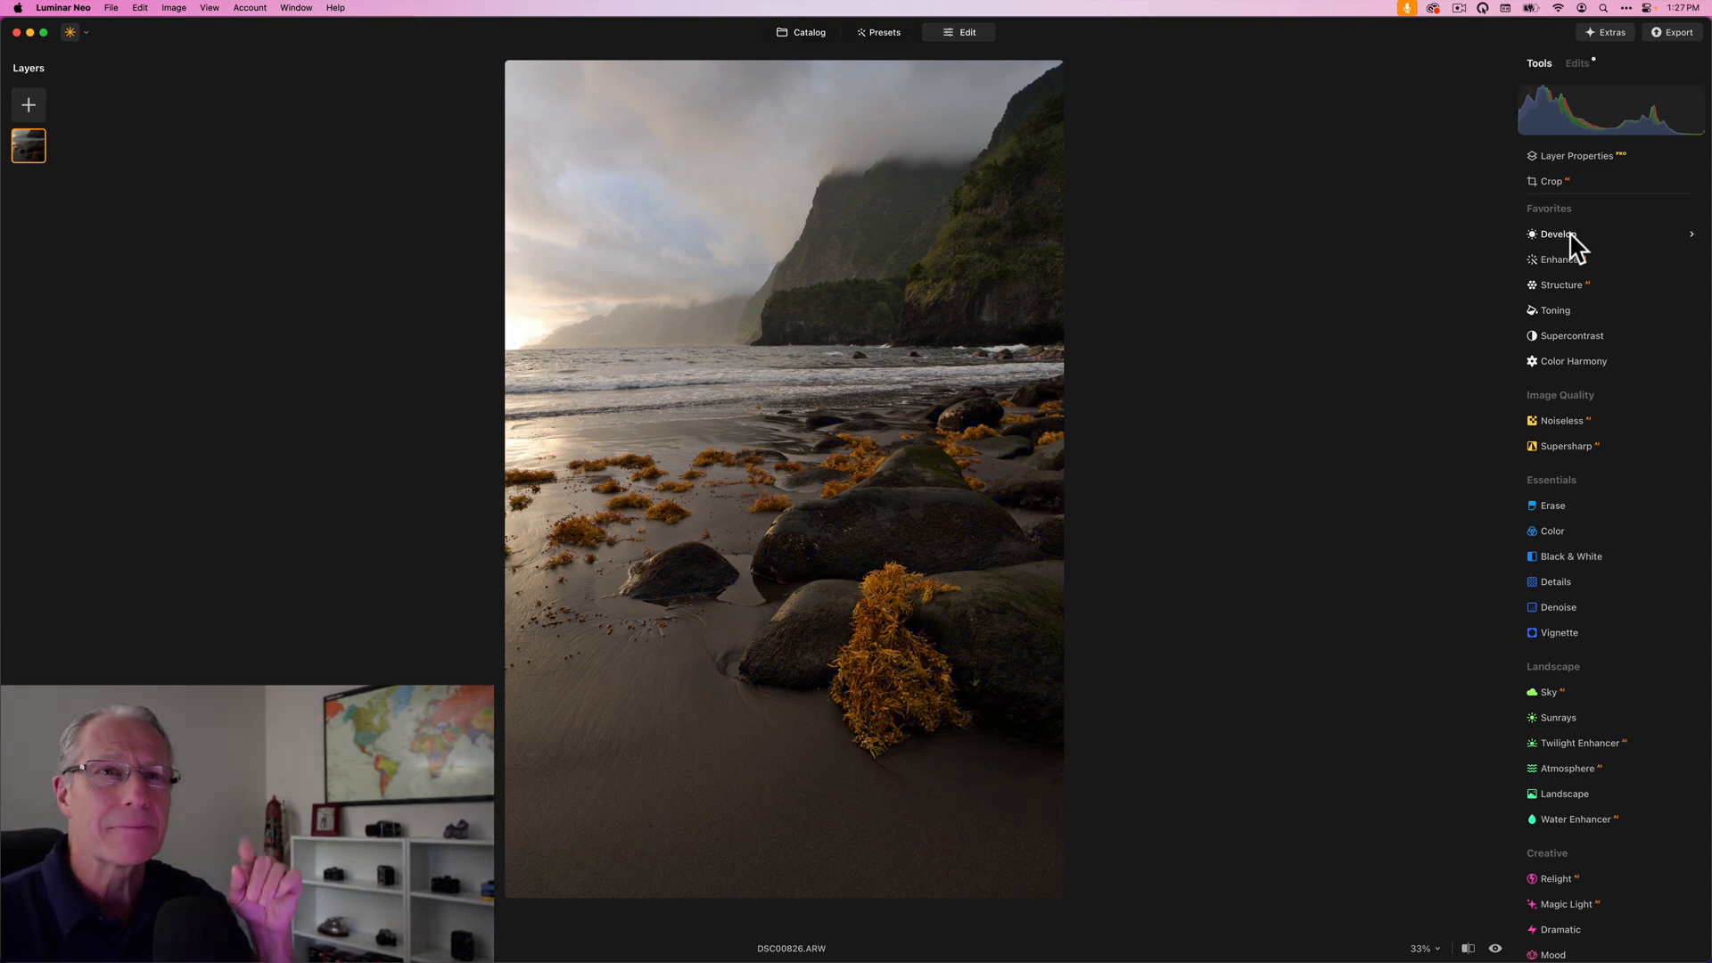
Open Develop with a radial gradient mask stretched into a wide oval over the left horizon and water.
left_click(1559, 236)
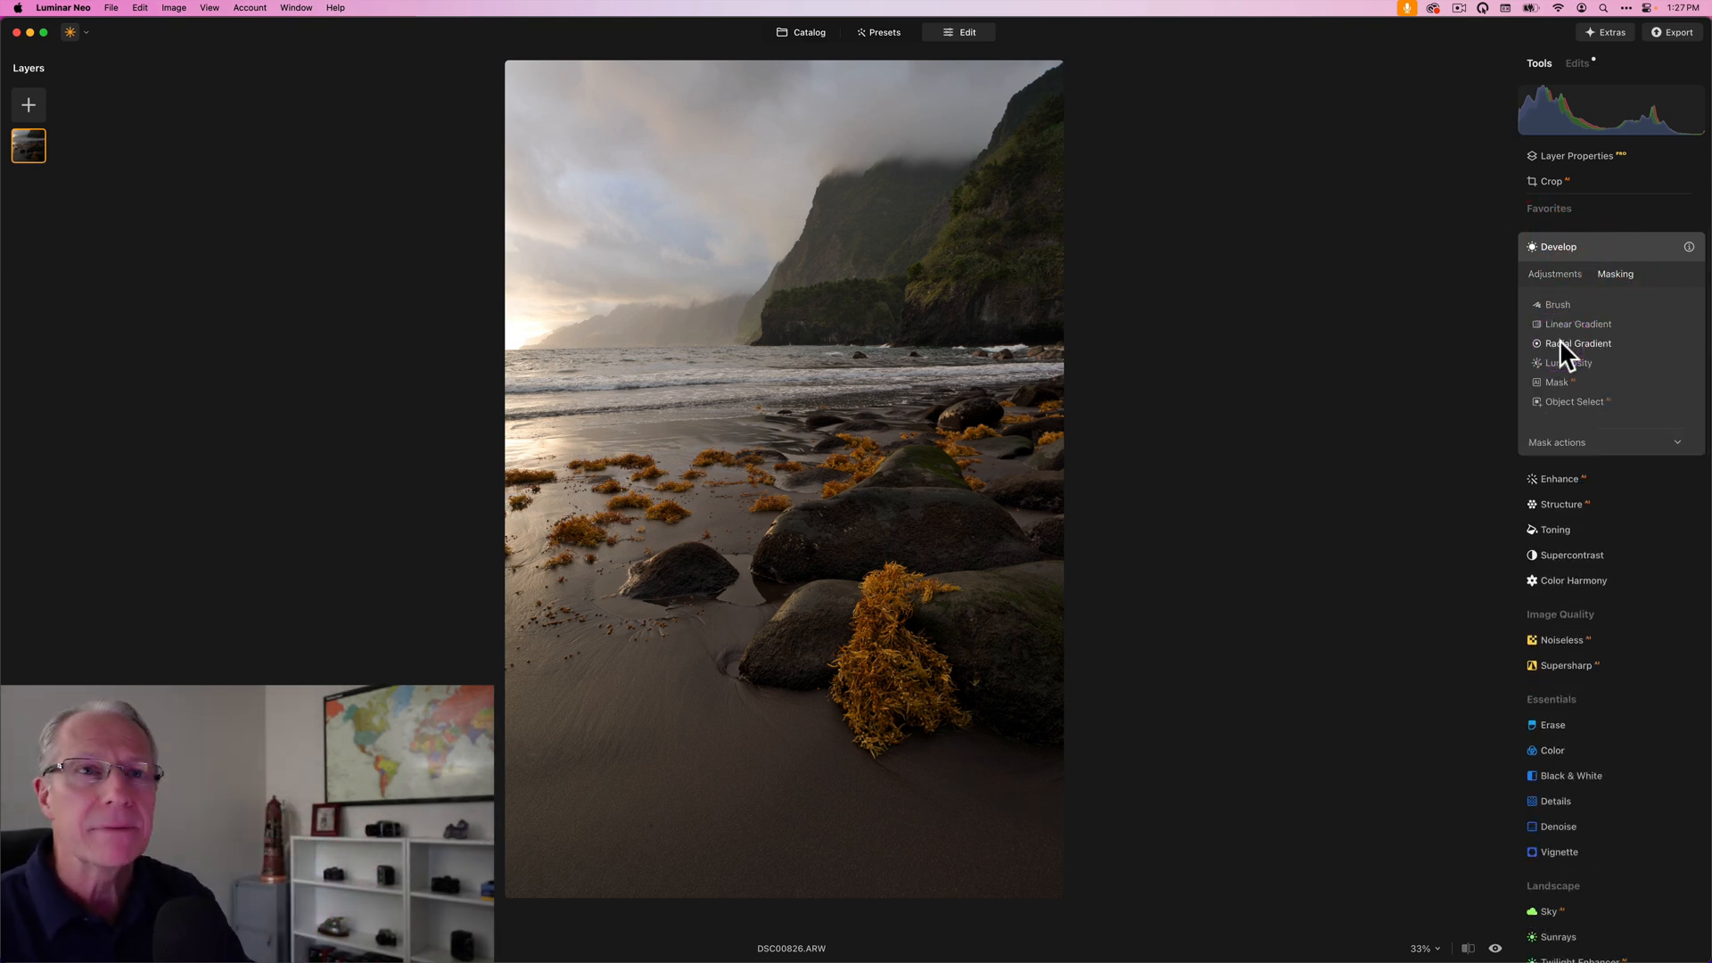
left_click(1576, 345)
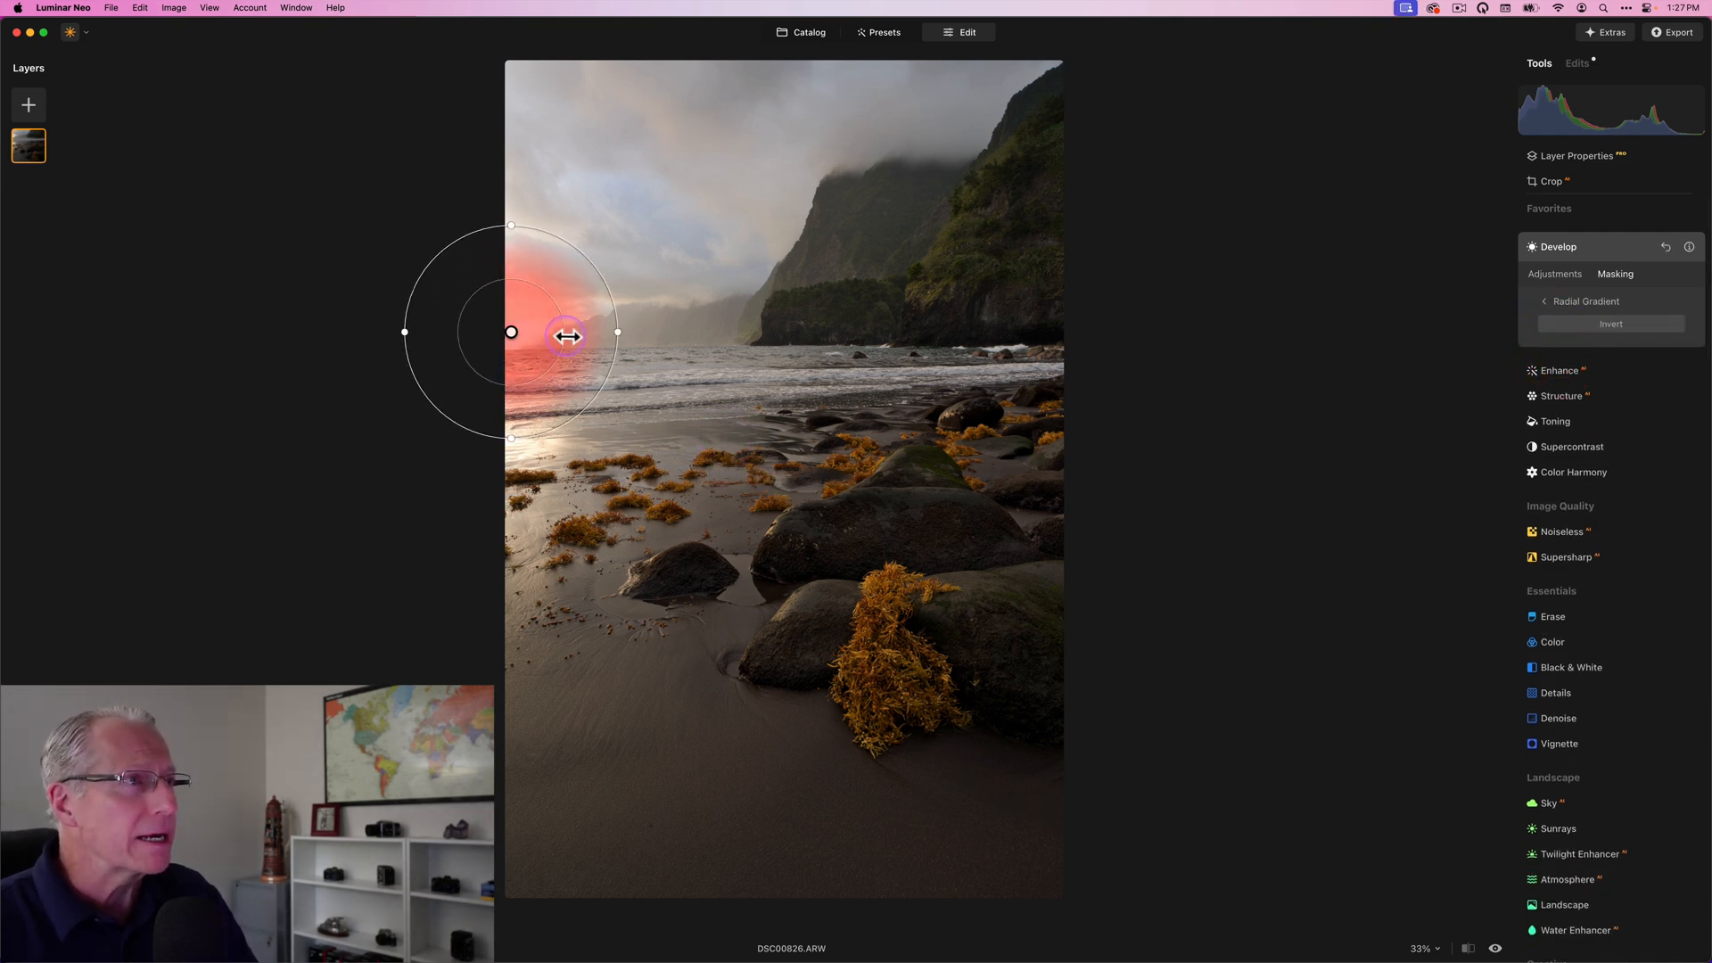
left_click_drag(567, 334, 672, 331)
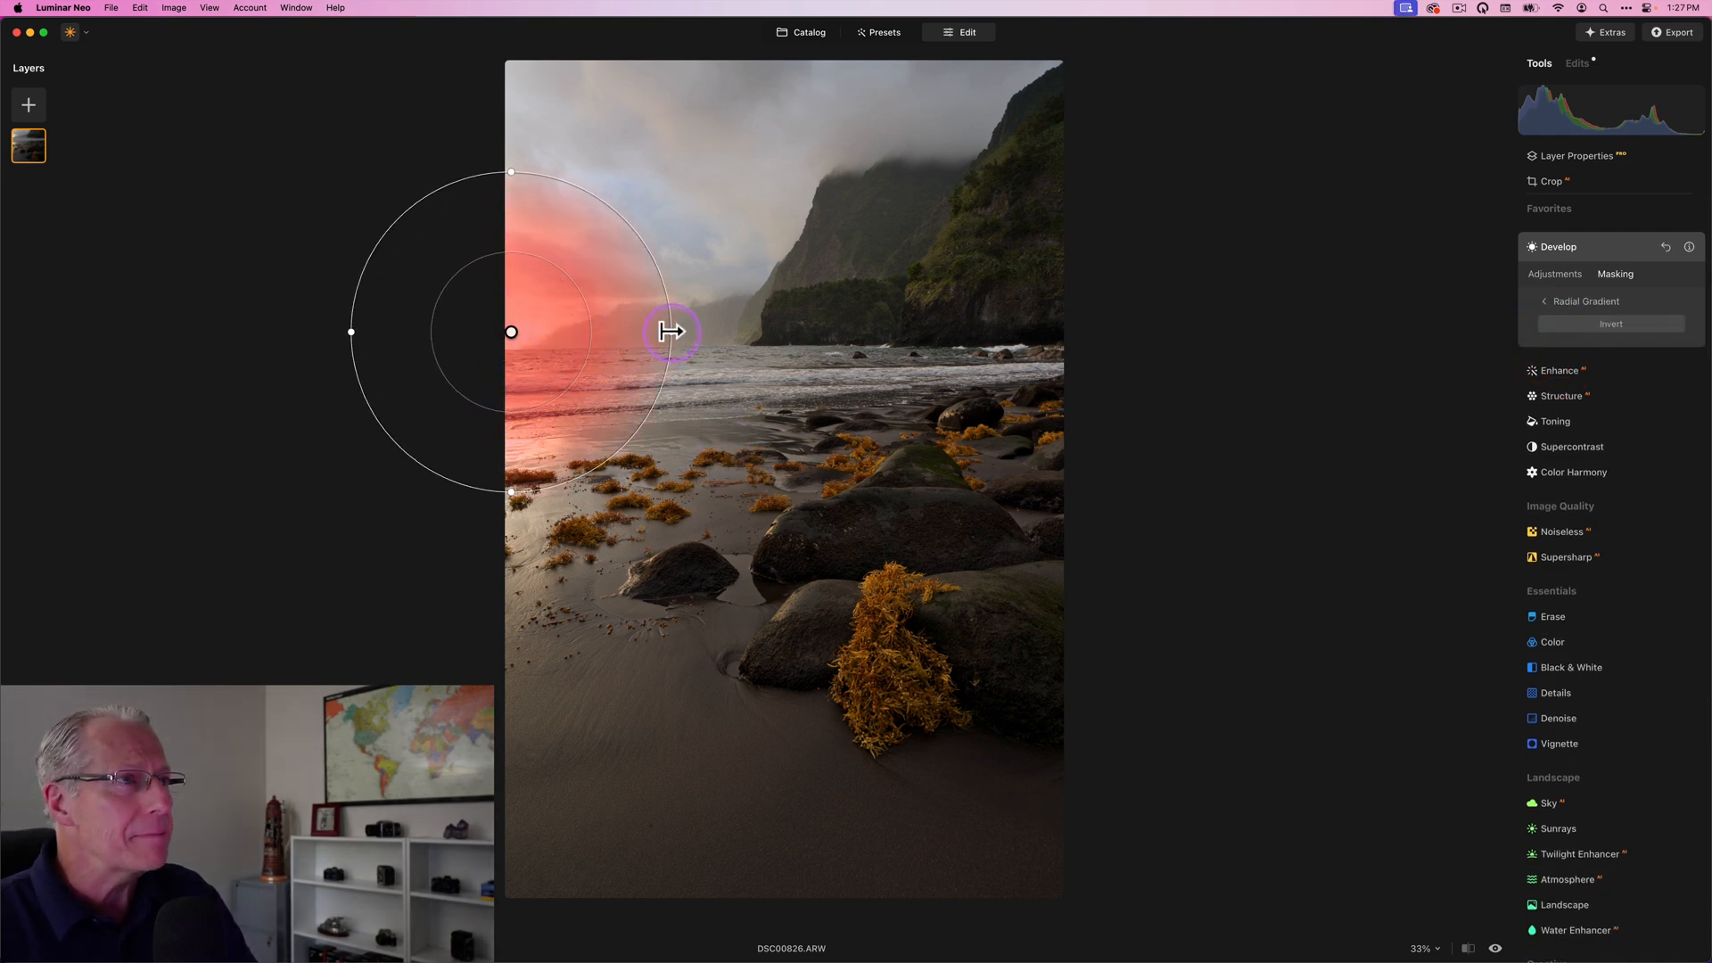
left_click_drag(672, 332, 824, 339)
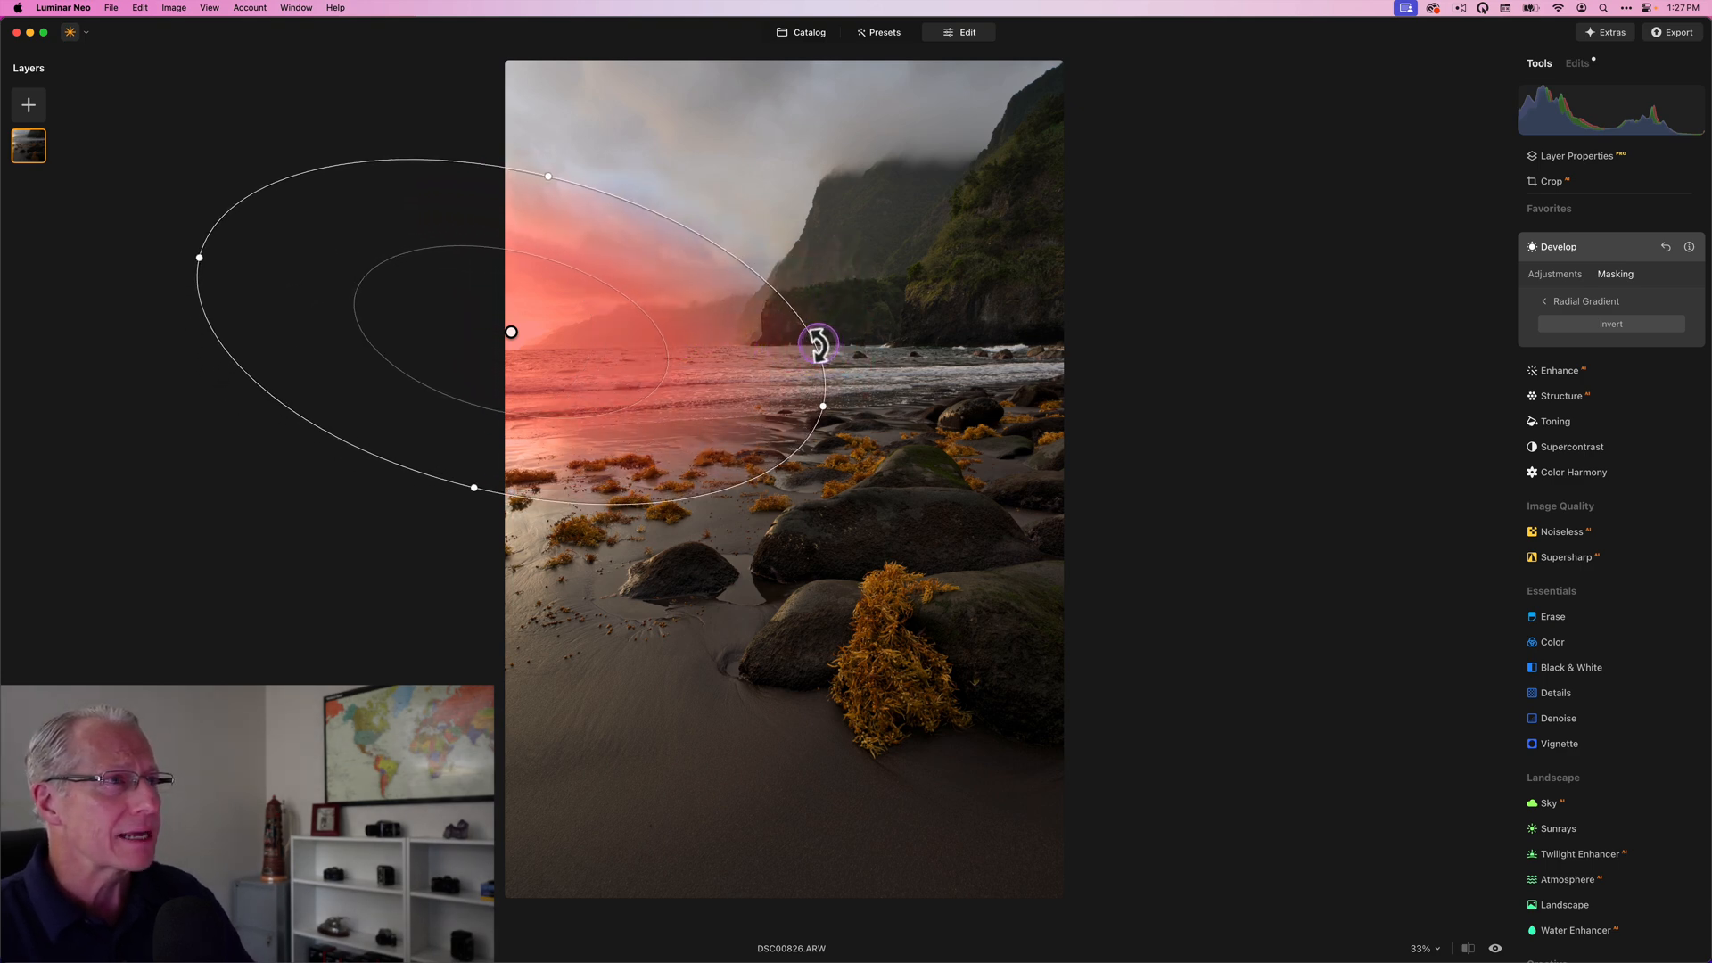
left_click_drag(820, 344, 787, 390)
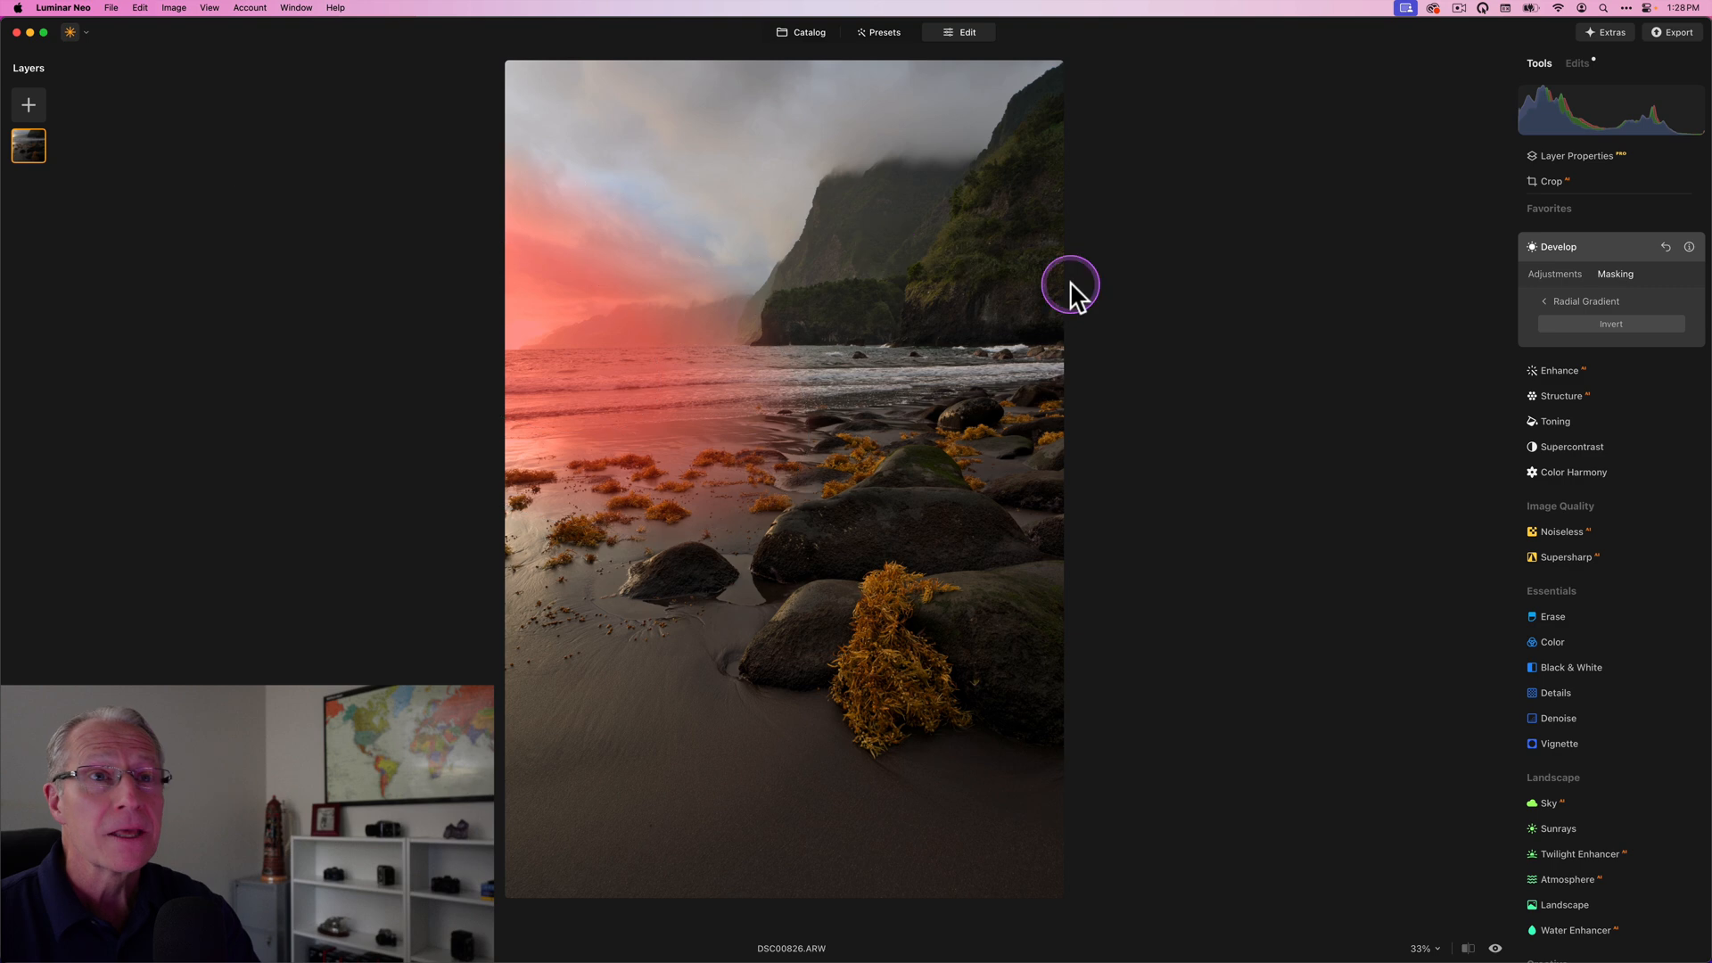
mouse_move(1554, 277)
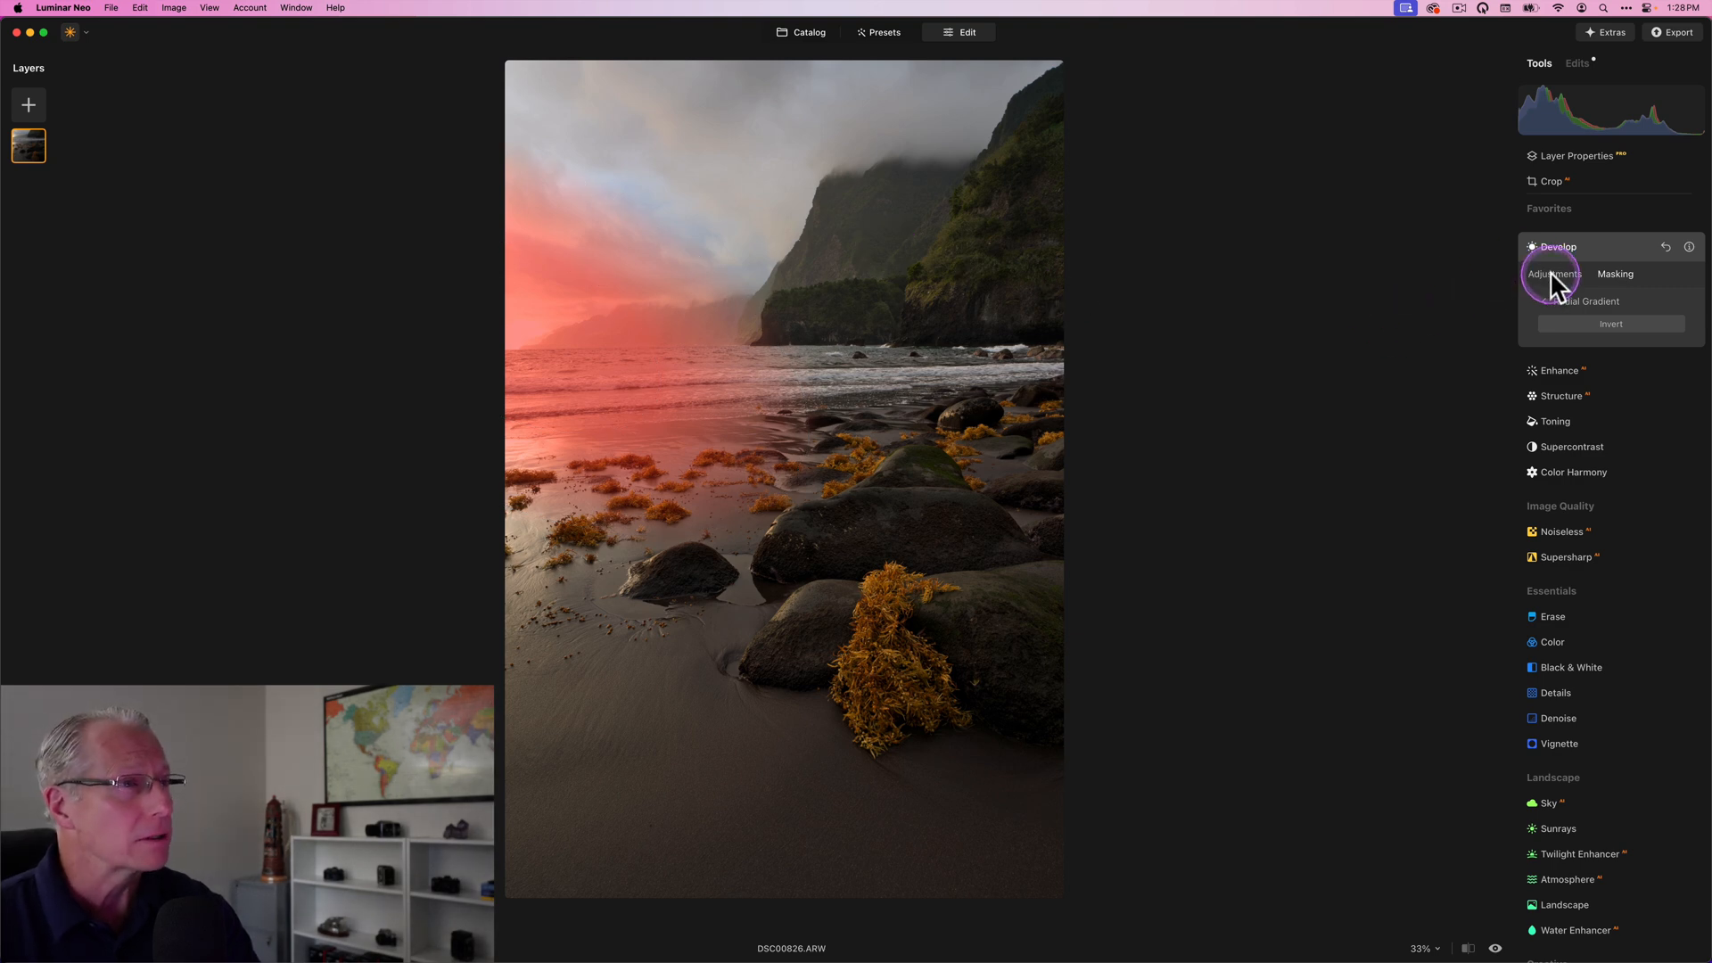
For the horizon mask set exposure 0.33, smart contrast 17, temperature 2 and tint 8.
left_click(1554, 275)
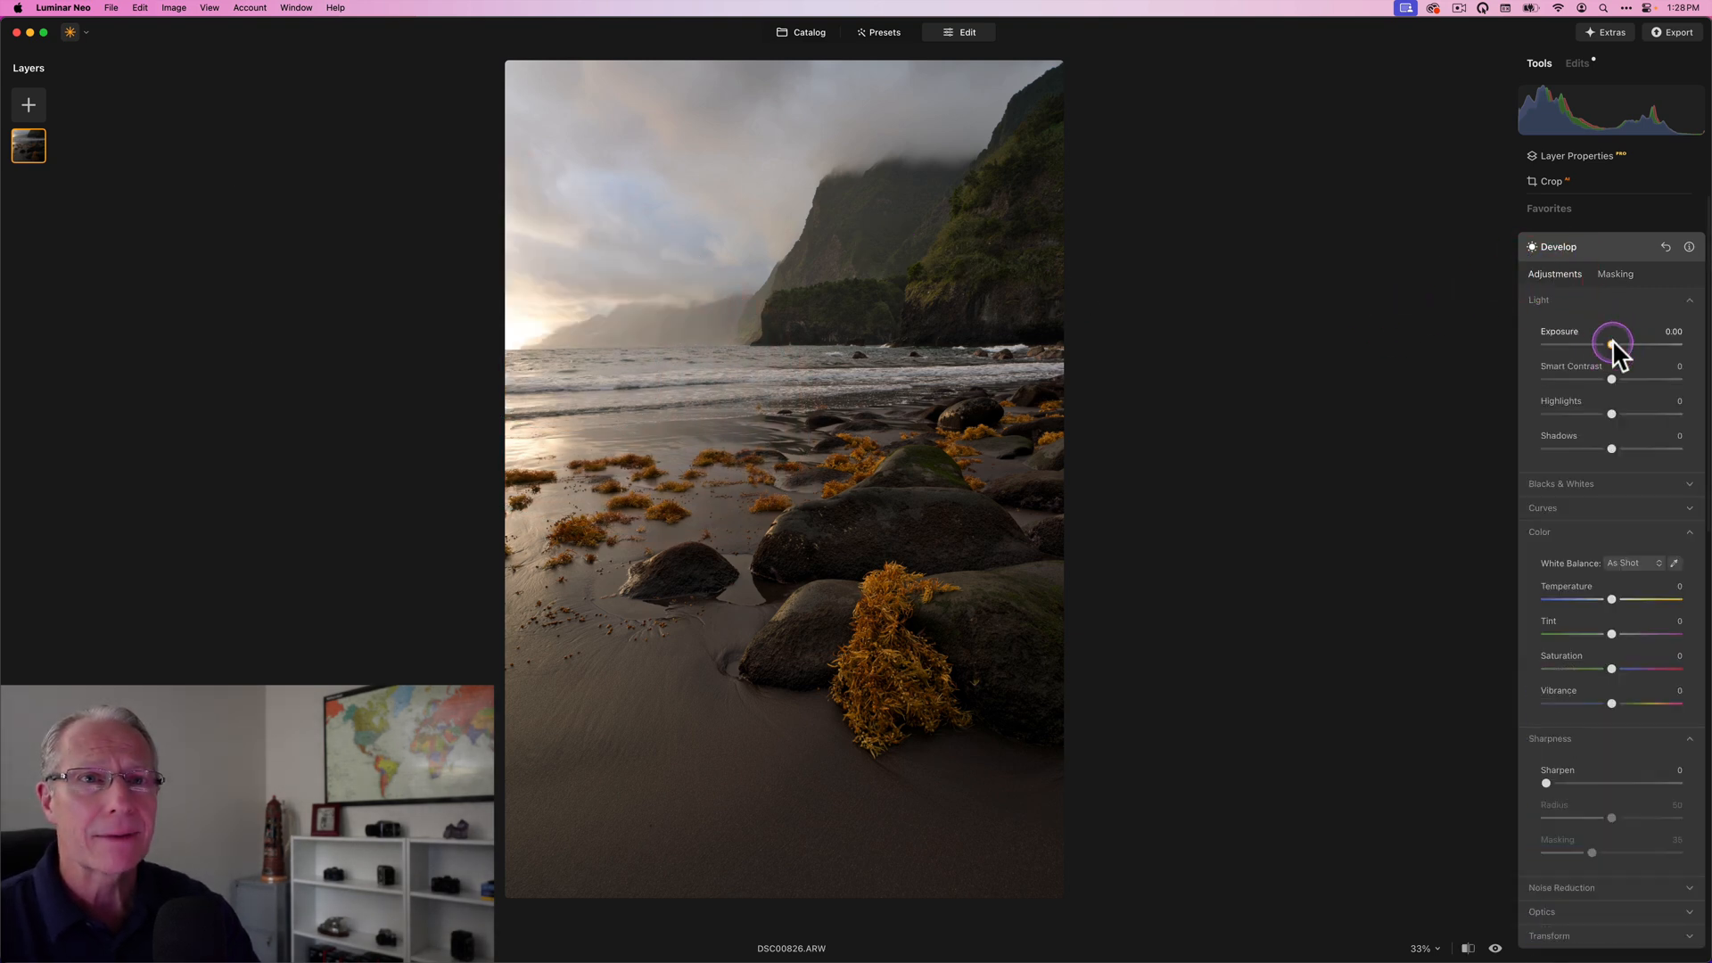
left_click_drag(1612, 344, 1619, 344)
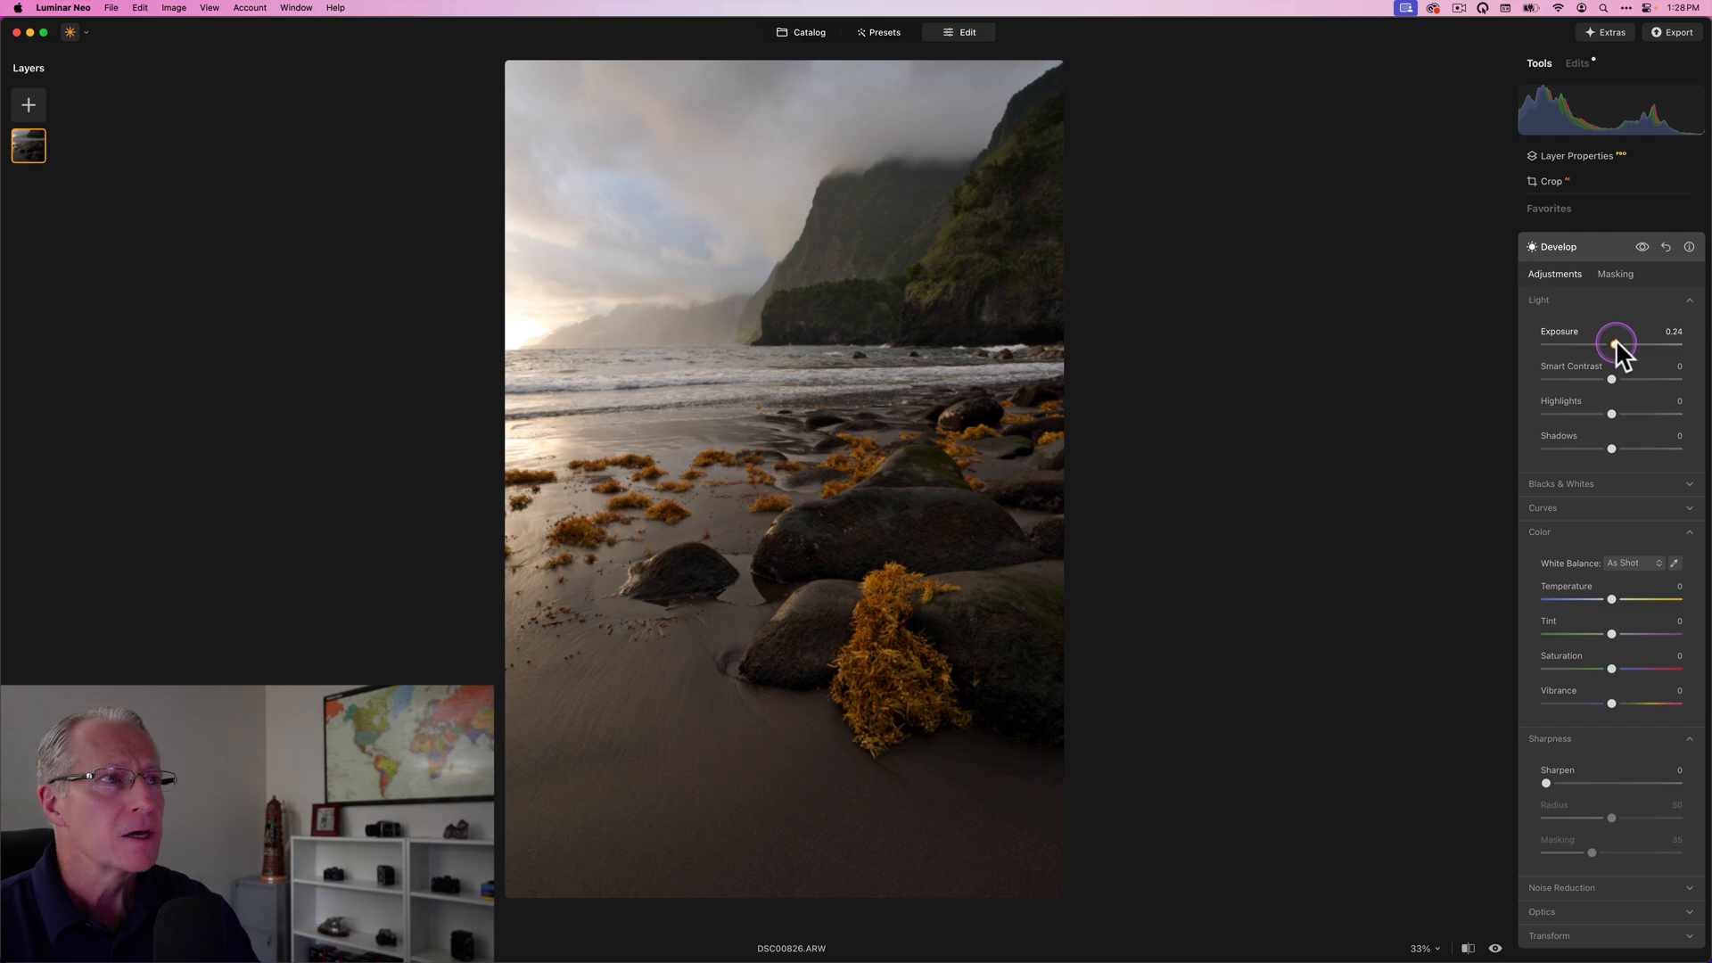
left_click_drag(1616, 344, 1621, 344)
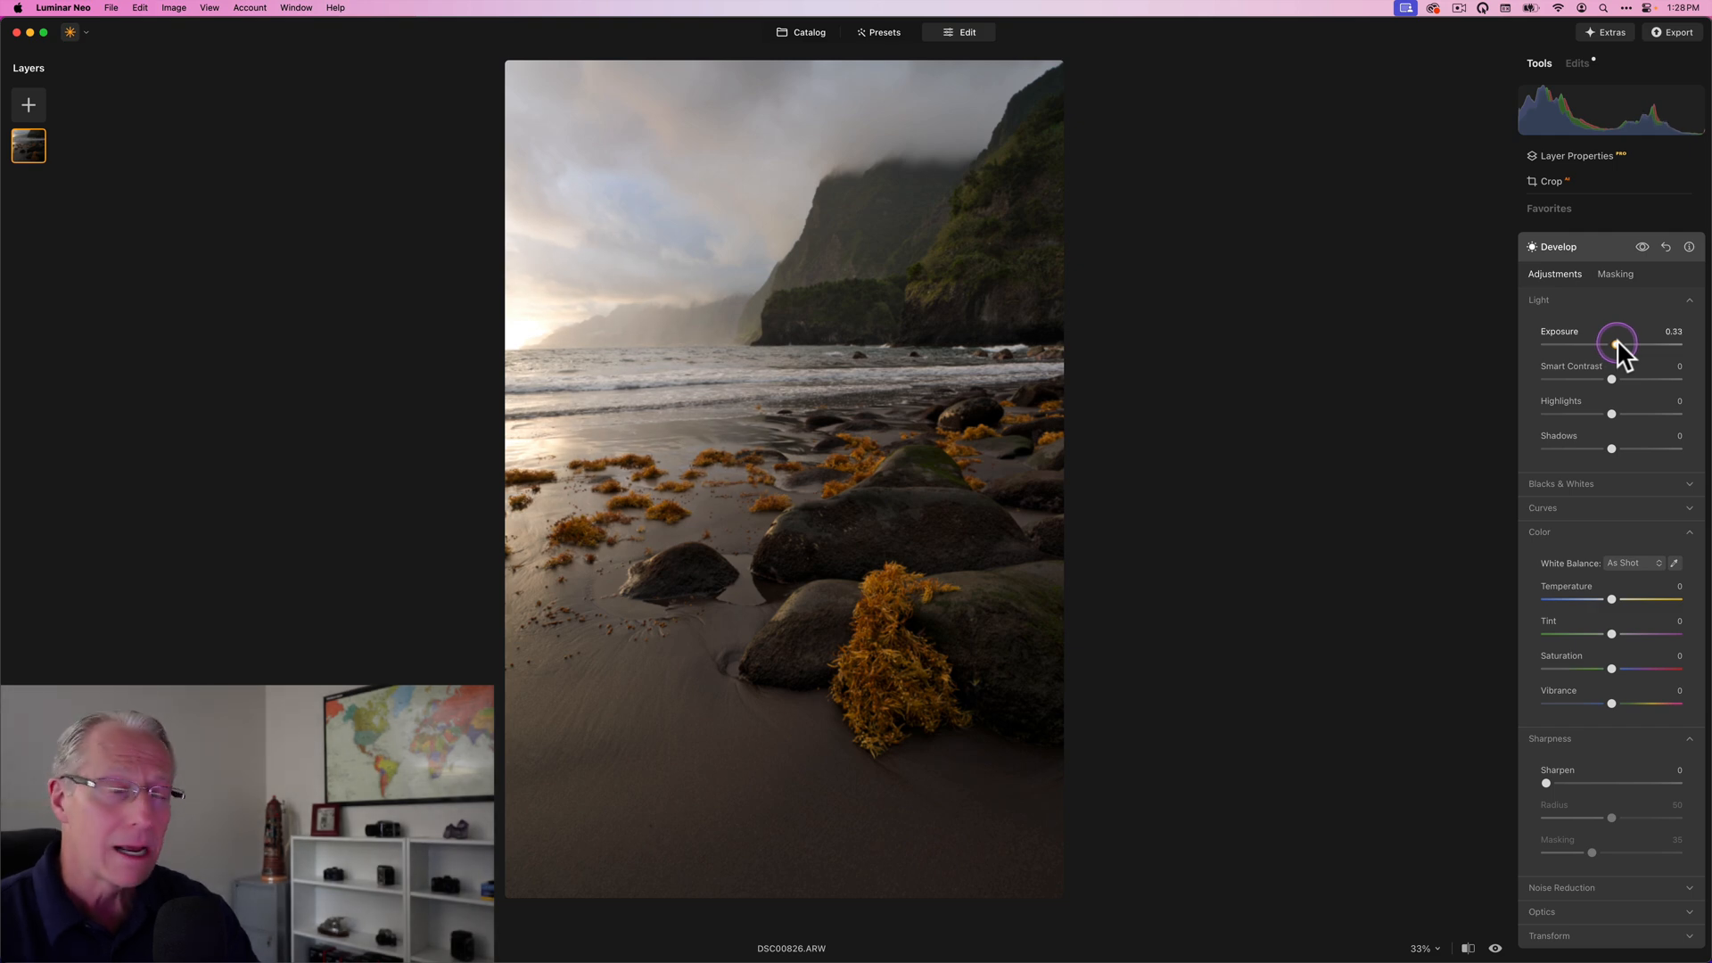
mouse_move(1612, 403)
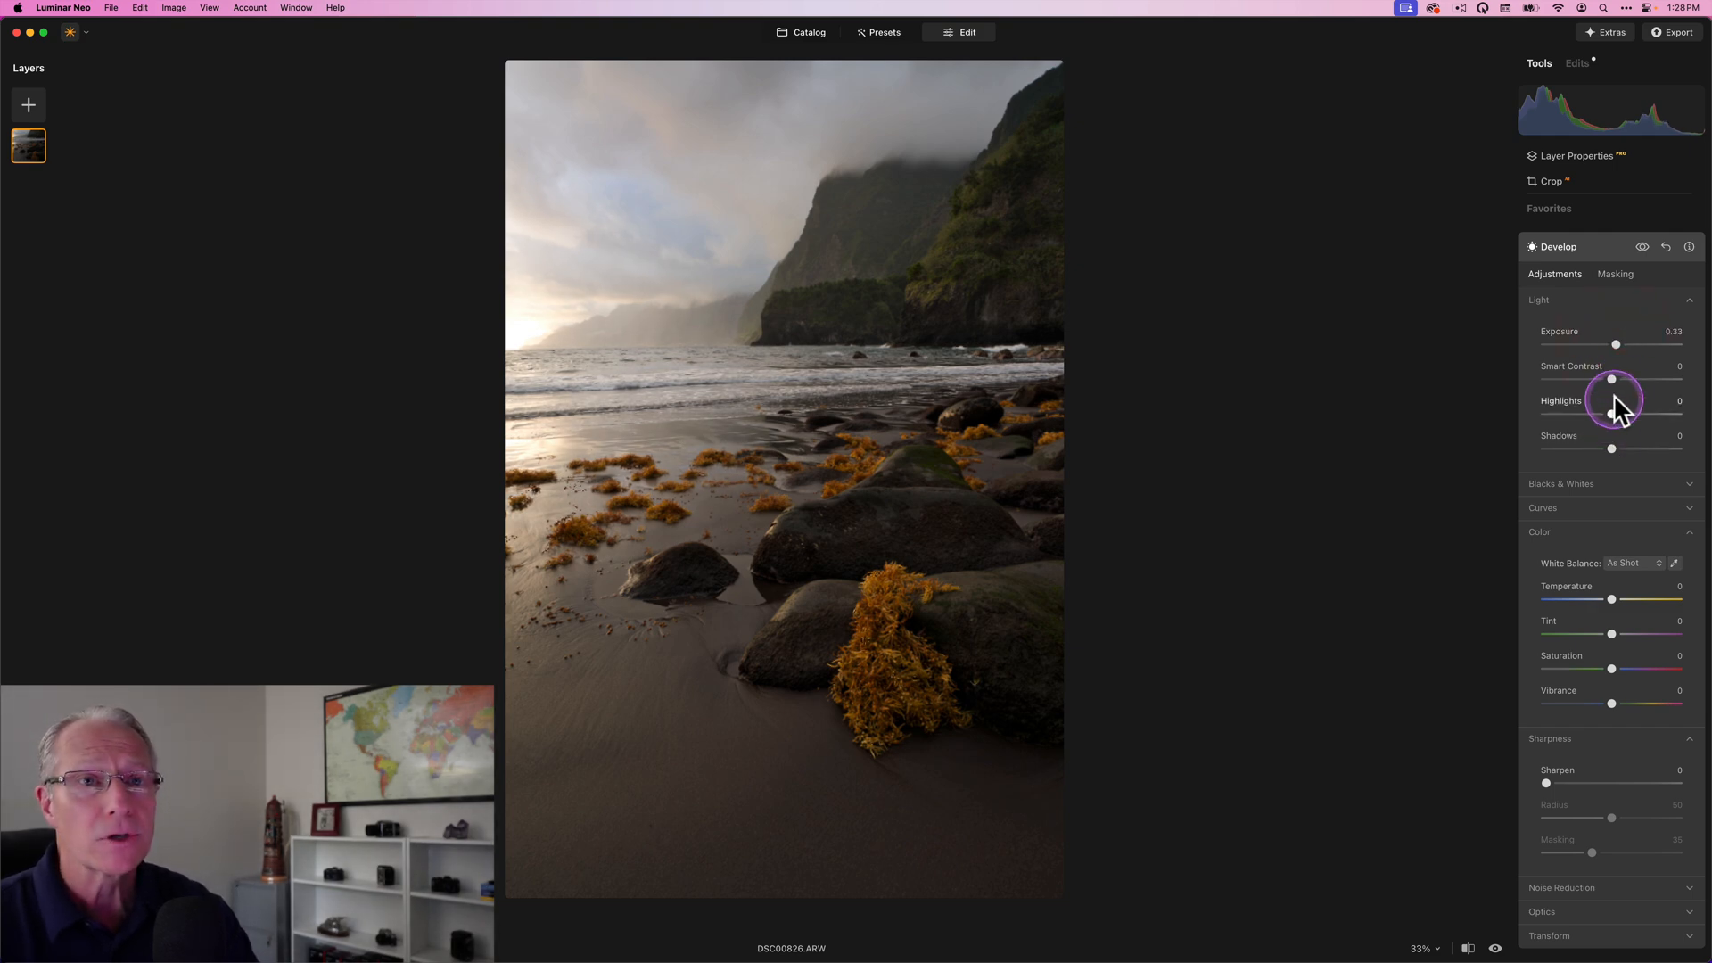
left_click_drag(1612, 380, 1628, 380)
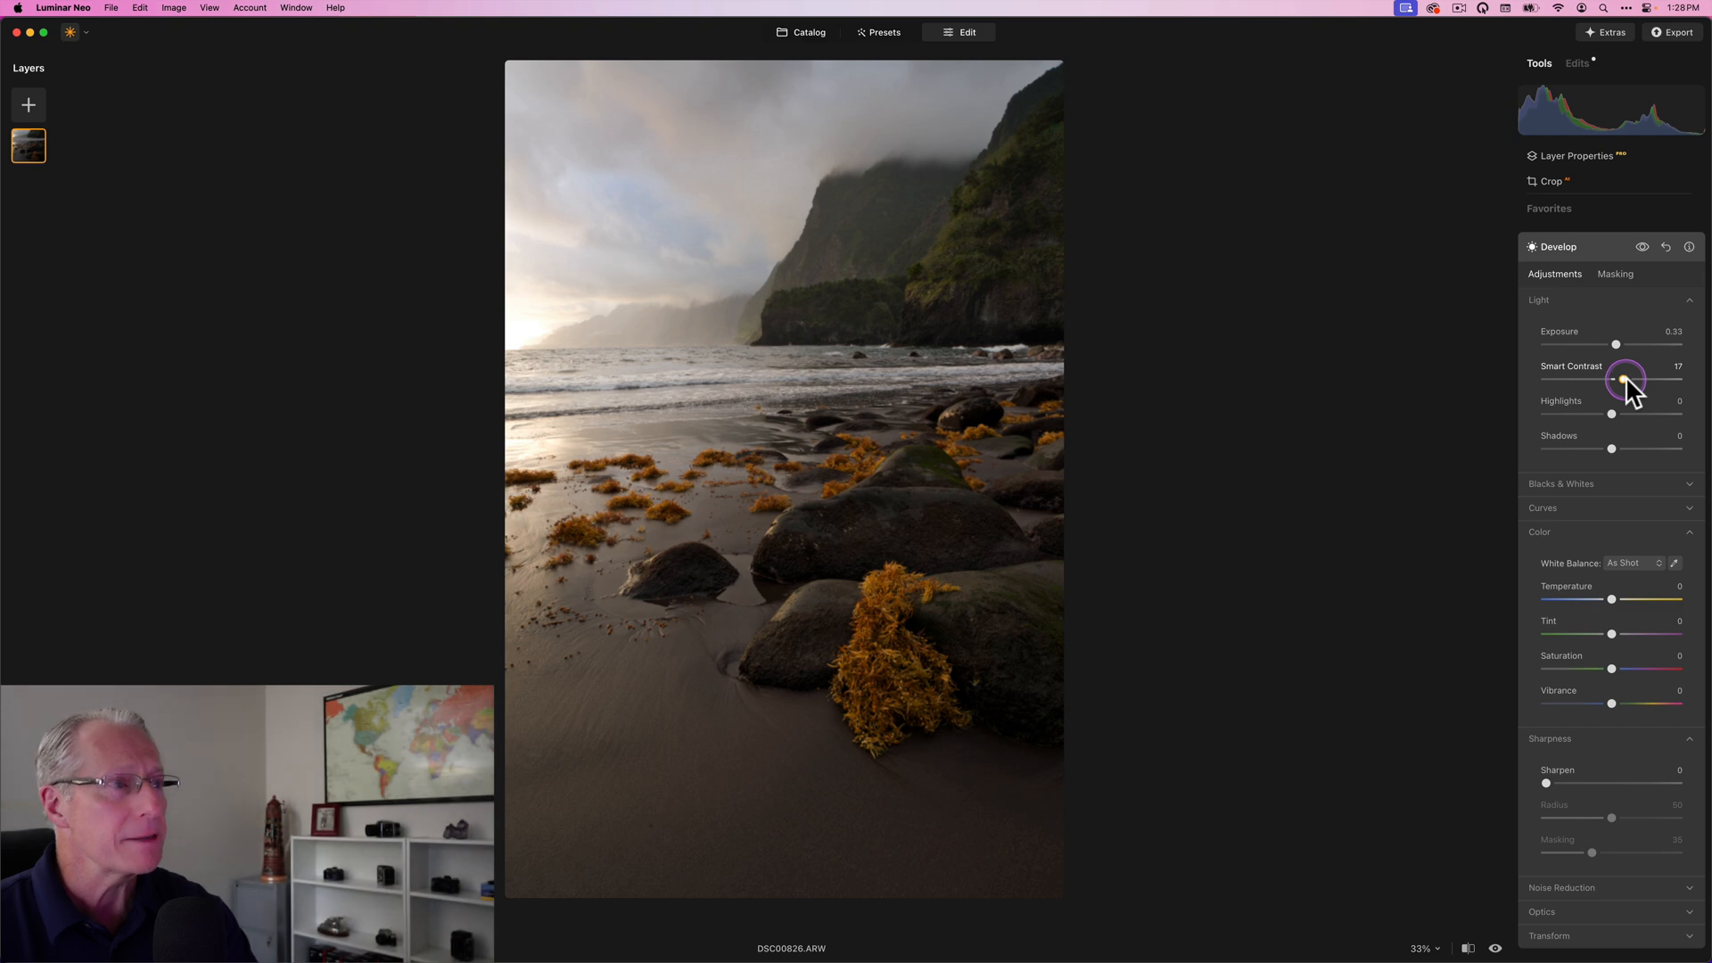
mouse_move(1612, 613)
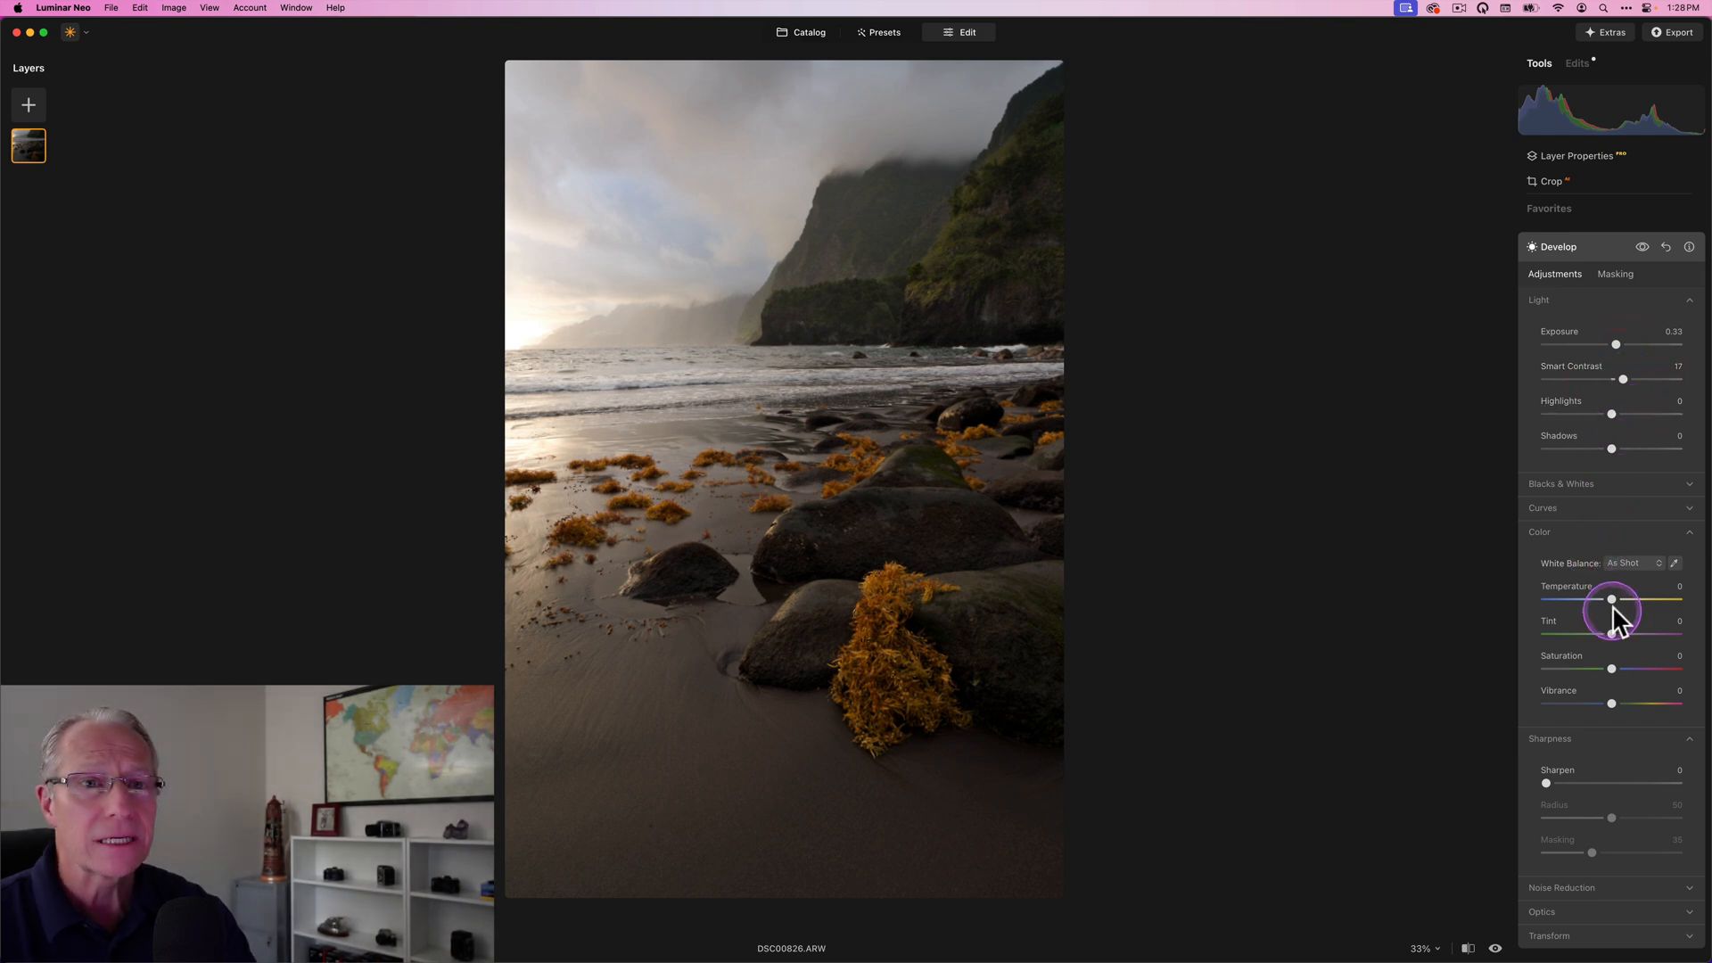
left_click_drag(1609, 603, 1614, 602)
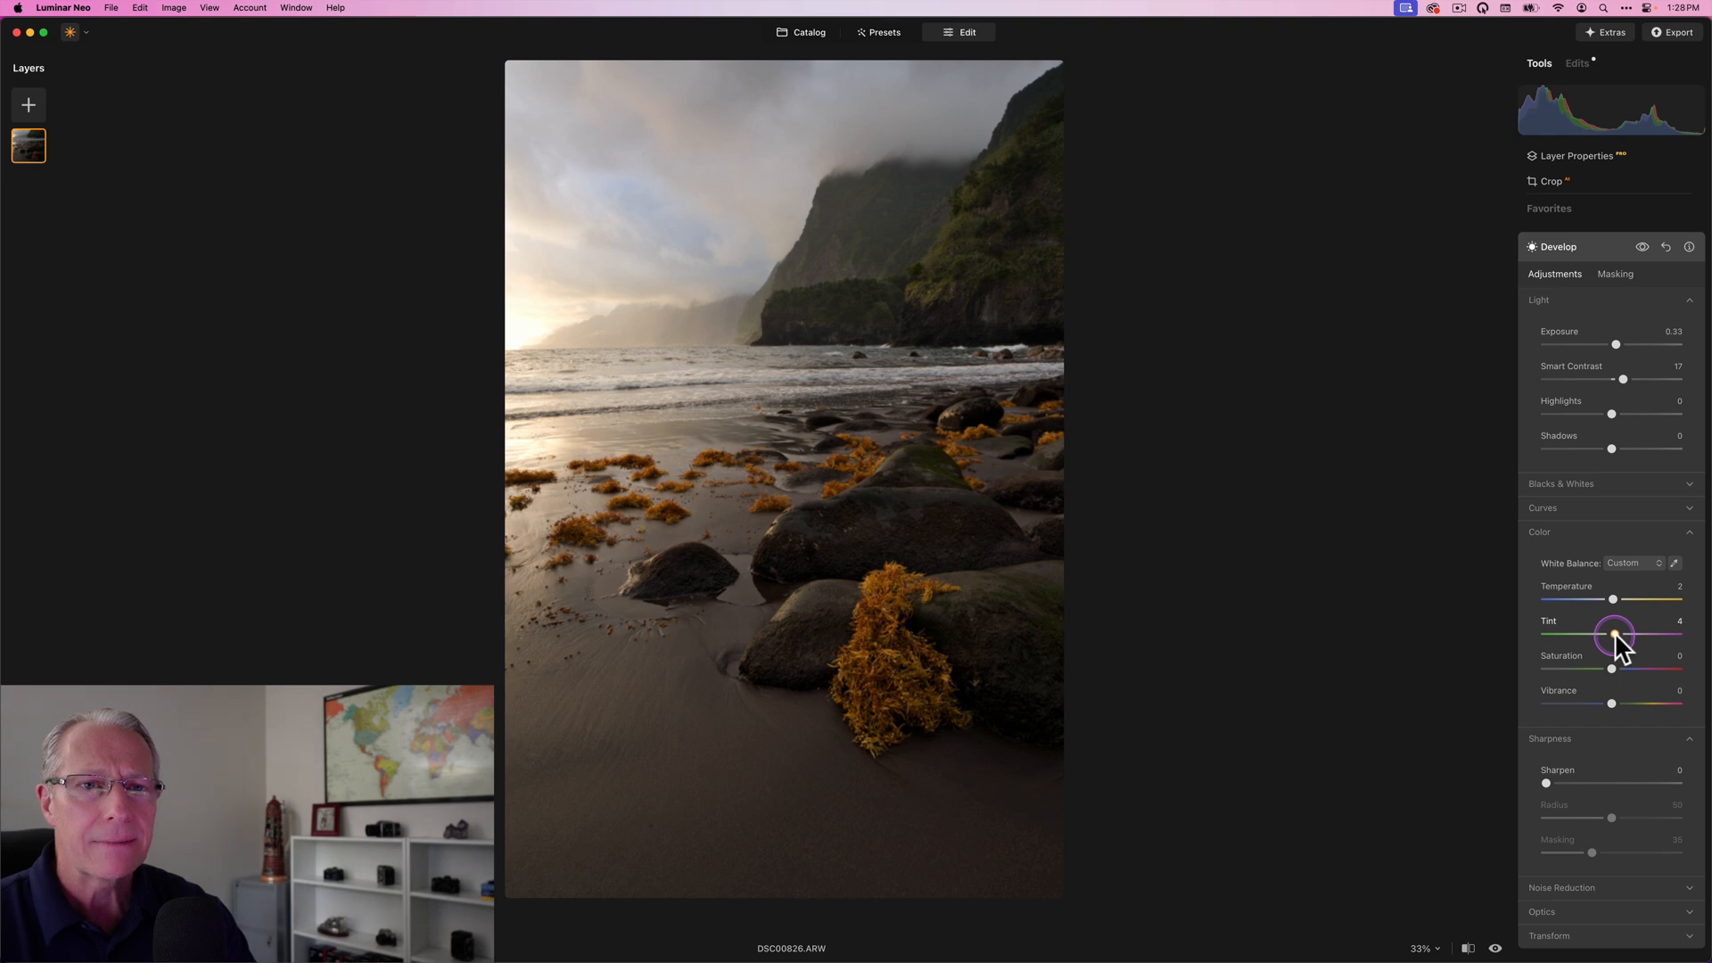
left_click_drag(1614, 633, 1621, 633)
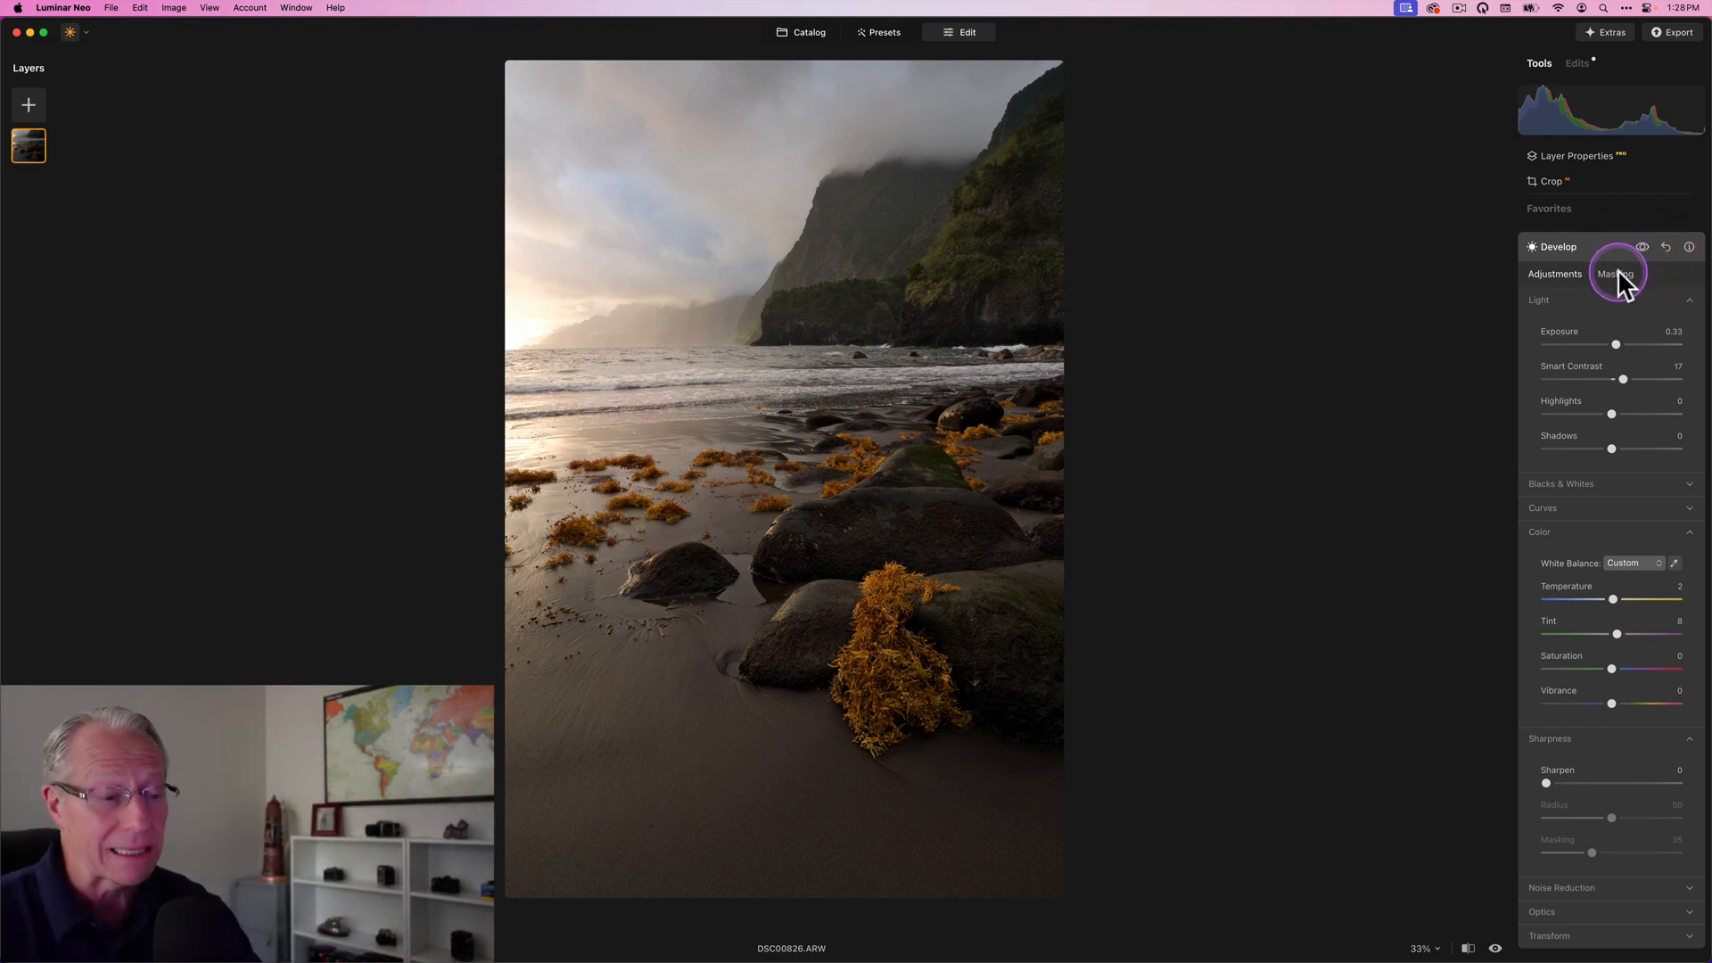
Close the horizon edit, then open the Glow effect and list its masking methods.
left_click(1616, 275)
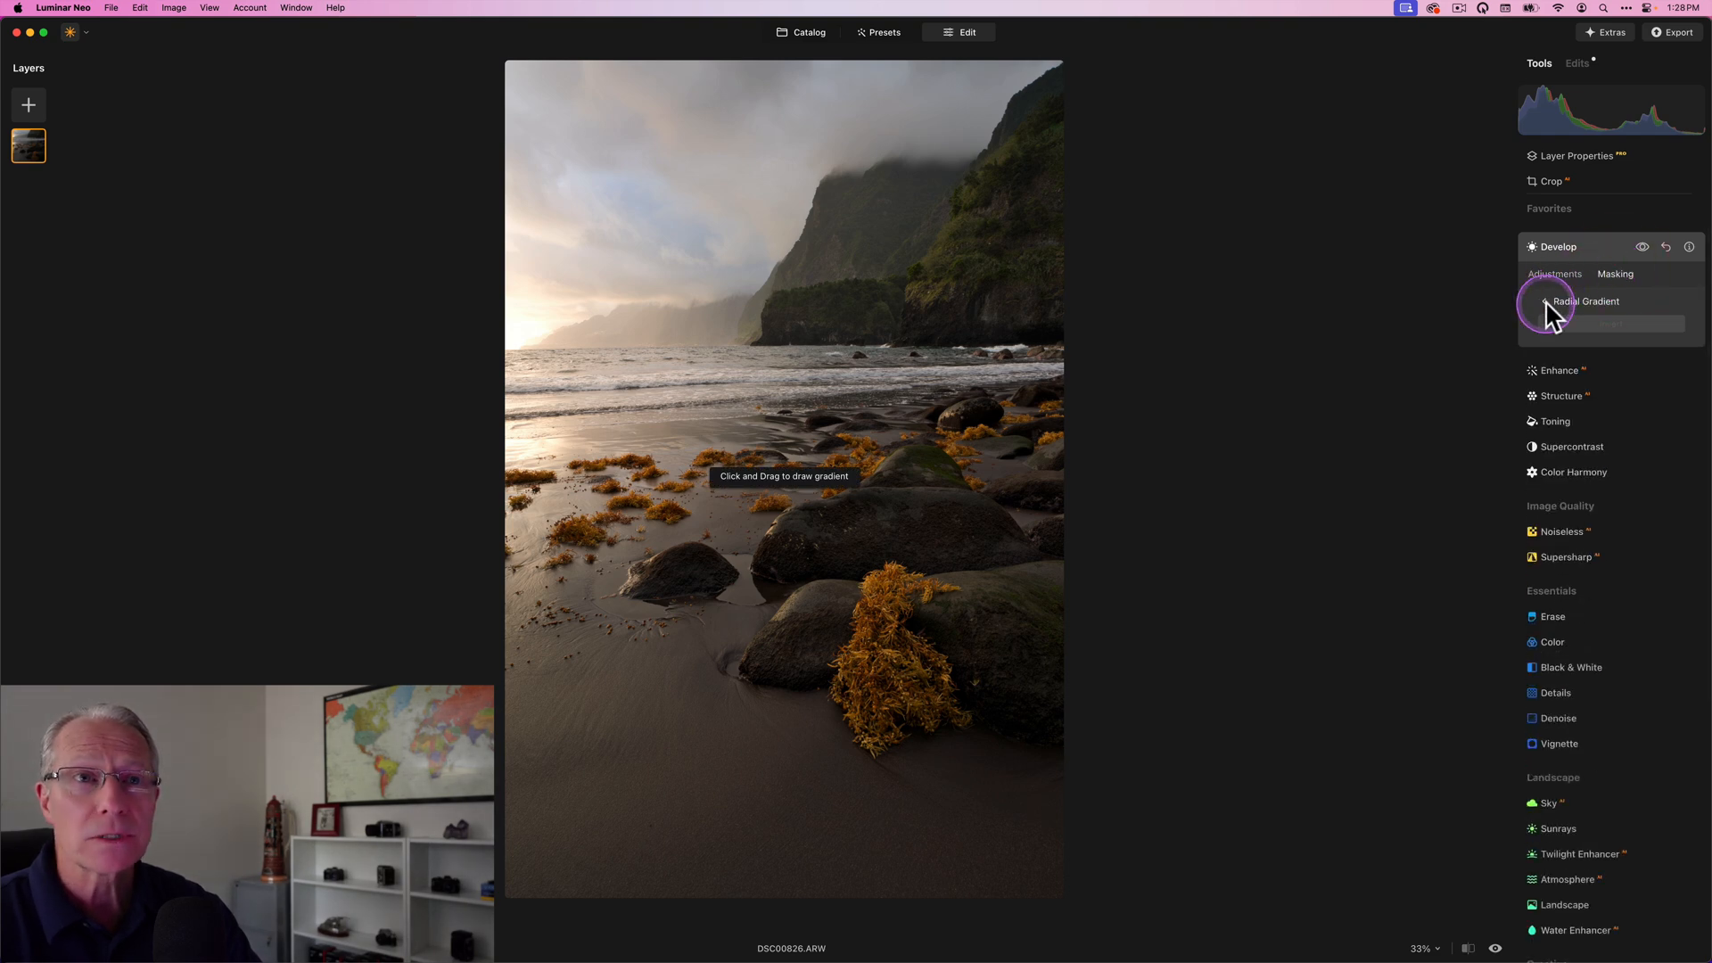
left_click(1616, 275)
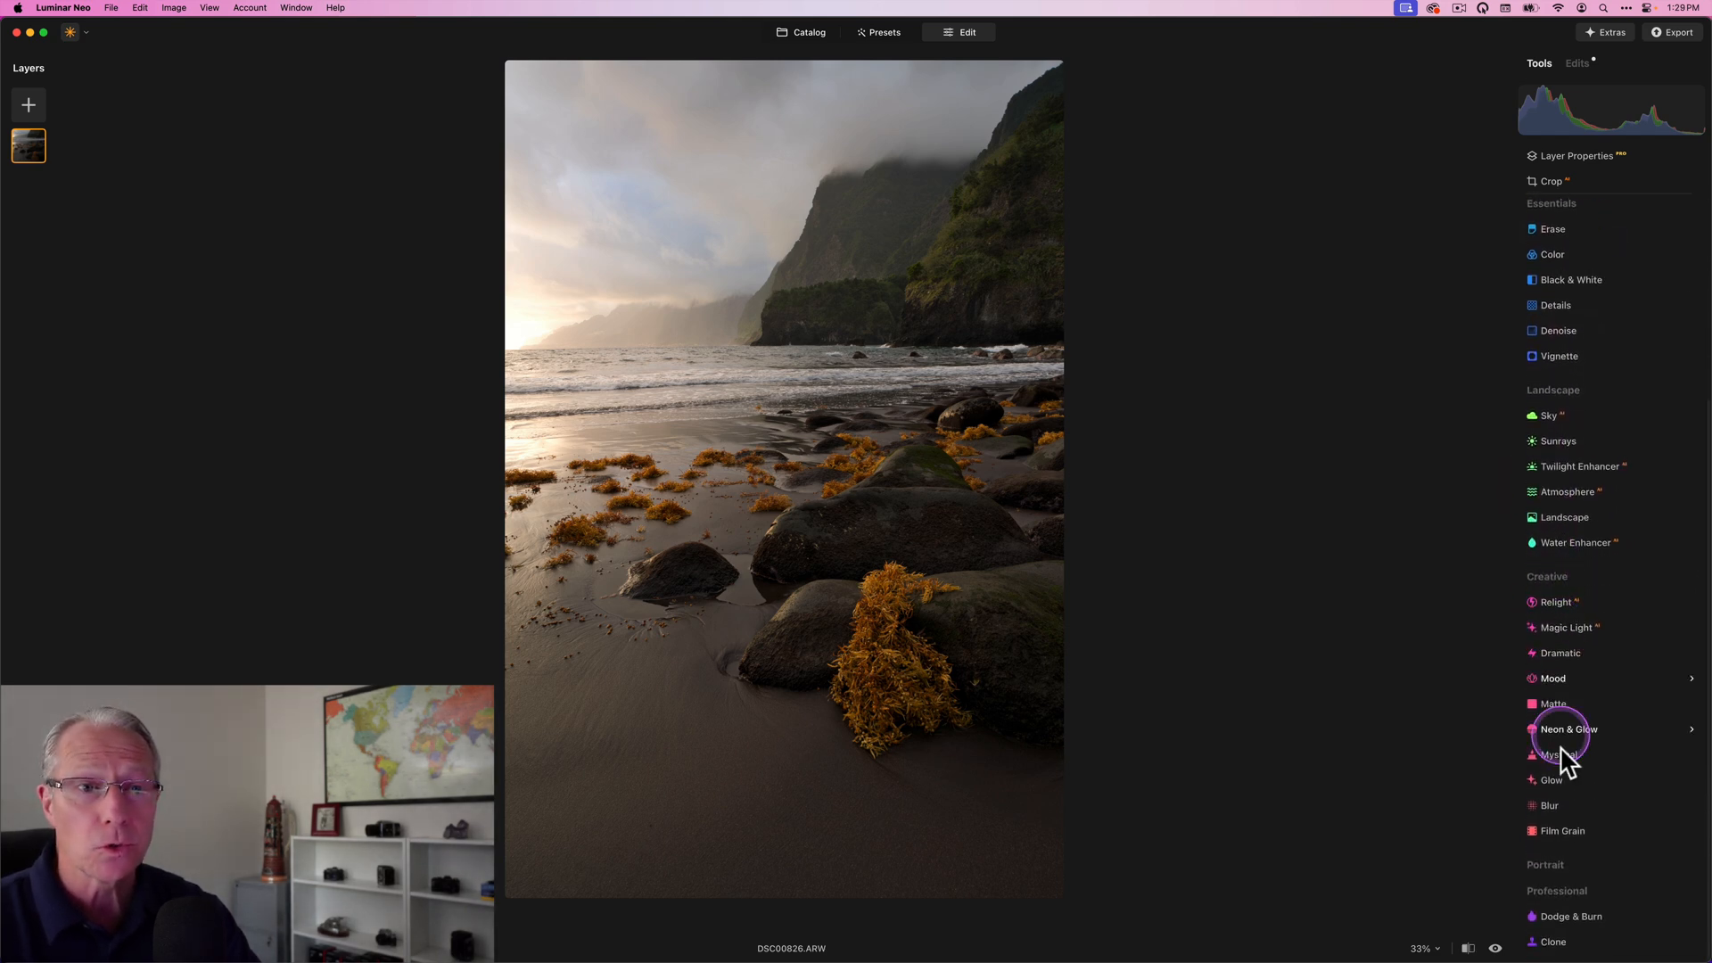
left_click(1550, 781)
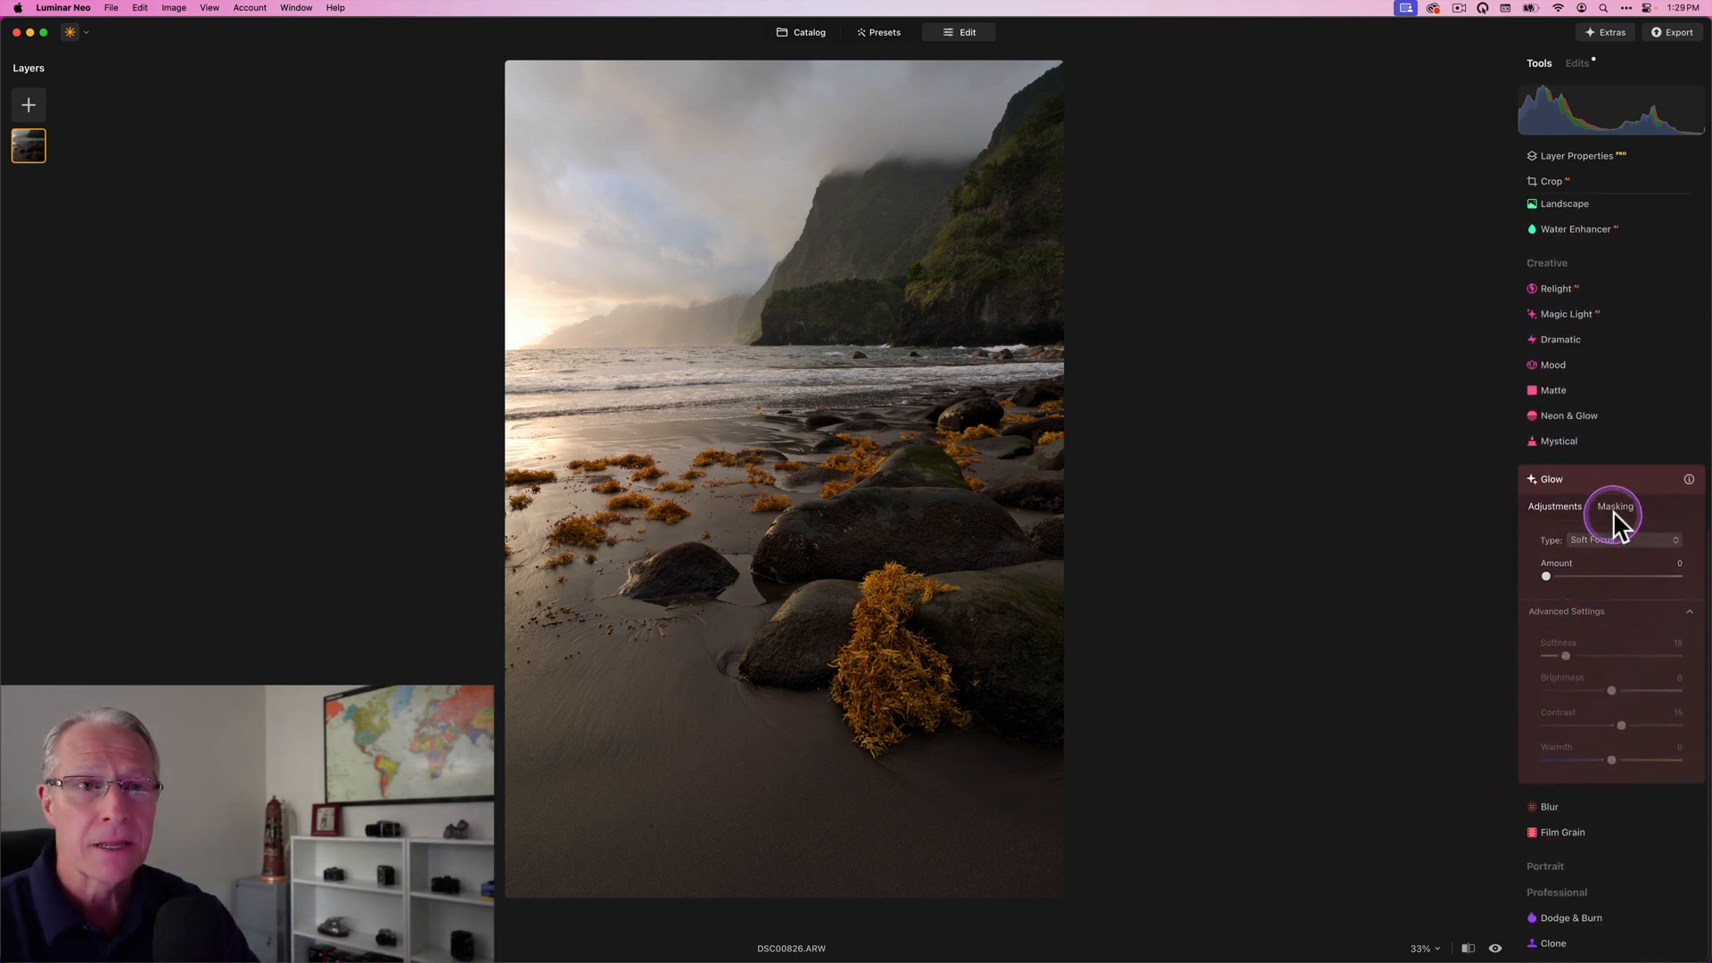
left_click(1616, 507)
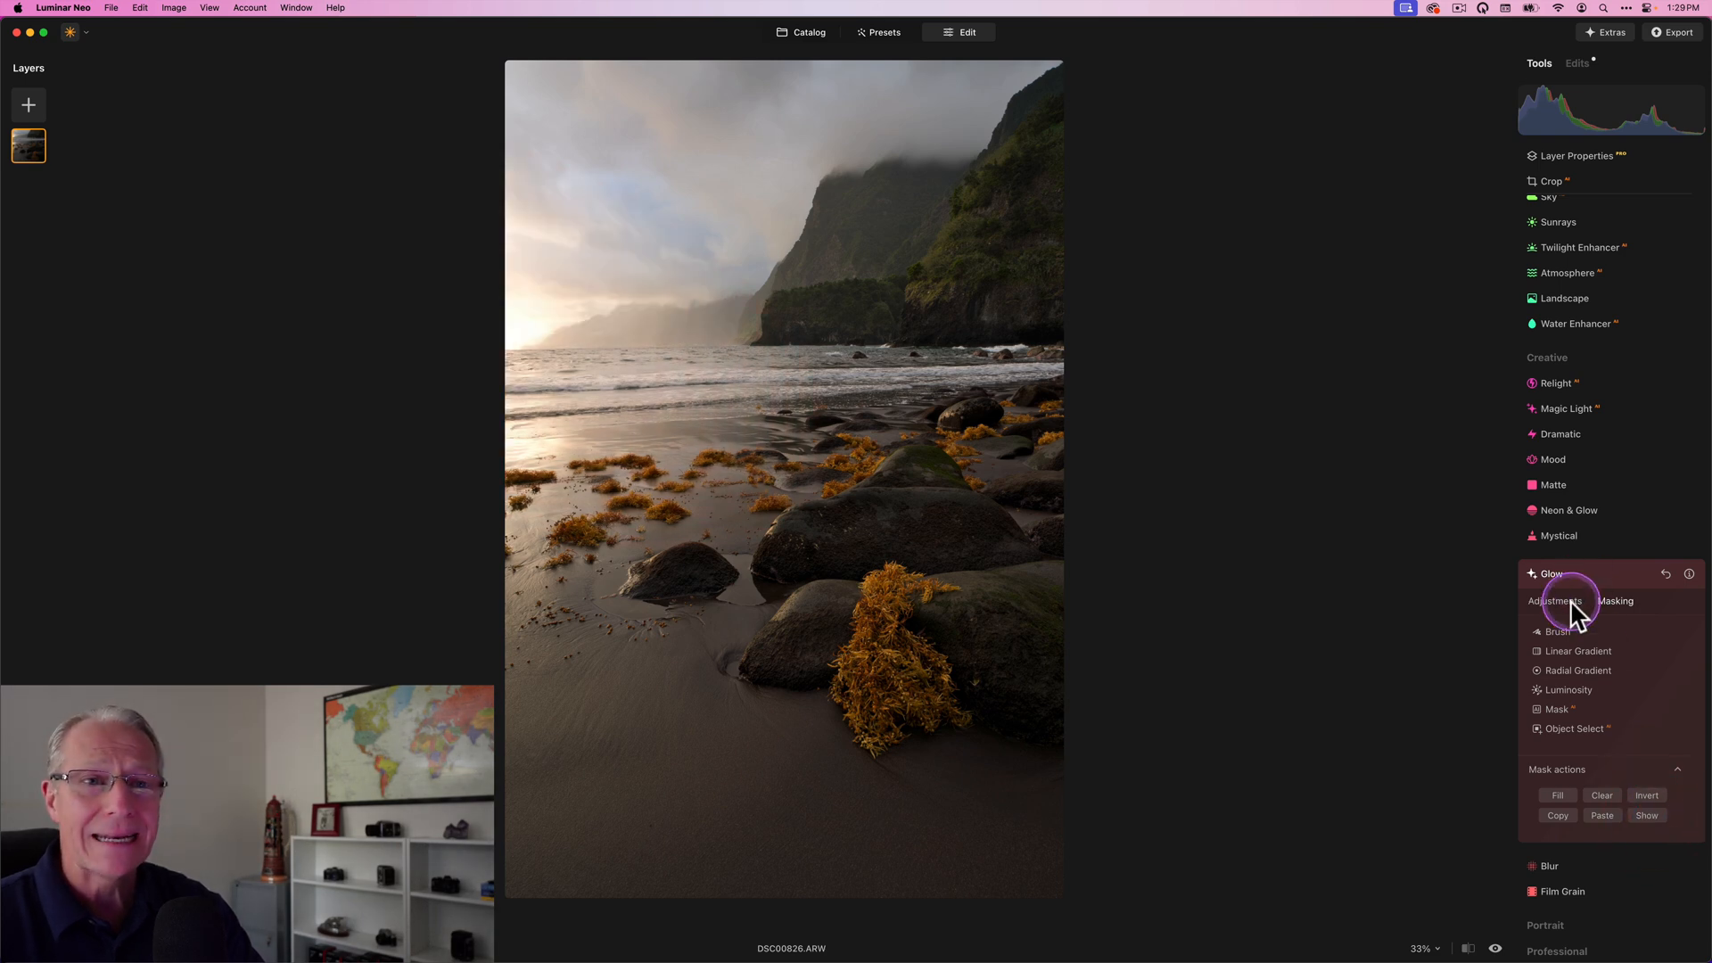
Set a soft-focus glow amount of 15 with brightness -15, then preview without it.
left_click(1555, 601)
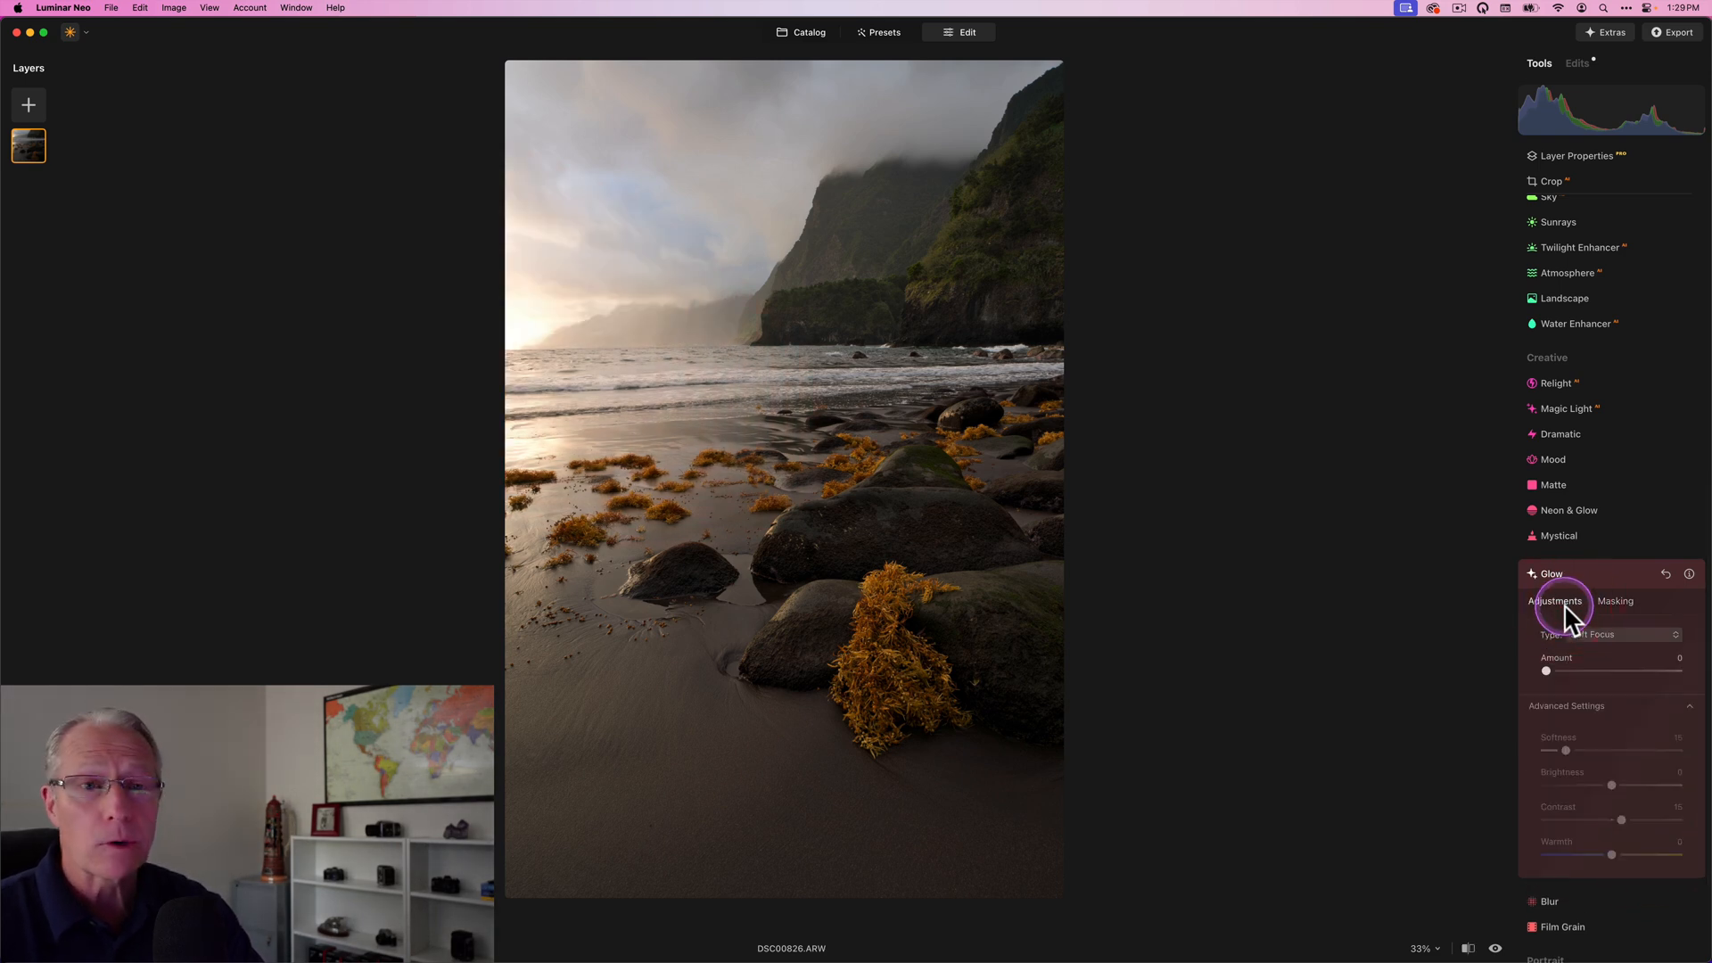
left_click_drag(1546, 673, 1562, 672)
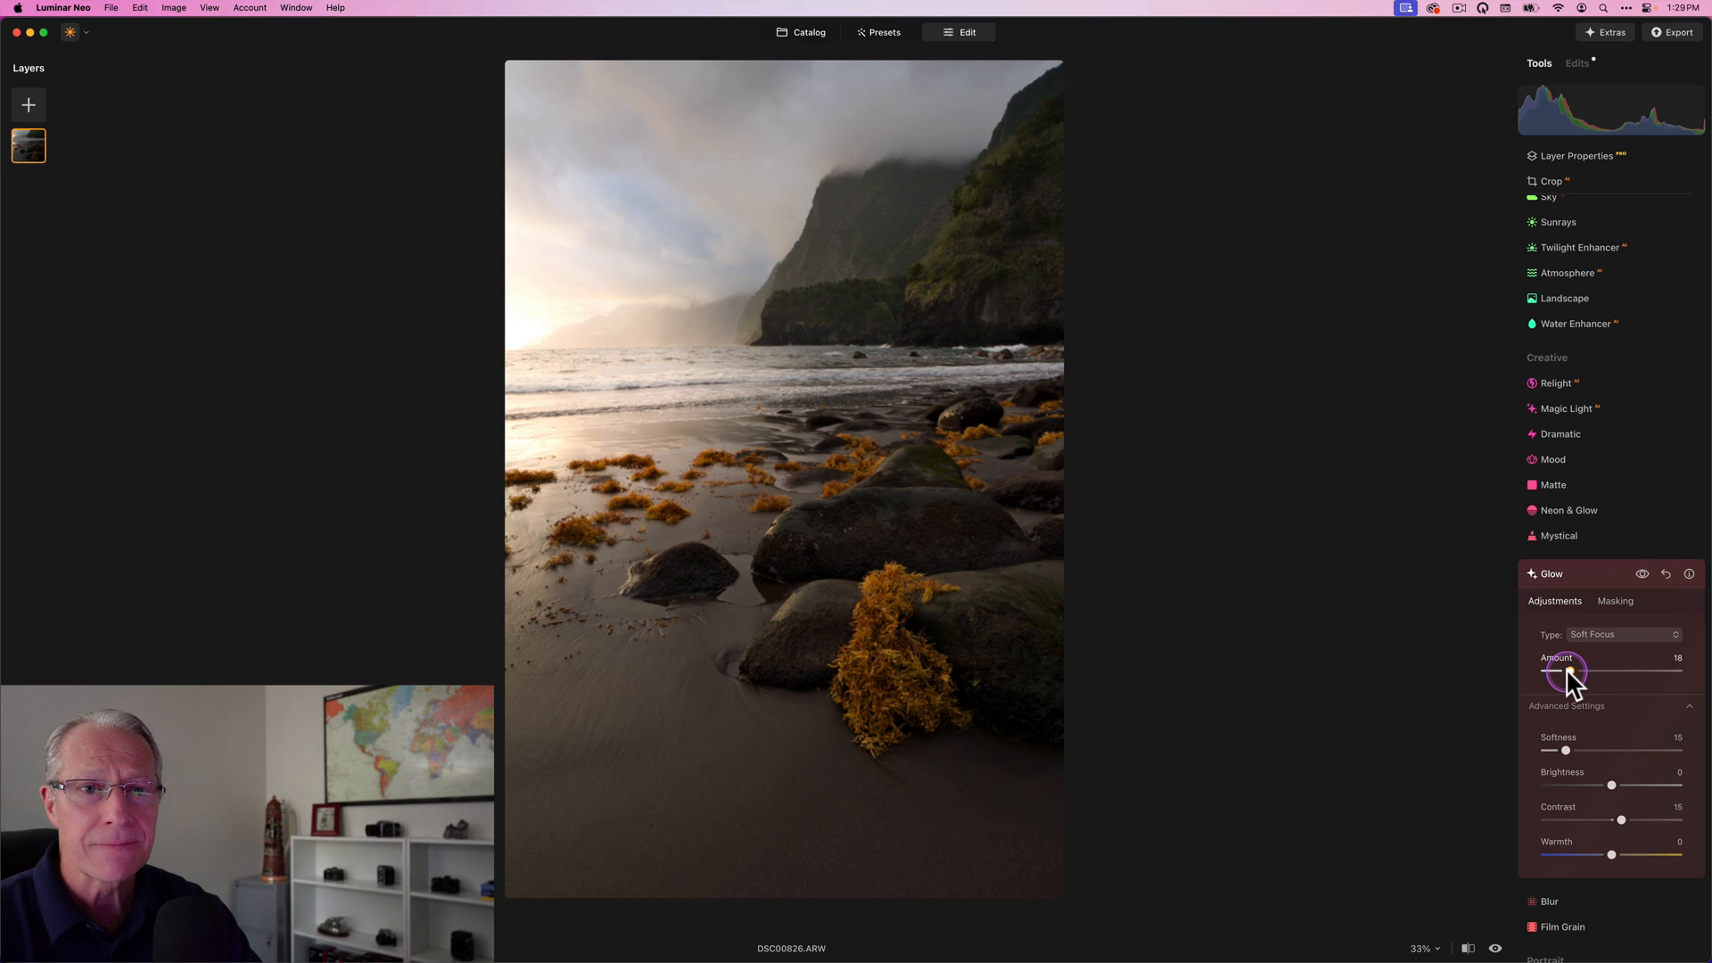
left_click_drag(1564, 672, 1555, 672)
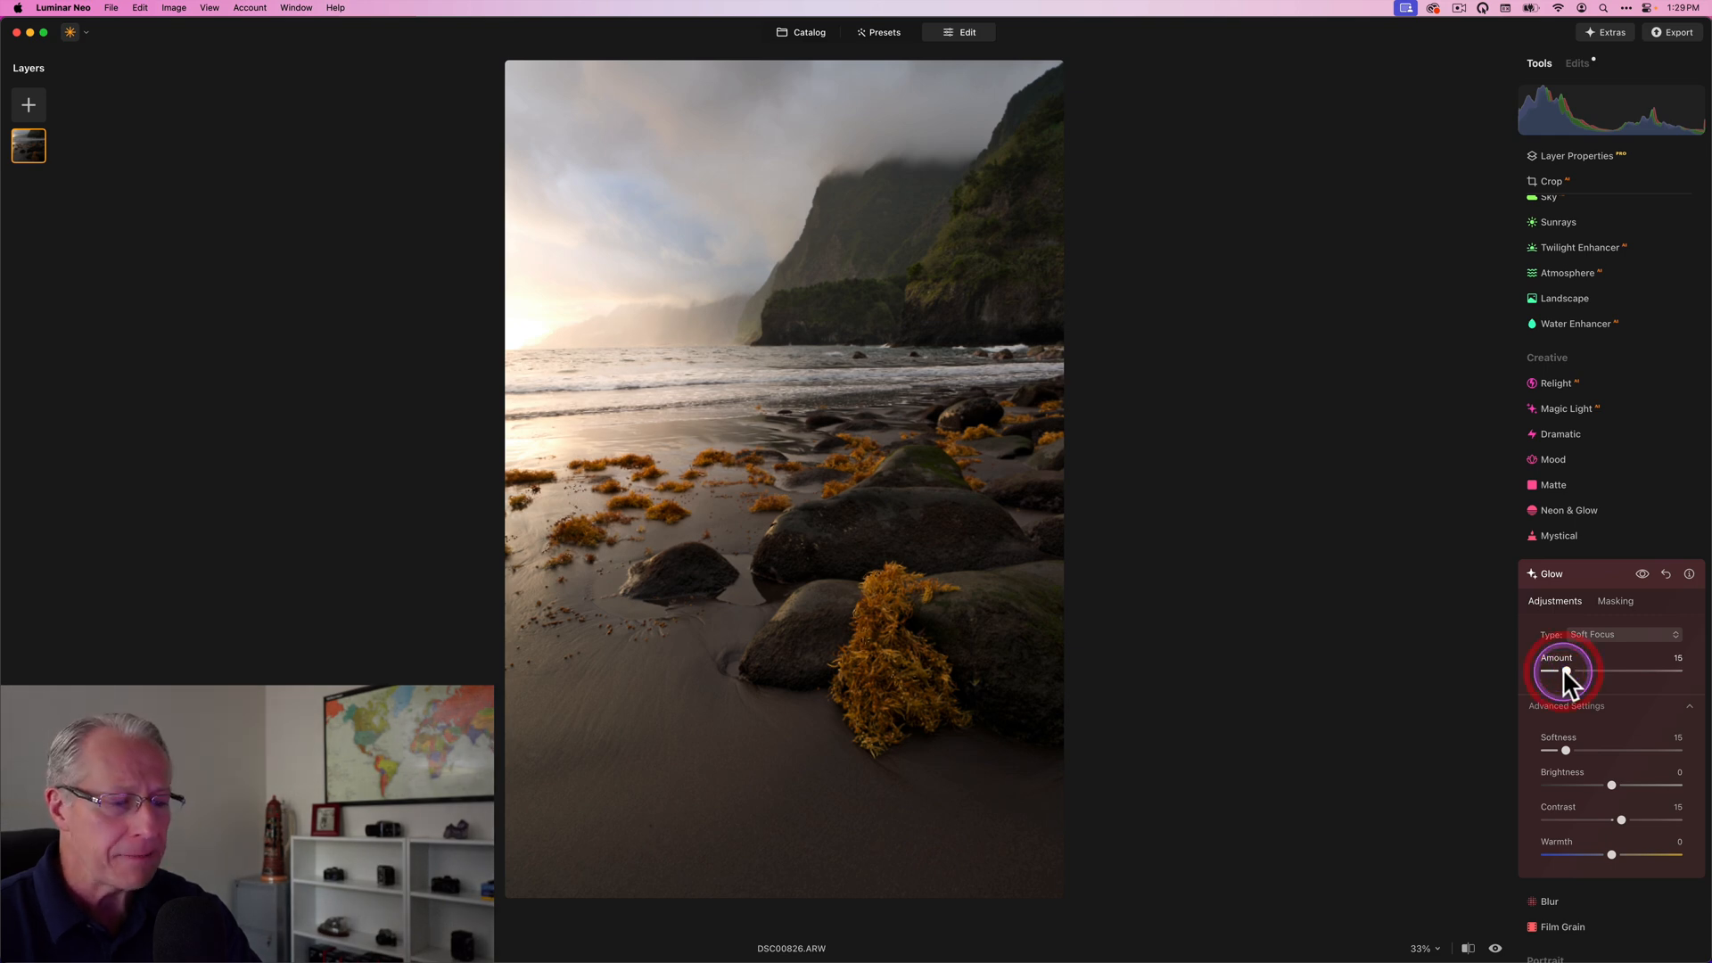
mouse_move(1612, 796)
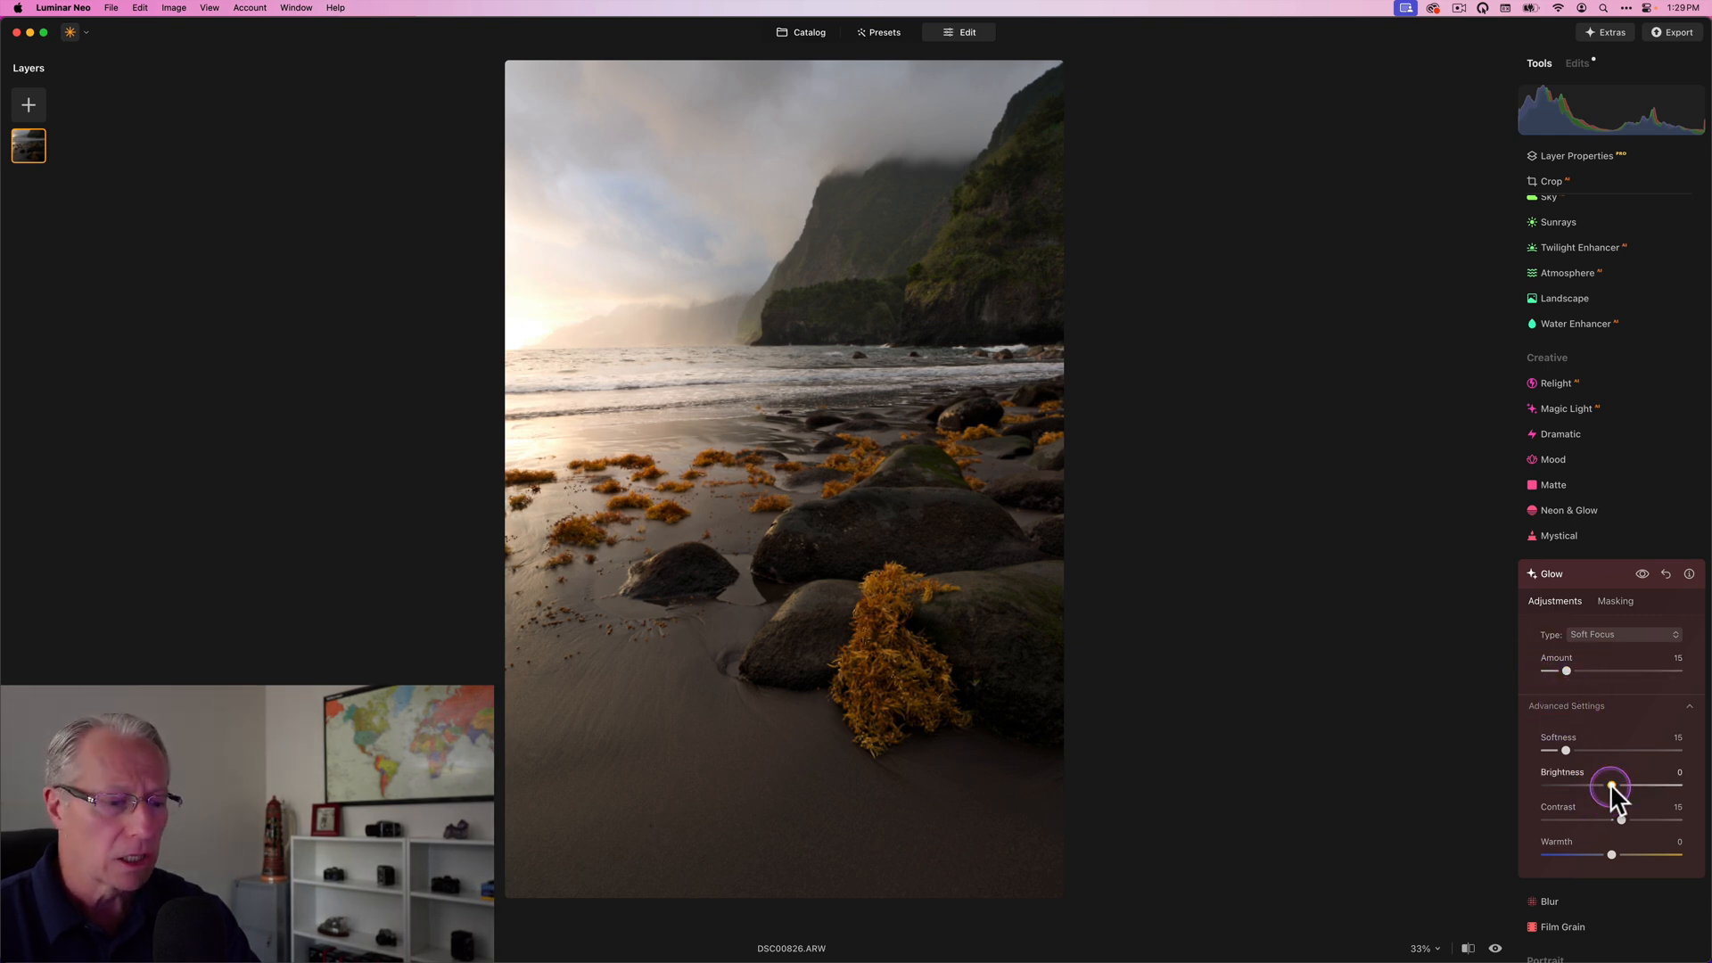
left_click_drag(1616, 786, 1596, 787)
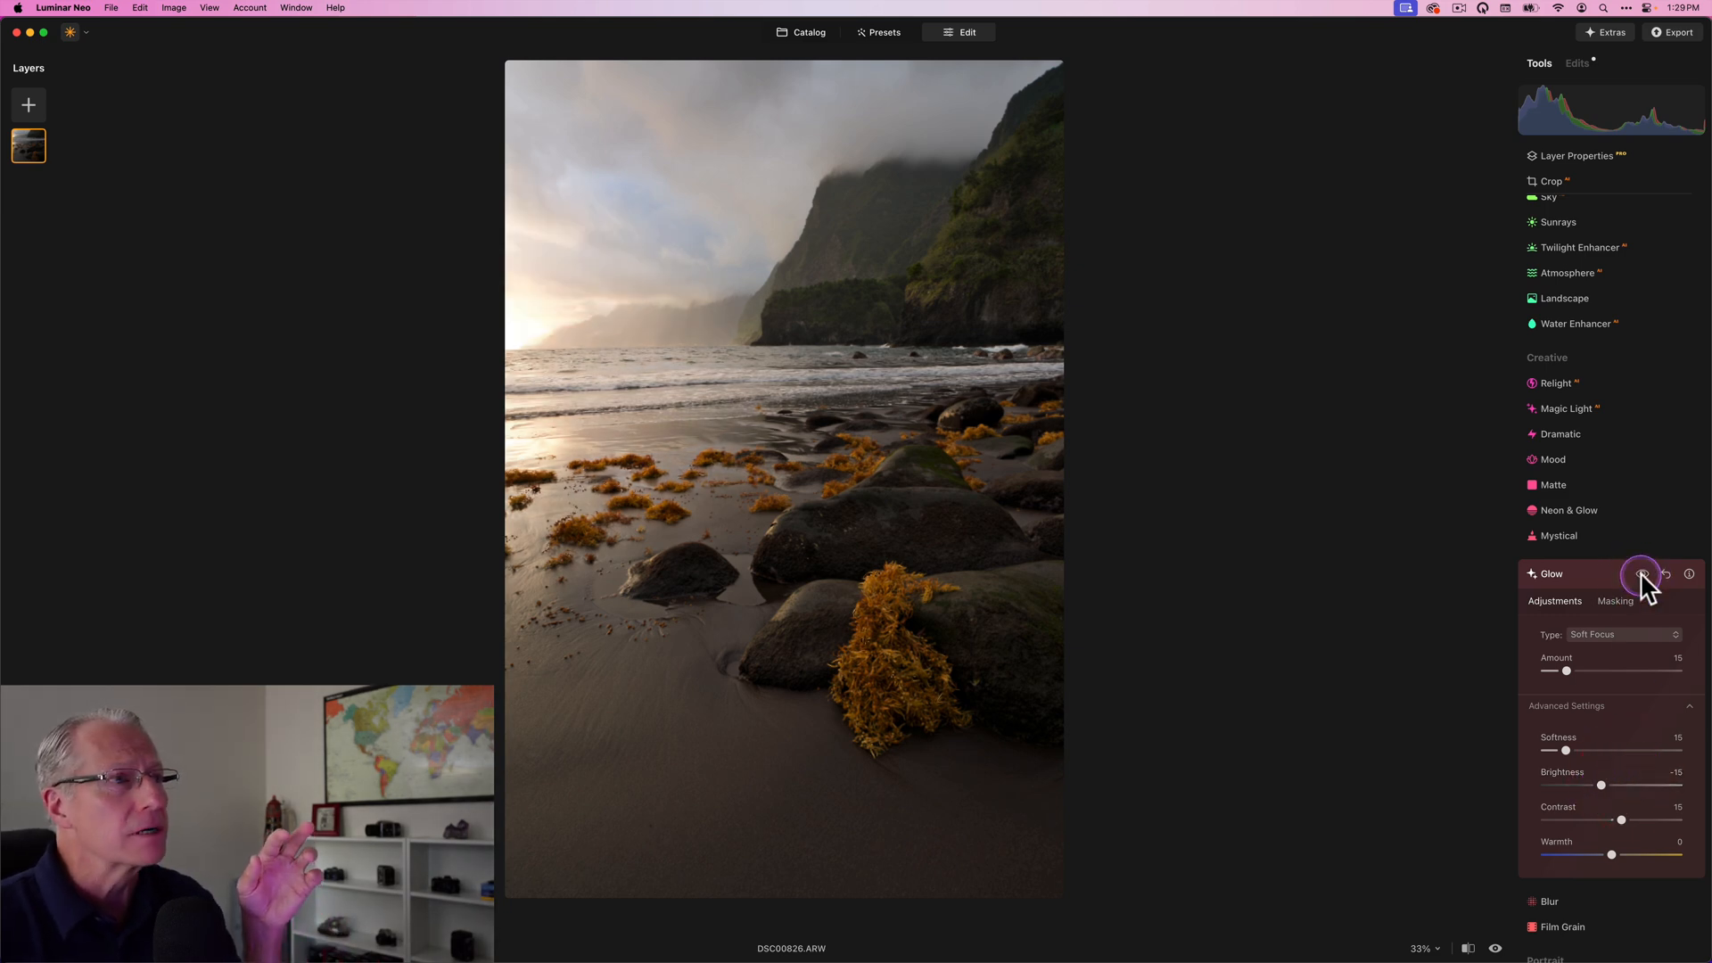
left_click(1641, 574)
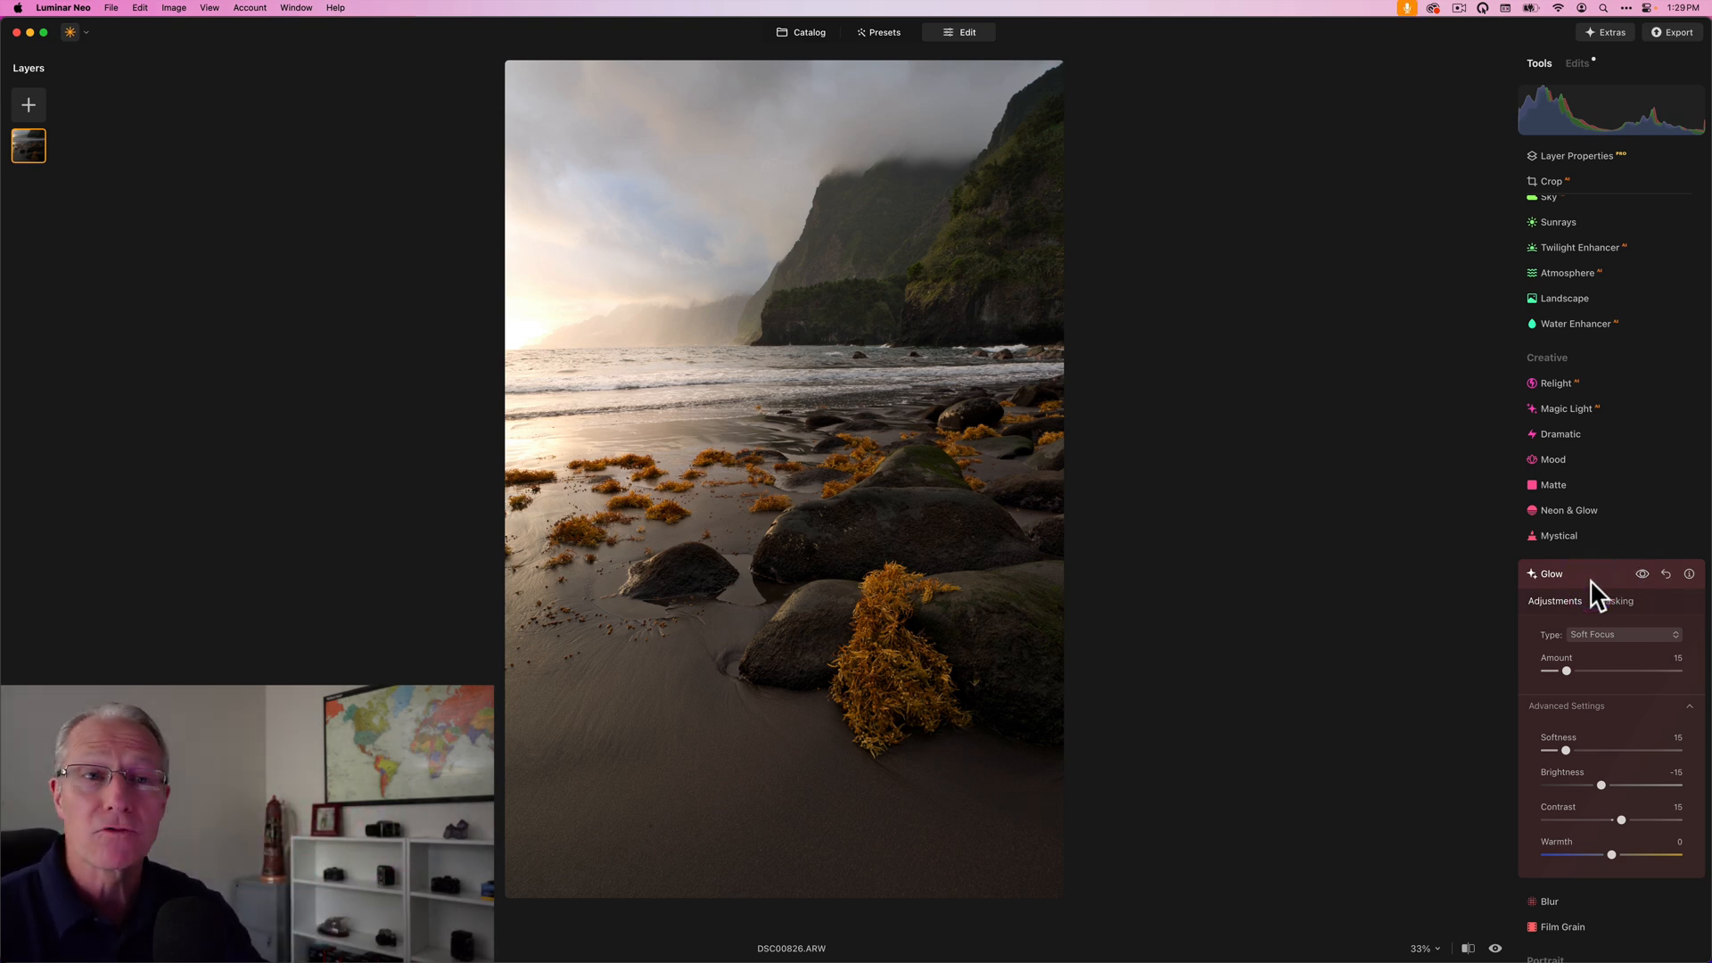
Put the Glow effect away and bring up the Structure tool from the tools list.
left_click(1551, 574)
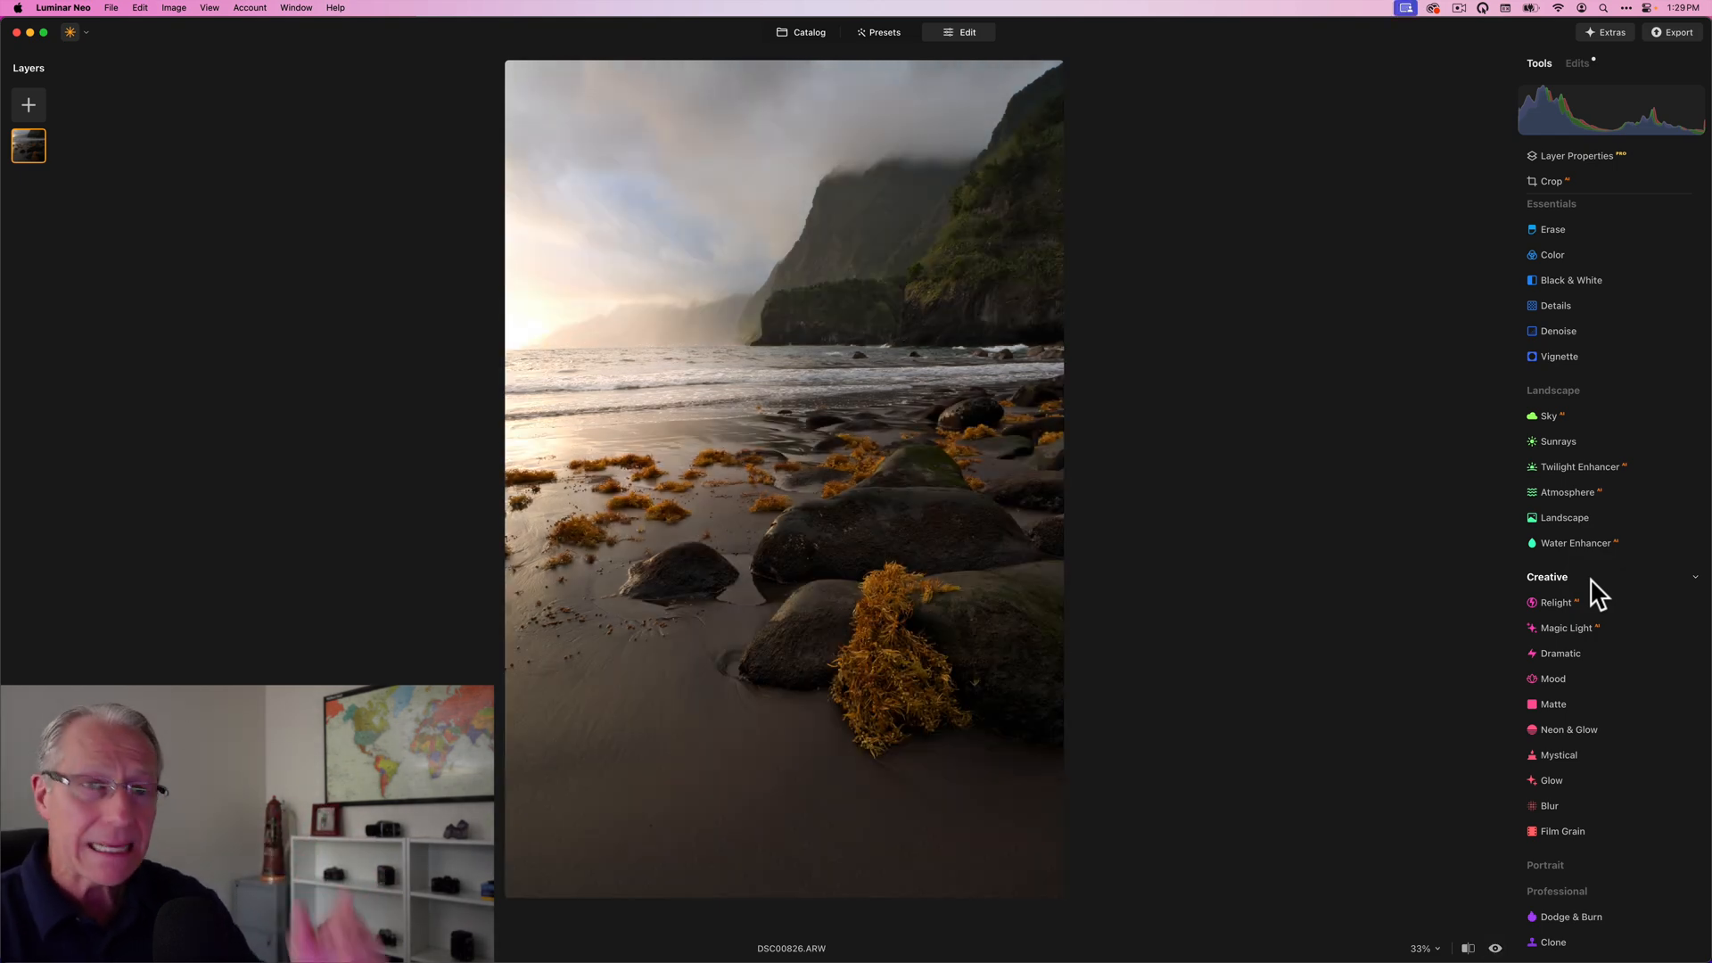
left_click(1566, 517)
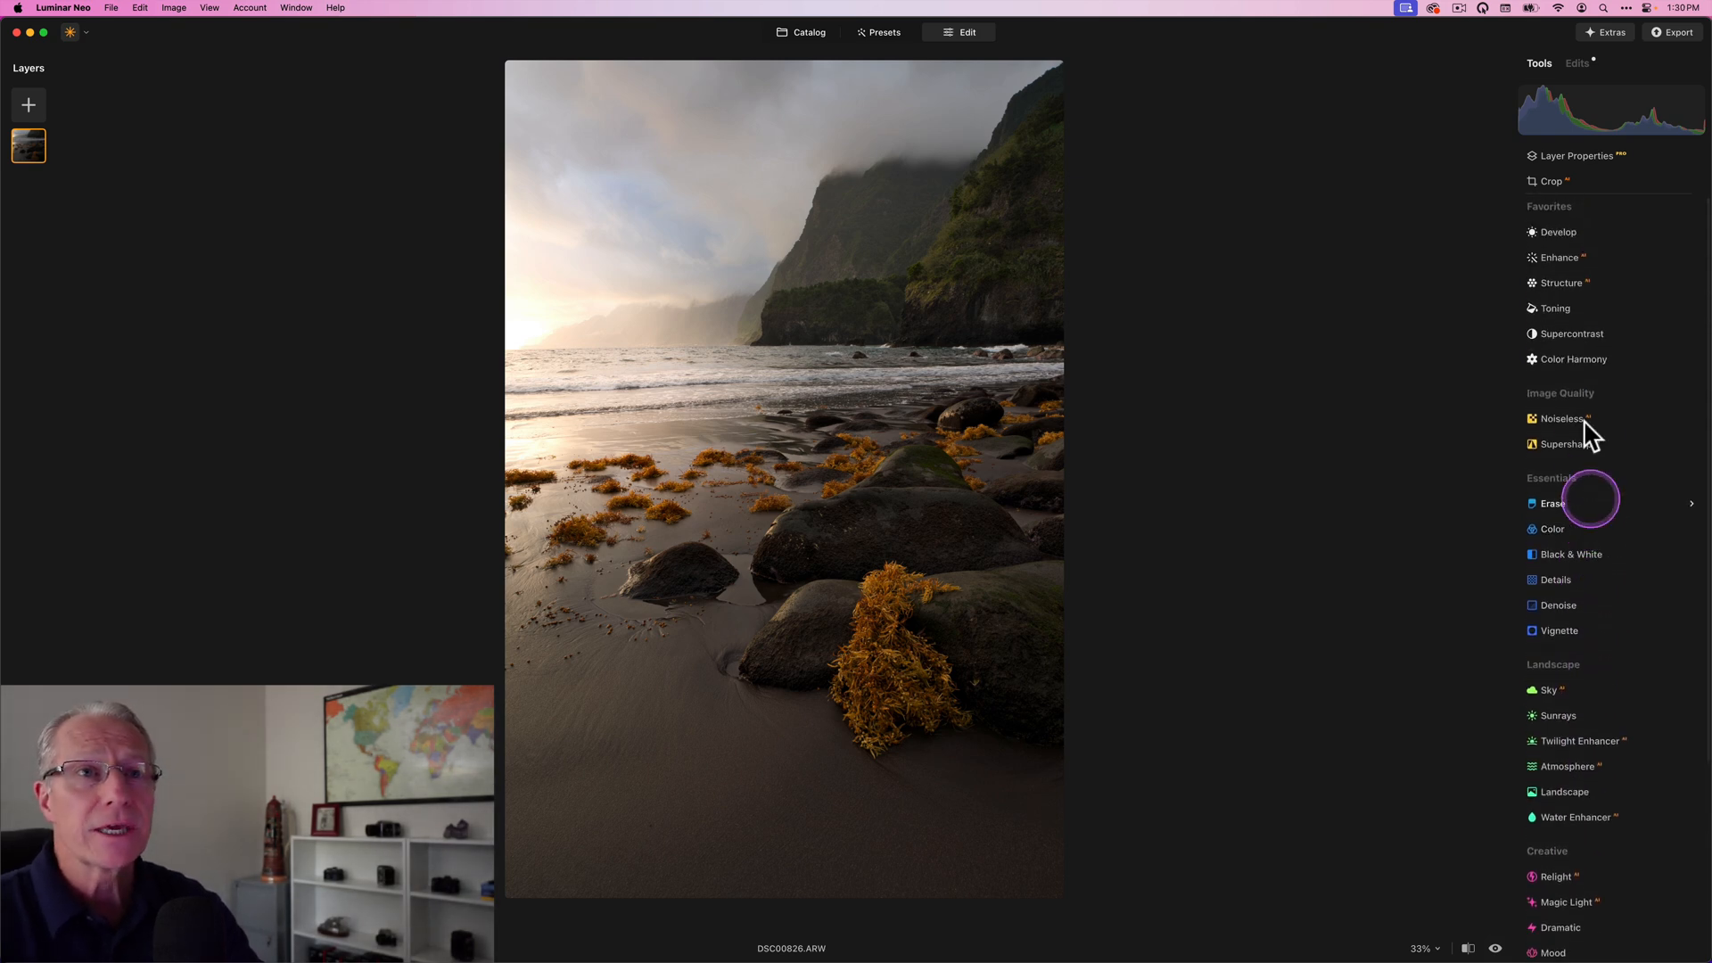
left_click(1562, 282)
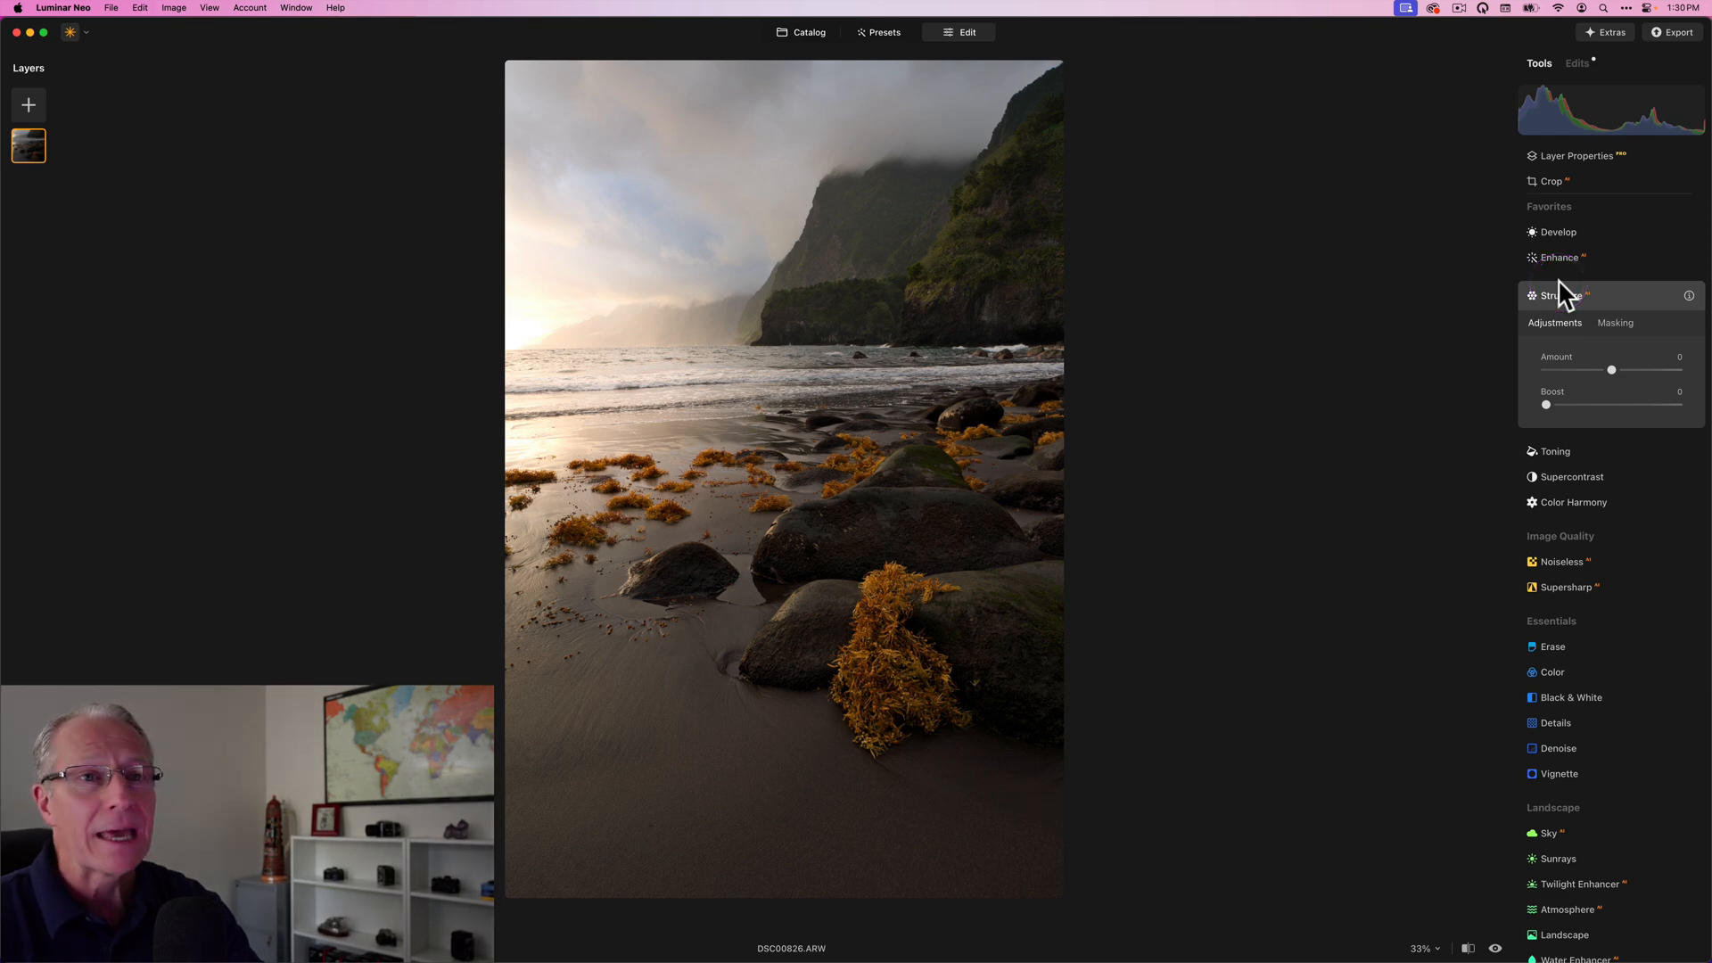
Mask Structure with a linear gradient confined to the lower beach foreground.
left_click(1616, 322)
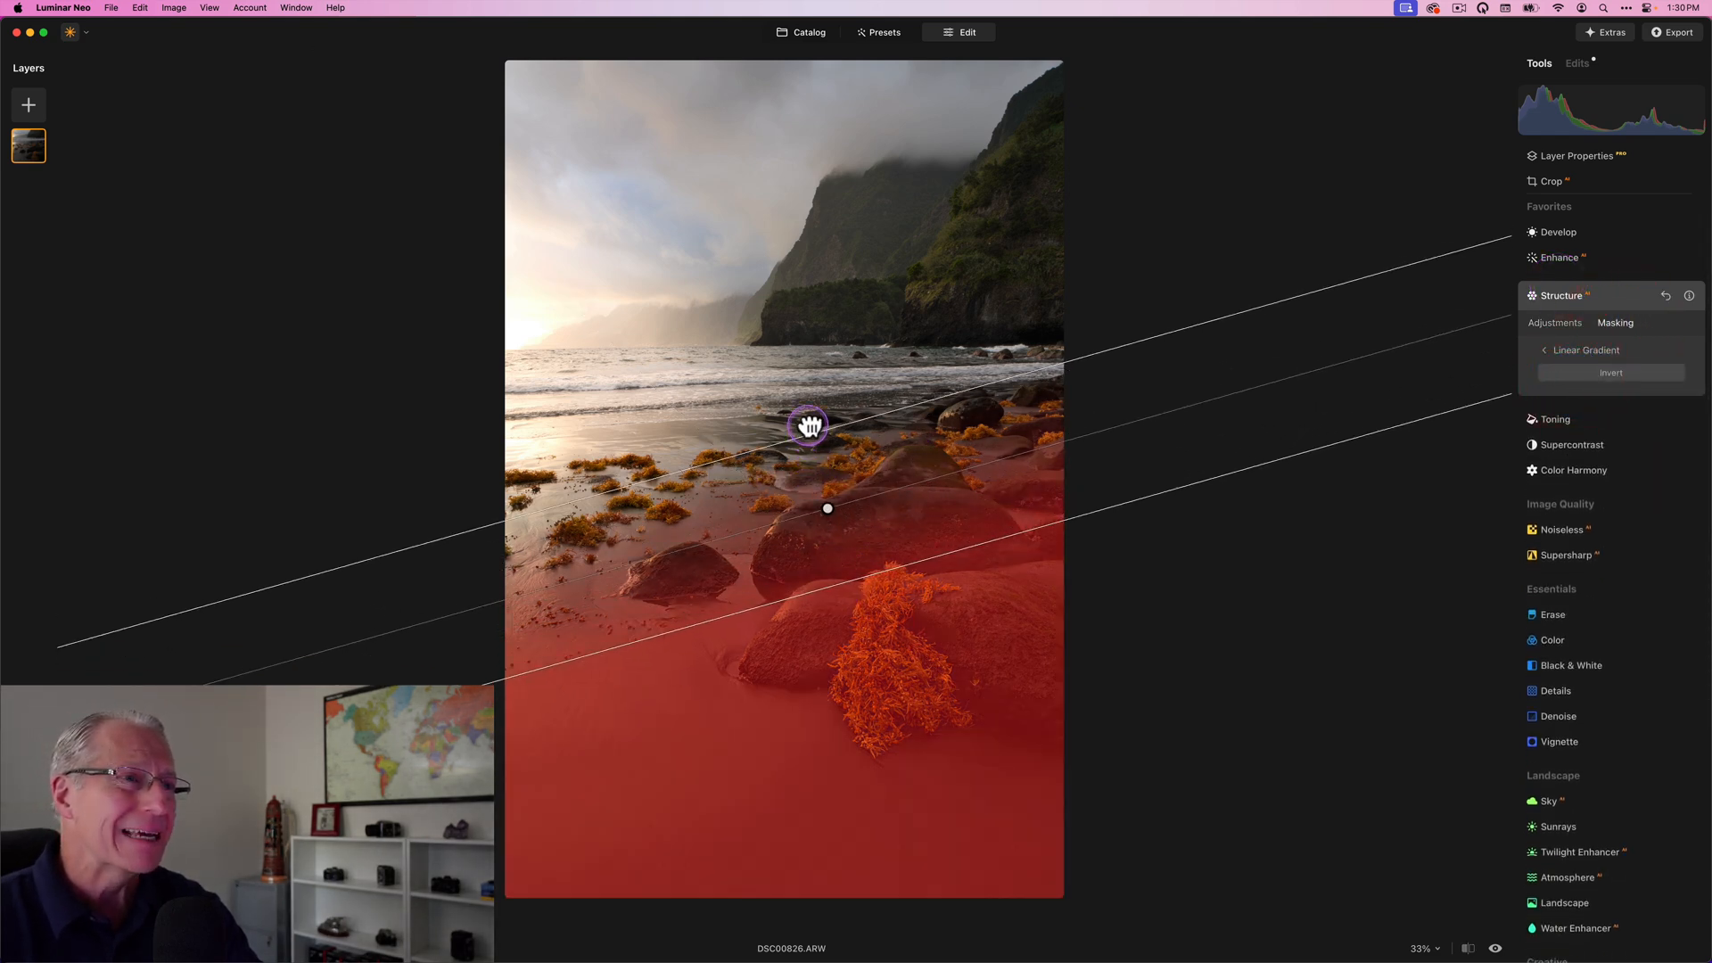
left_click_drag(808, 426, 815, 385)
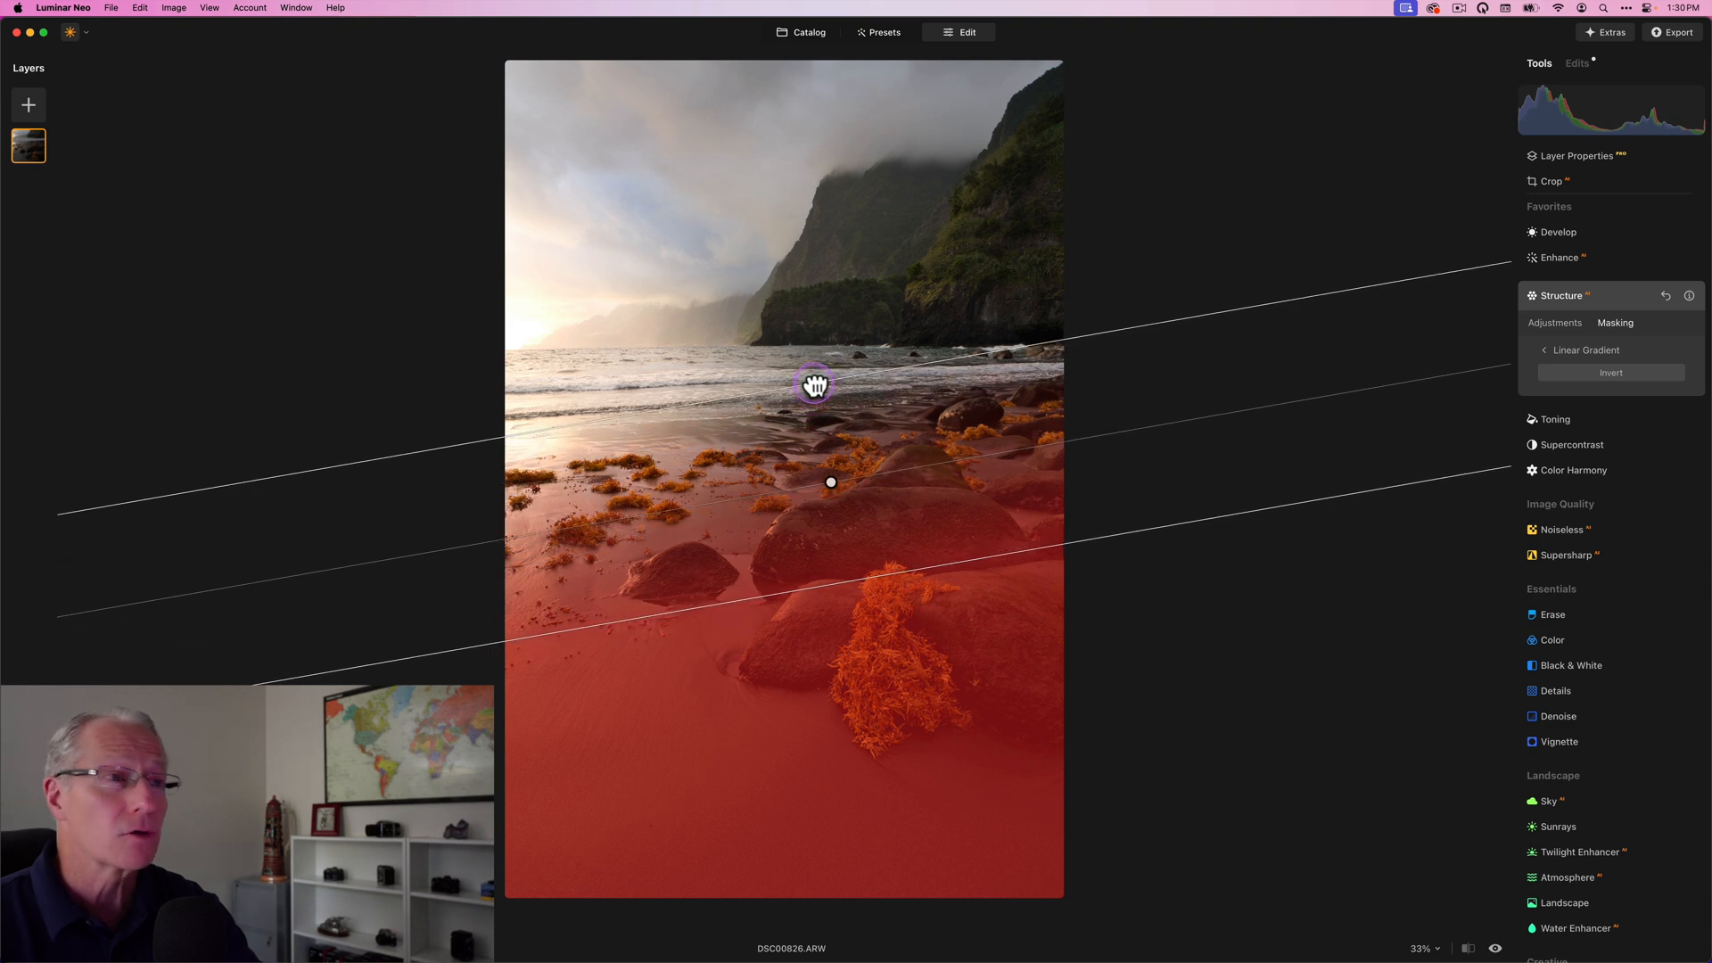
left_click(1556, 322)
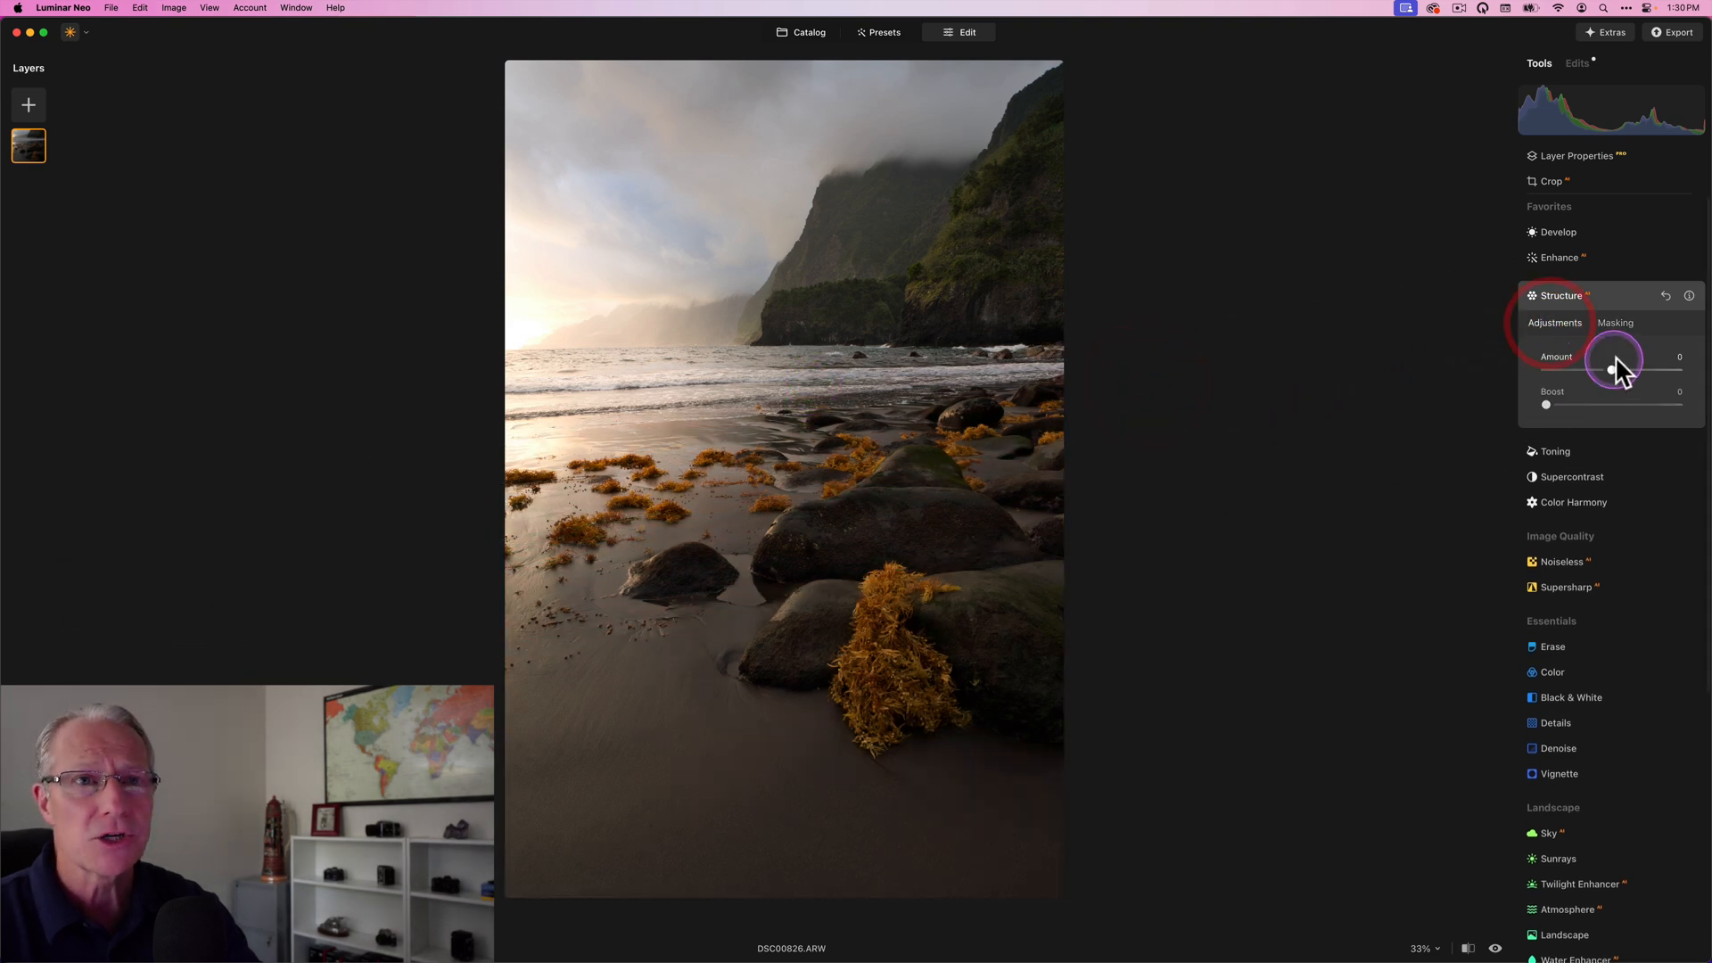
Raise the Structure amount to 36 on the masked foreground.
left_click_drag(1615, 369, 1635, 369)
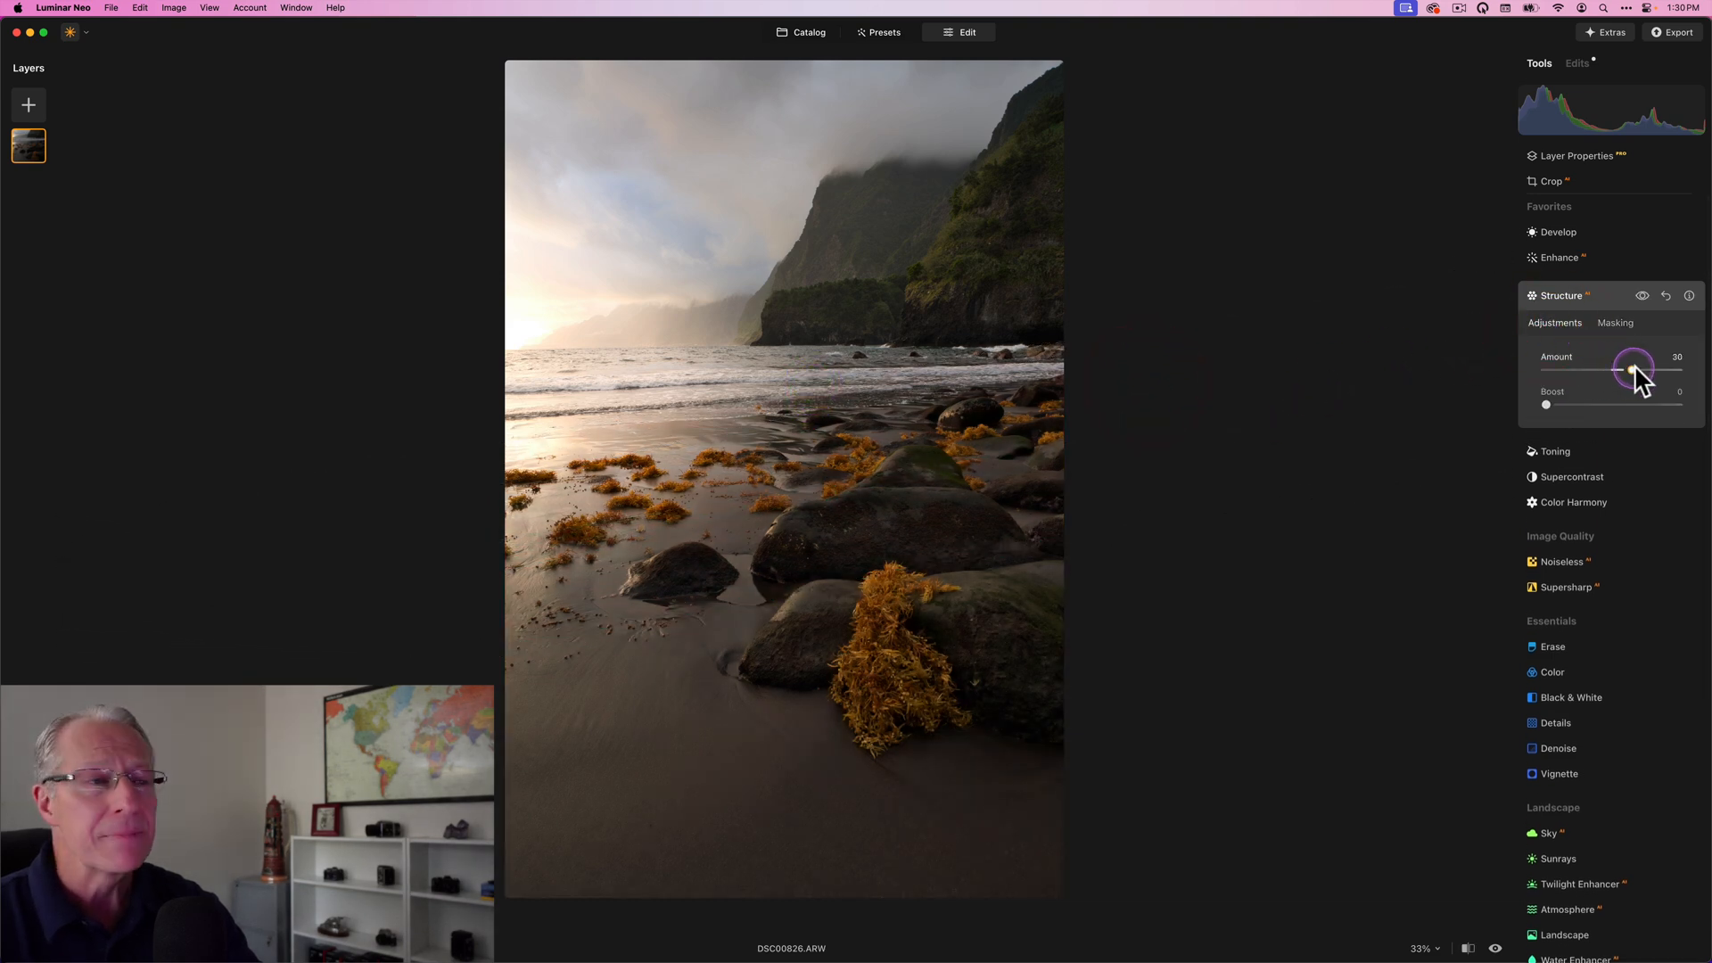
left_click_drag(1635, 371, 1641, 371)
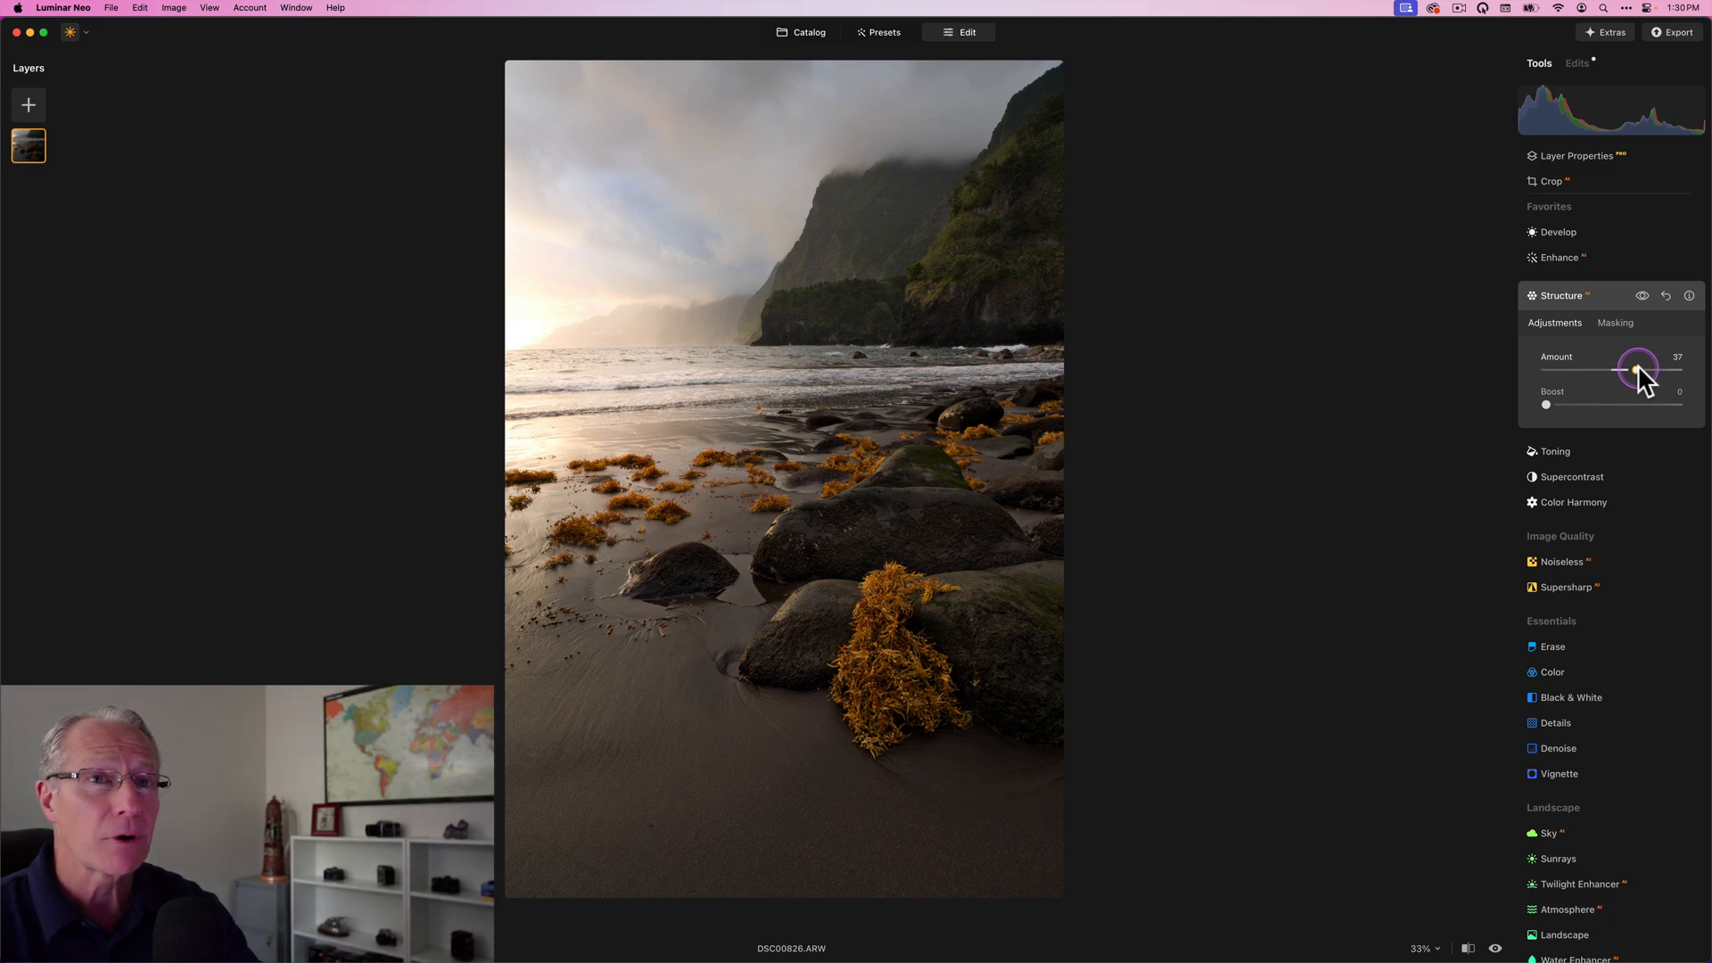
left_click_drag(1637, 368, 1635, 367)
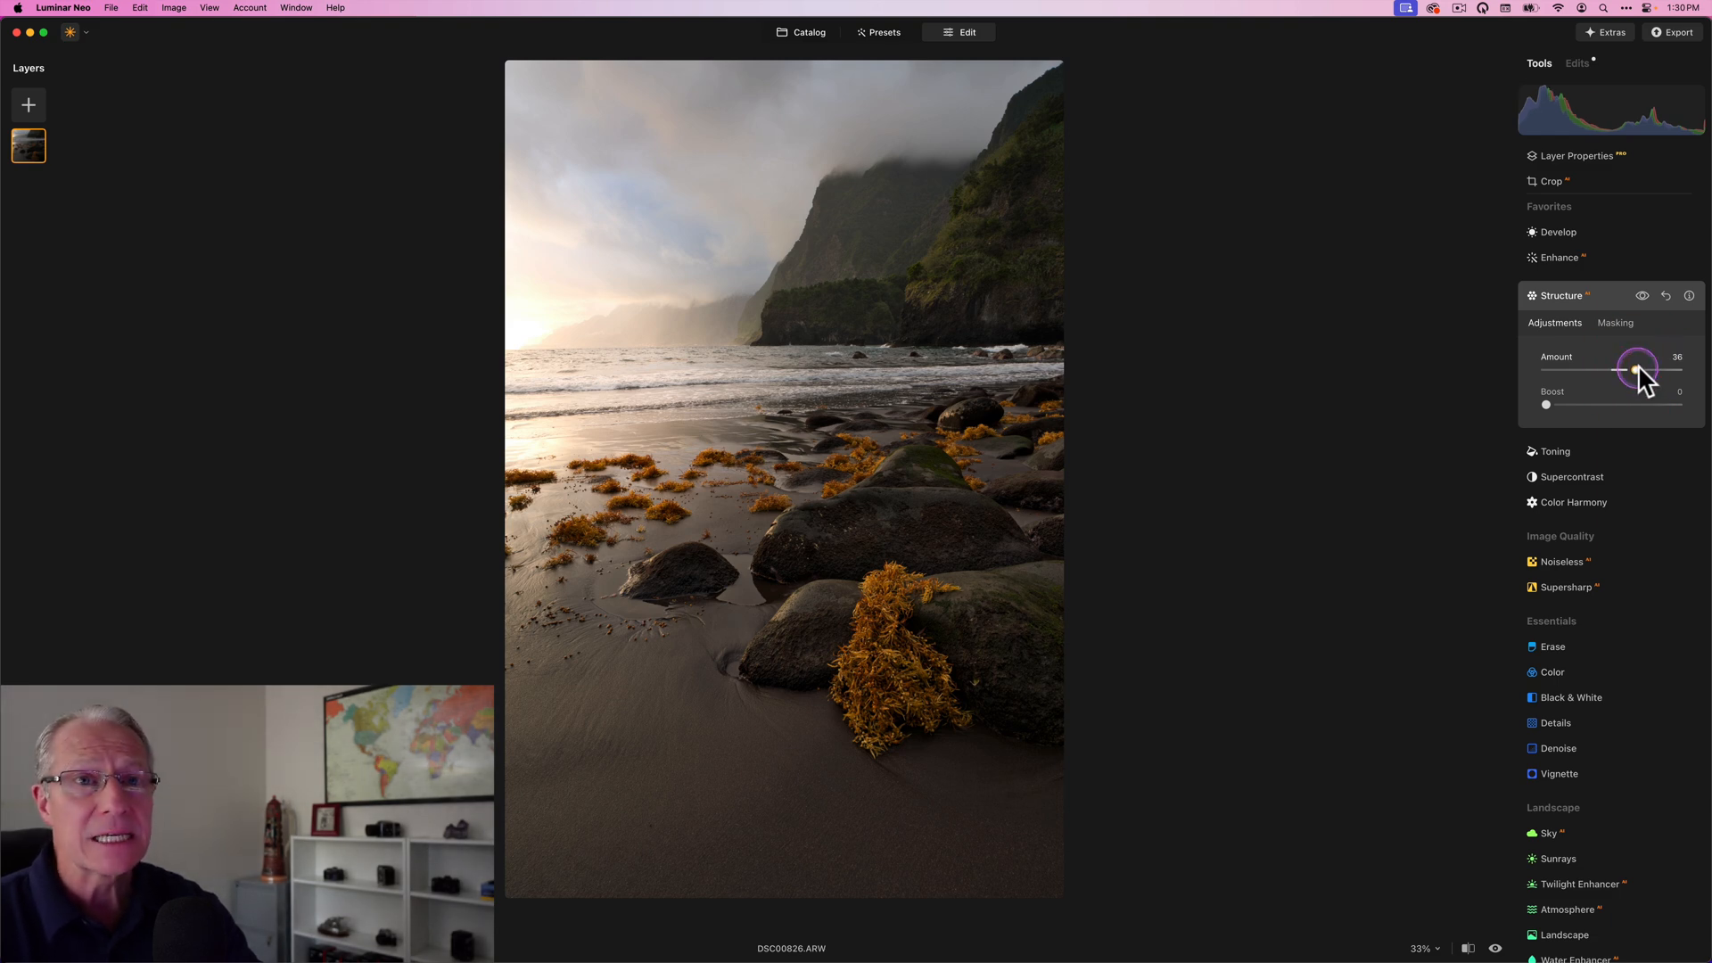
left_click_drag(1637, 369, 1637, 369)
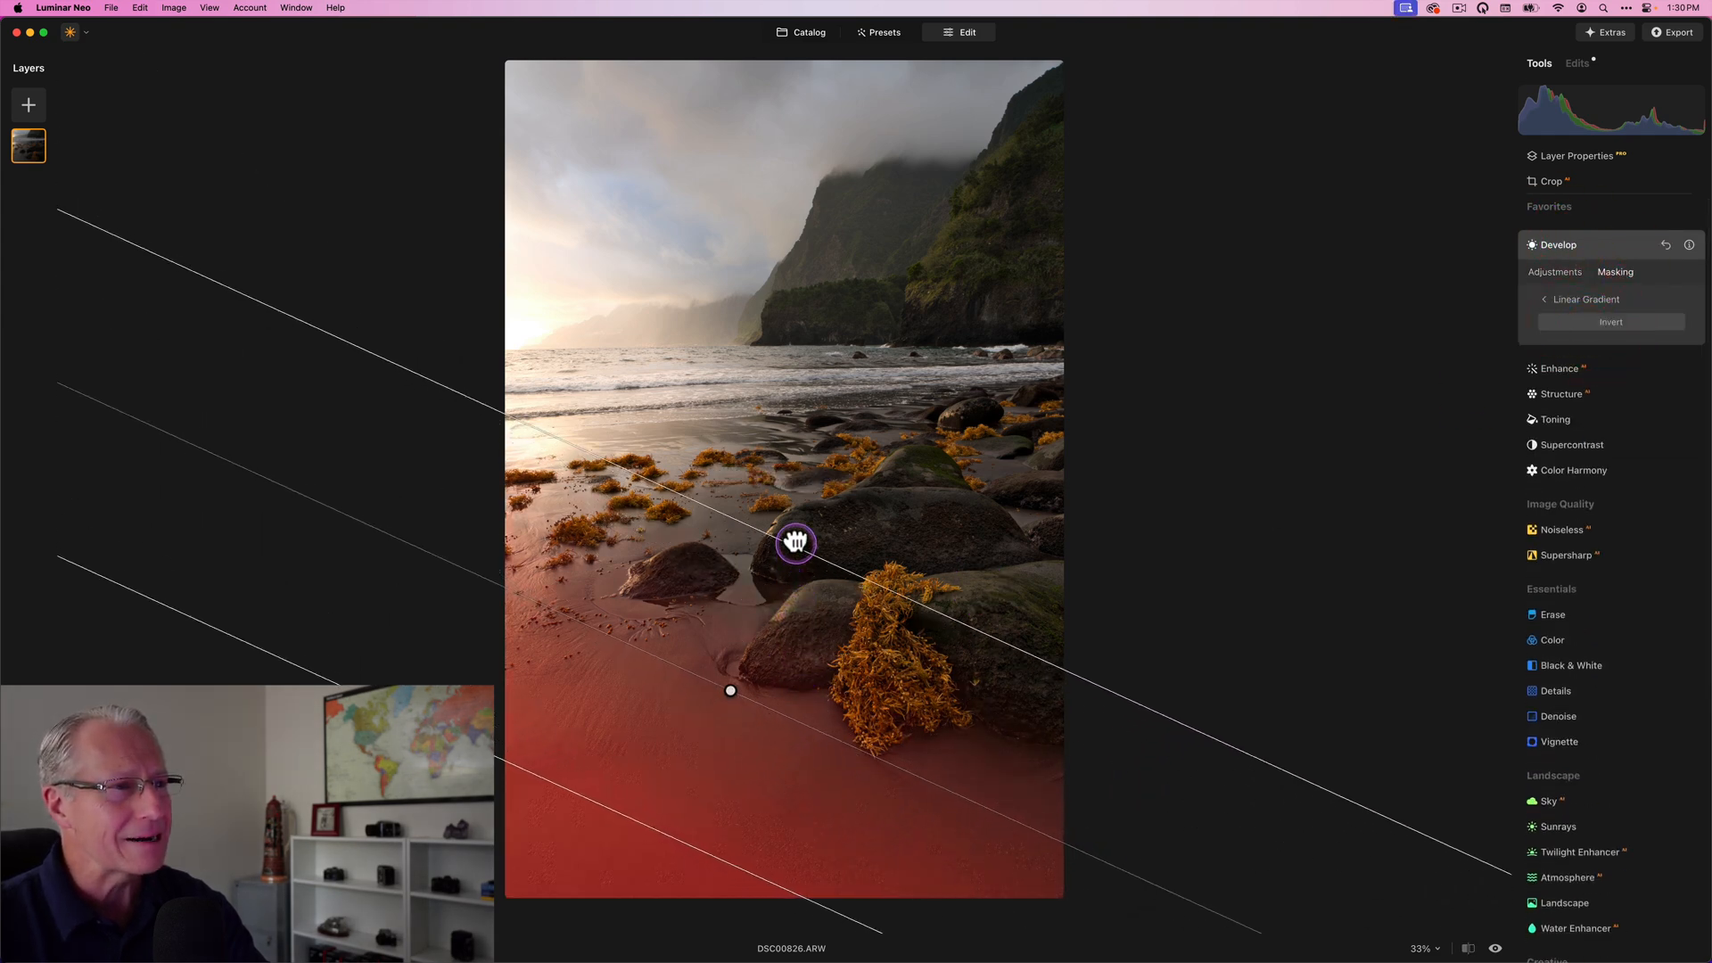
Push the Develop gradient mask to the bottom edge and darken it to exposure -2.07.
left_click_drag(795, 544, 735, 677)
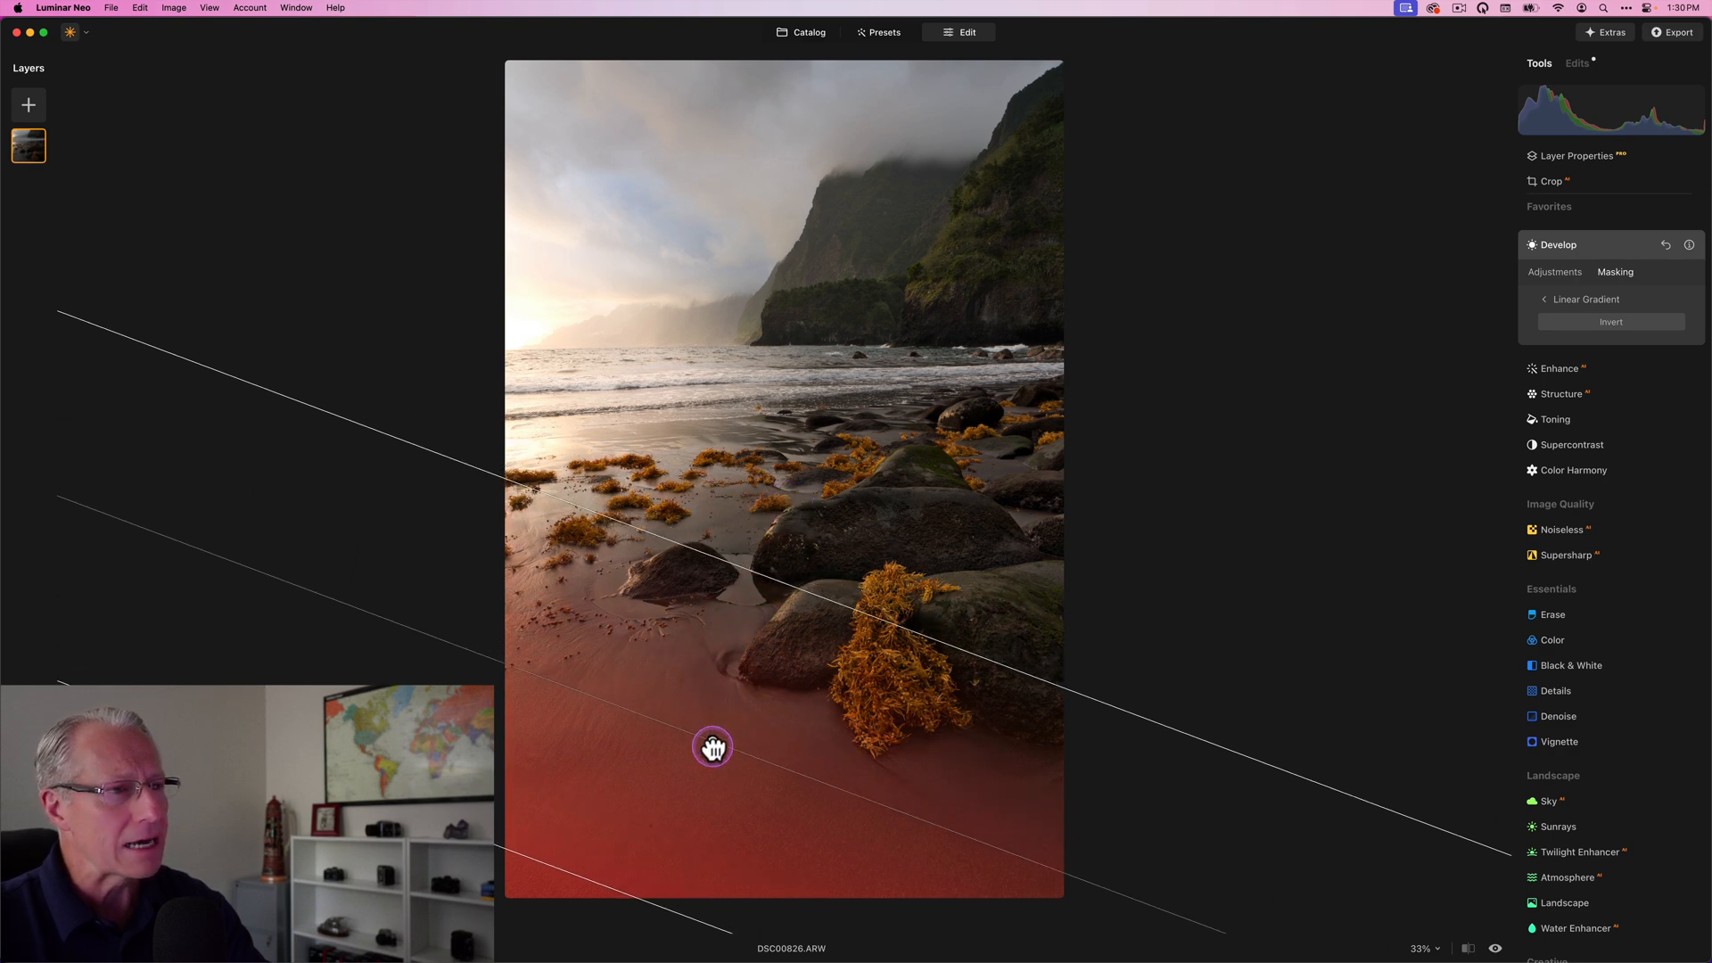
left_click(1556, 271)
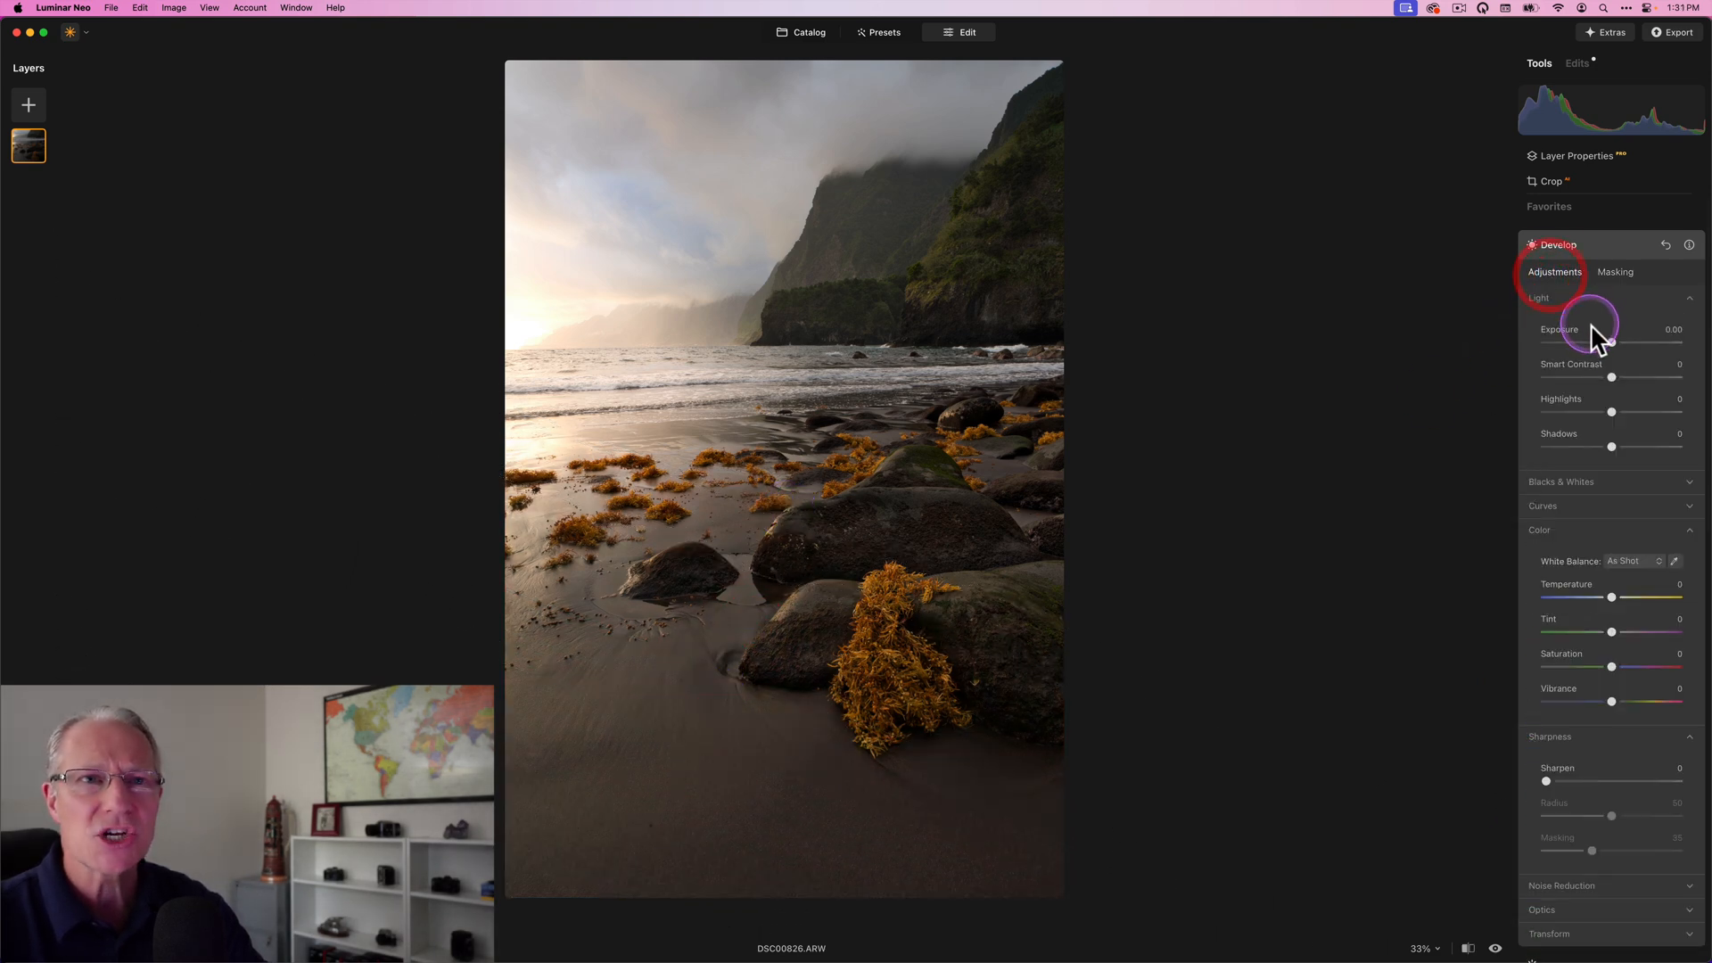
left_click_drag(1610, 342, 1585, 343)
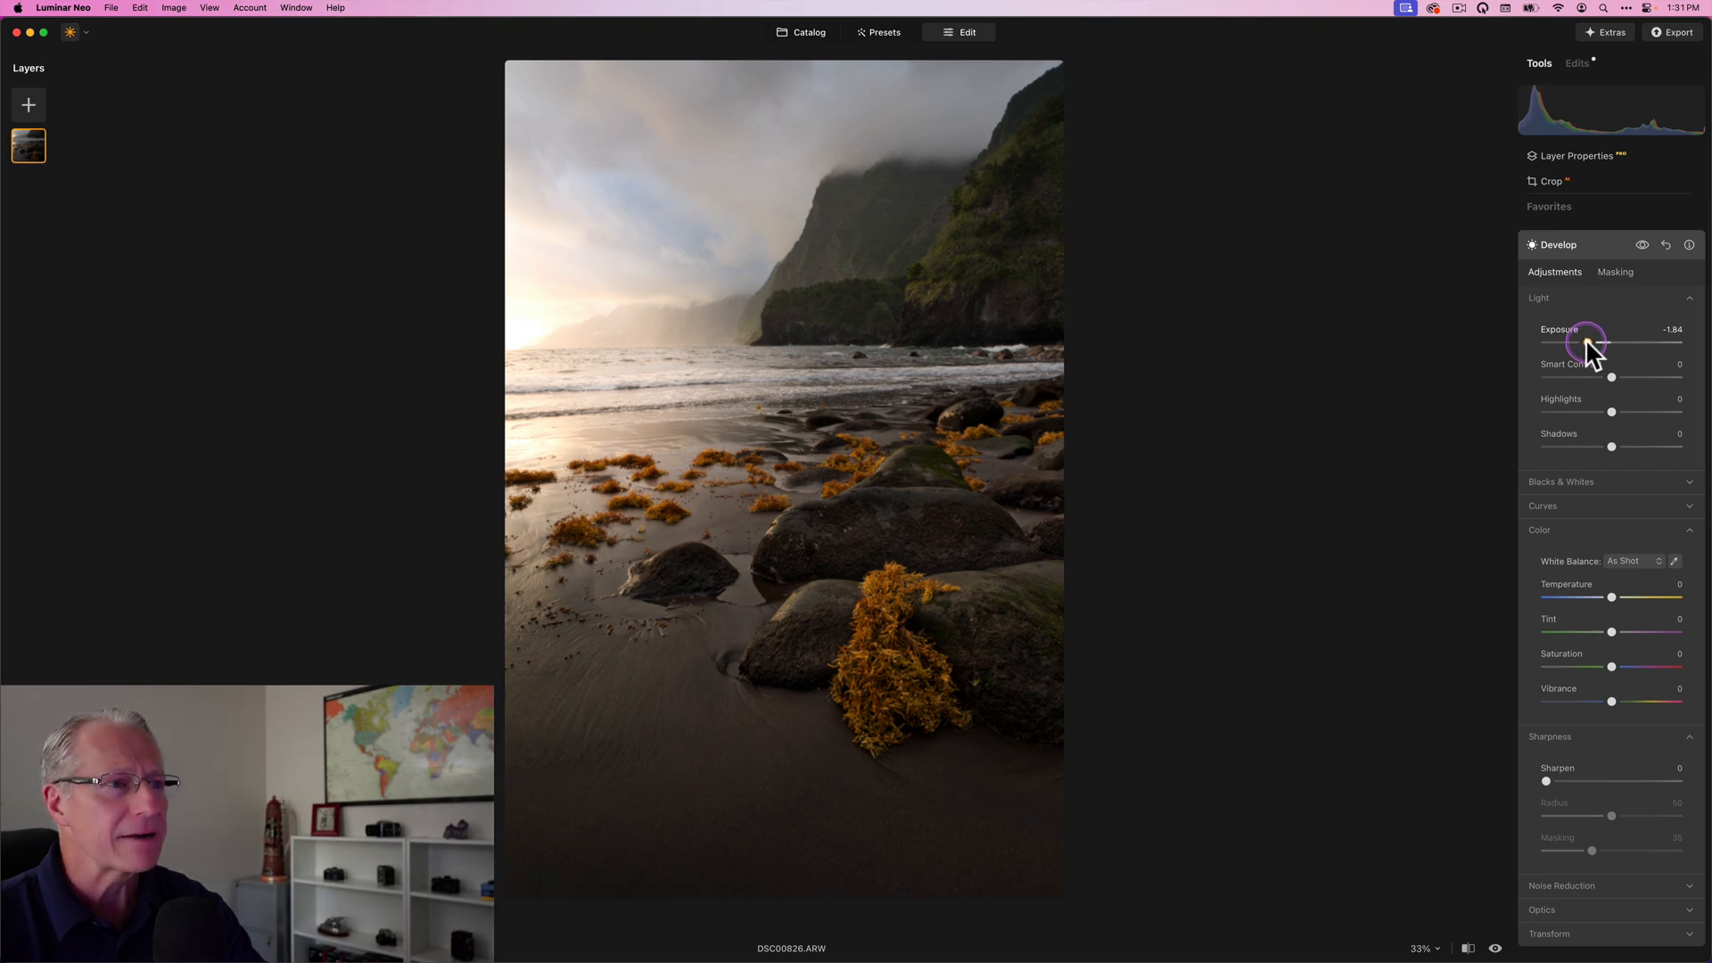
left_click_drag(1595, 342, 1585, 342)
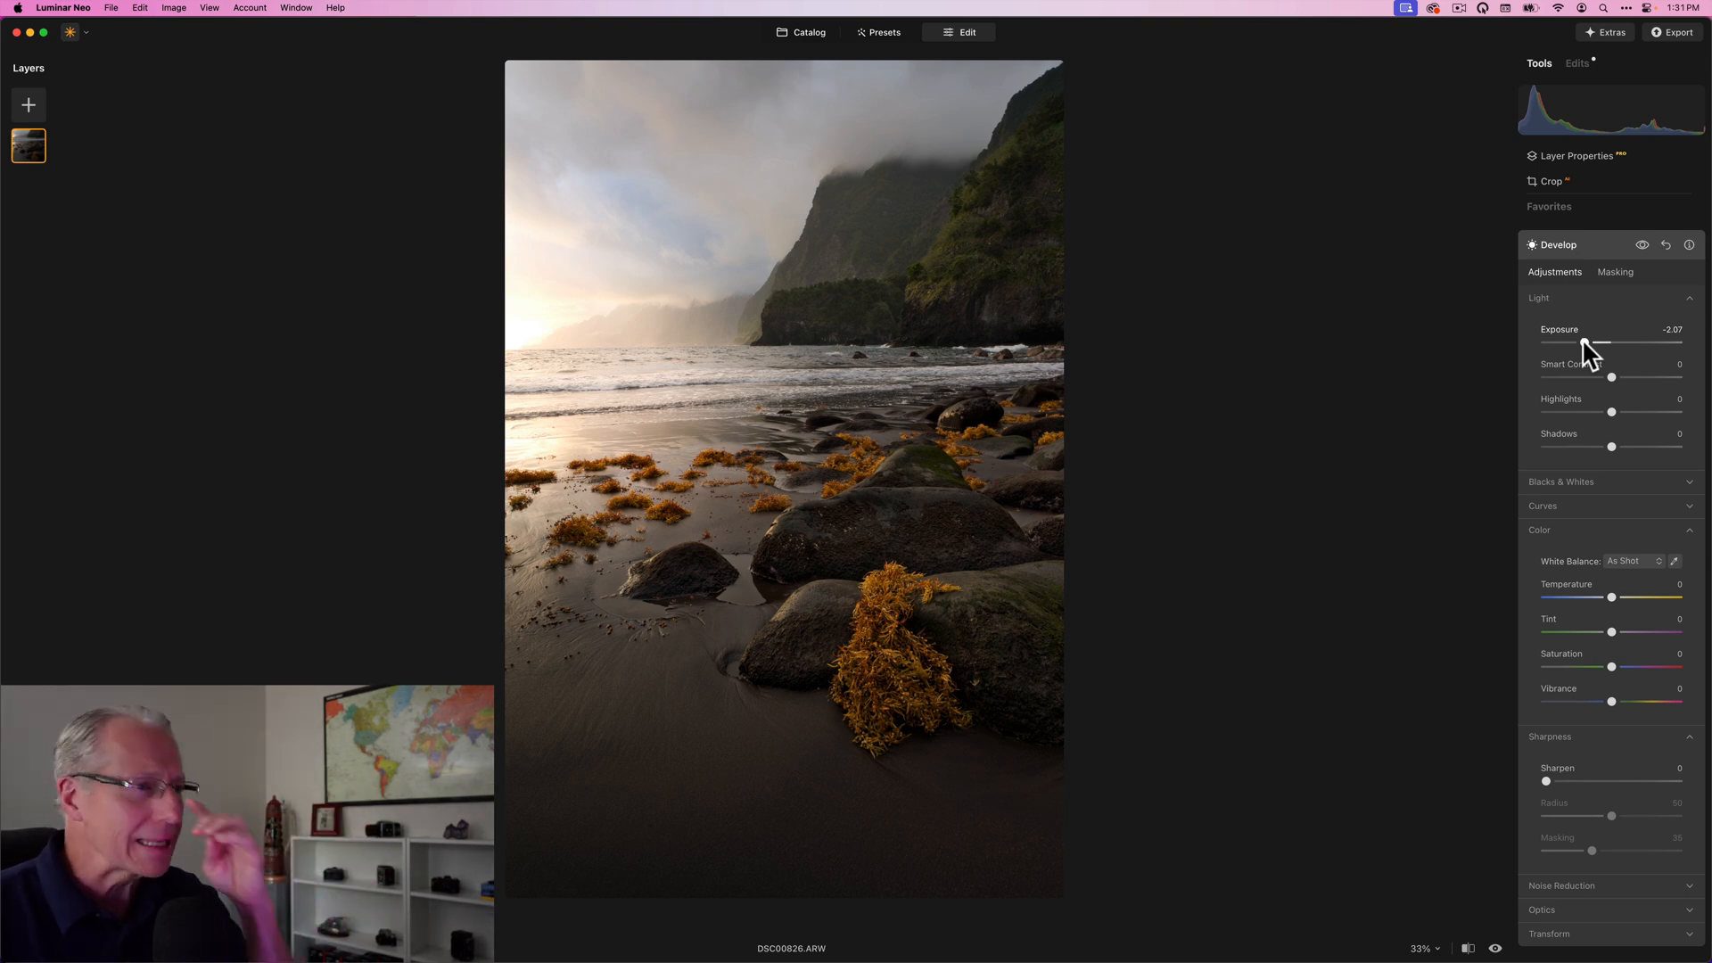
Compare the edge darkening on and off, then commit the Develop pass.
left_click(1640, 244)
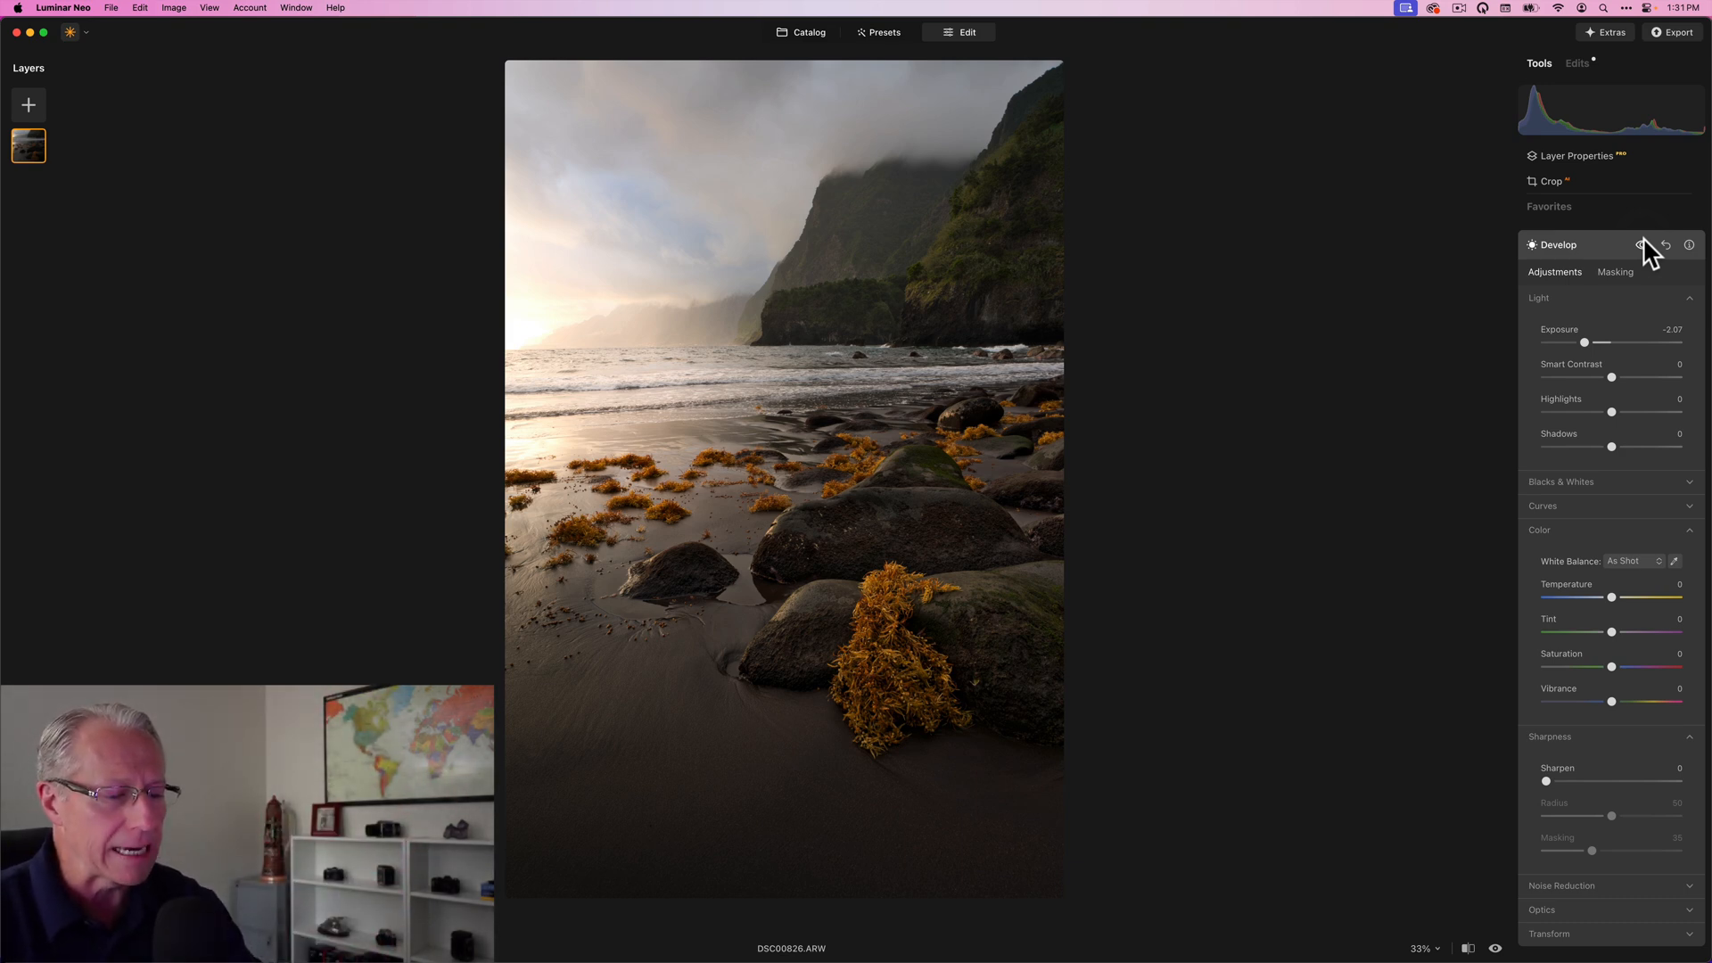
left_click(1641, 244)
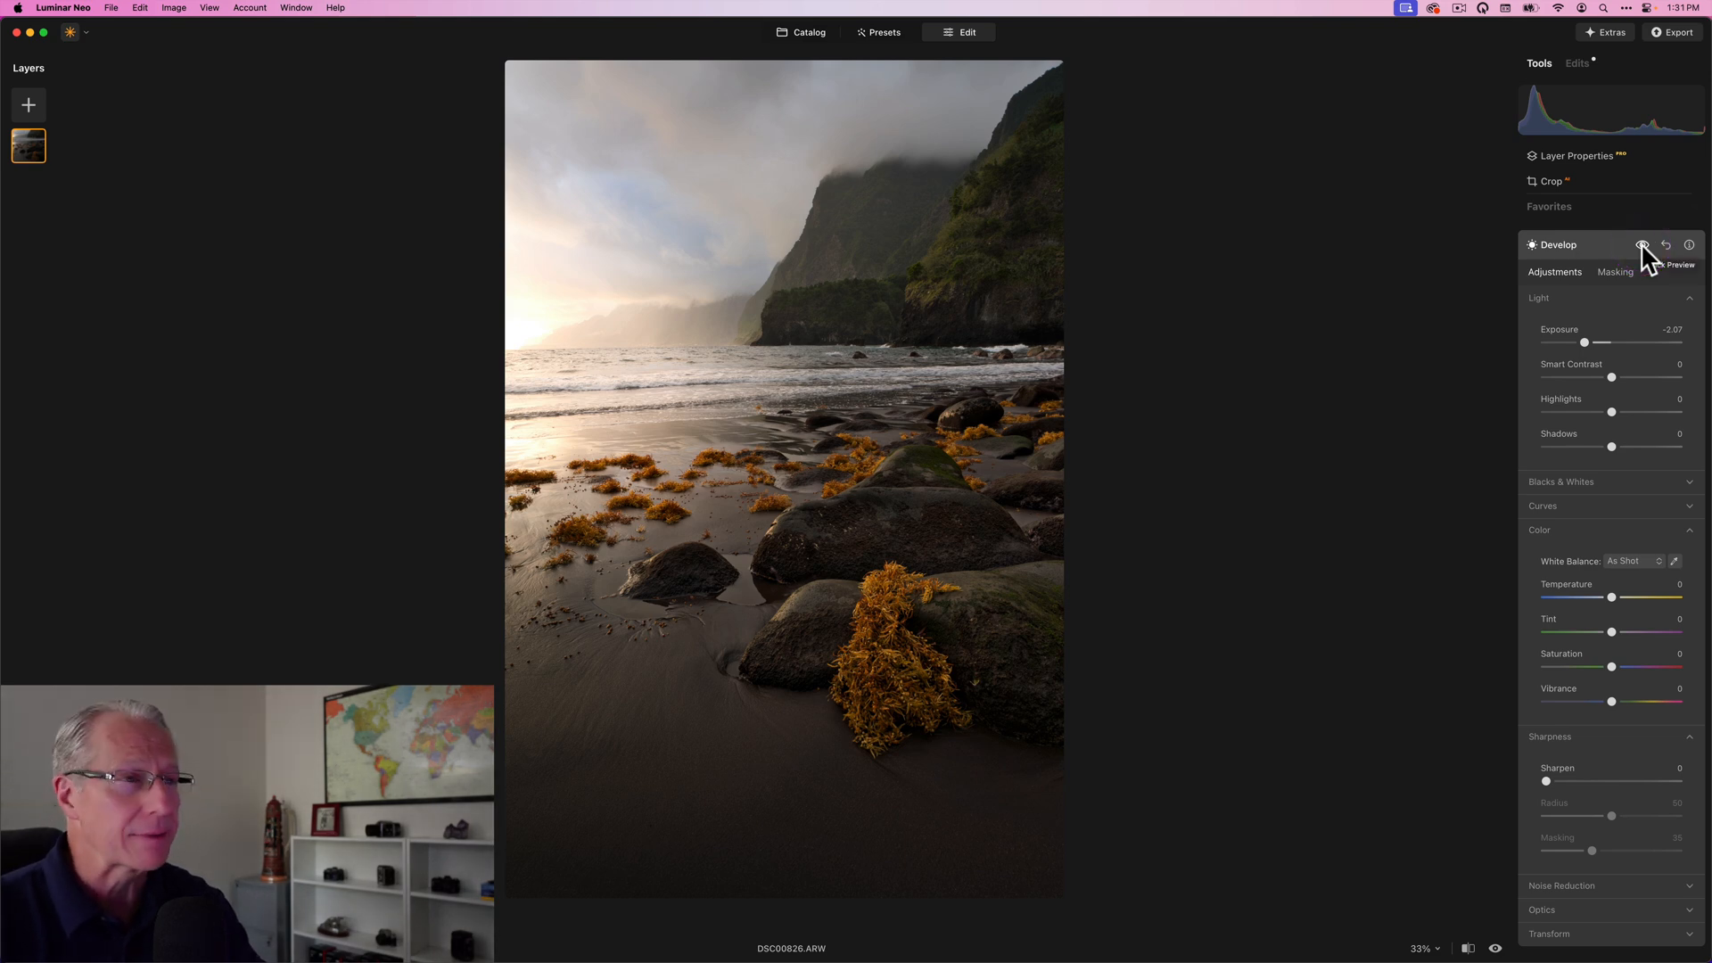
left_click(1644, 244)
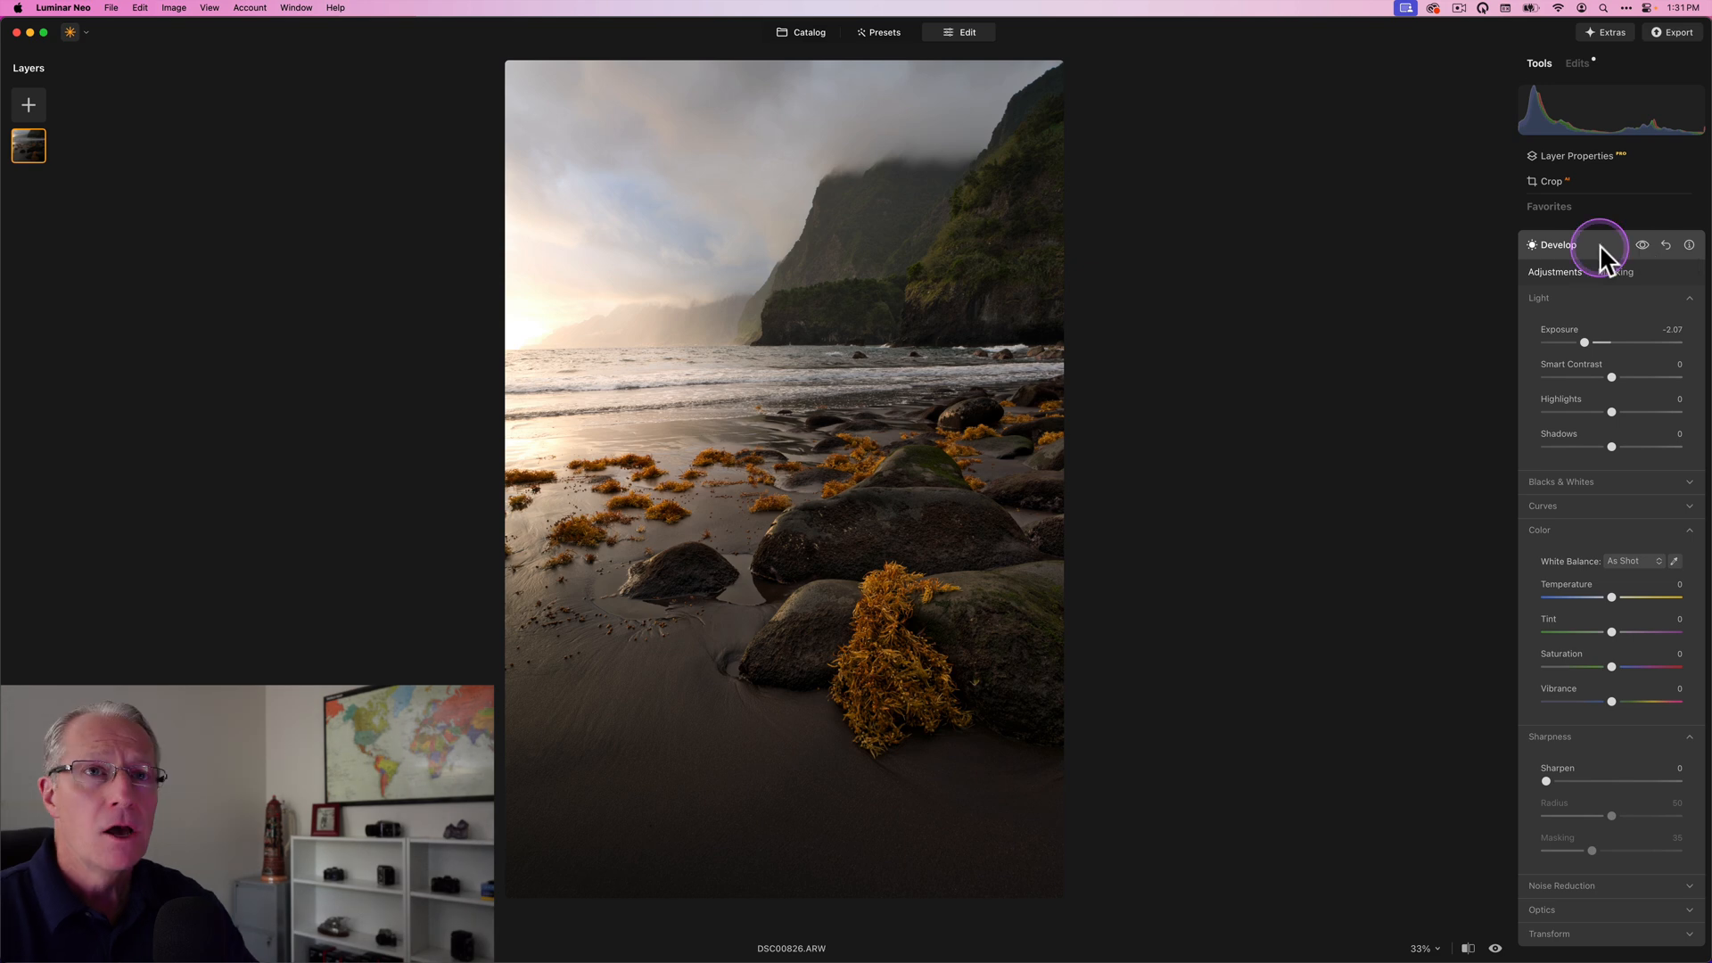
left_click(1557, 245)
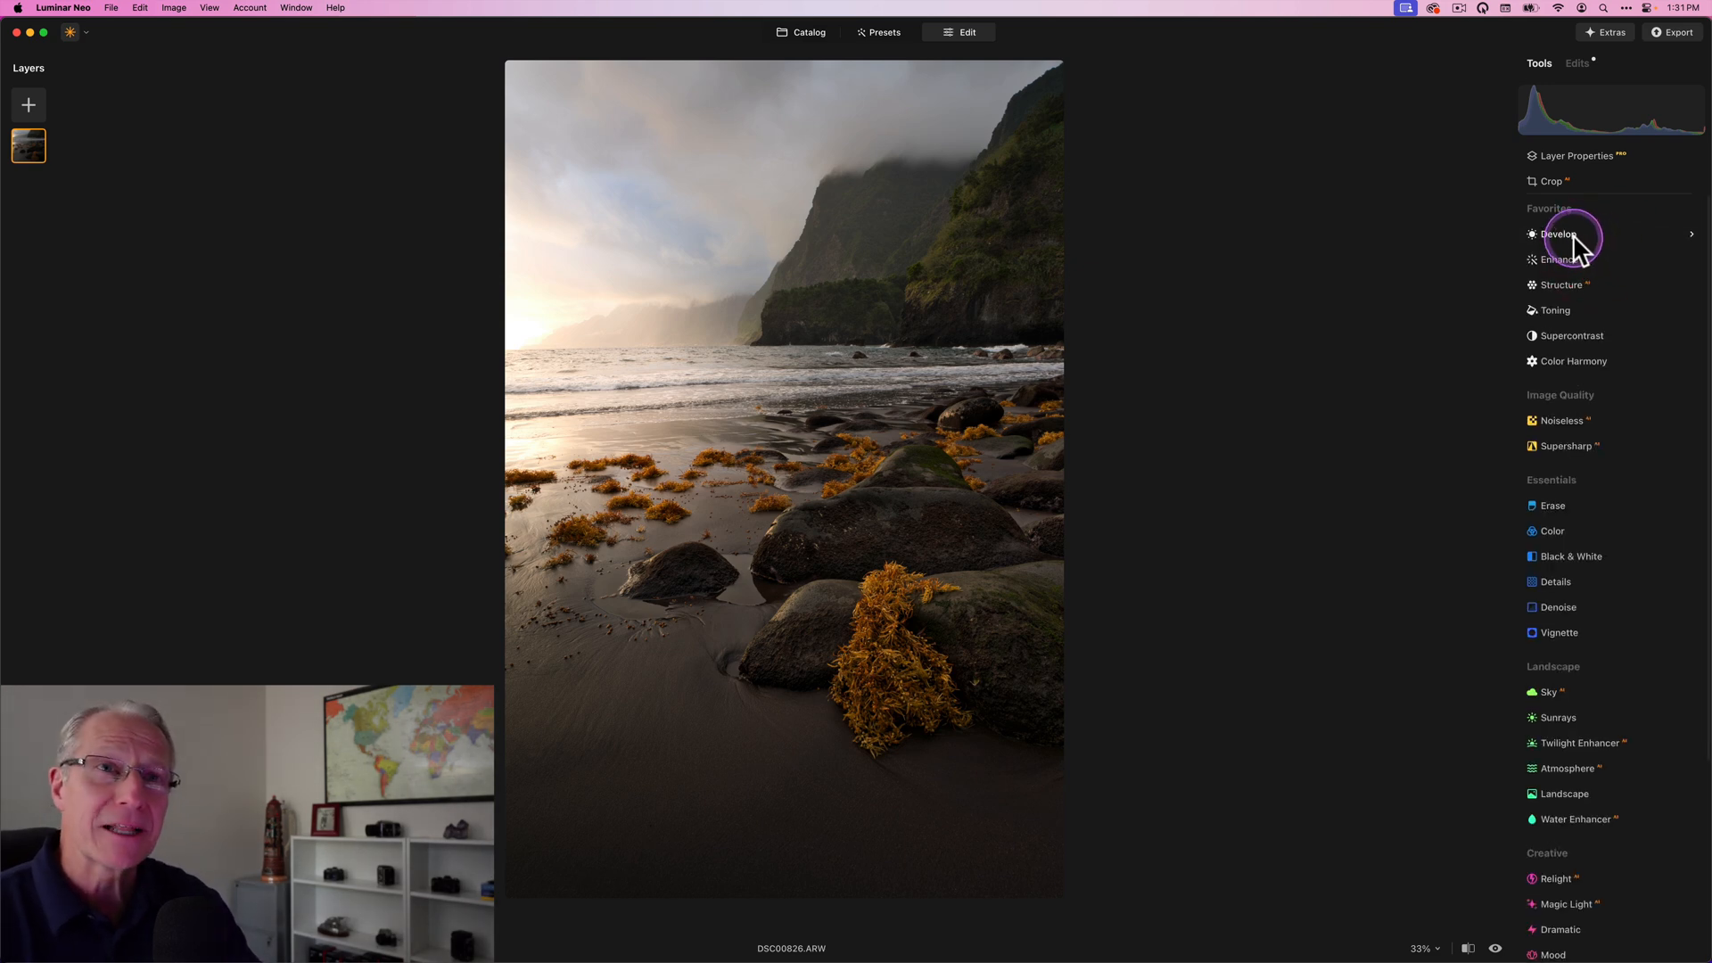
Start a new Develop edit with an AI object-select mask on the central foreground rocks.
left_click(1558, 236)
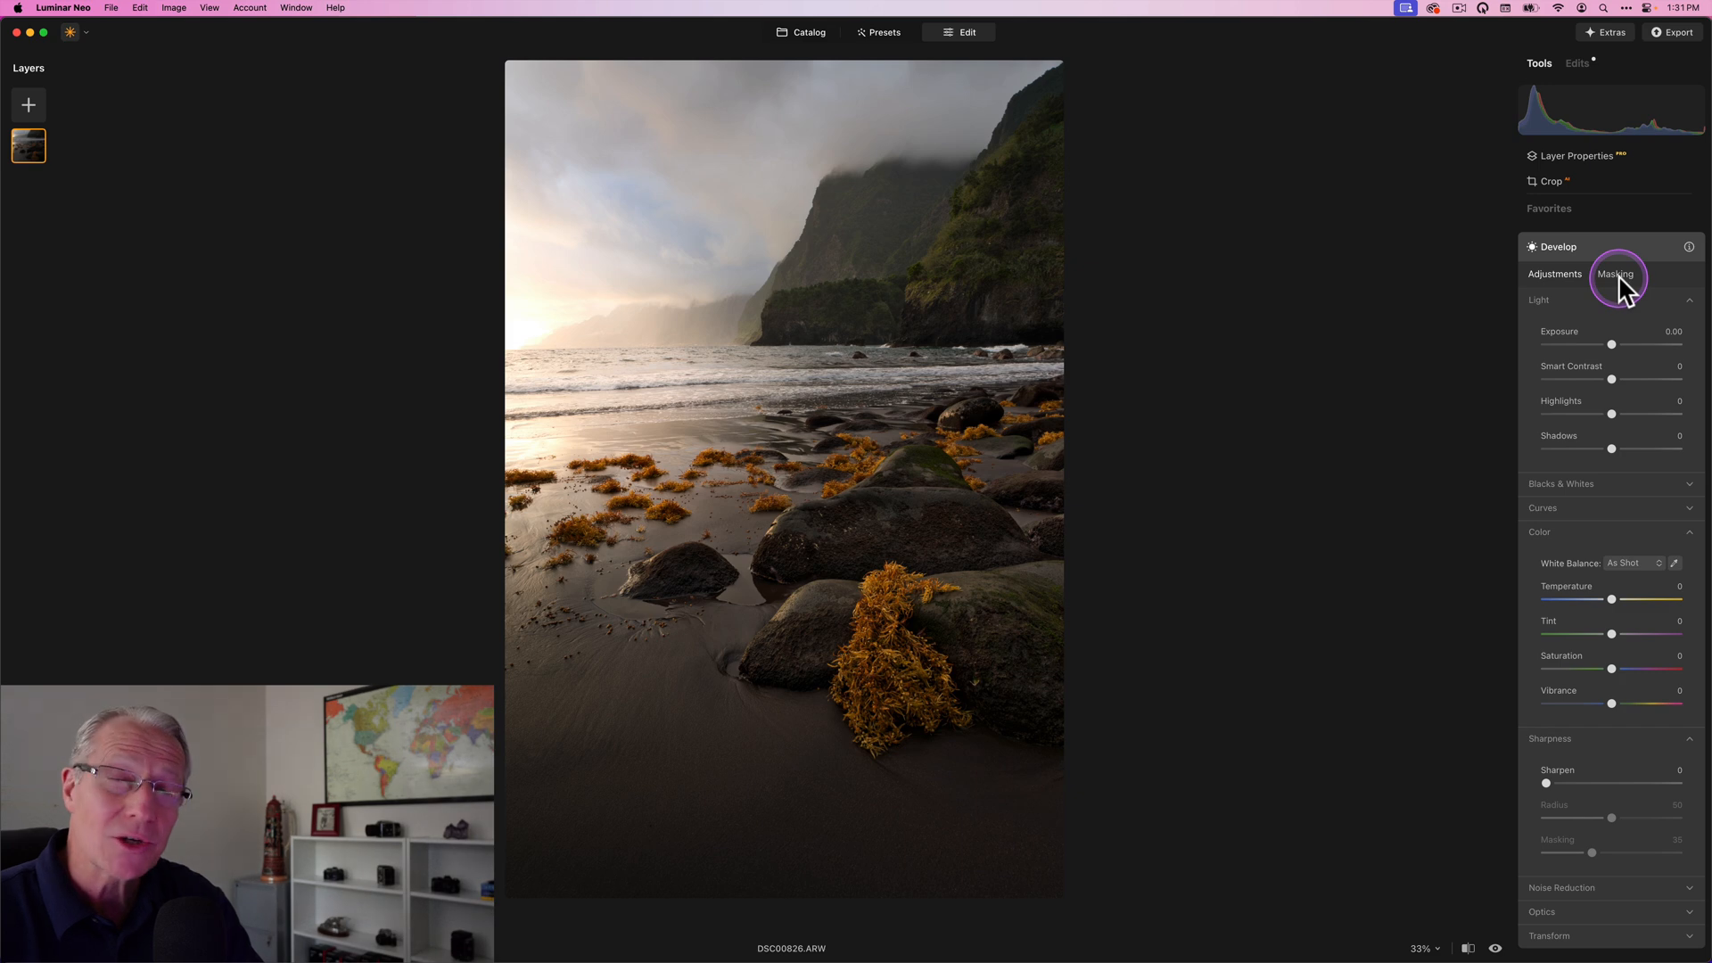
left_click(1616, 274)
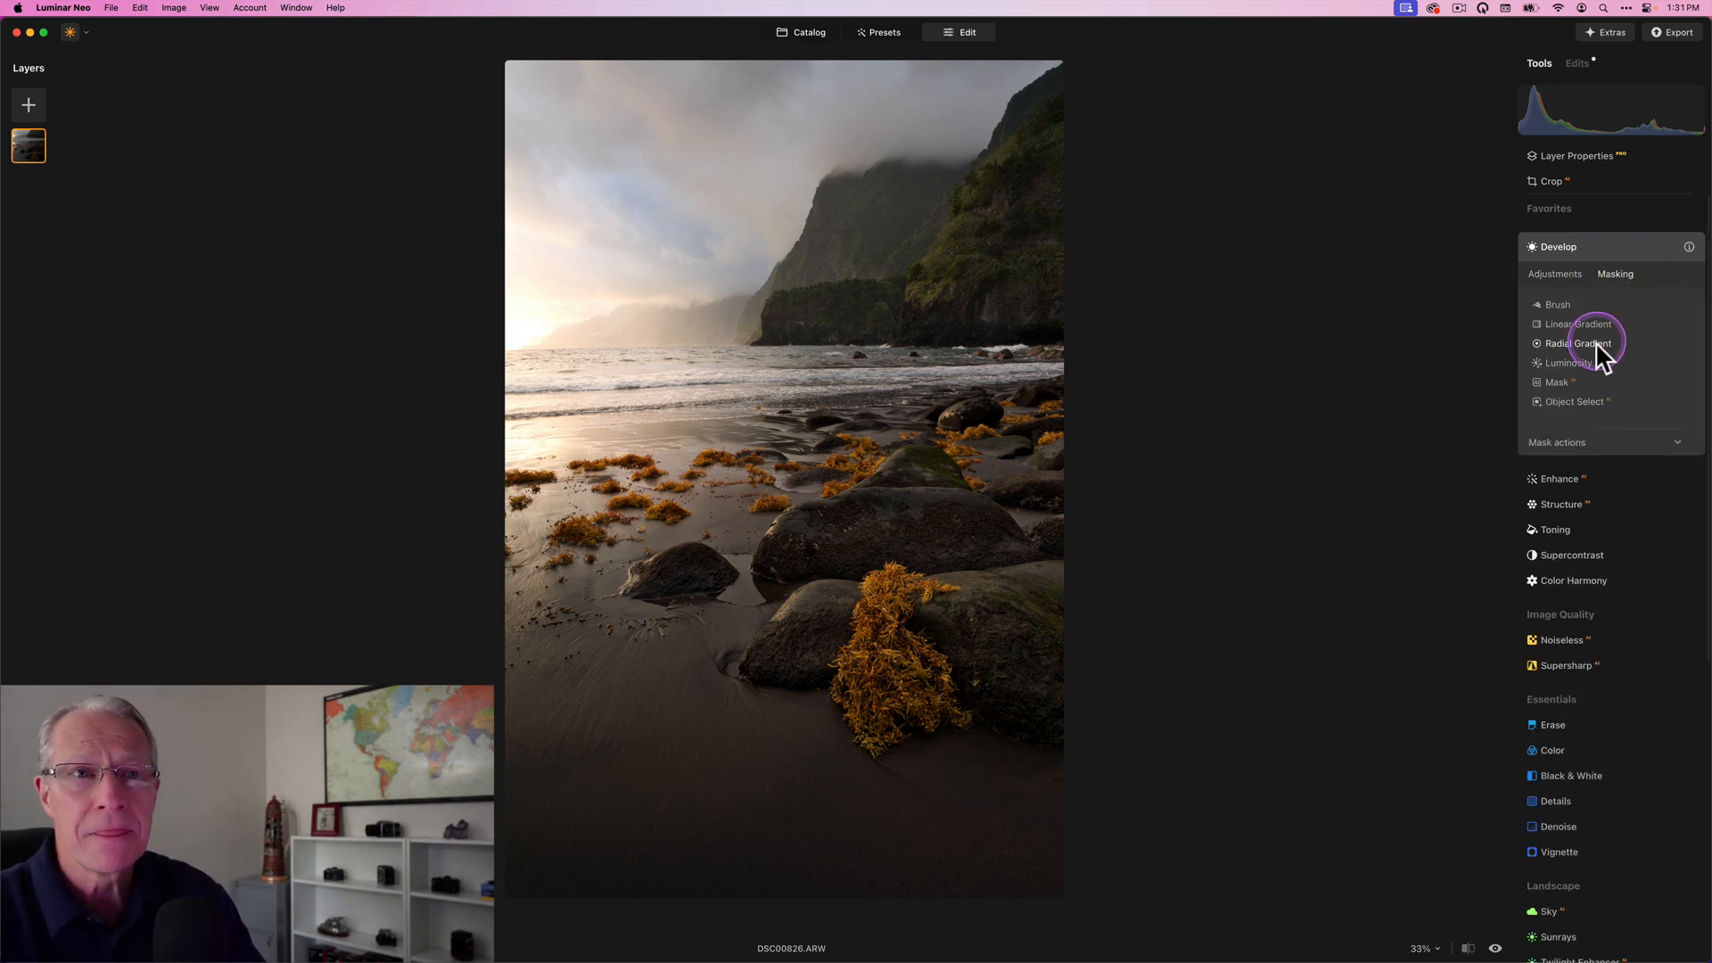
left_click(1573, 401)
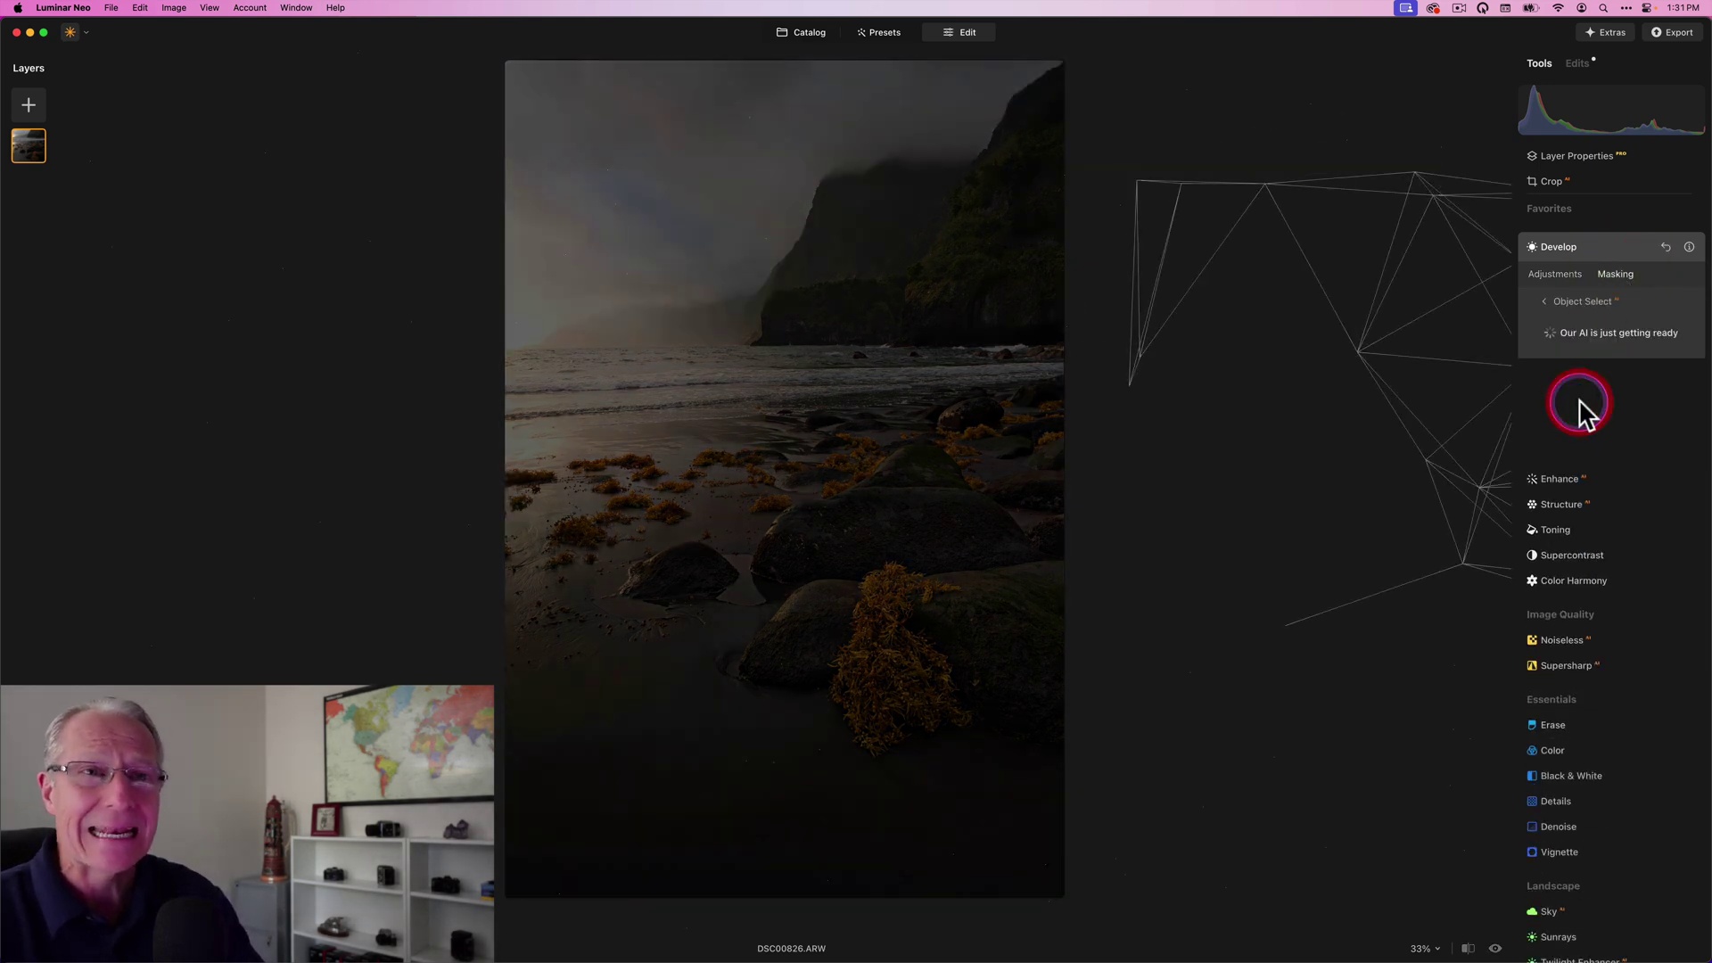
mouse_move(1127, 542)
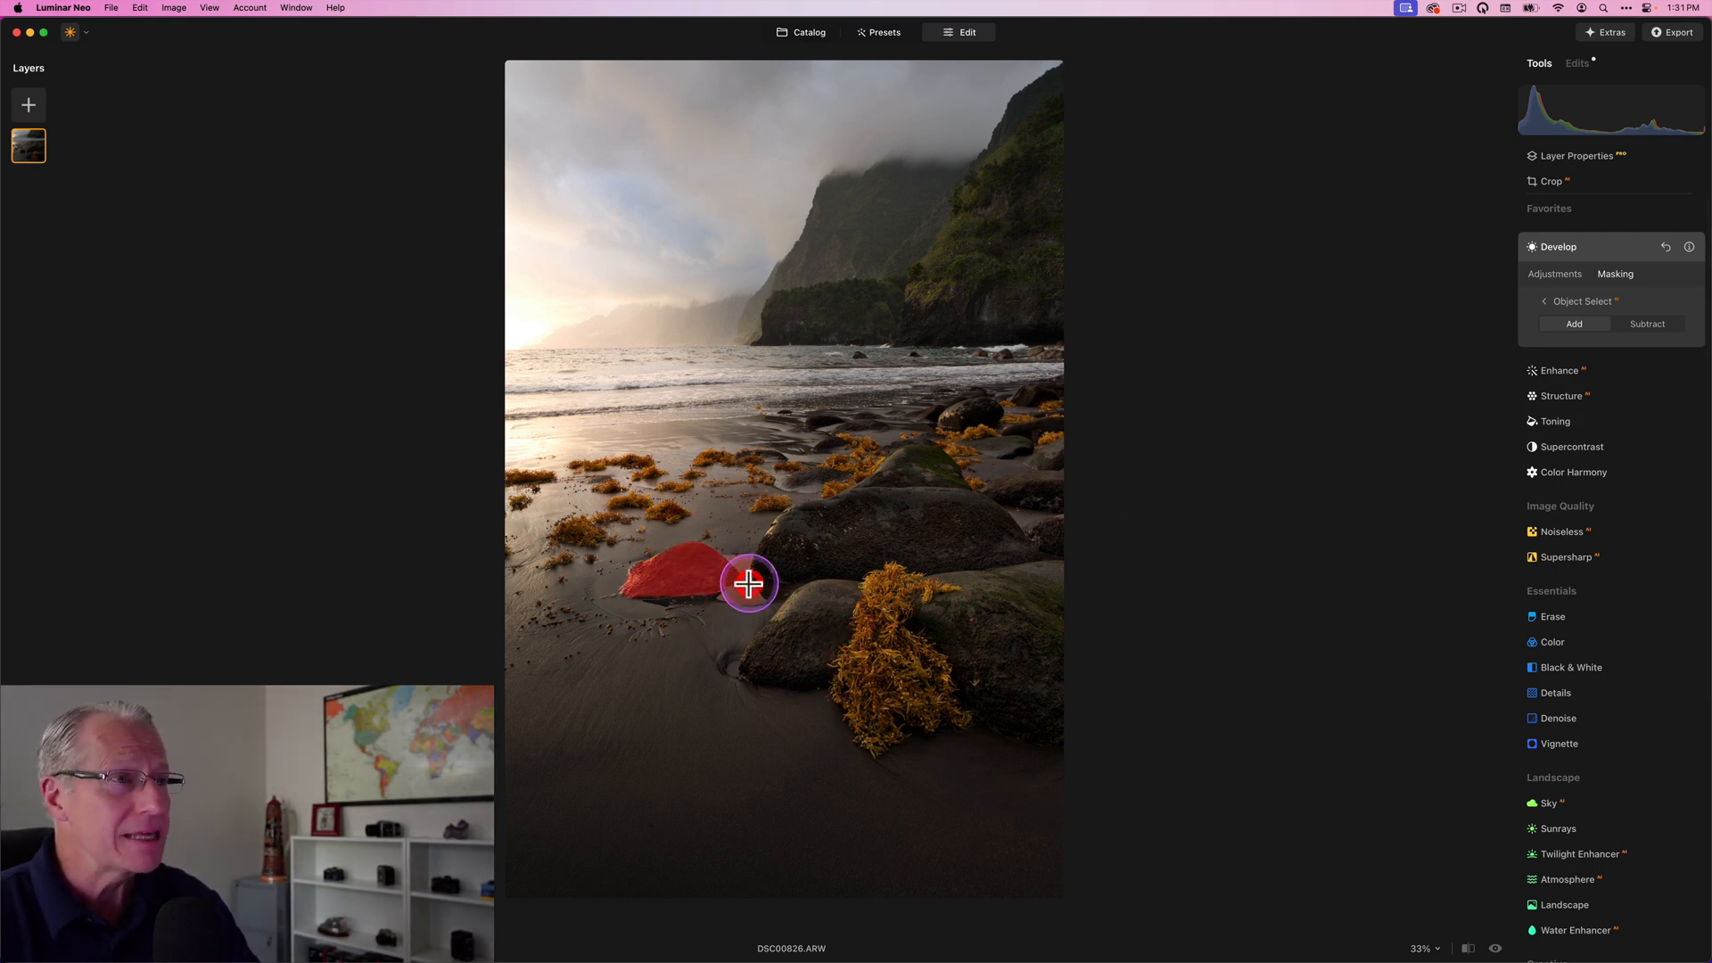
left_click(777, 594)
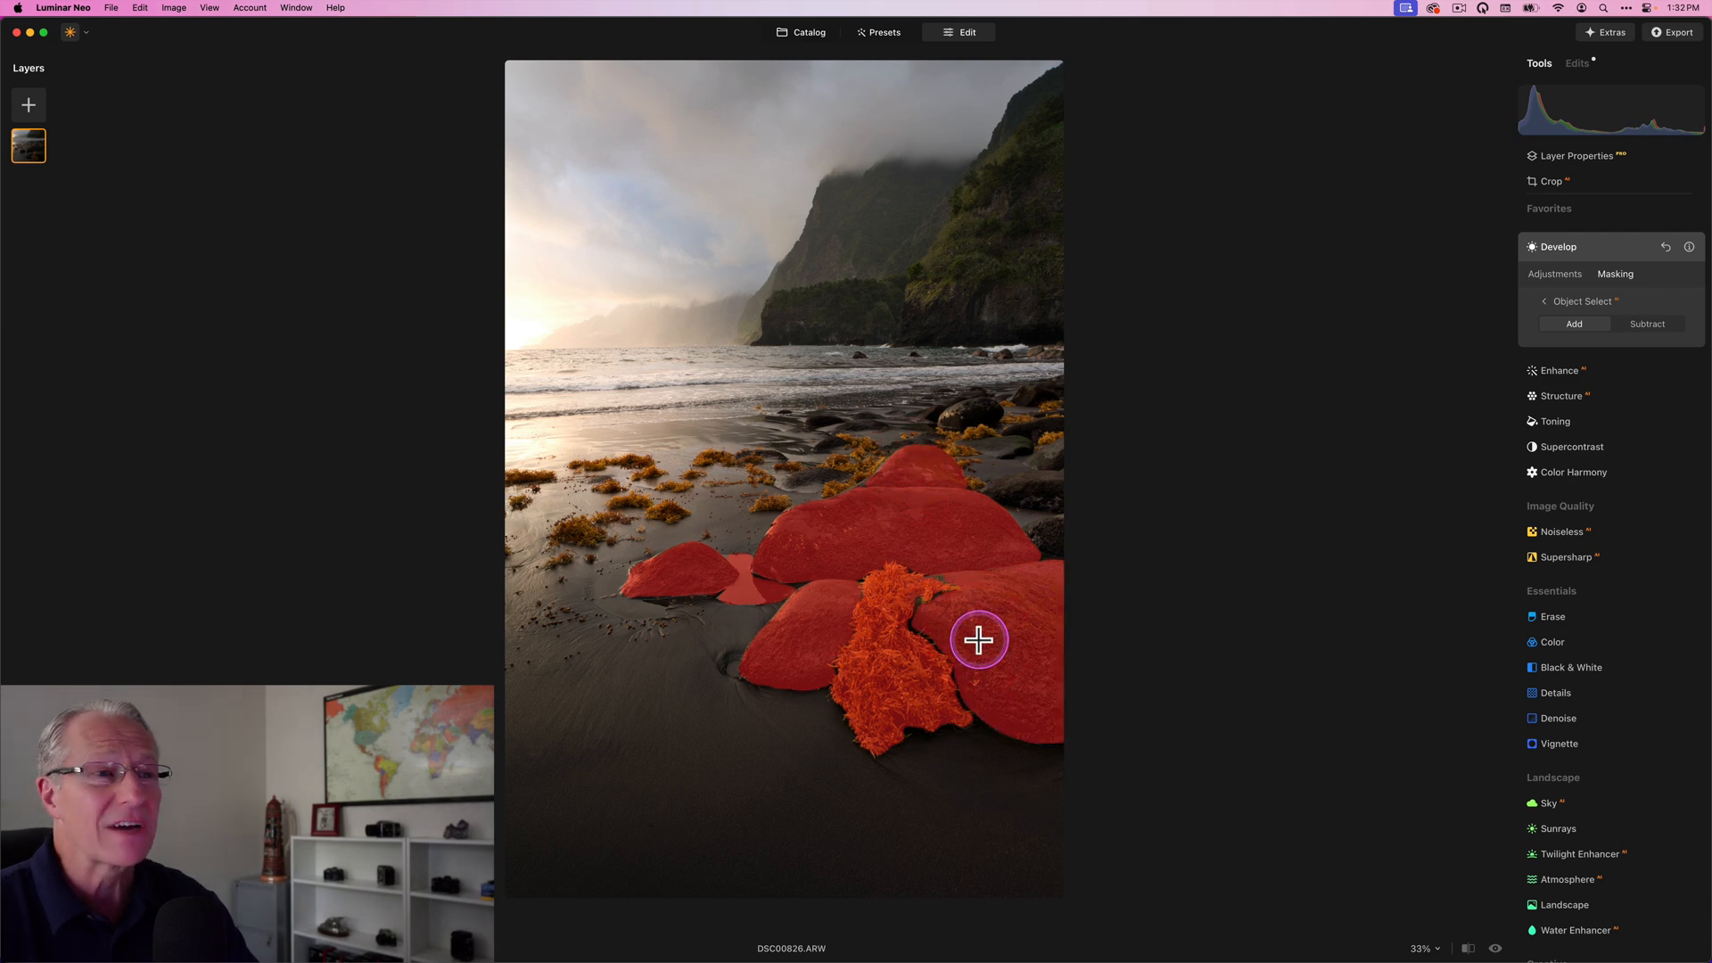
left_click(1555, 275)
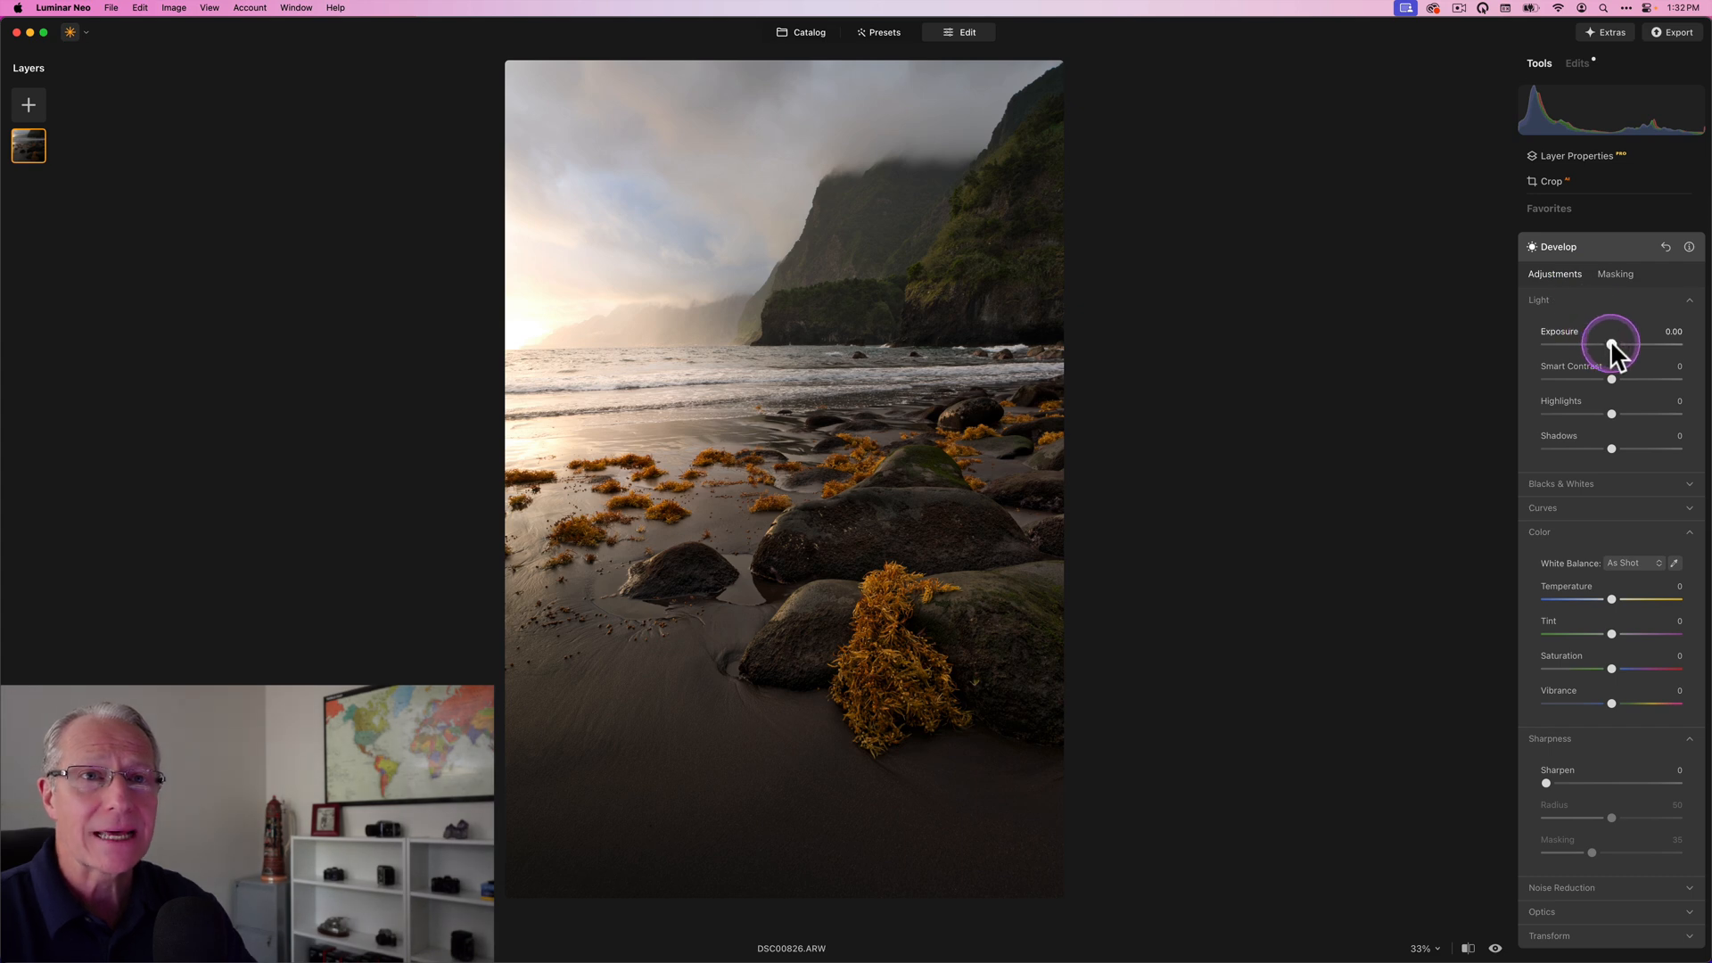
Give the masked rocks exposure 0.29, temperature 1 and tint 23, checking before/after.
left_click_drag(1610, 350, 1619, 349)
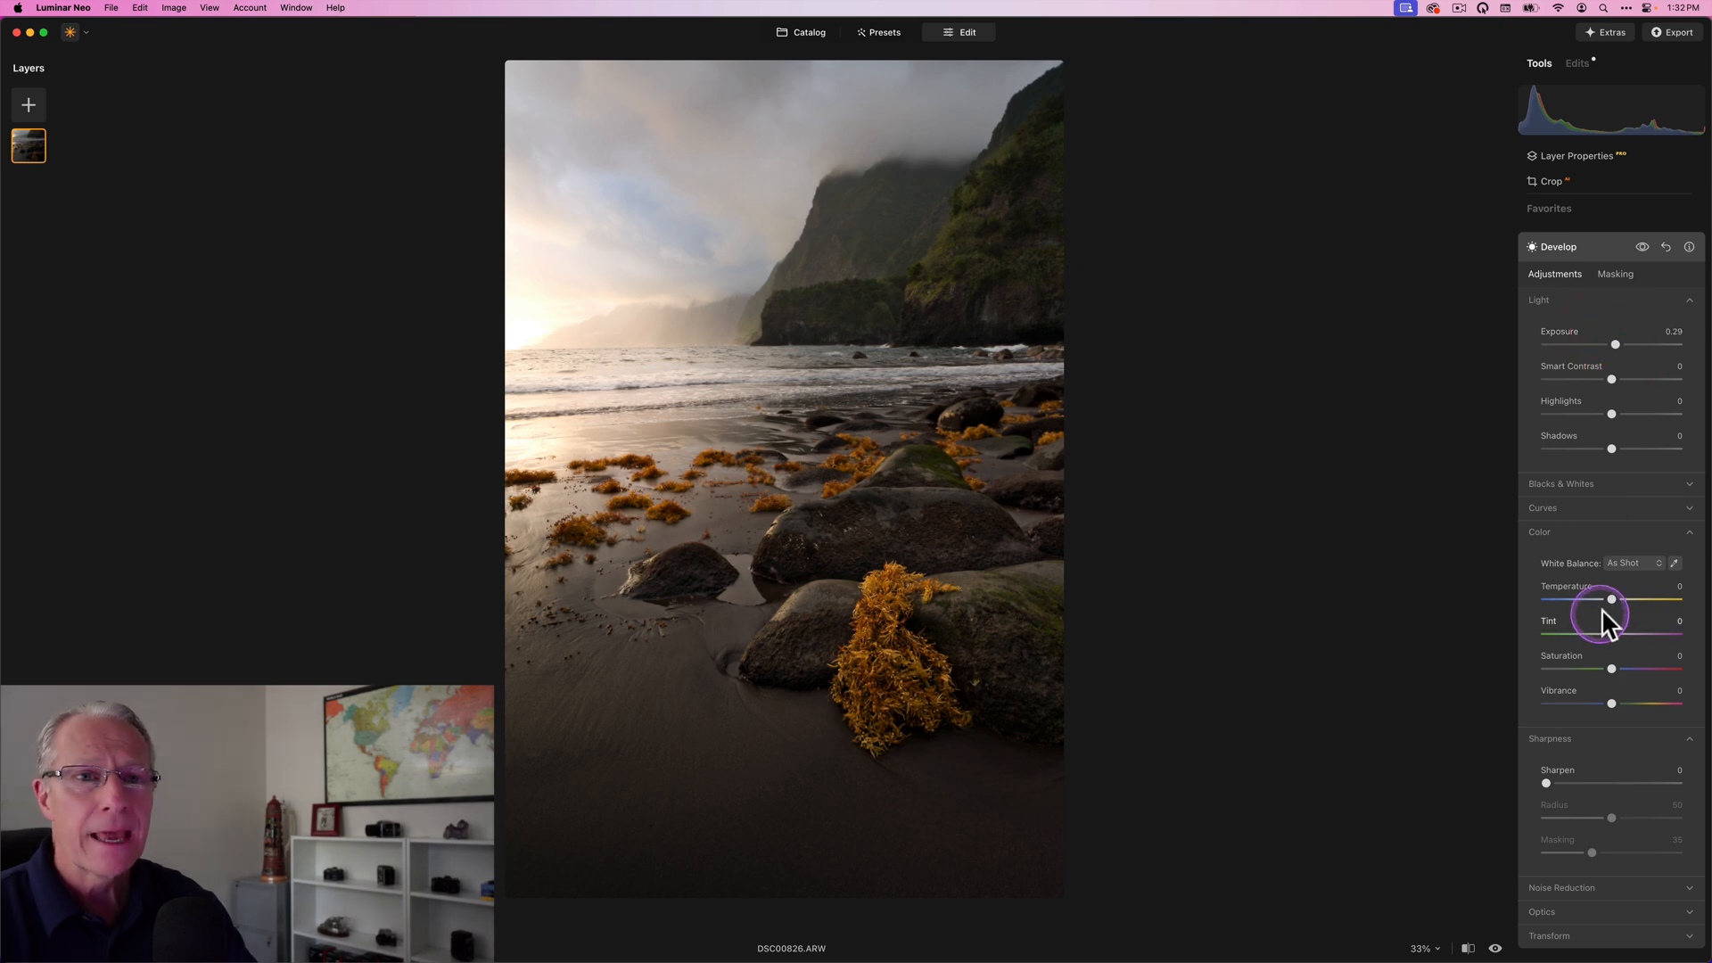
left_click_drag(1610, 599, 1616, 599)
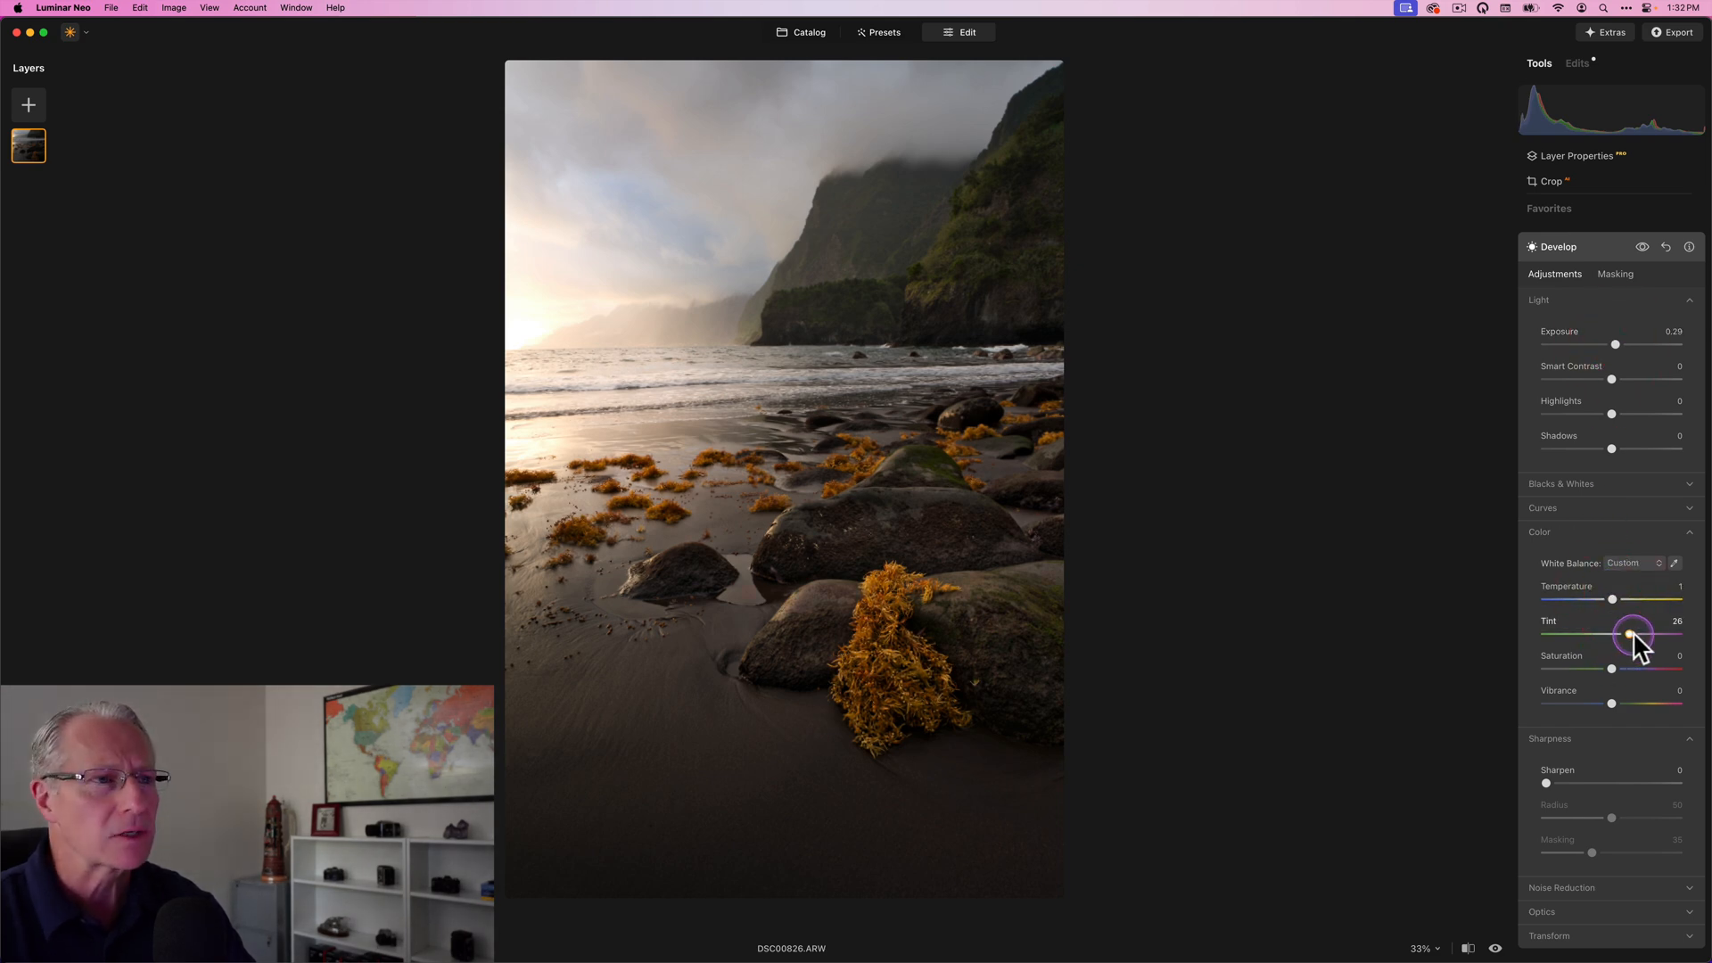
left_click_drag(1632, 634, 1628, 637)
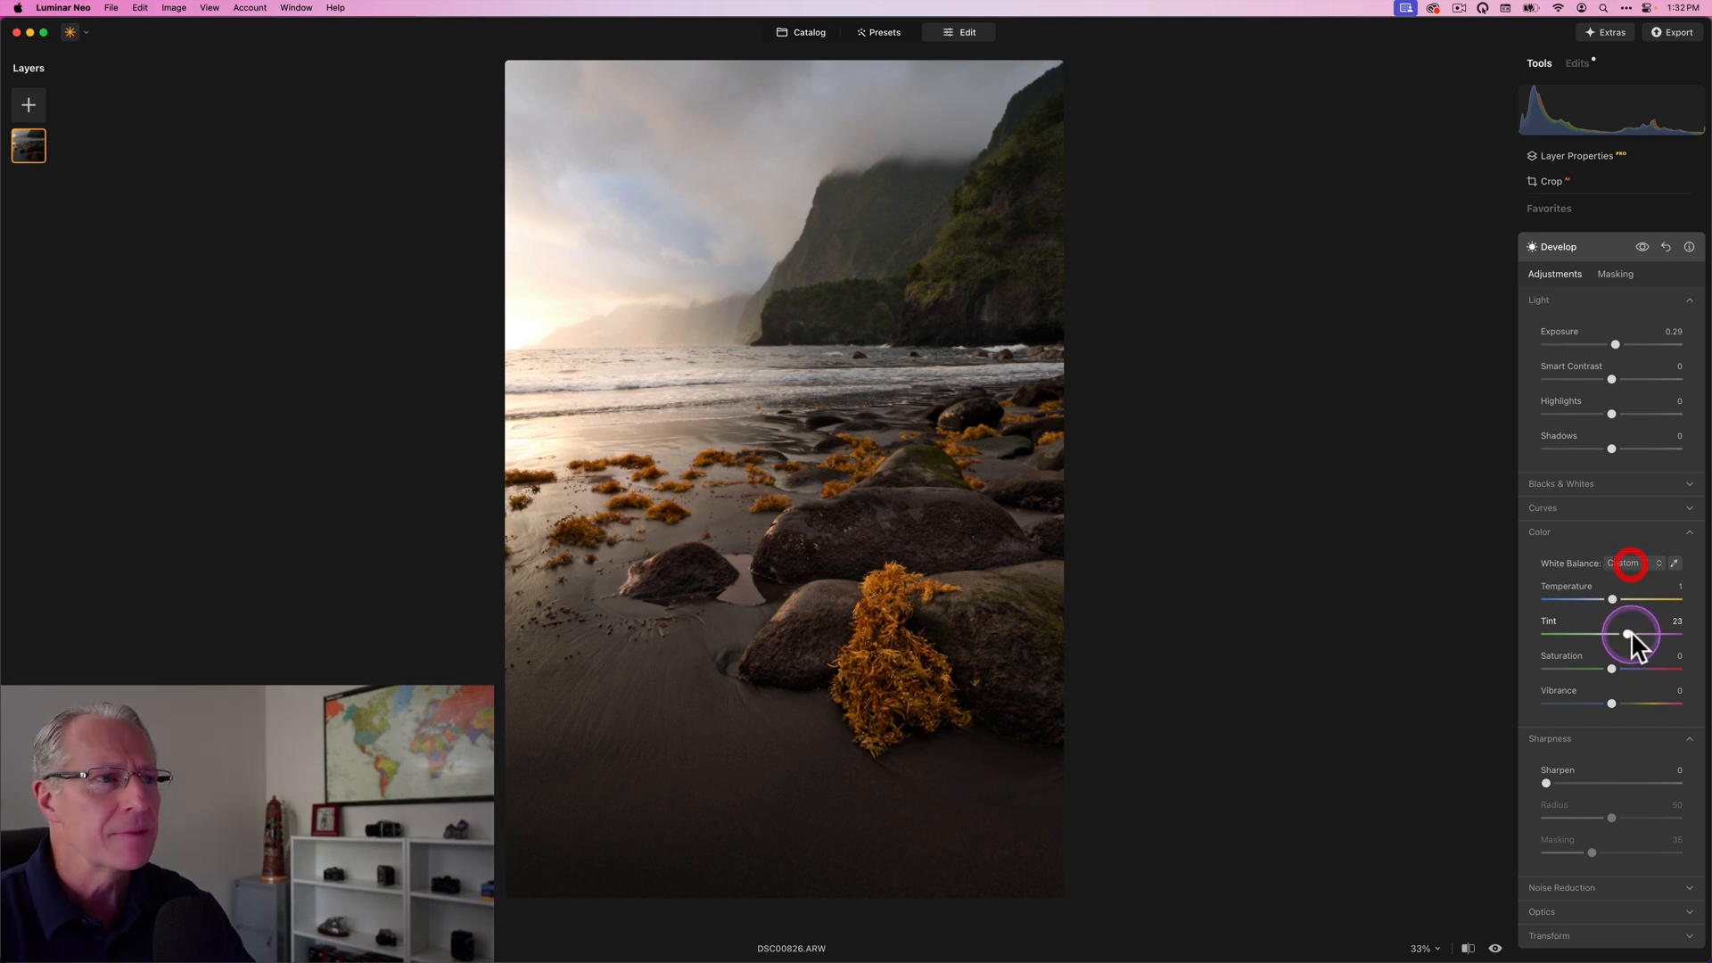
mouse_move(1630, 331)
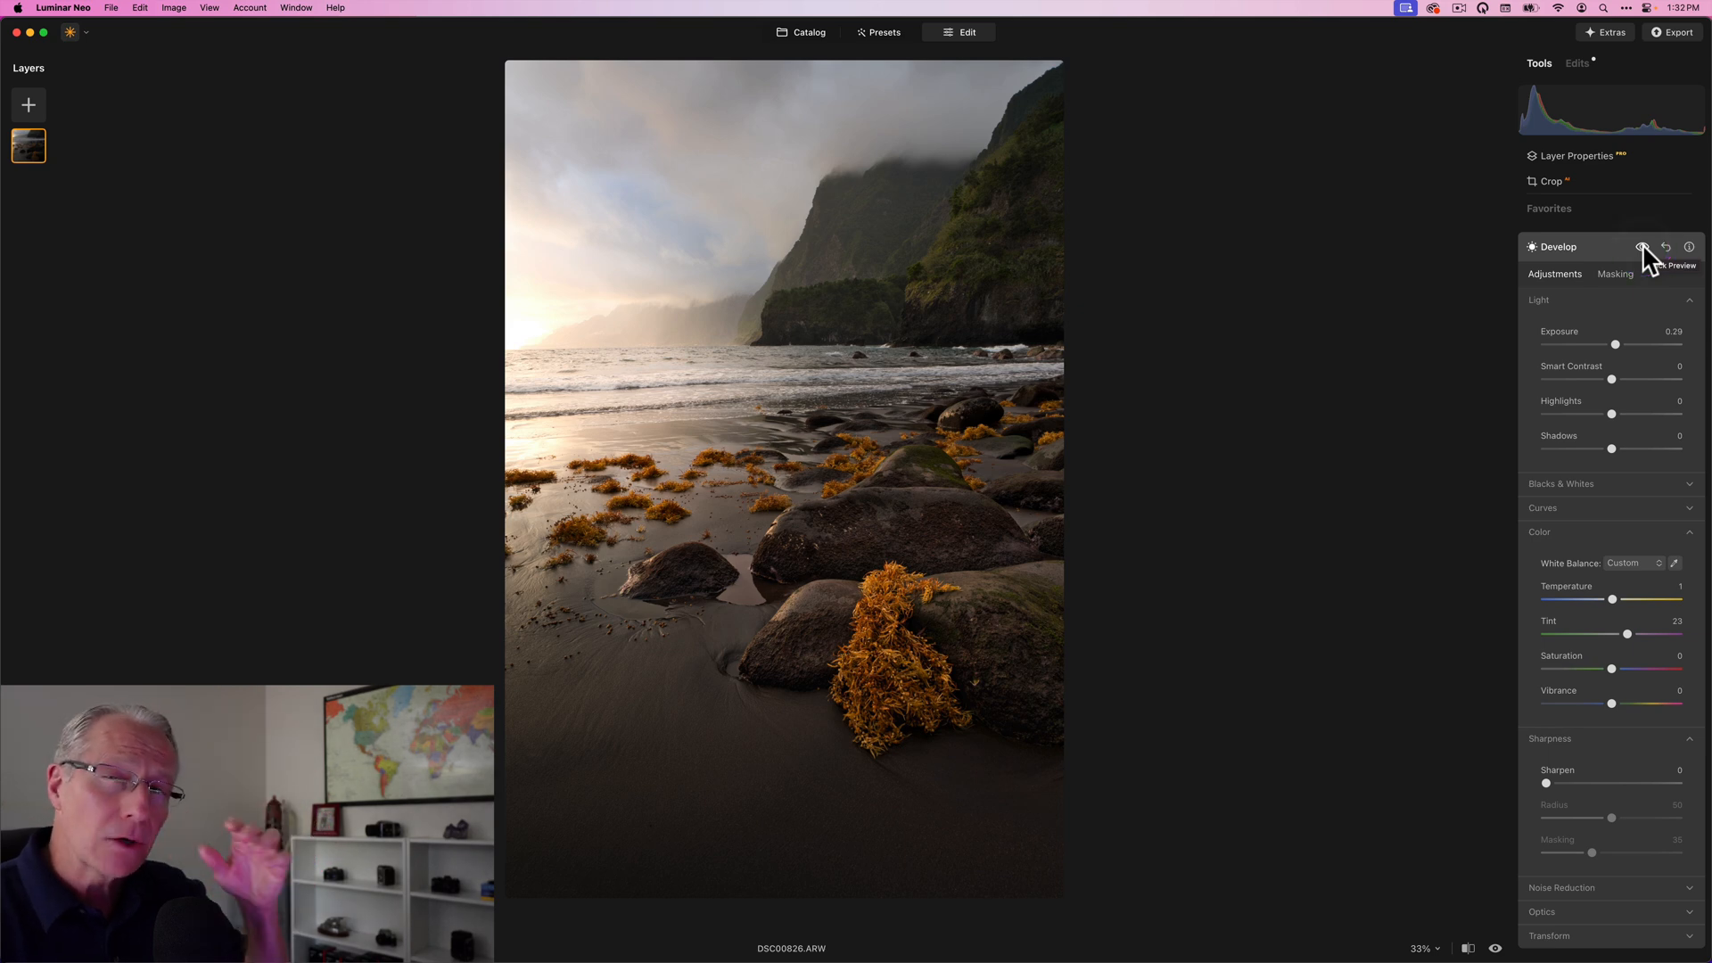
left_click(582, 391)
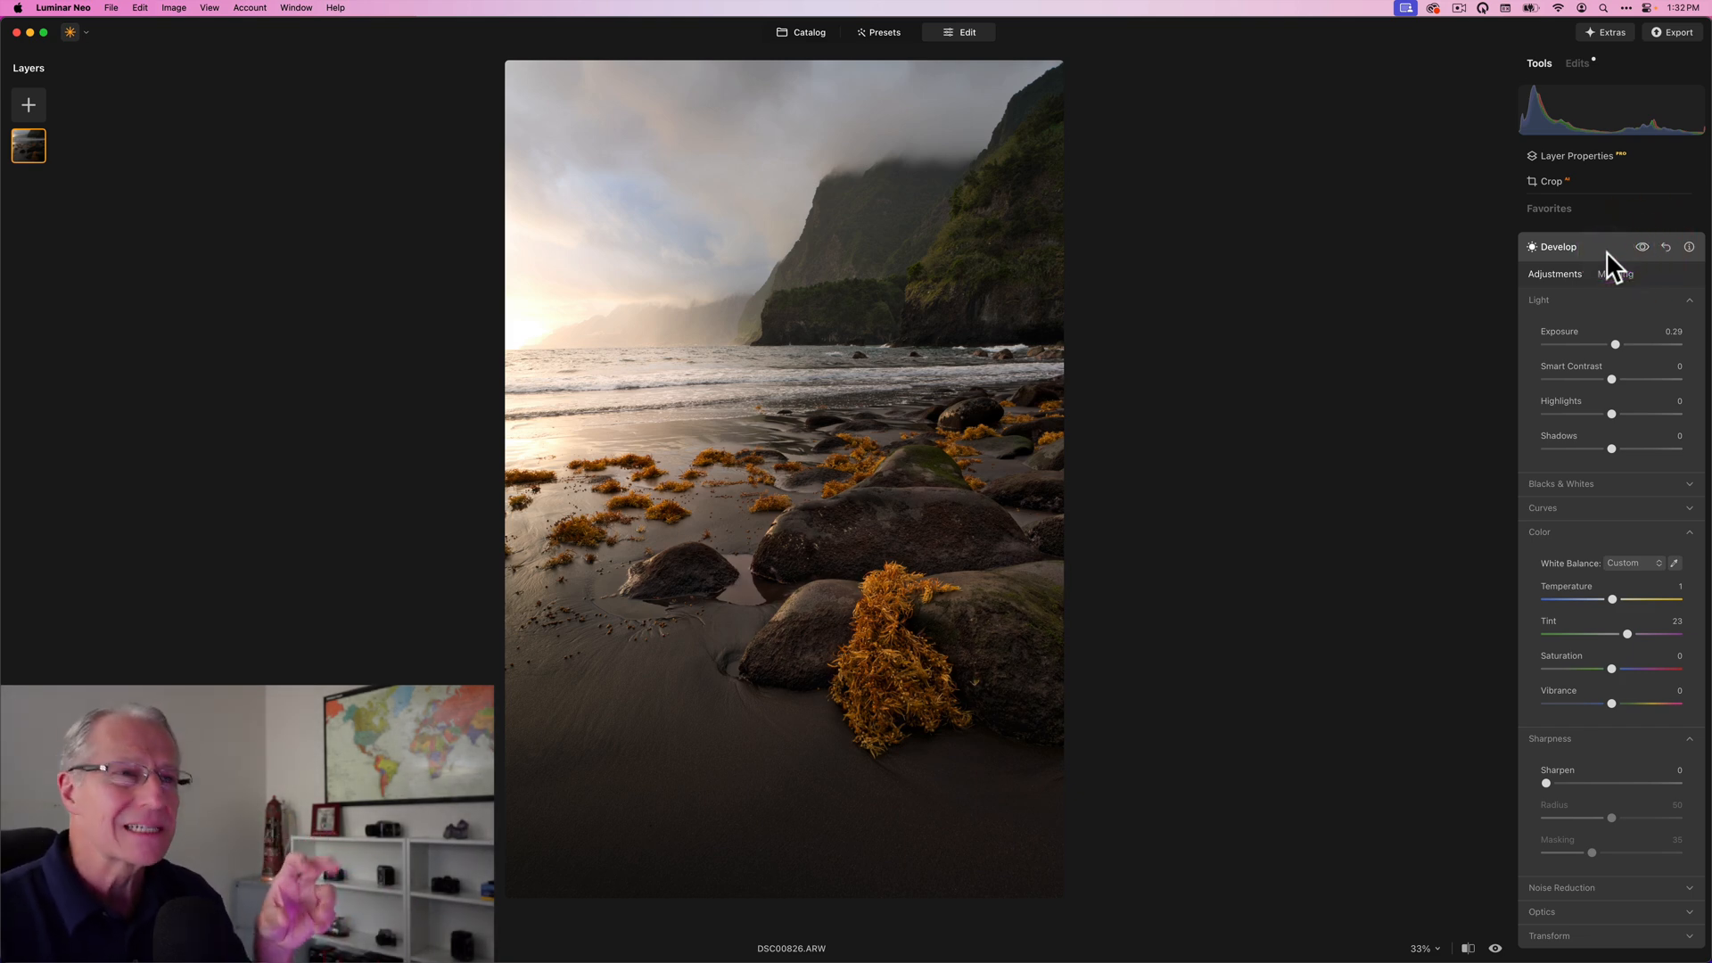
Commit the rocks edit and set Color Harmony warmth to -20, checking before/after.
left_click(1557, 246)
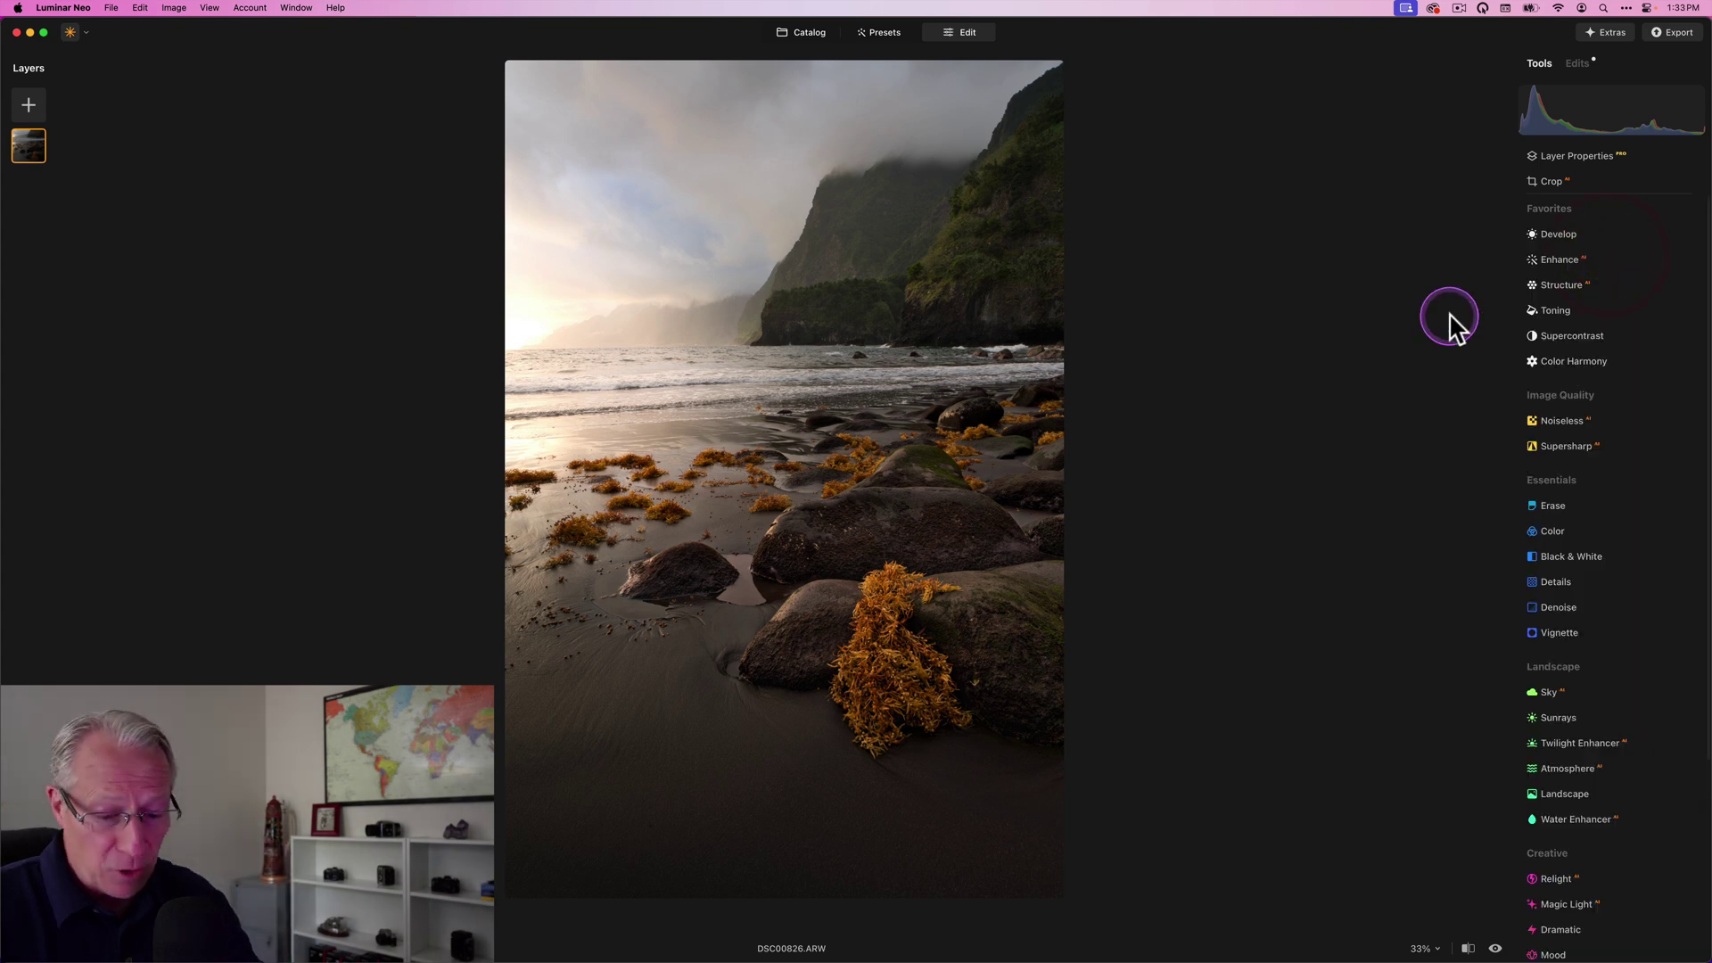
mouse_move(1455, 328)
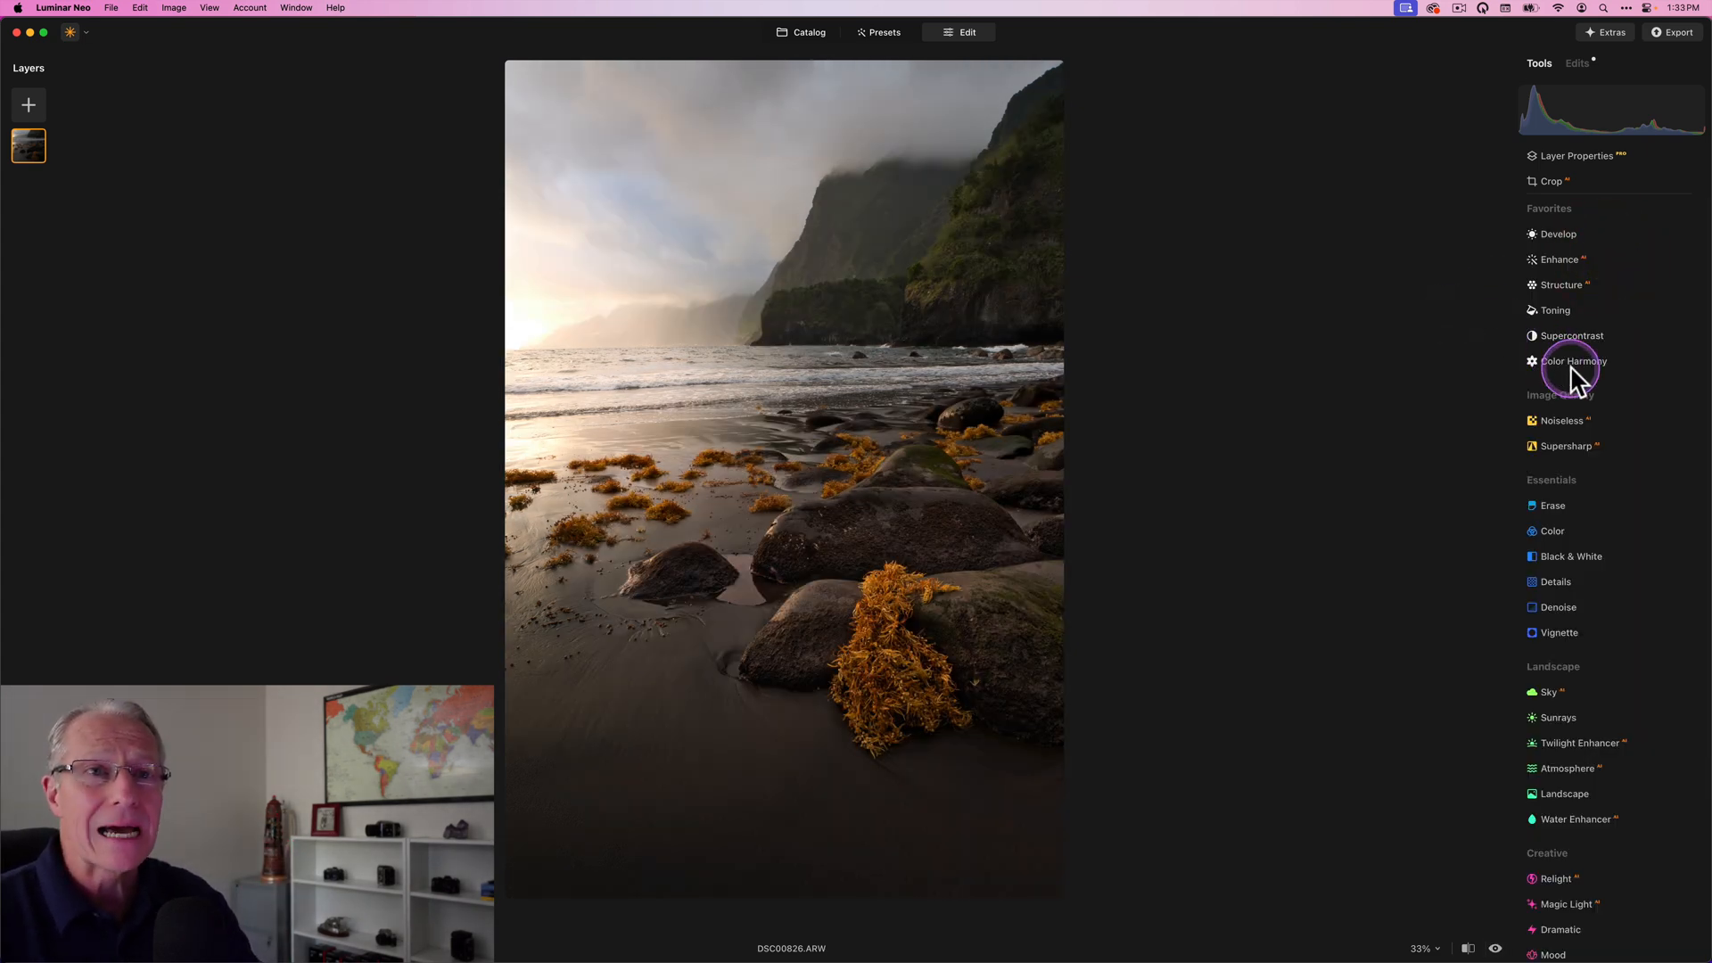
left_click(1573, 360)
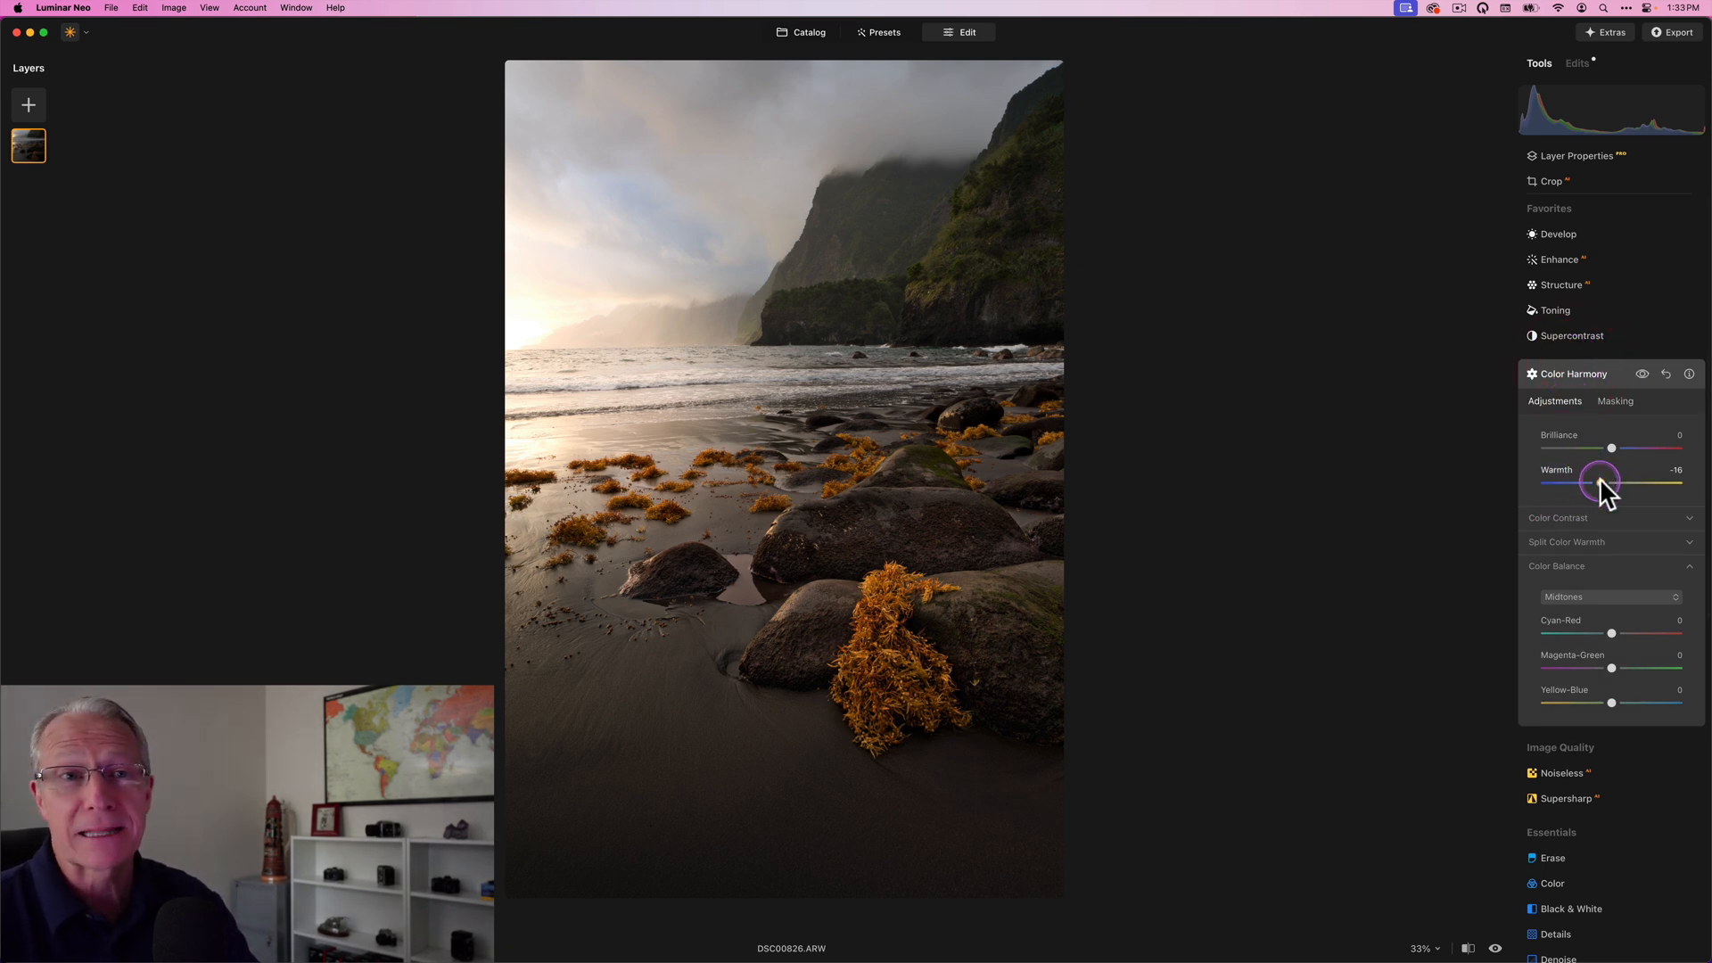
left_click_drag(1611, 480, 1596, 480)
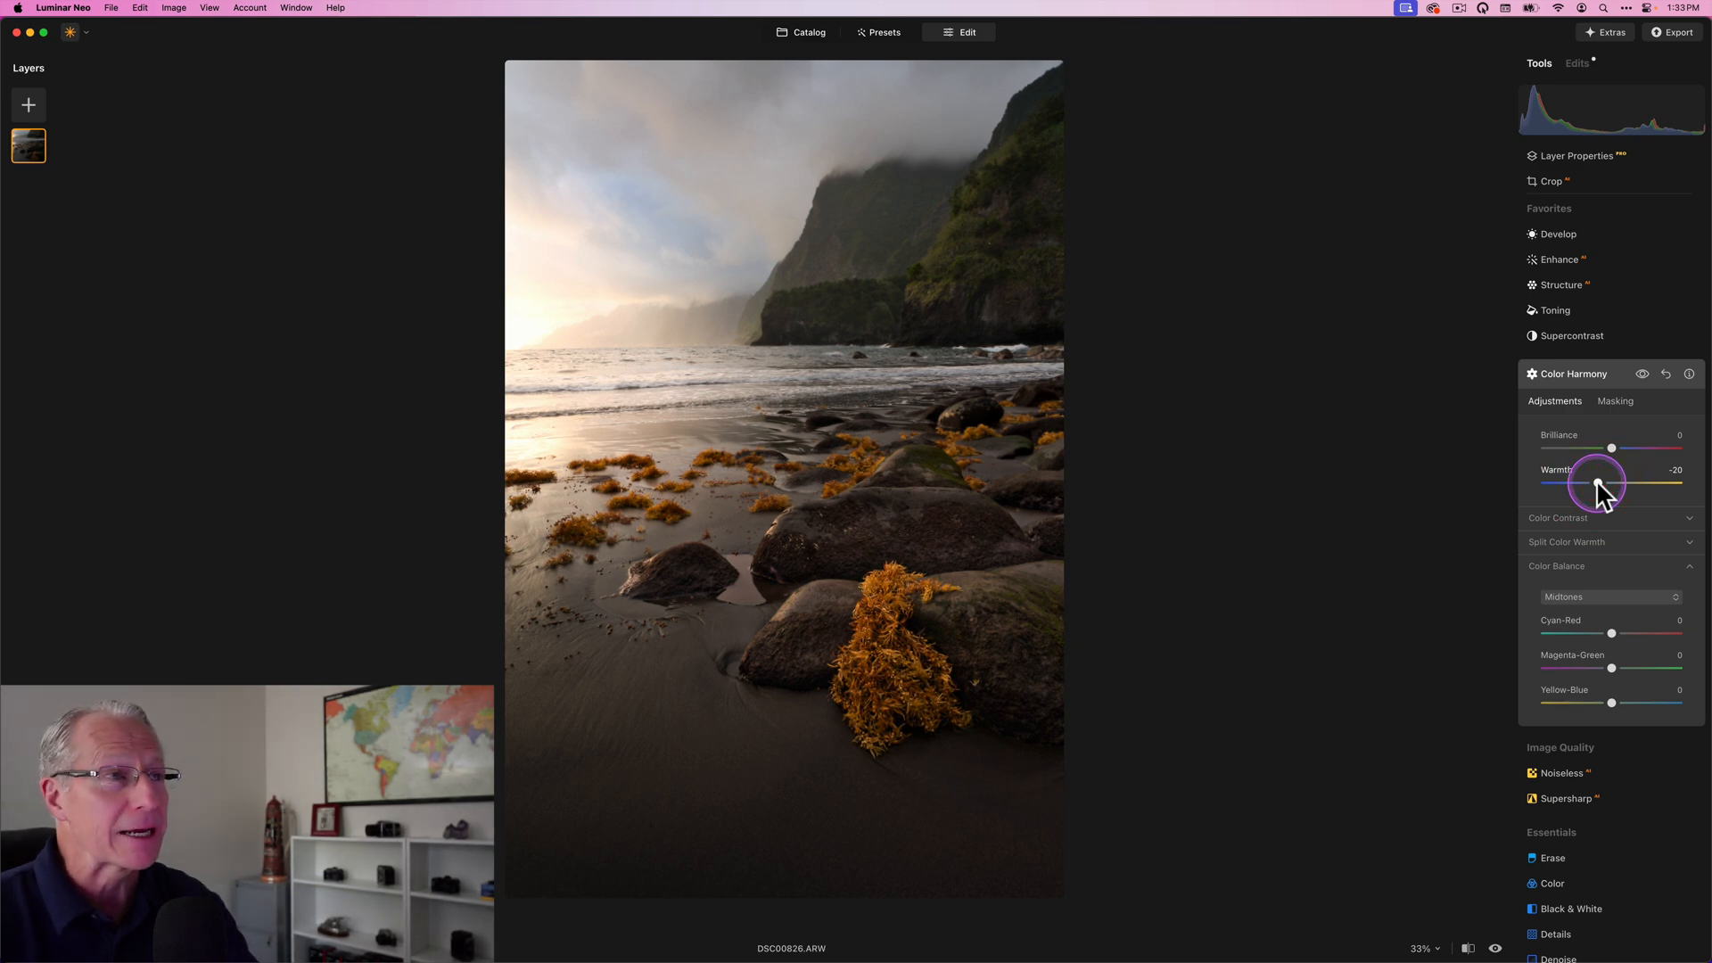
mouse_move(1596, 481)
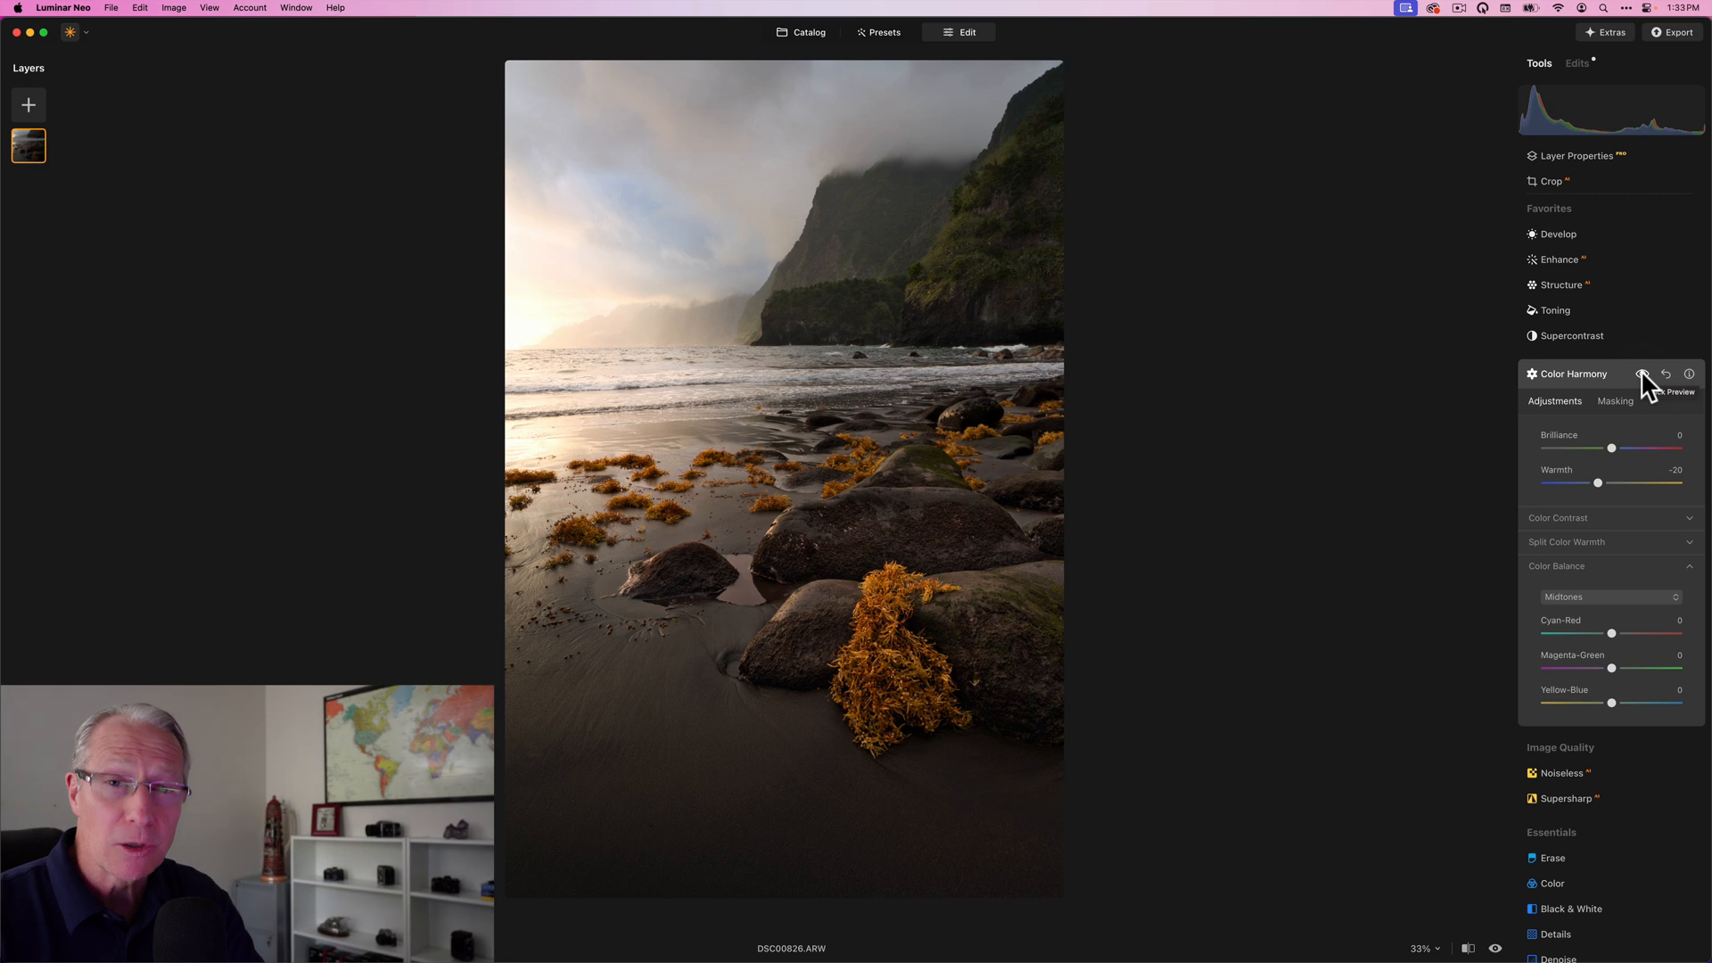
left_click(1644, 375)
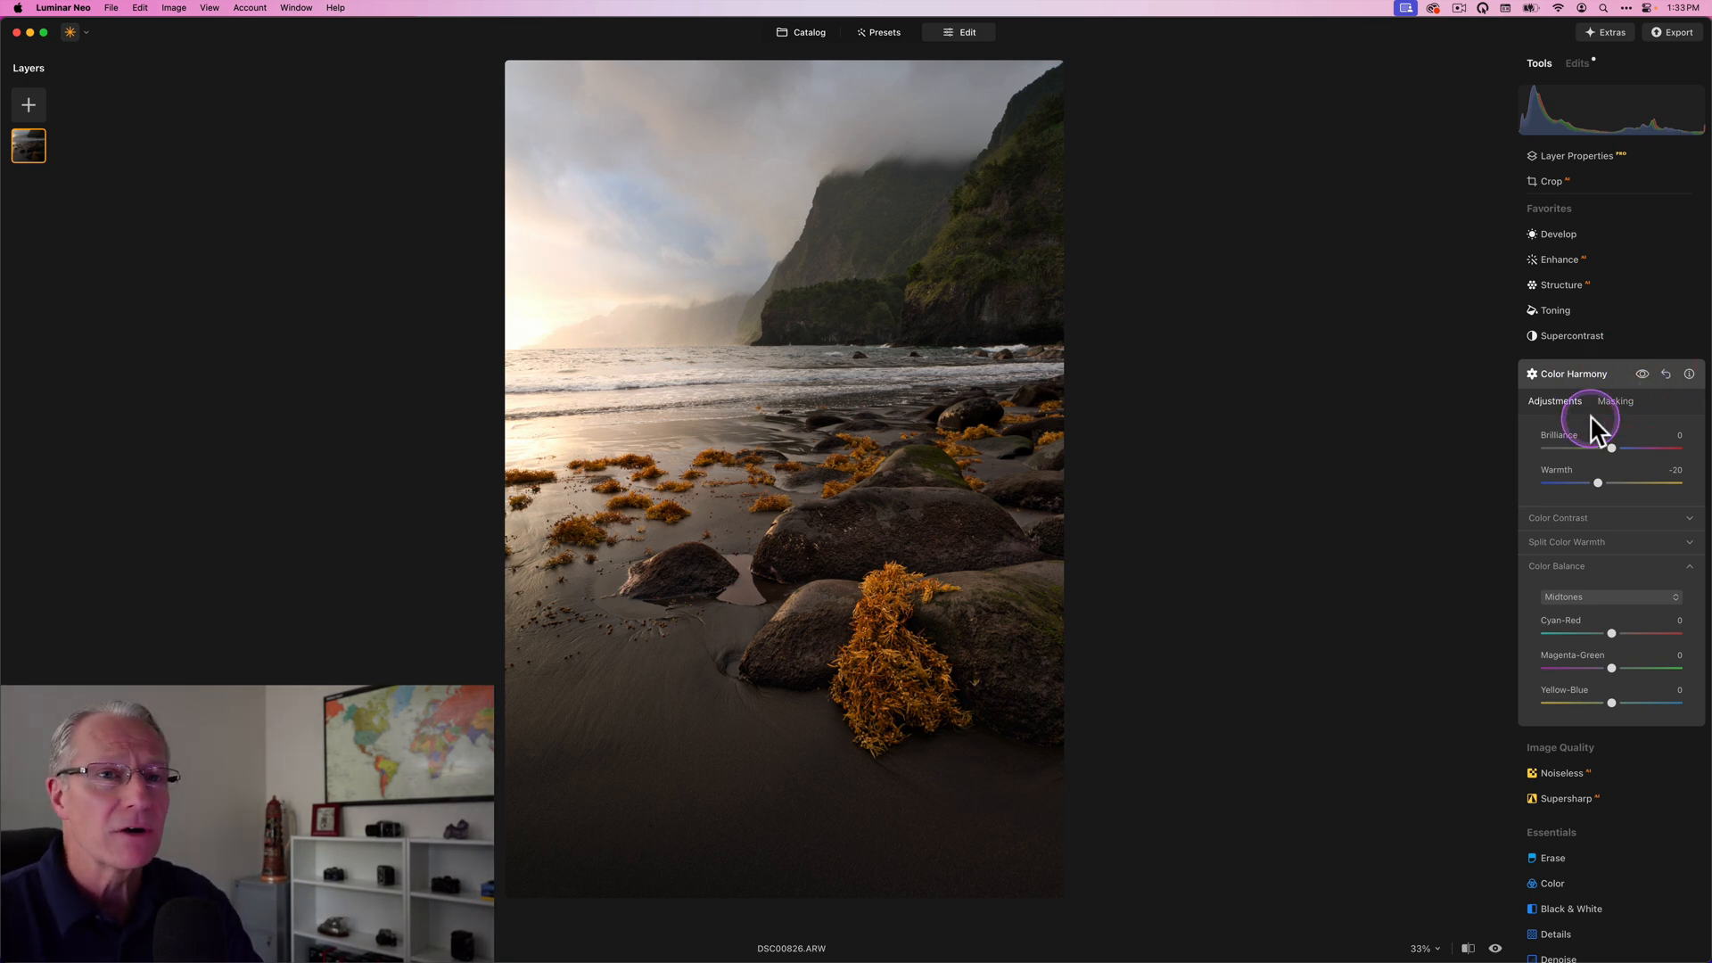
Shift colour balance: shadows toward yellow, highlights toward red by 6.
left_click(1611, 595)
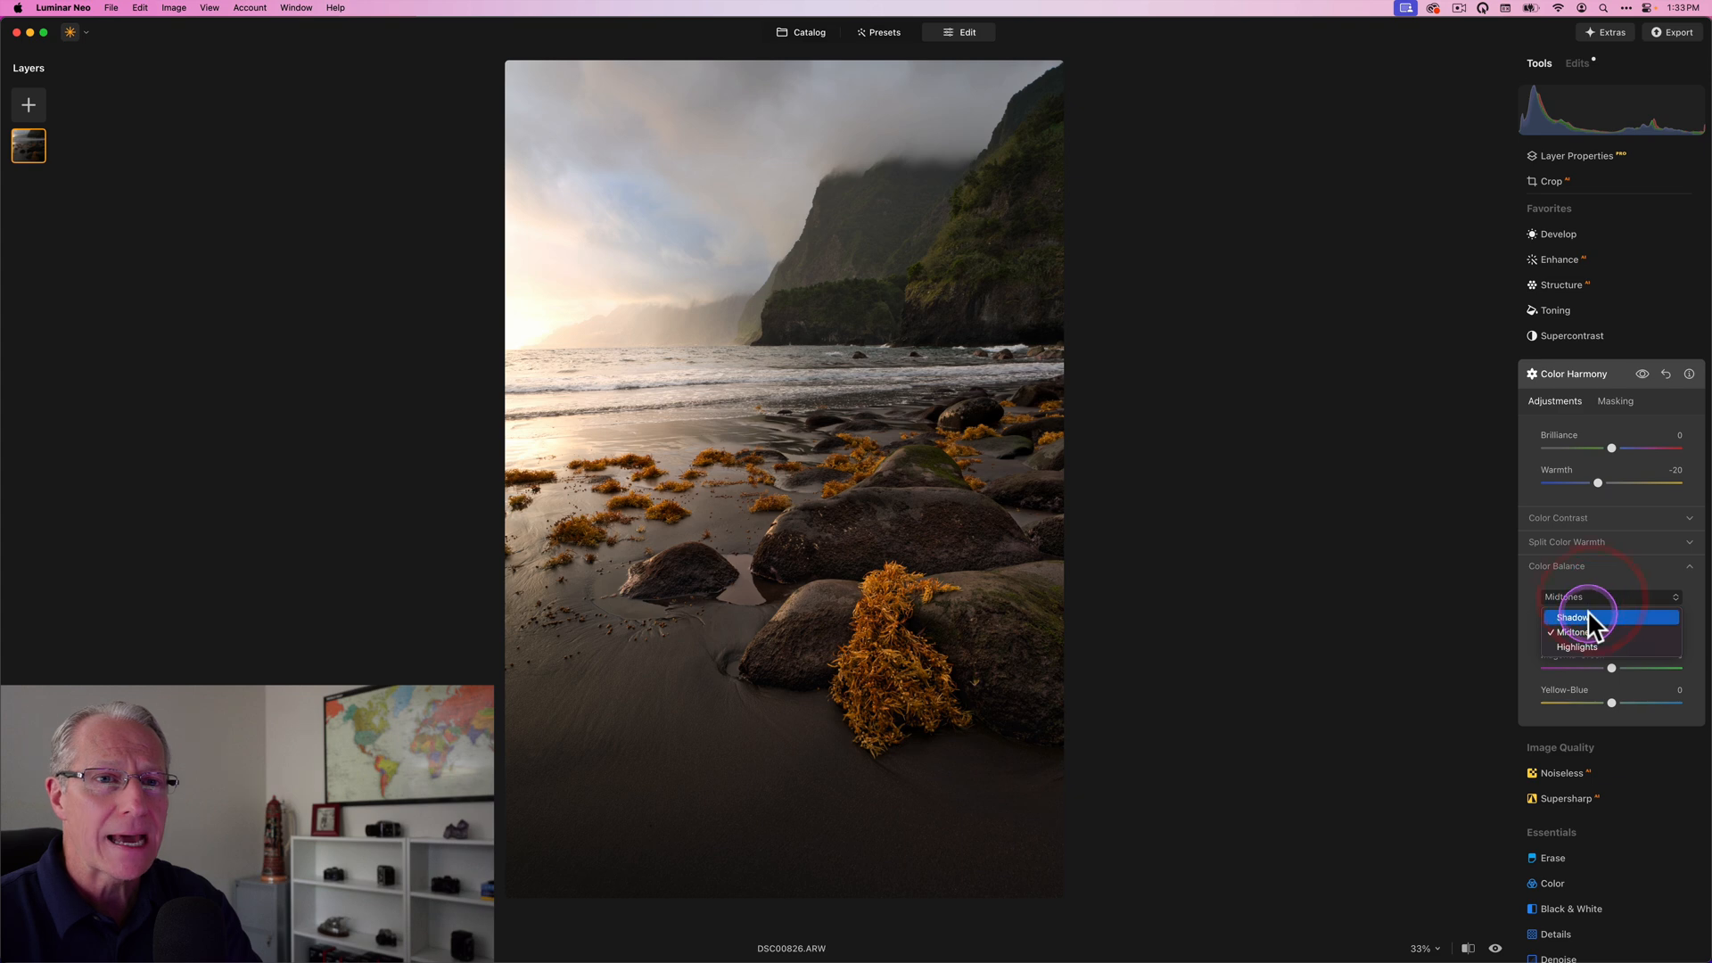
left_click(1571, 617)
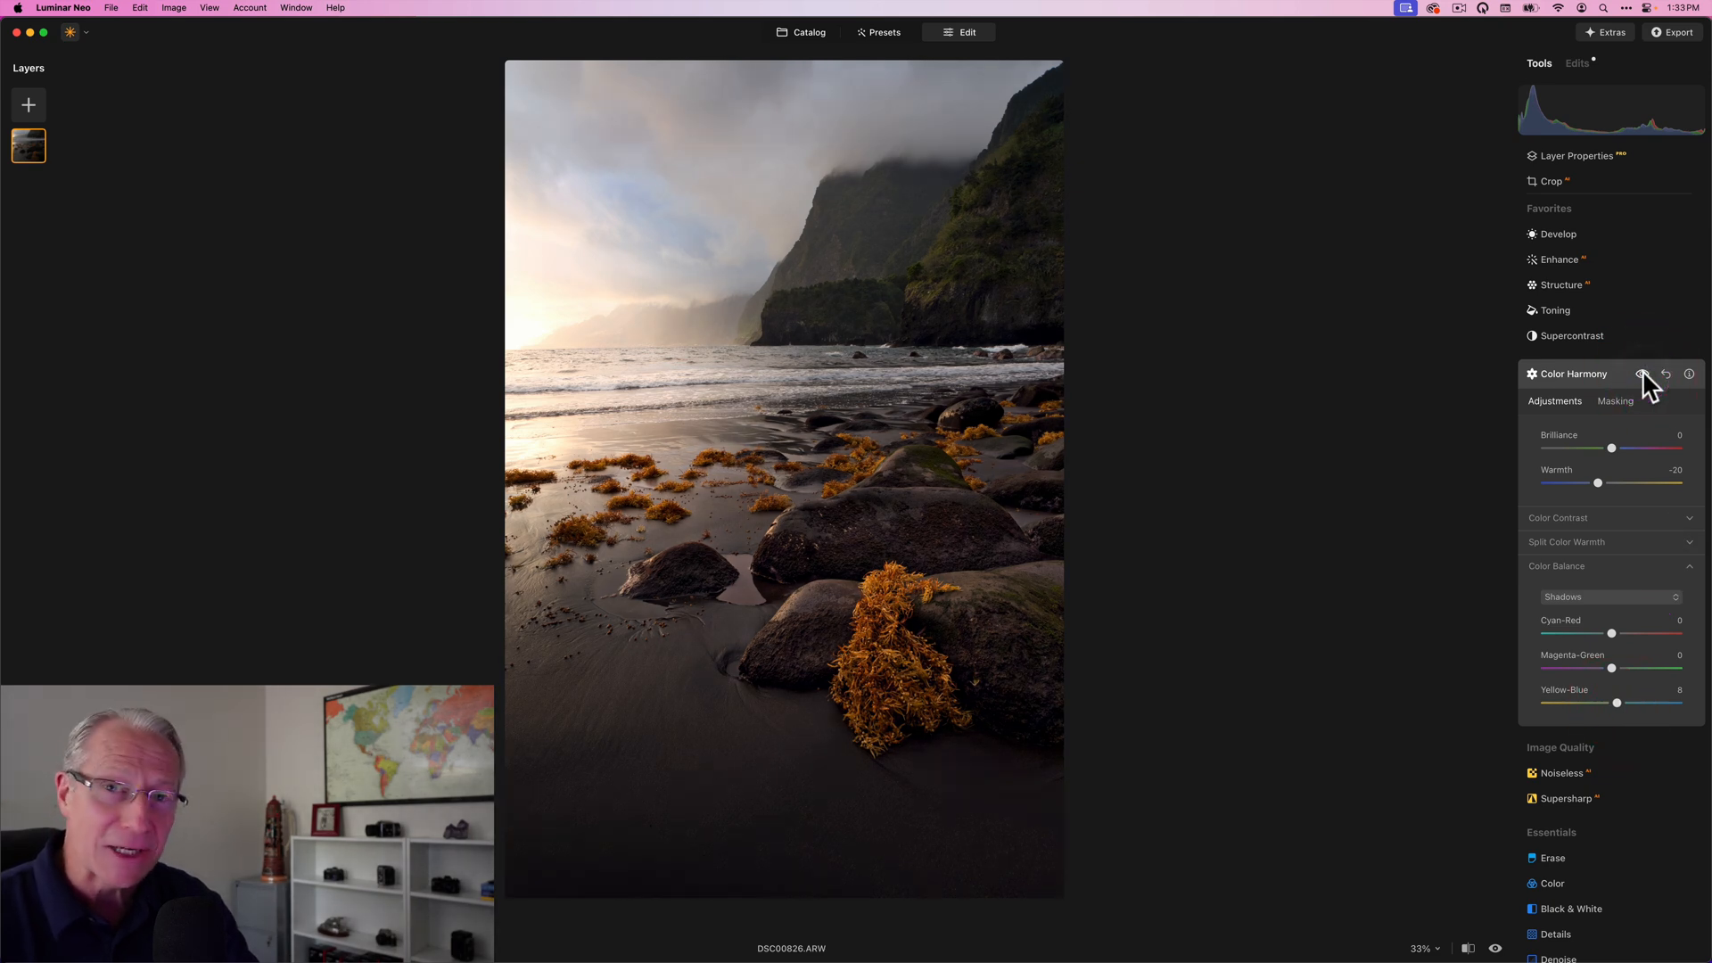
left_click(1644, 374)
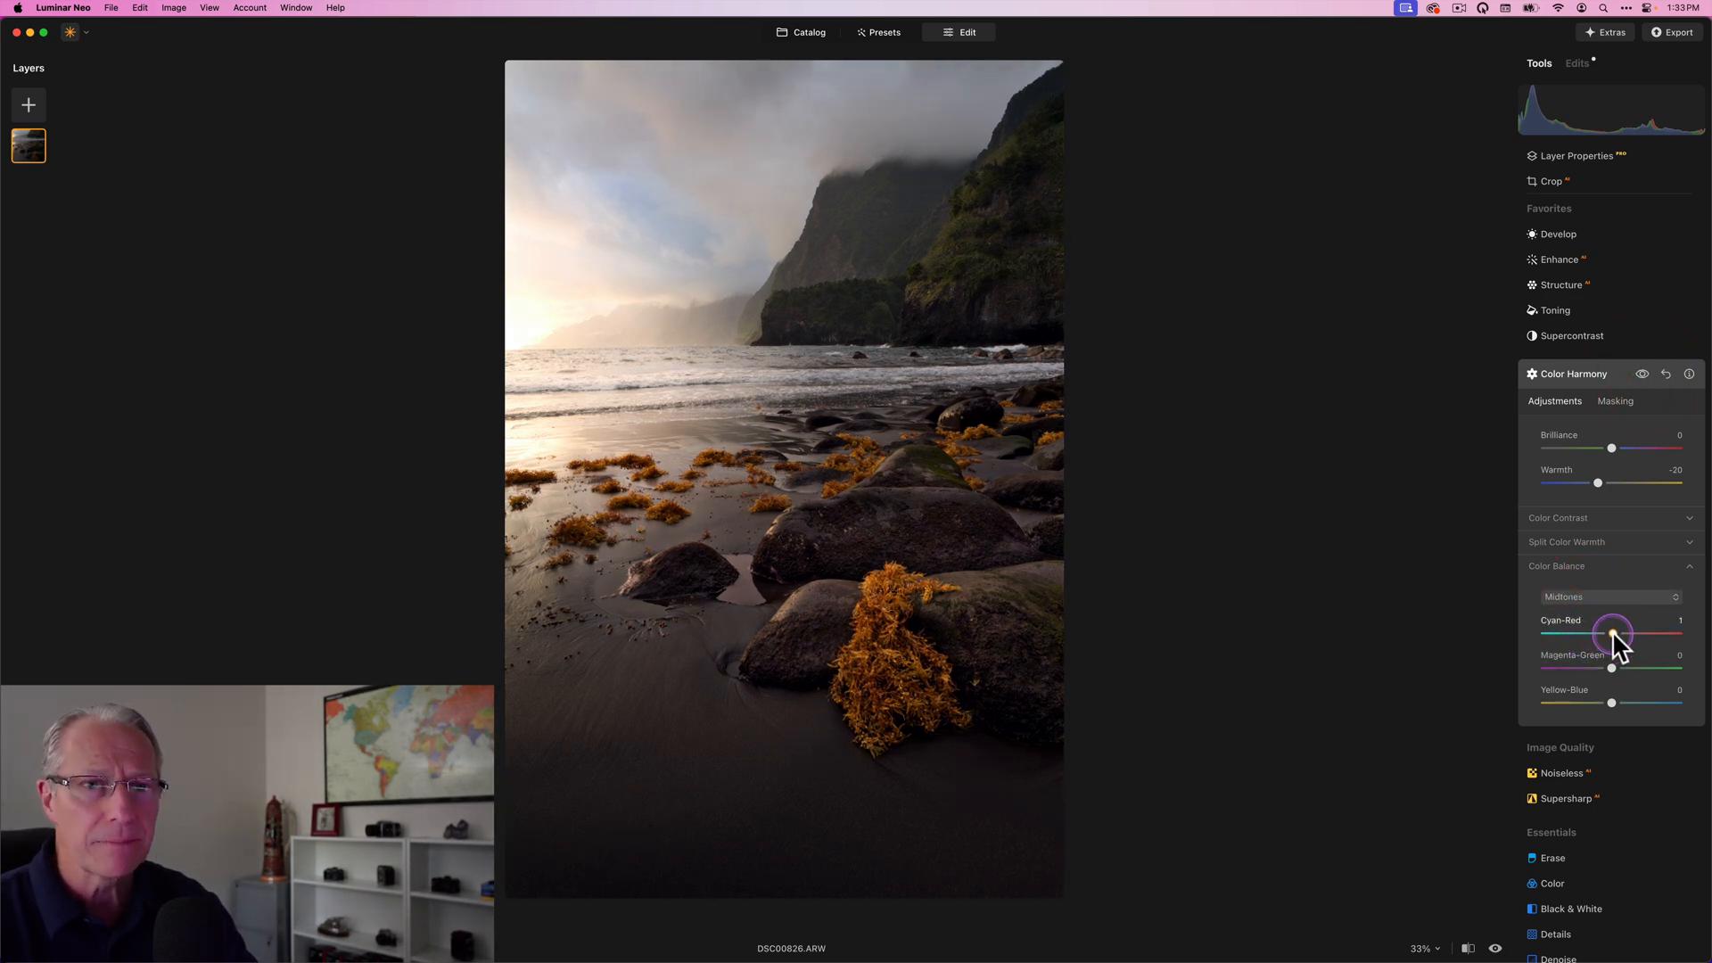
left_click_drag(1617, 633, 1637, 634)
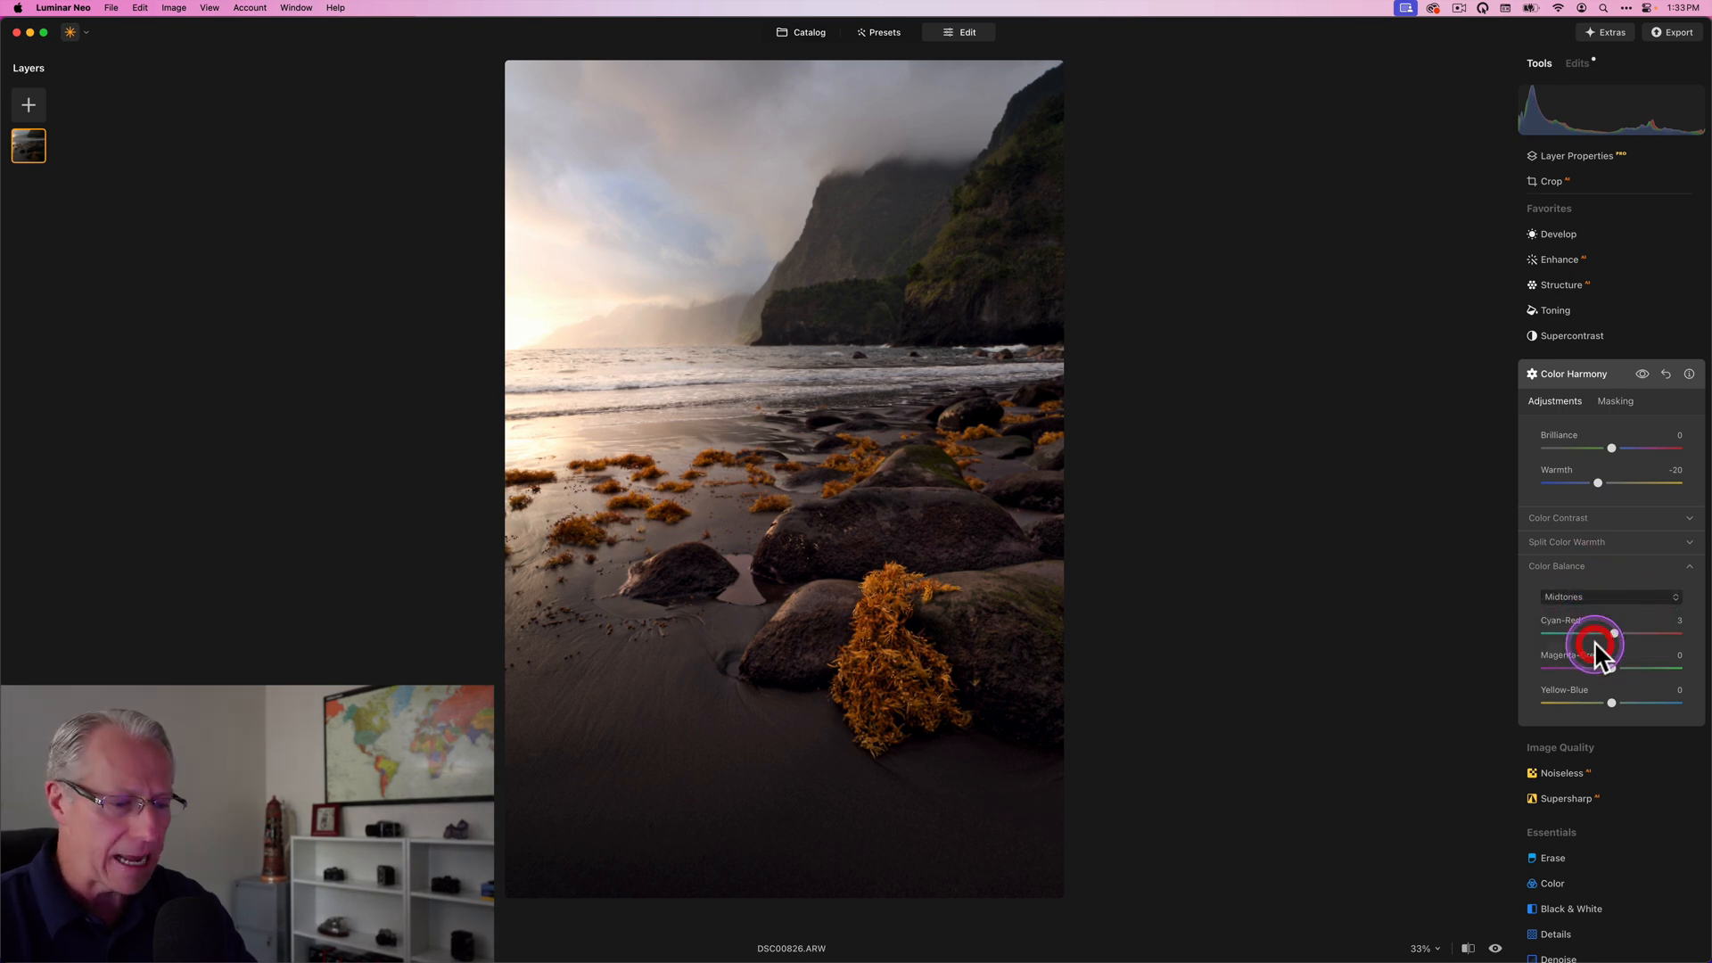
left_click(1612, 596)
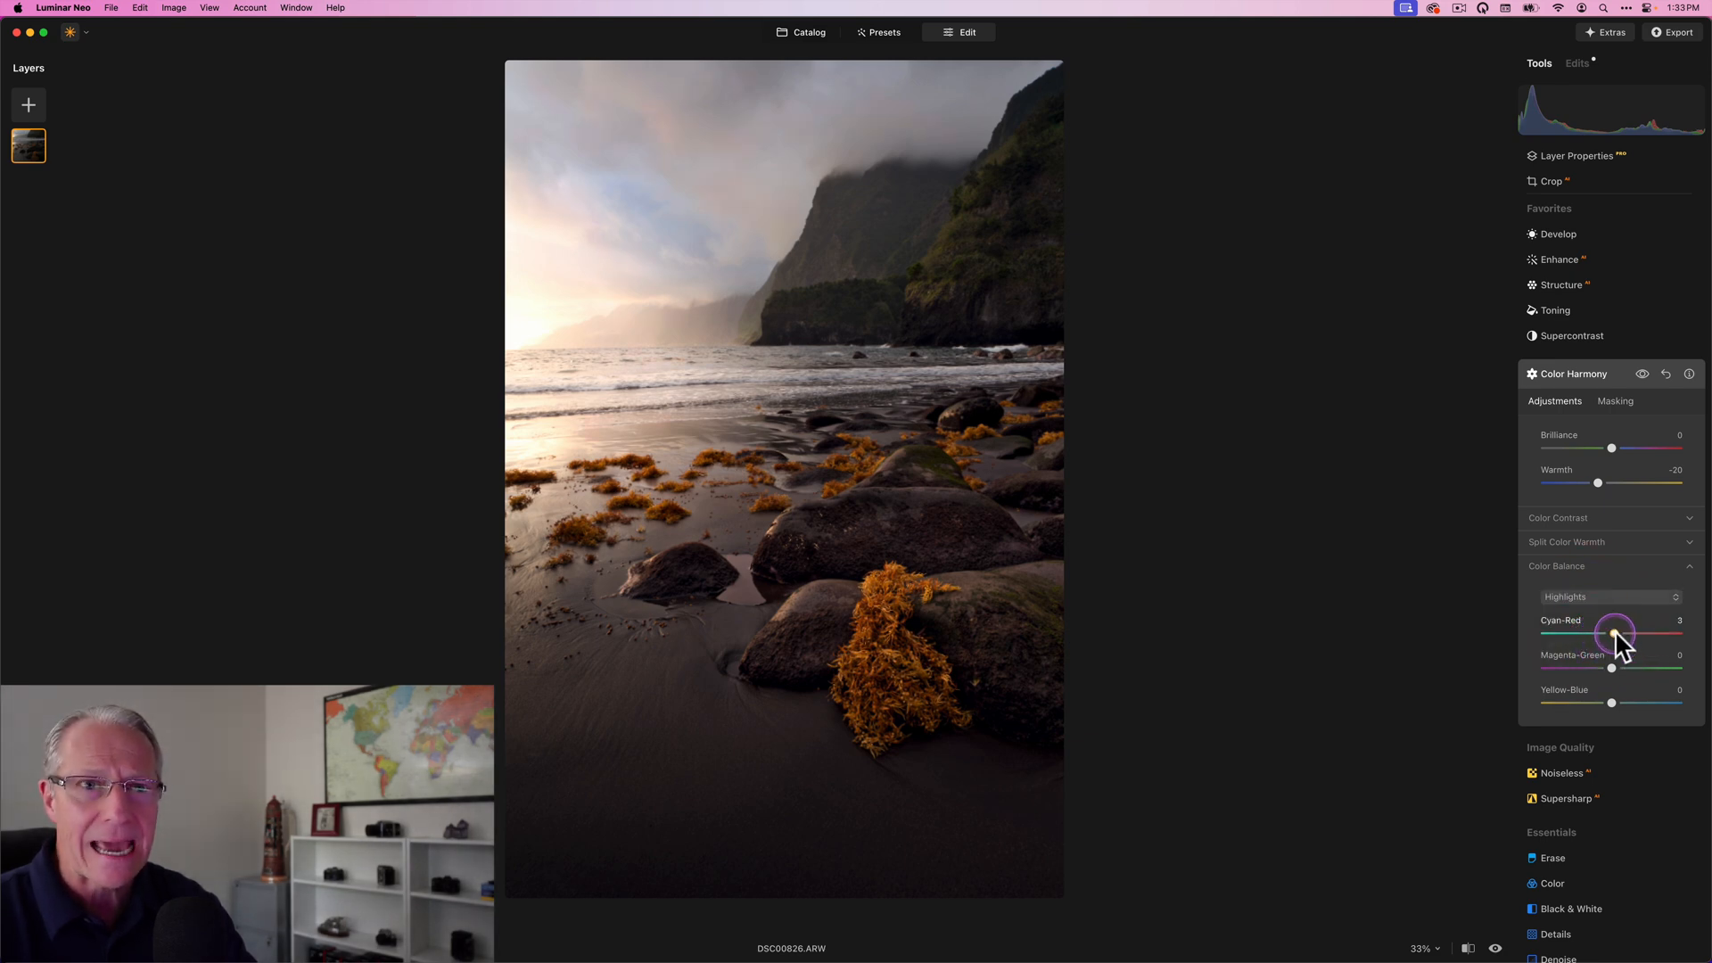
left_click_drag(1615, 633, 1621, 634)
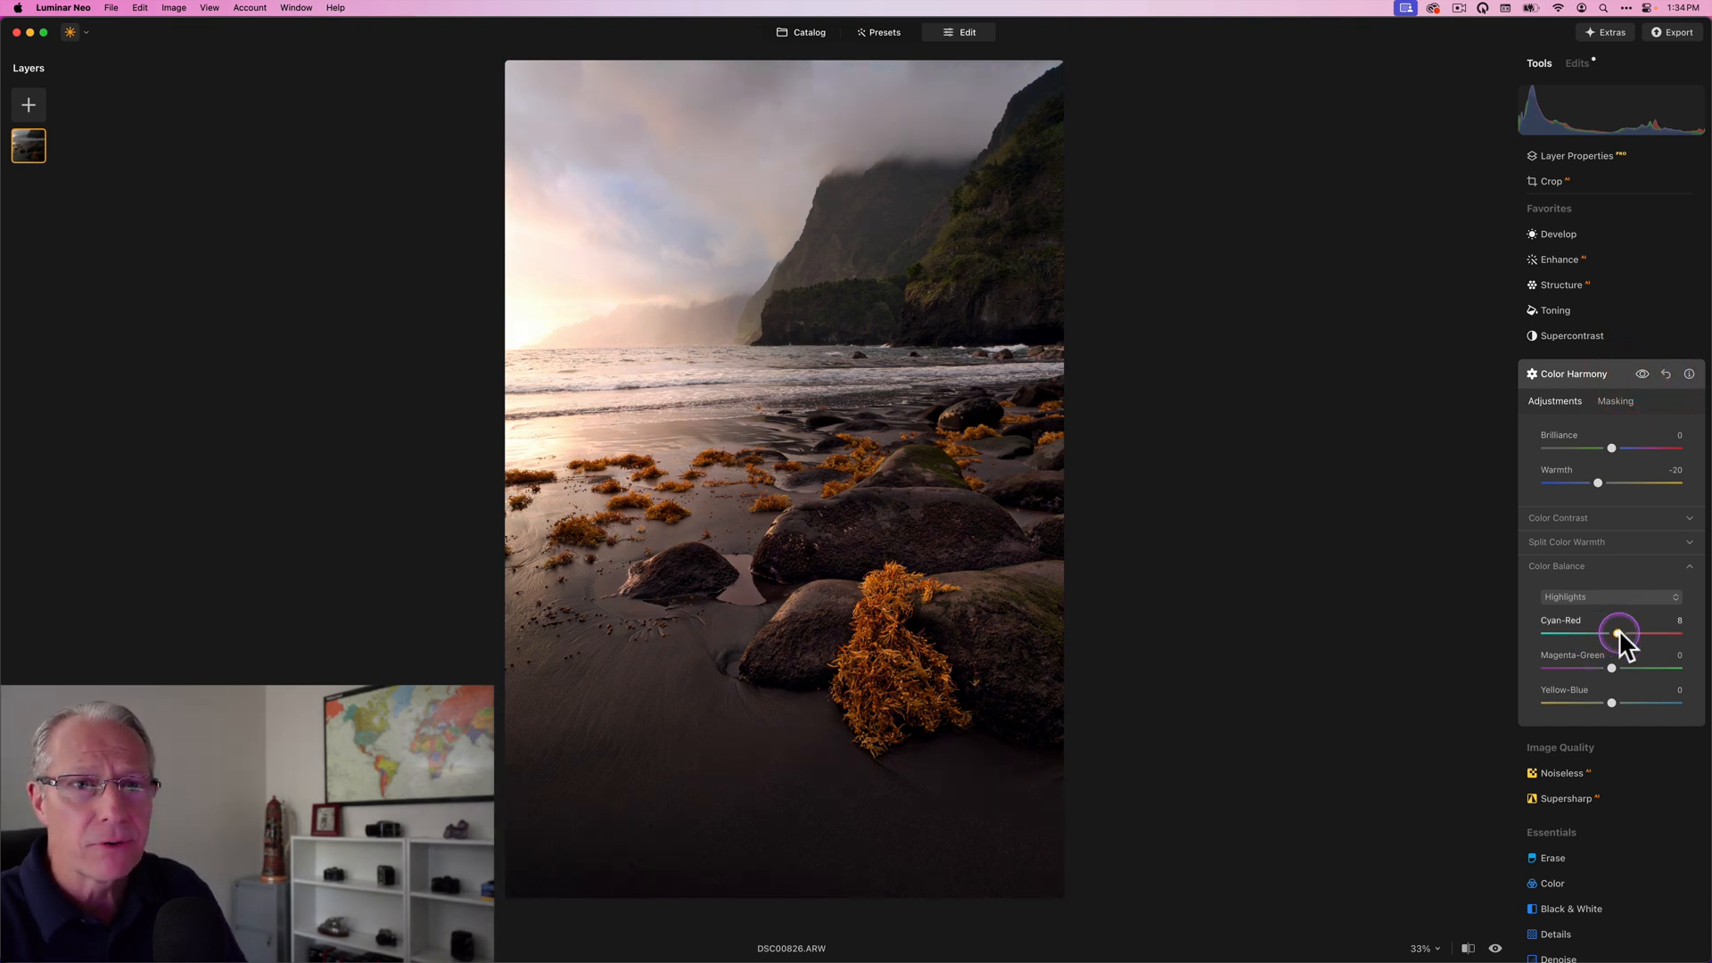
left_click_drag(1623, 635, 1618, 635)
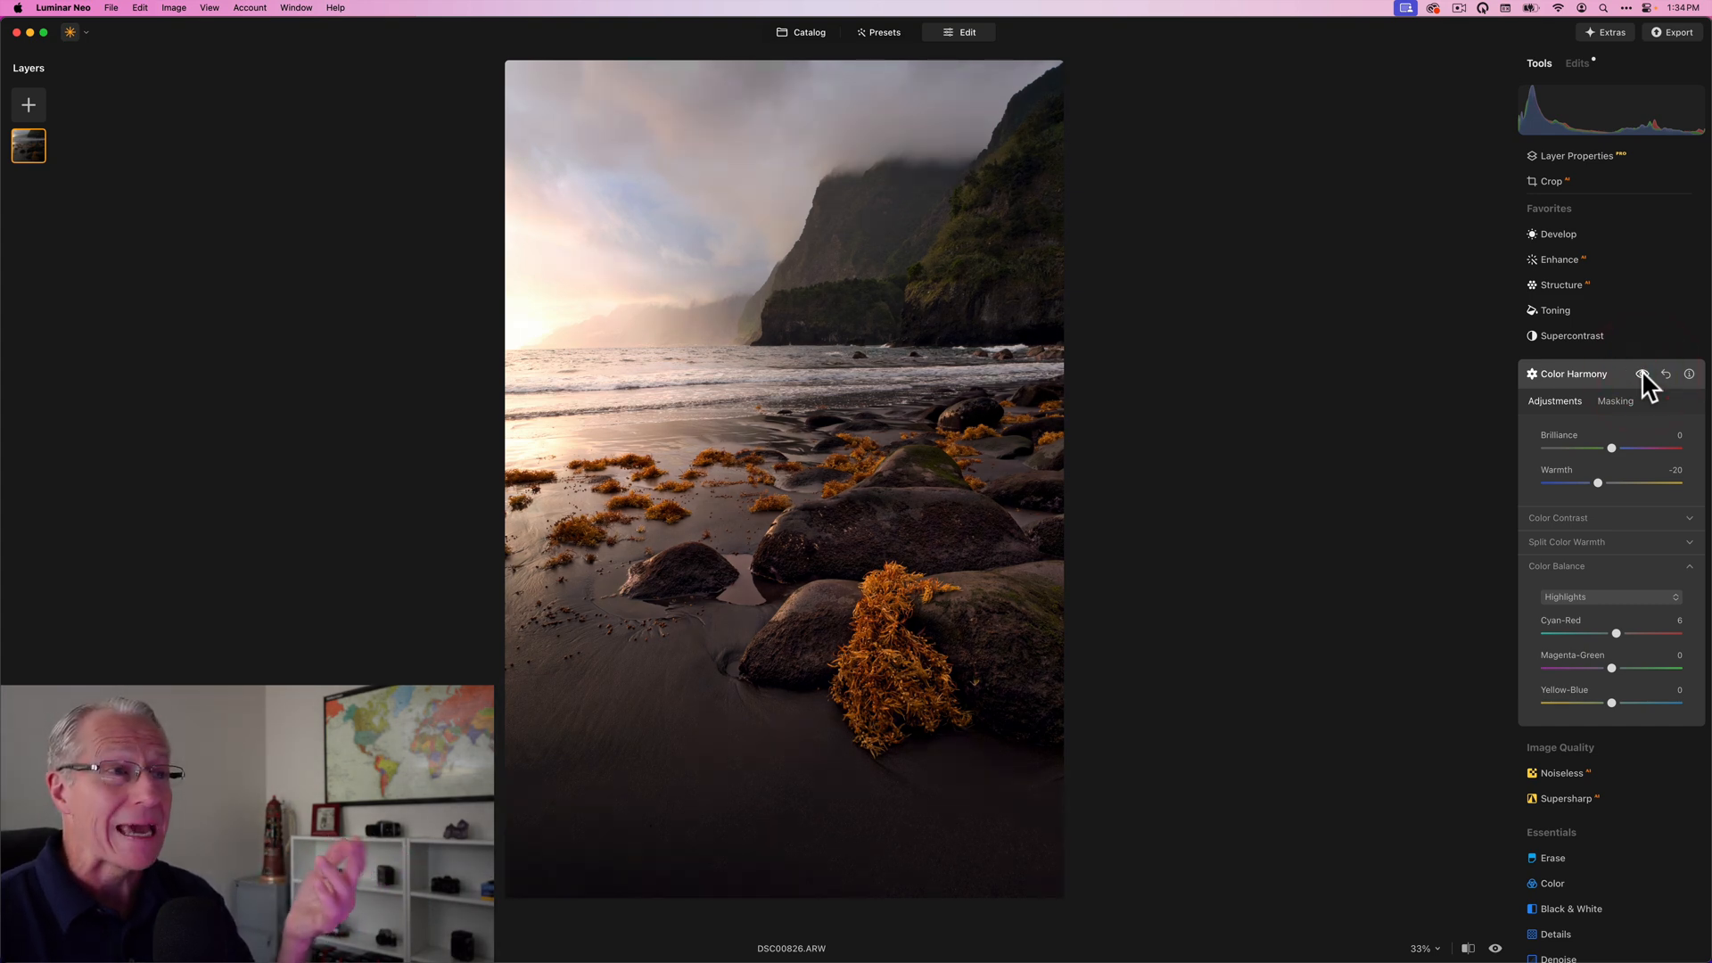
Put Color Harmony away and apply the Mystical effect at amount 40 with shadows 25.
left_click(1643, 374)
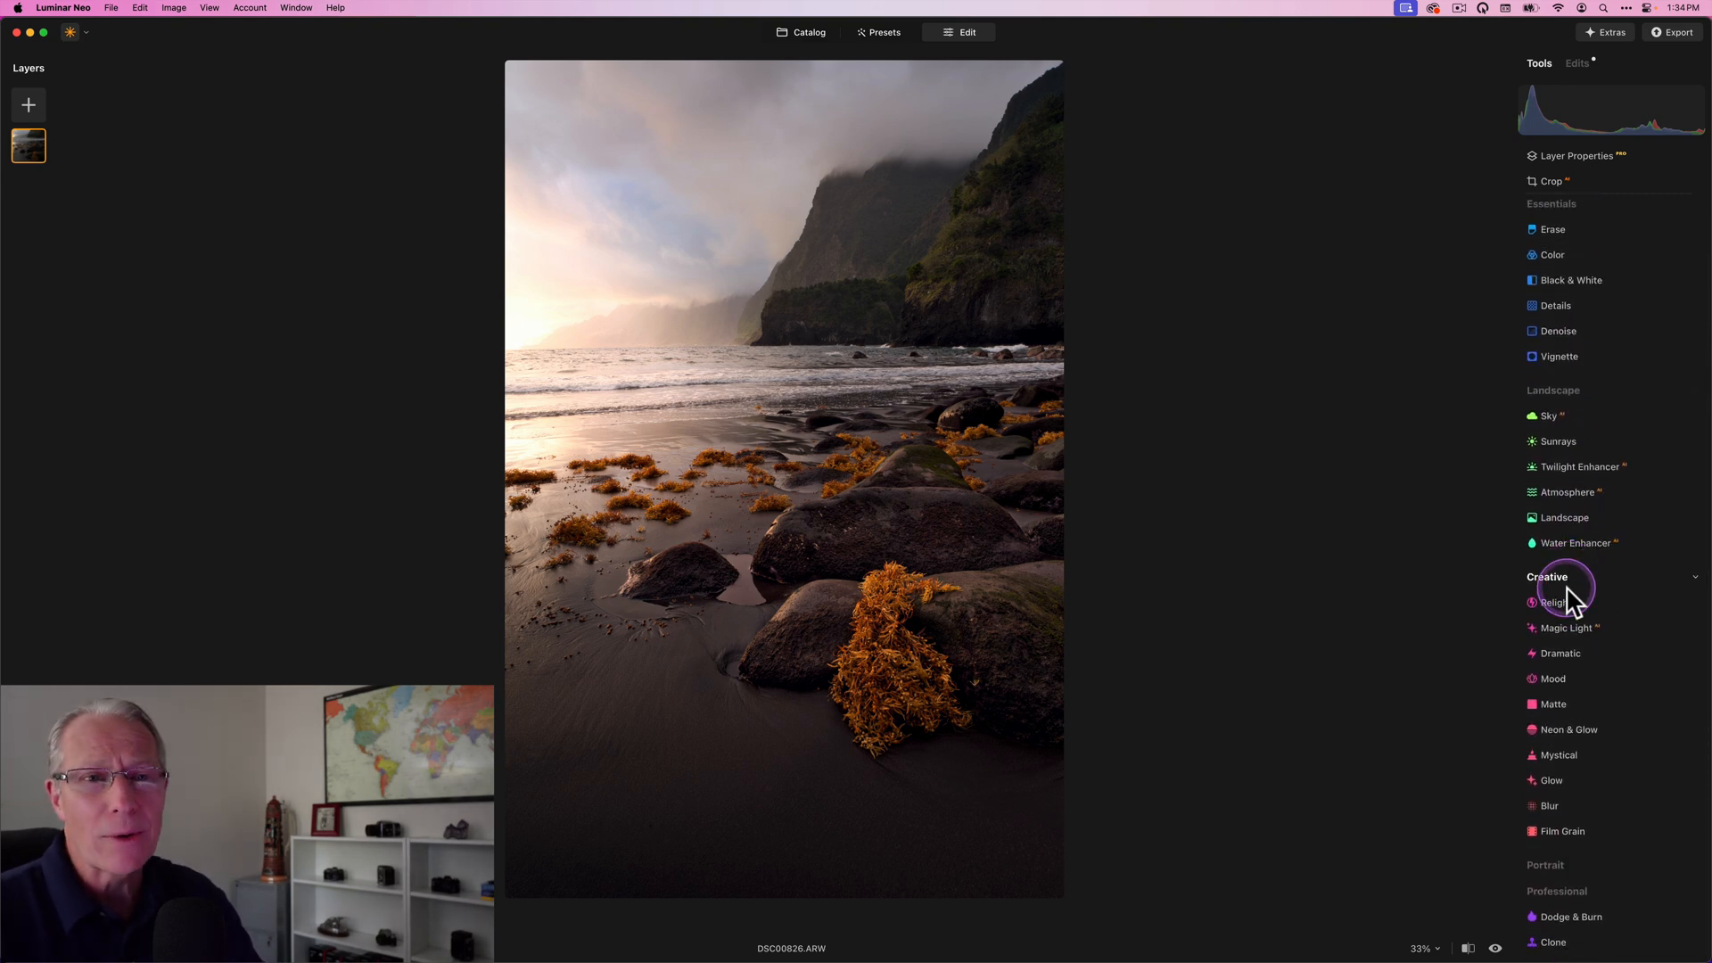
left_click(1558, 756)
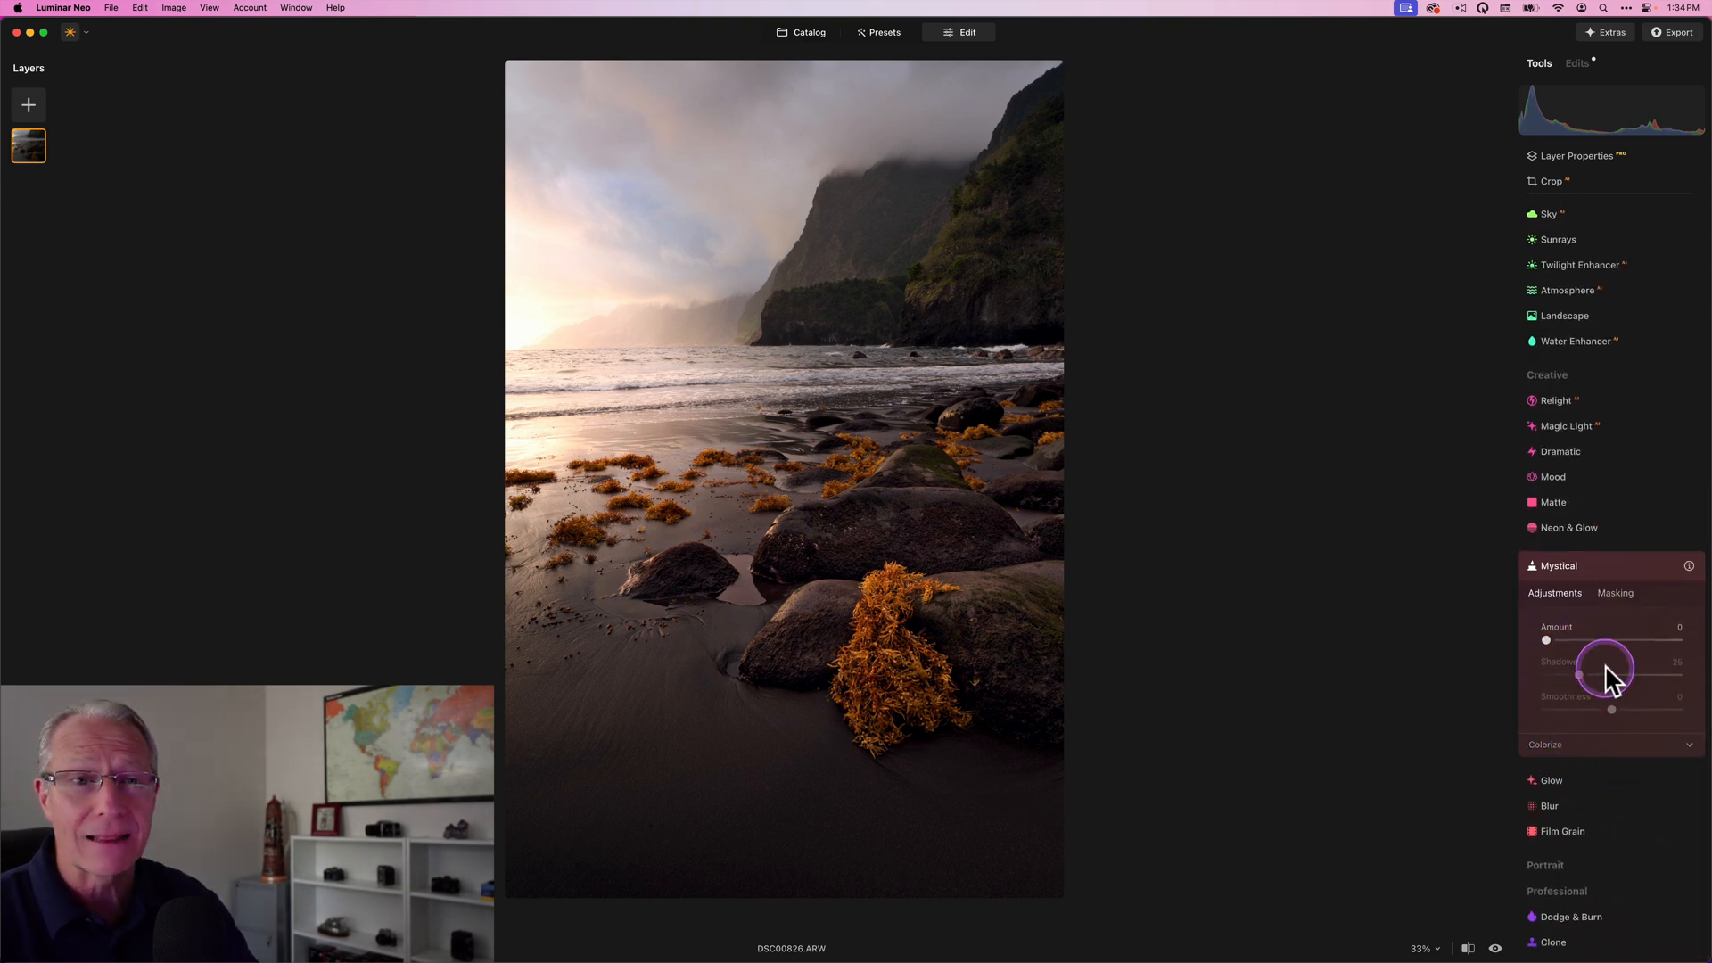
left_click_drag(1547, 640, 1596, 641)
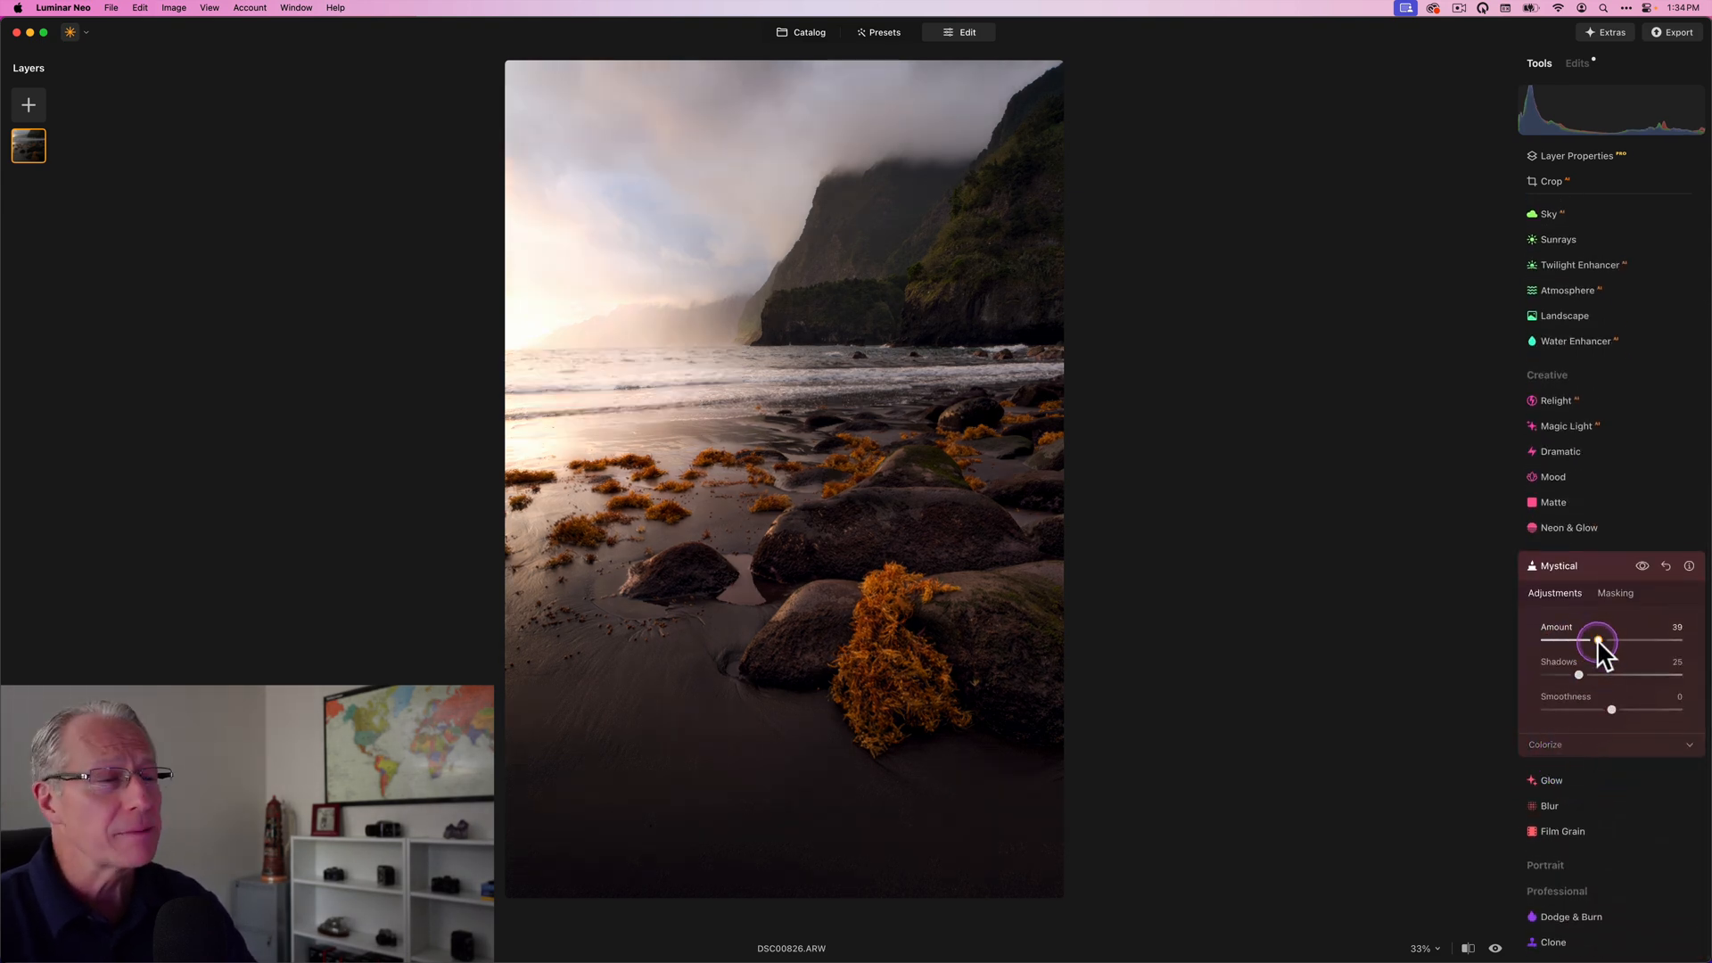
left_click_drag(1595, 639, 1600, 639)
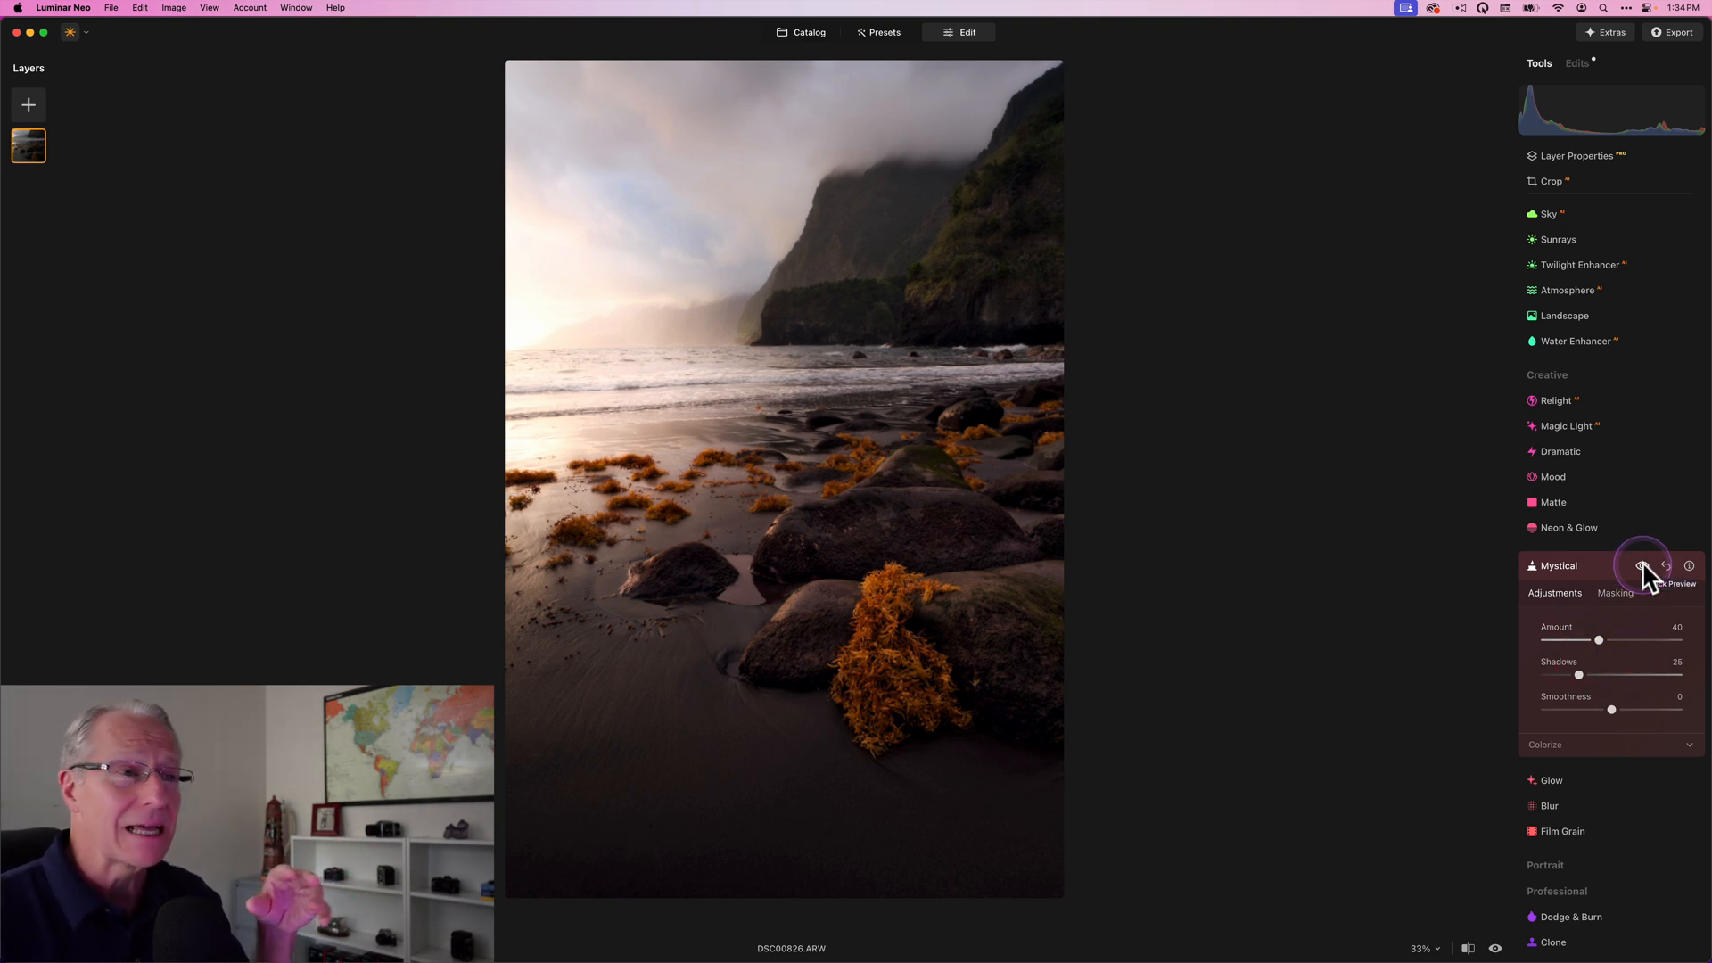
Toggle the Mystical effect on and off to compare with the untouched photo.
left_click(1645, 566)
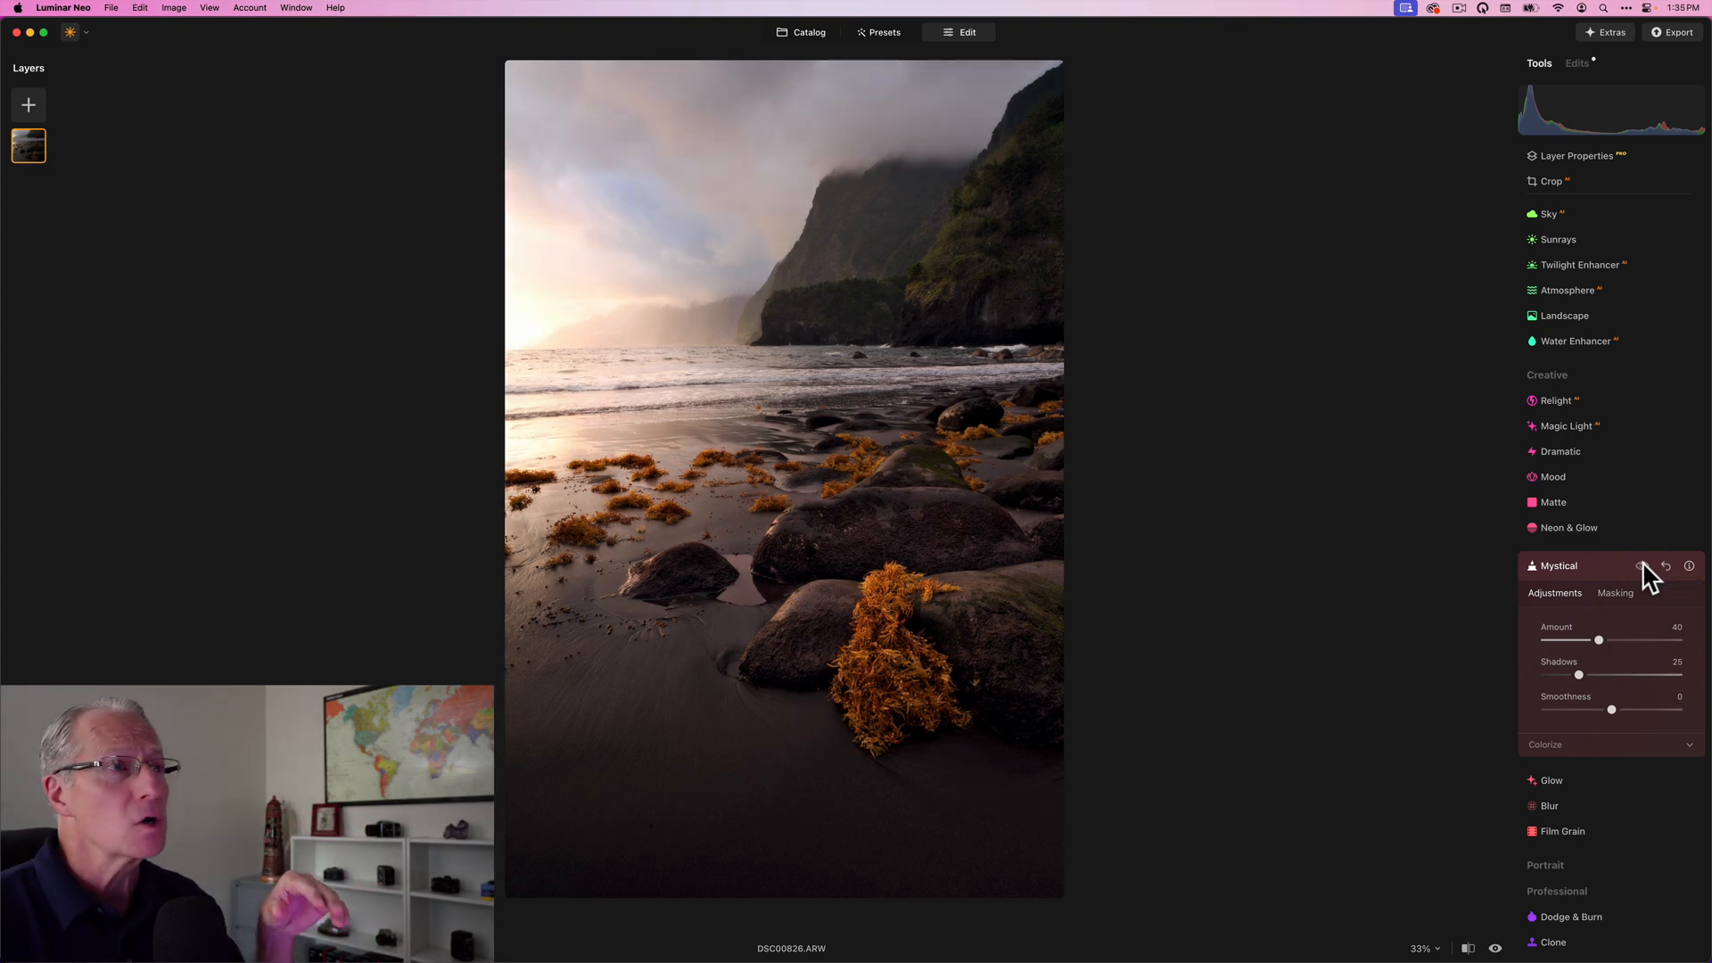
left_click(1644, 567)
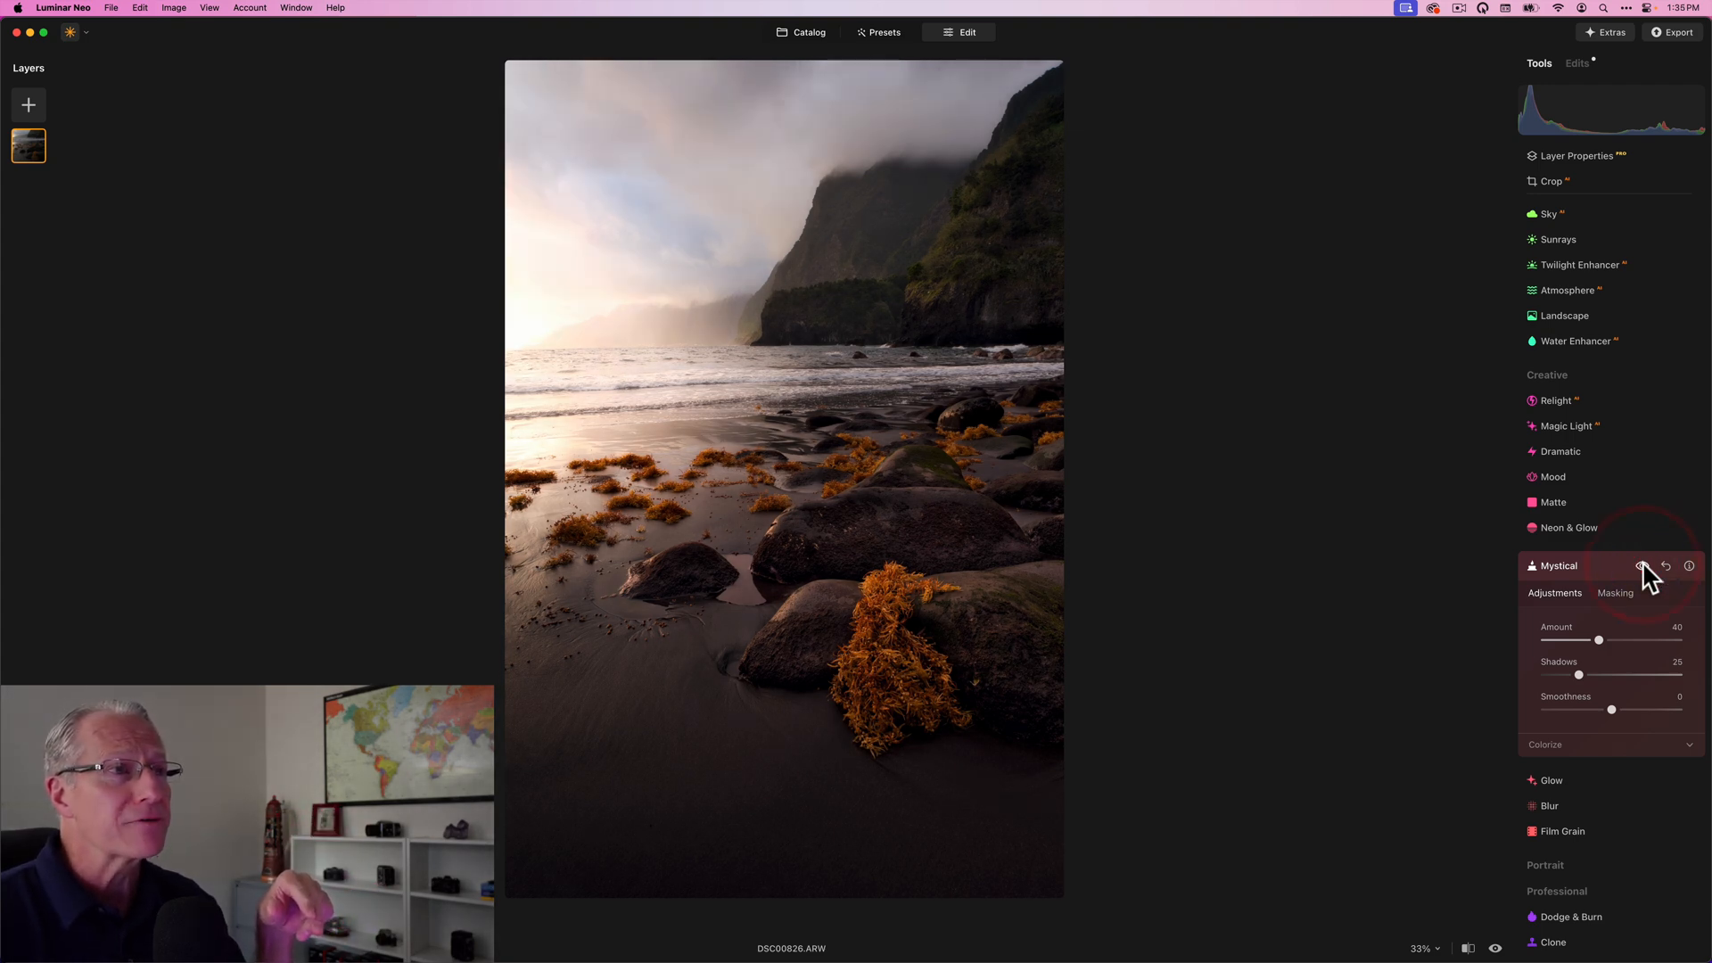
left_click(1644, 565)
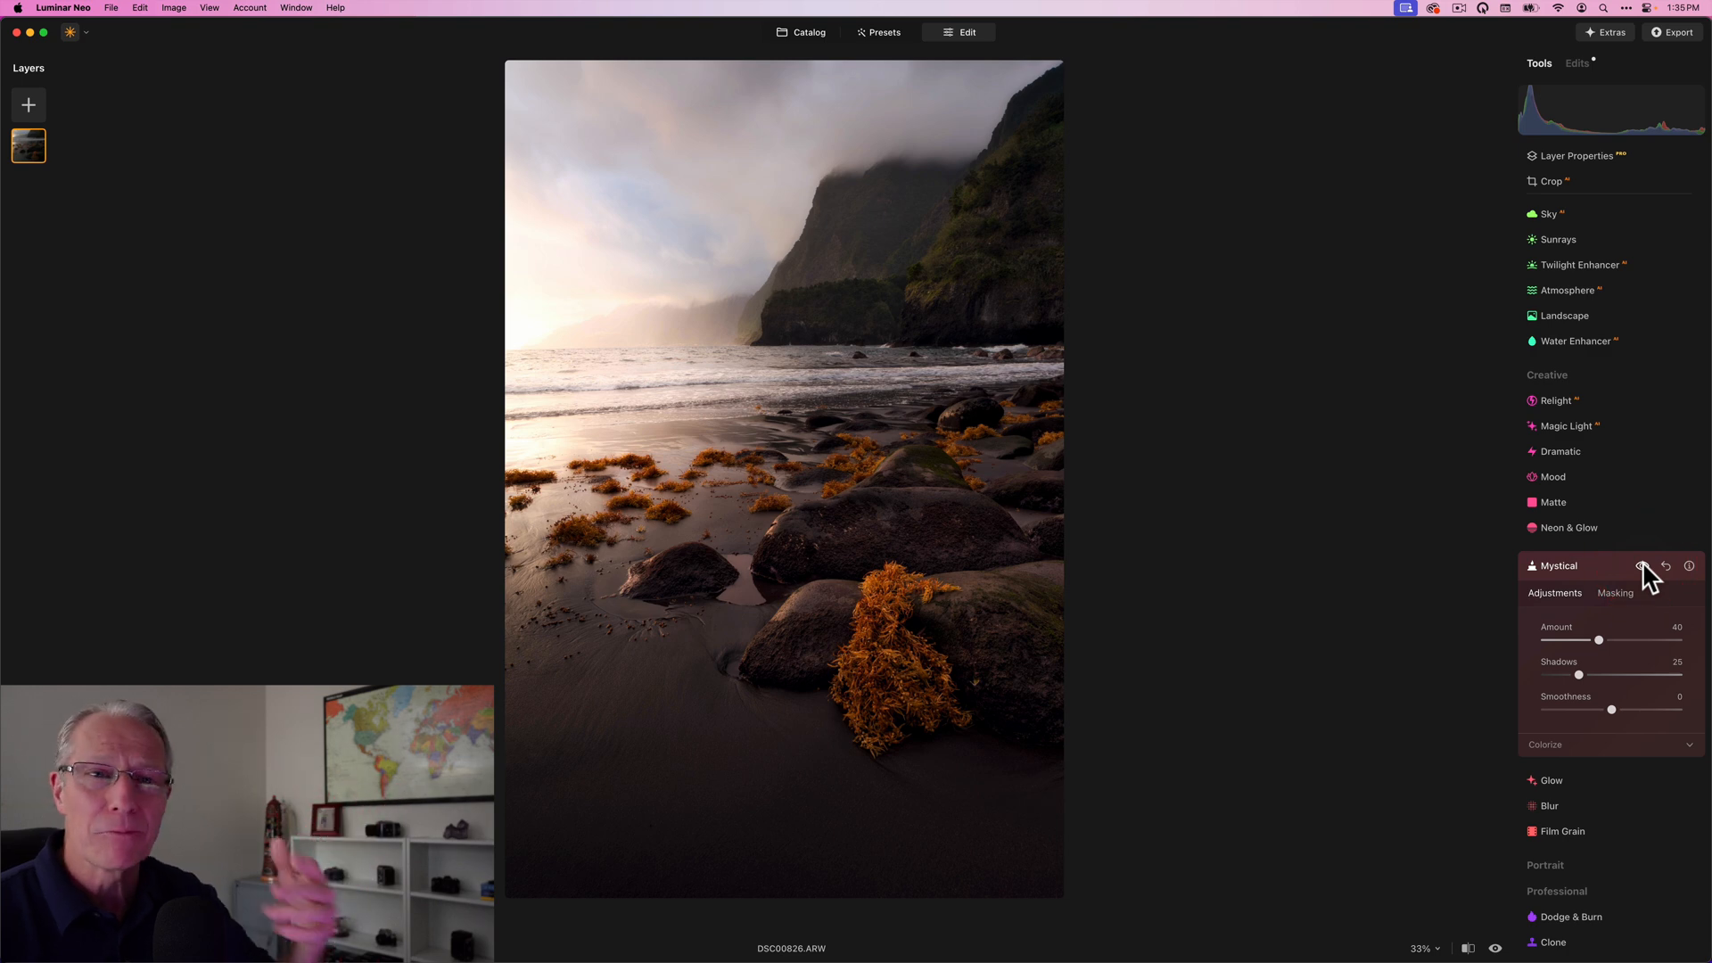
Add a luminosity mask to Mystical that excludes the brightest sky and water tones.
left_click(1616, 594)
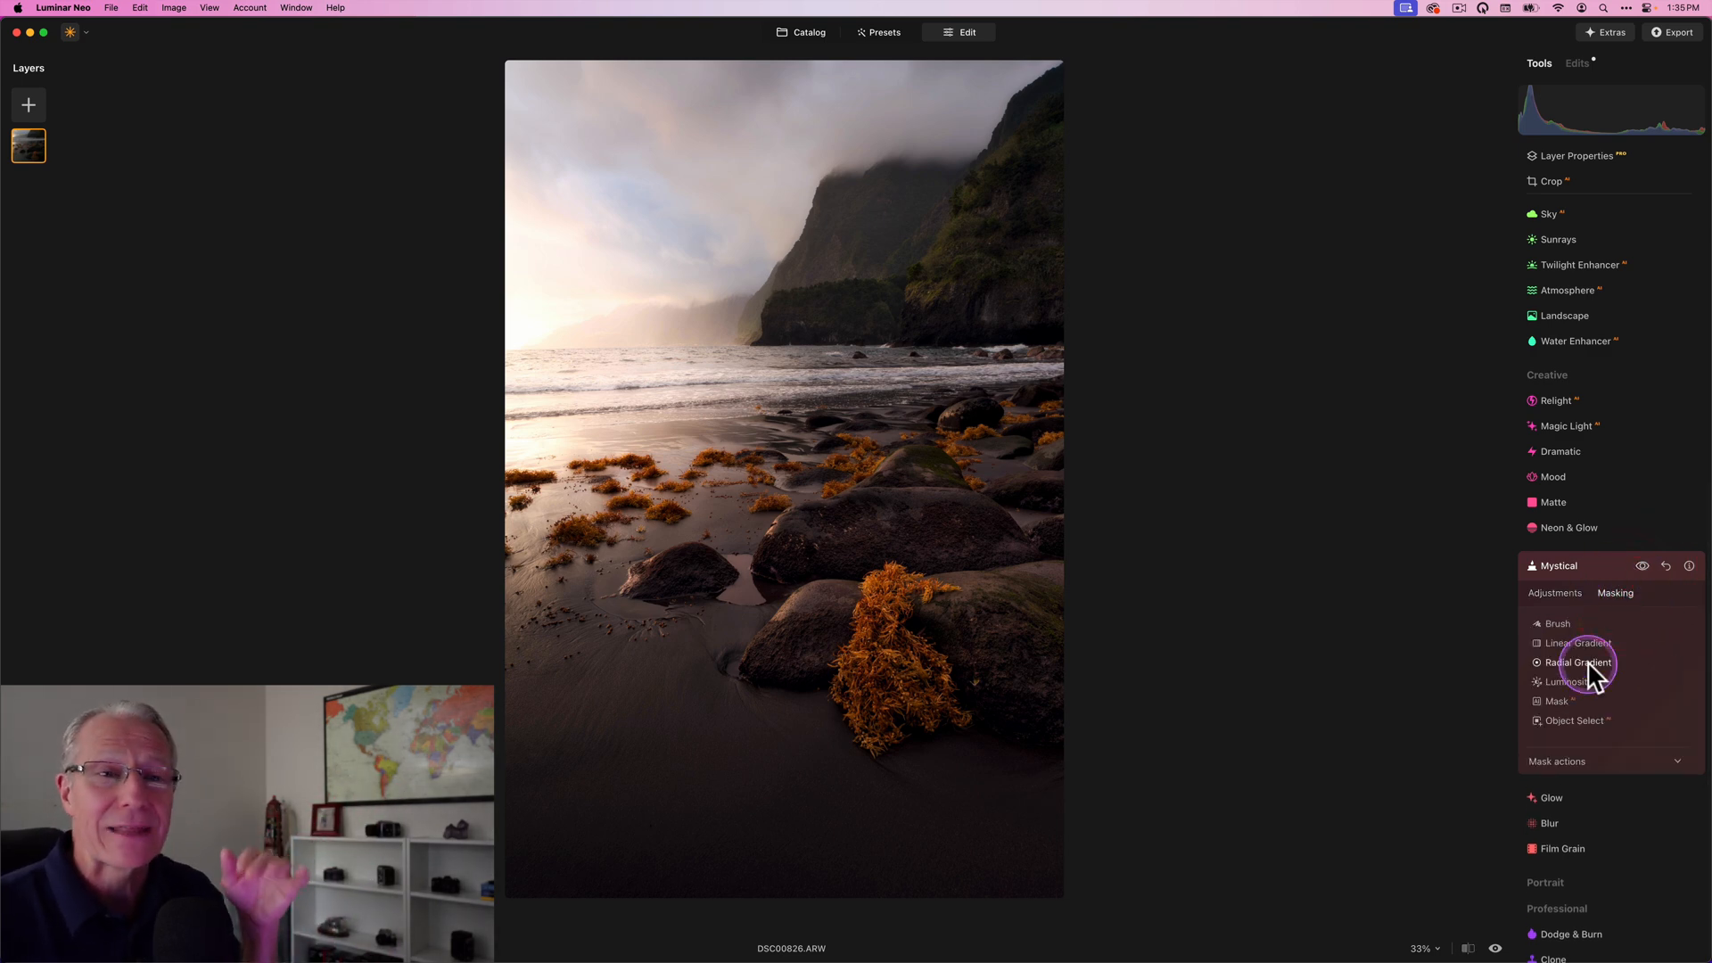
left_click(1557, 681)
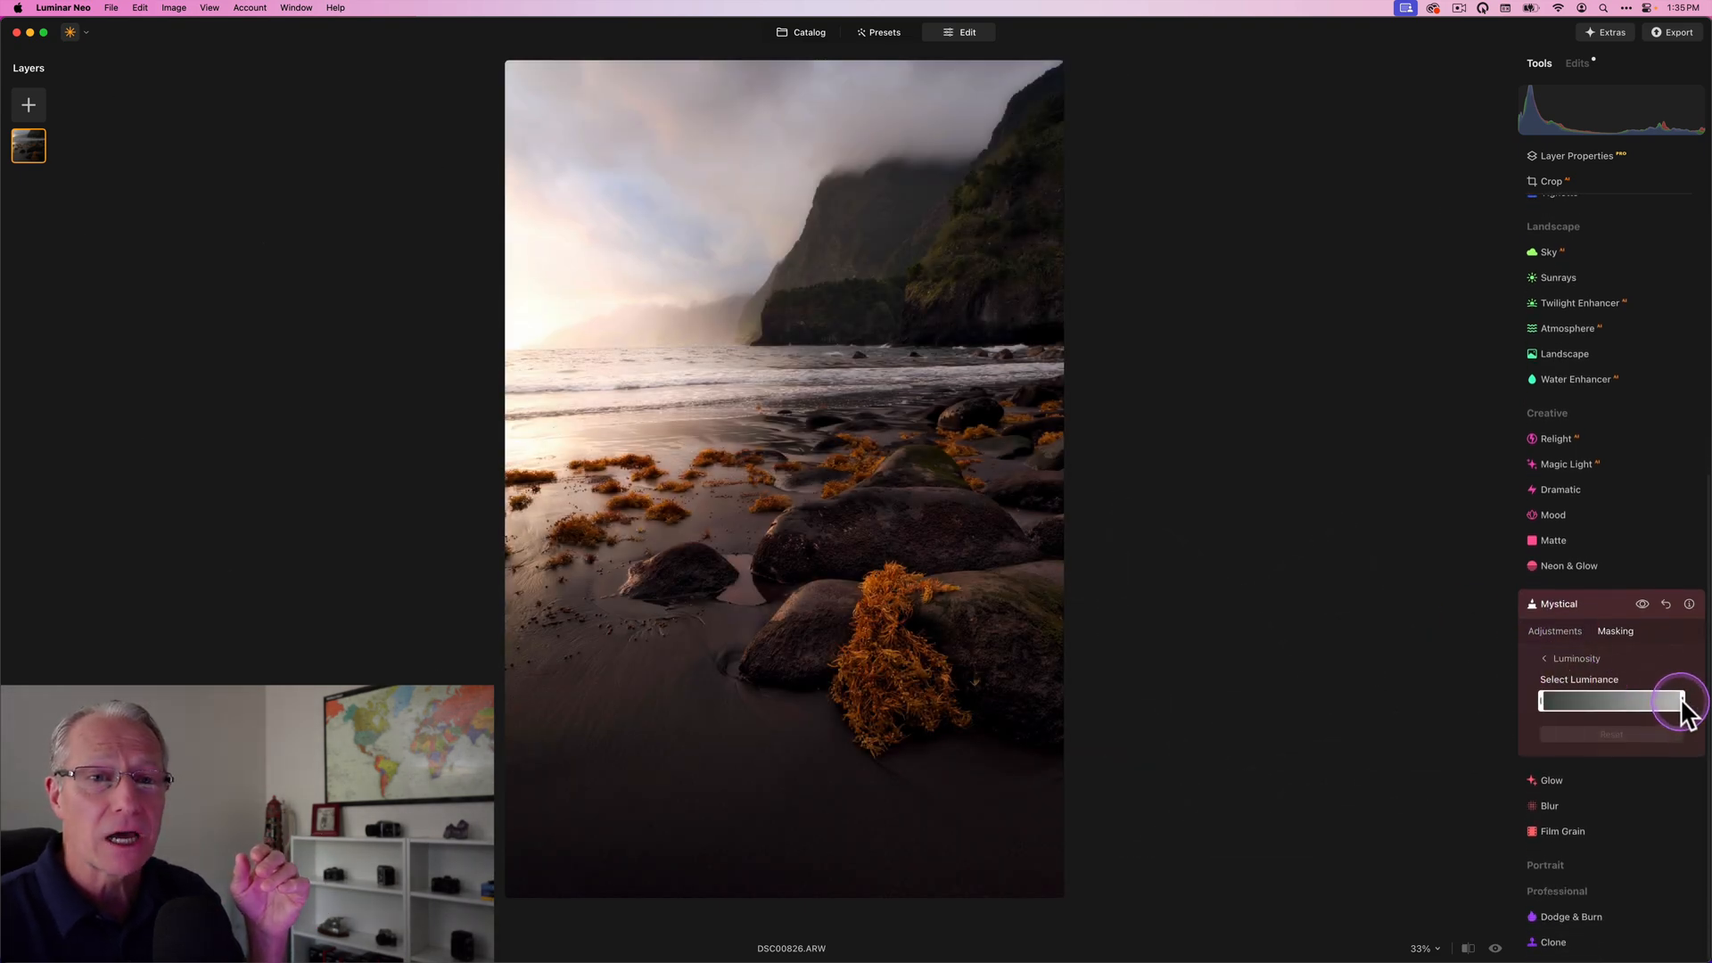
left_click_drag(1681, 701, 1651, 701)
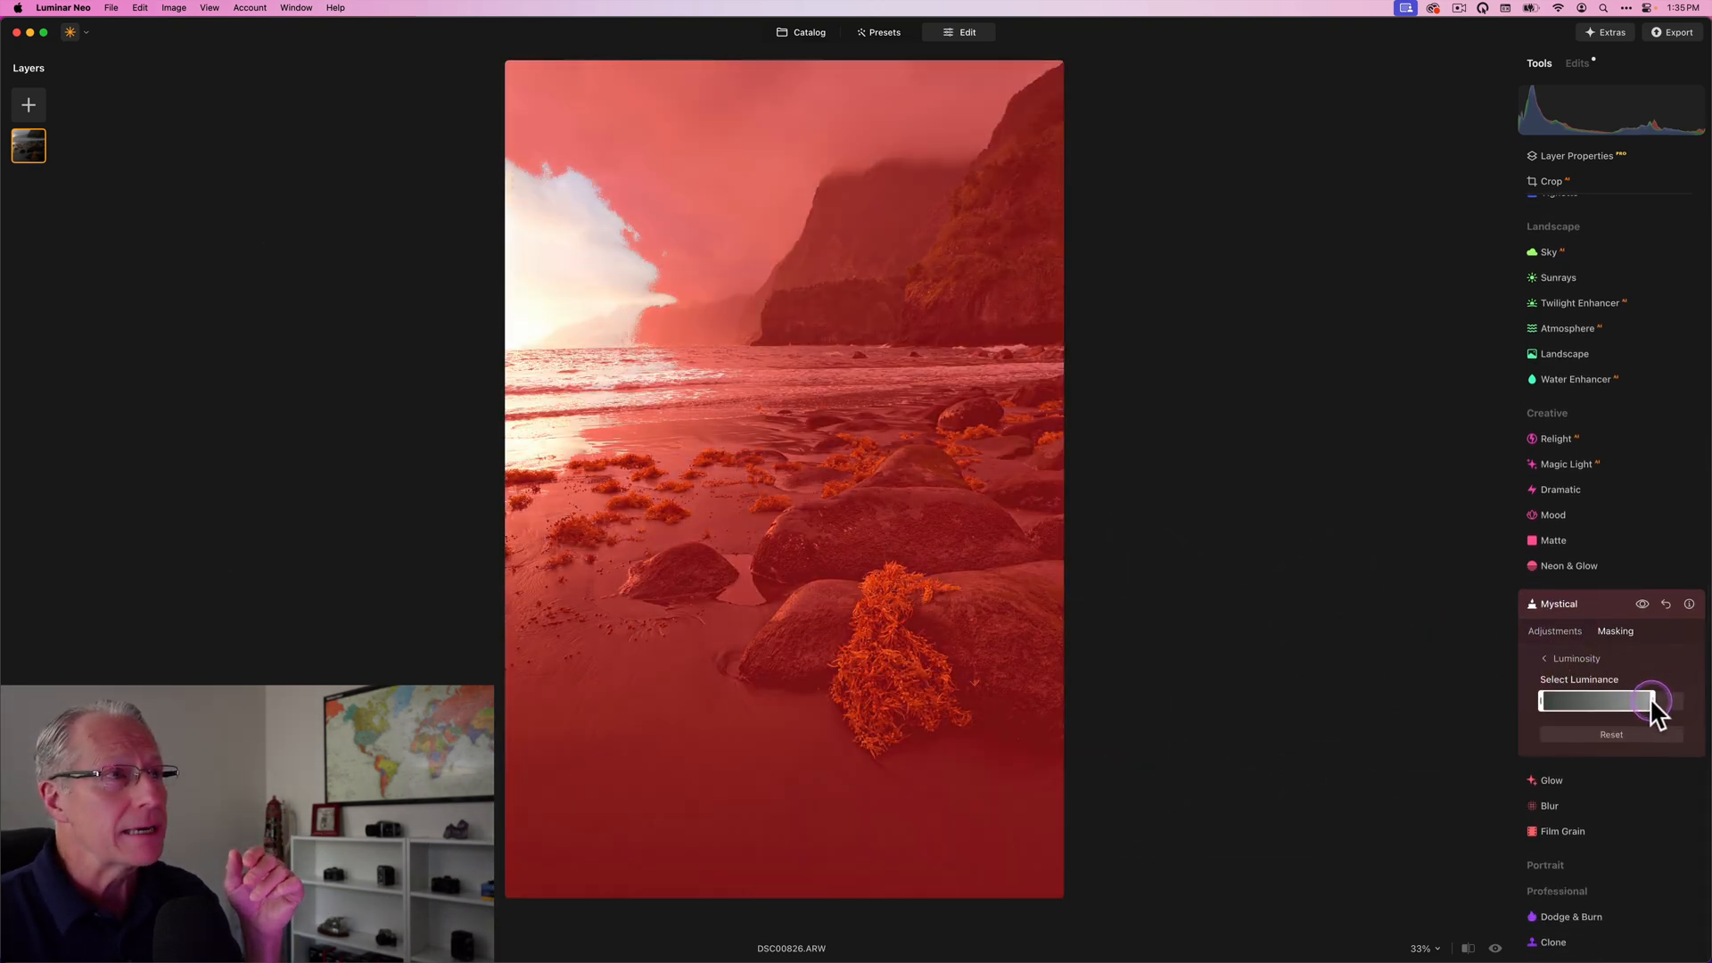
left_click_drag(1647, 700, 1621, 701)
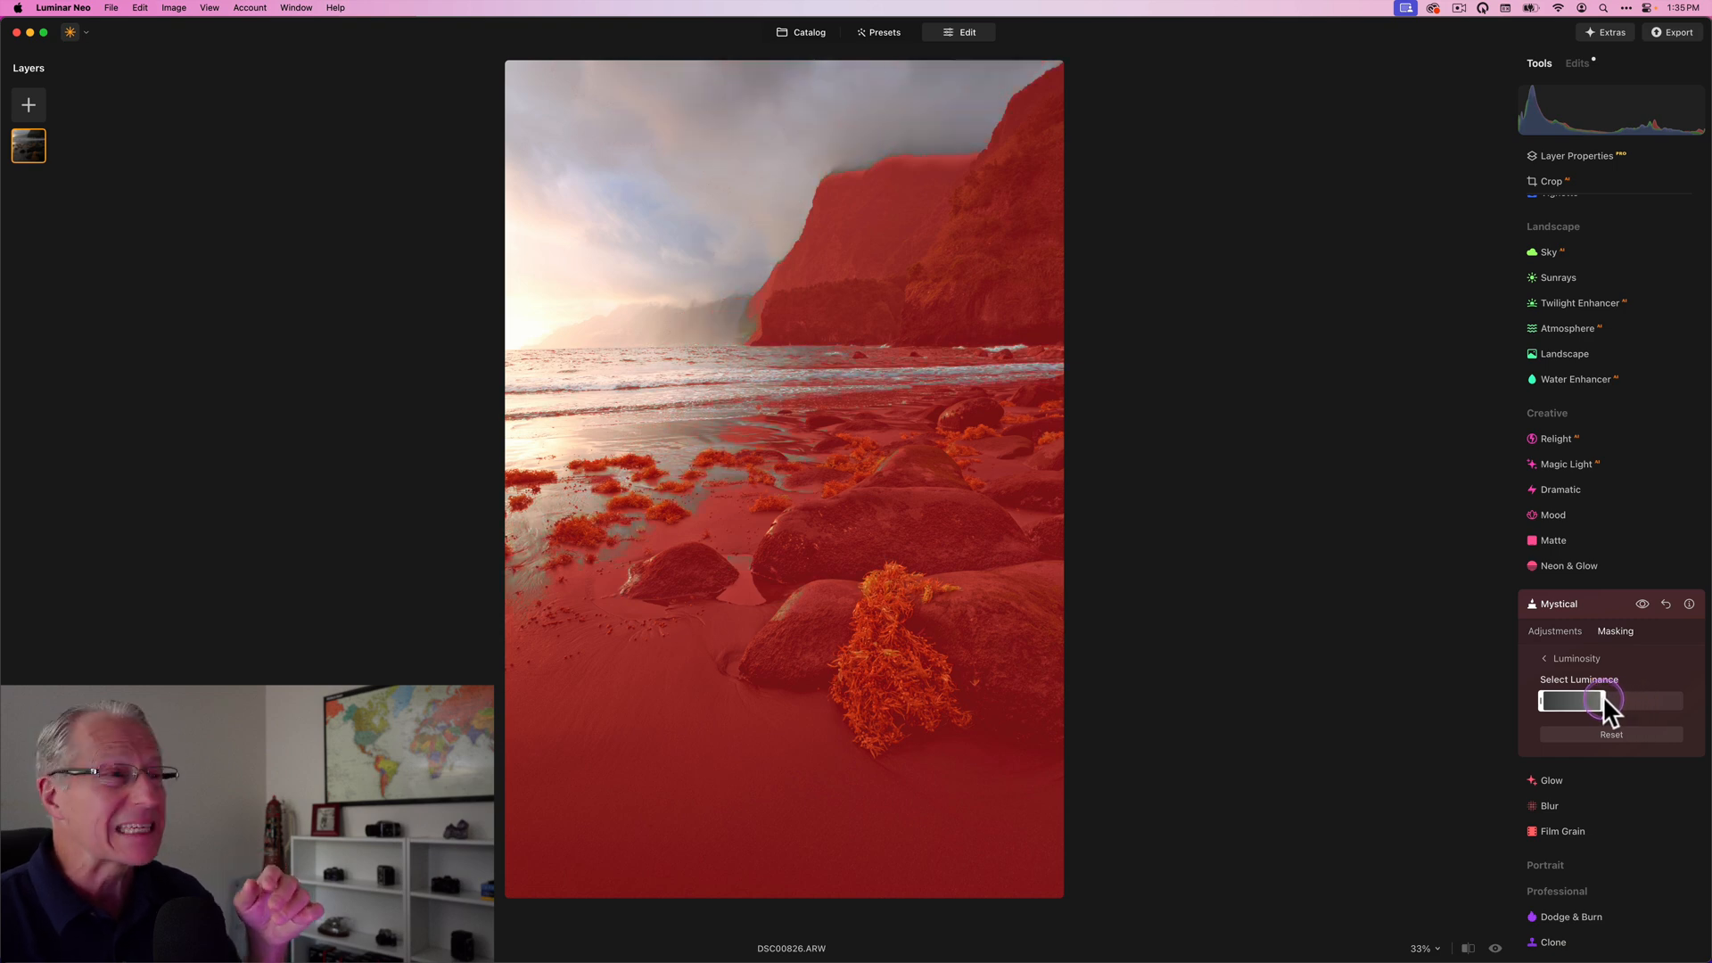
left_click_drag(1605, 701, 1589, 701)
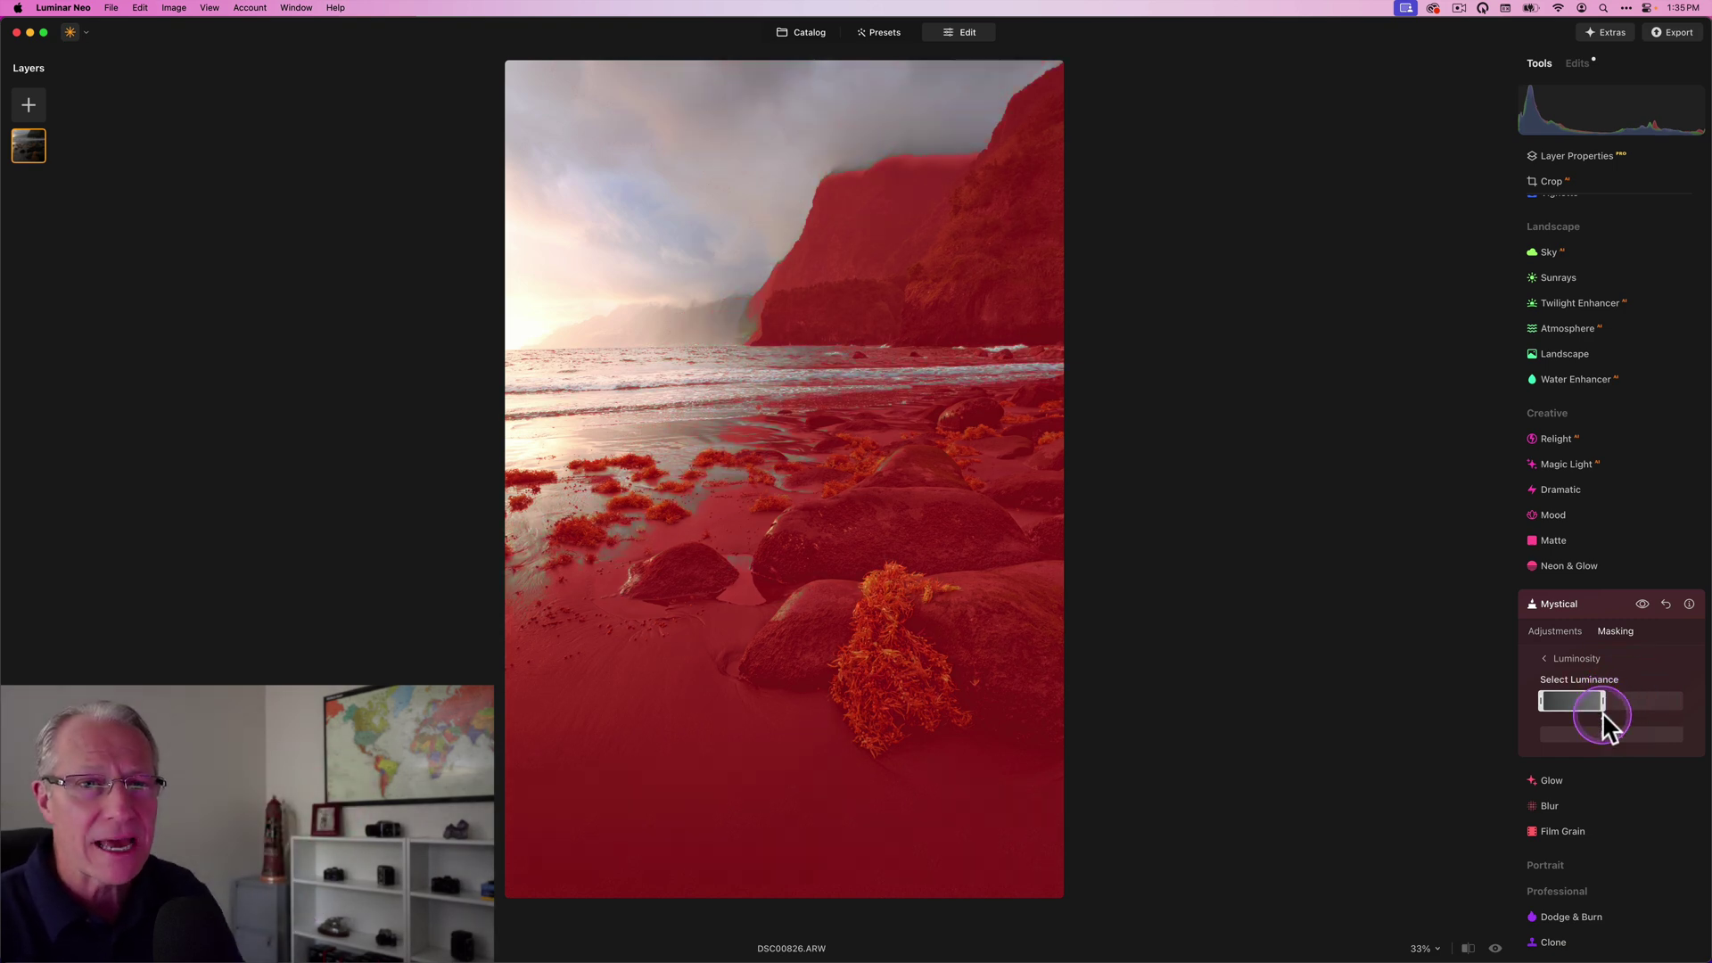
left_click_drag(1598, 708, 1624, 708)
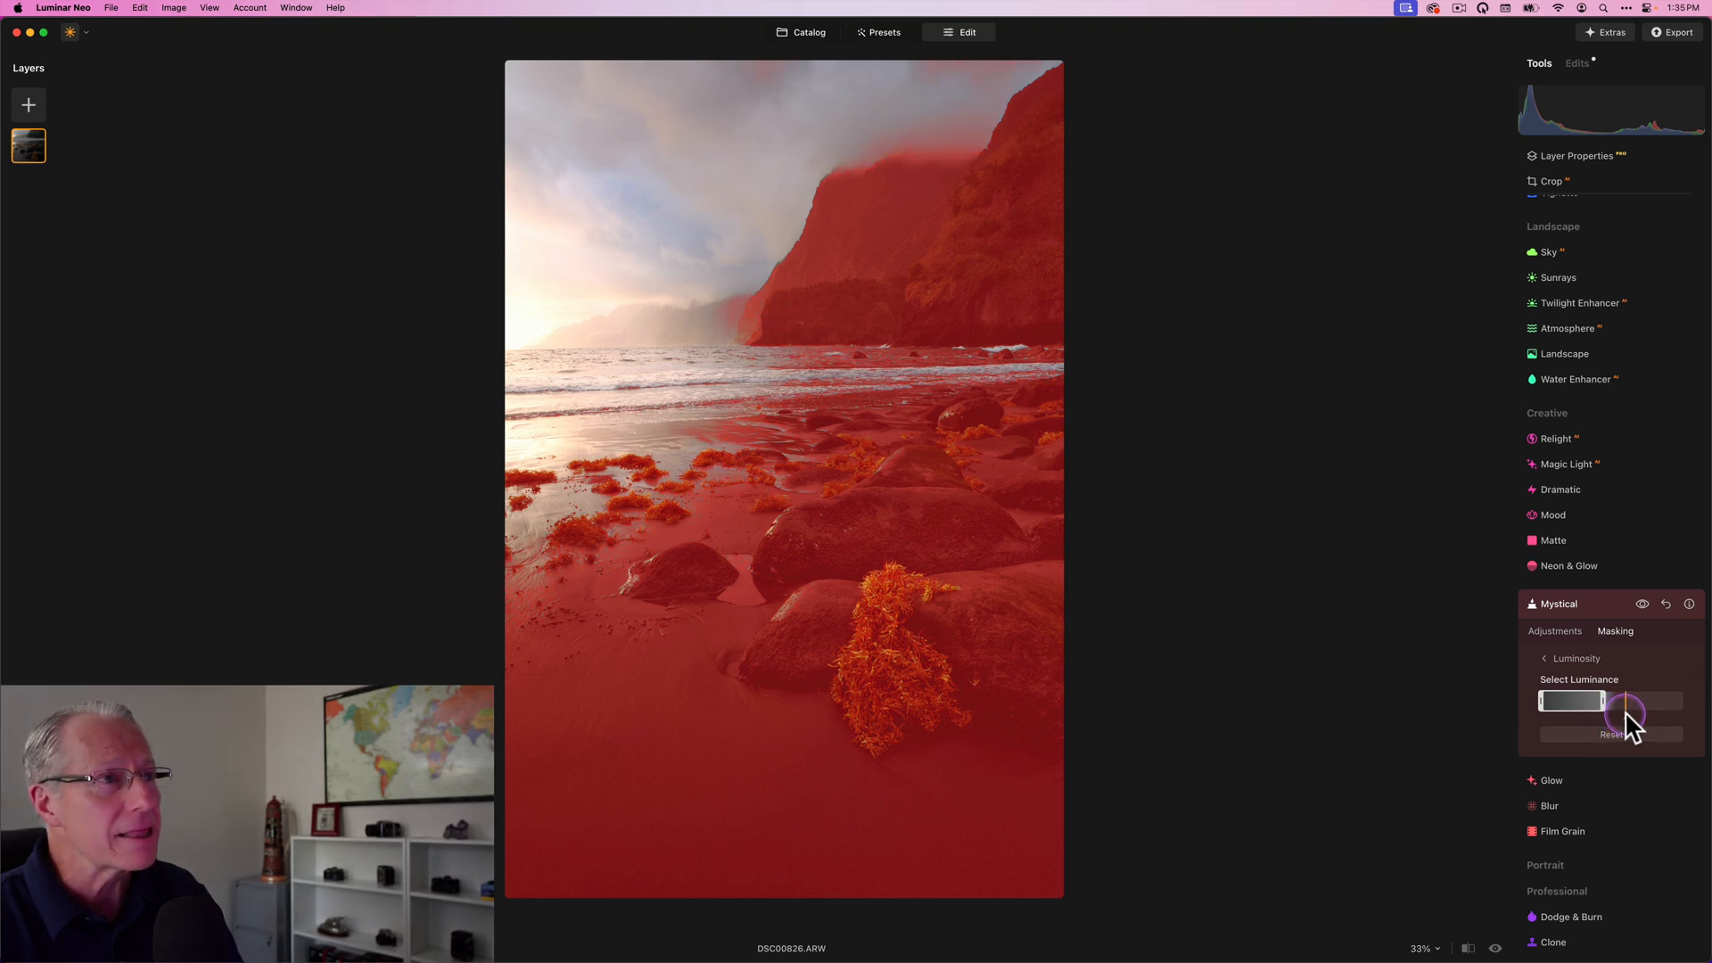
left_click_drag(1620, 712, 1638, 711)
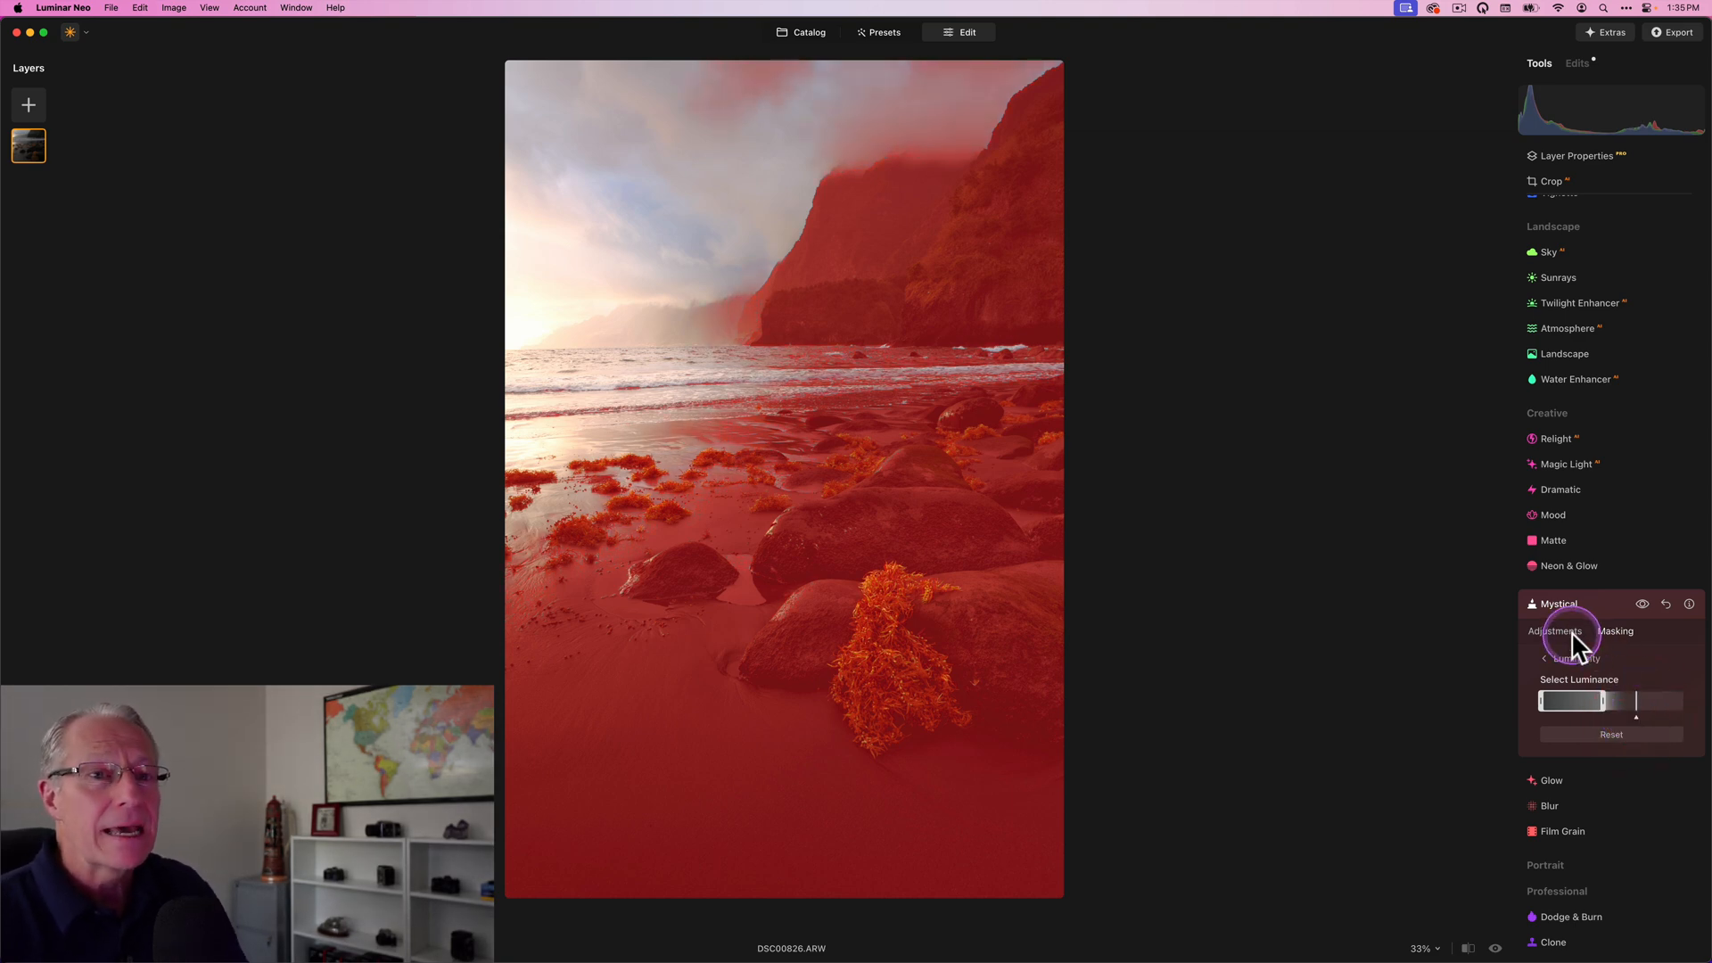
left_click(1555, 631)
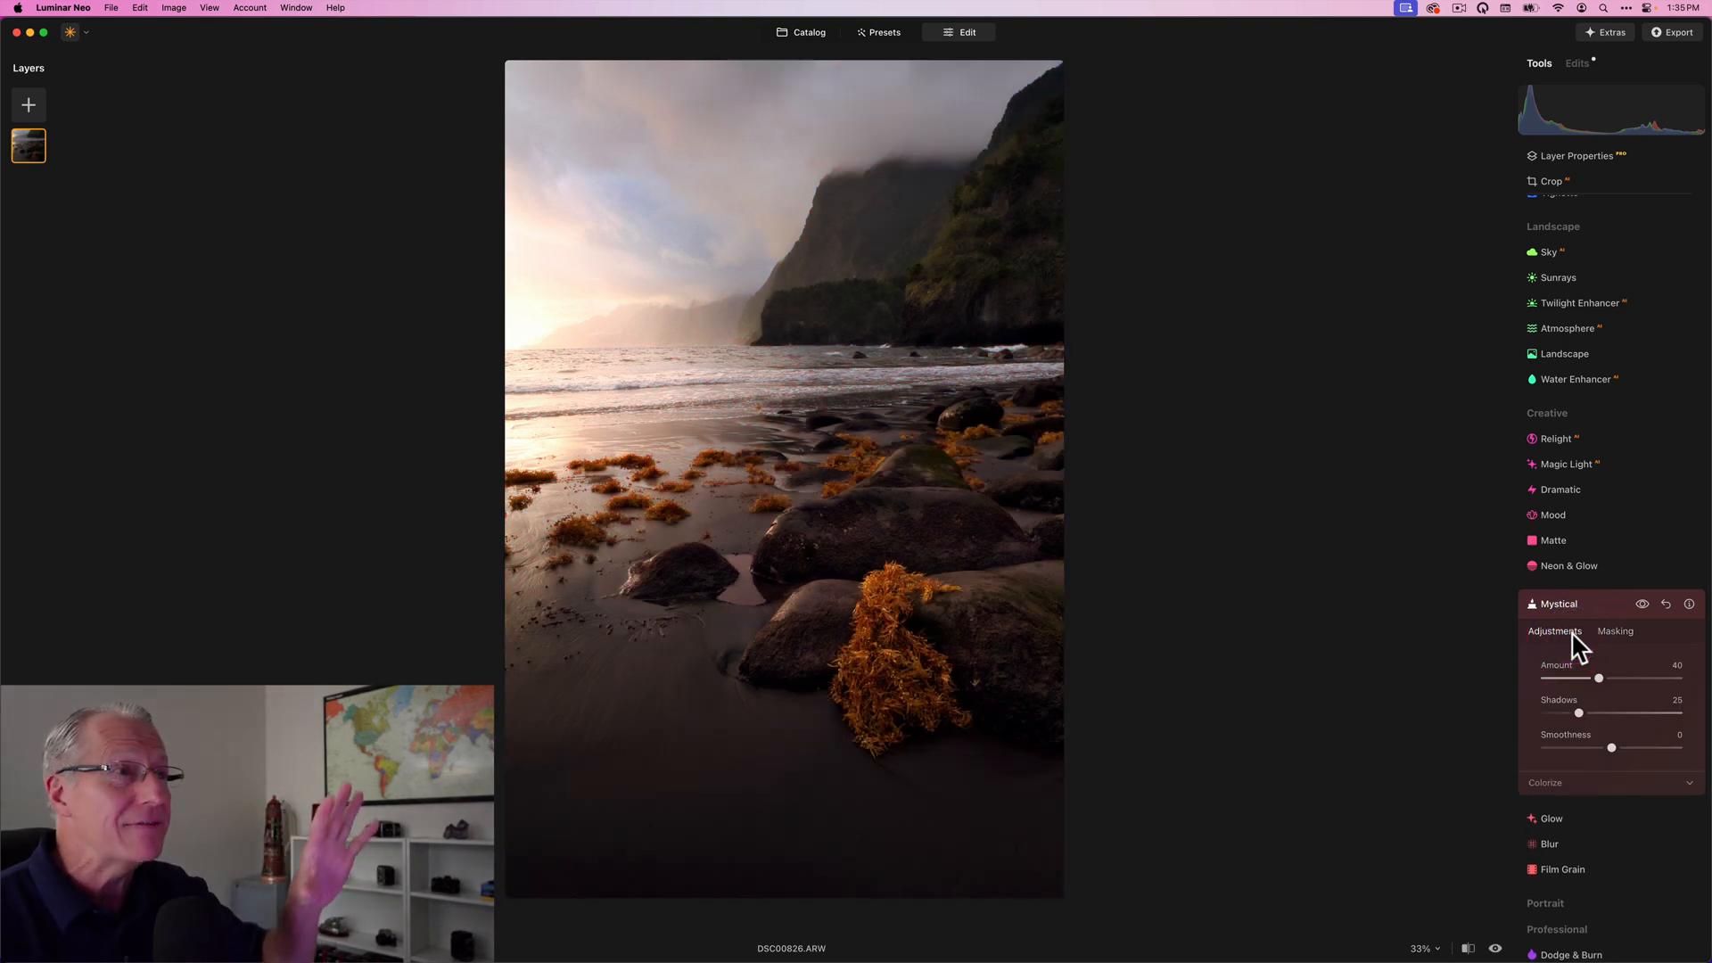
Compare the masked Mystical effect on and off several times.
left_click(1641, 603)
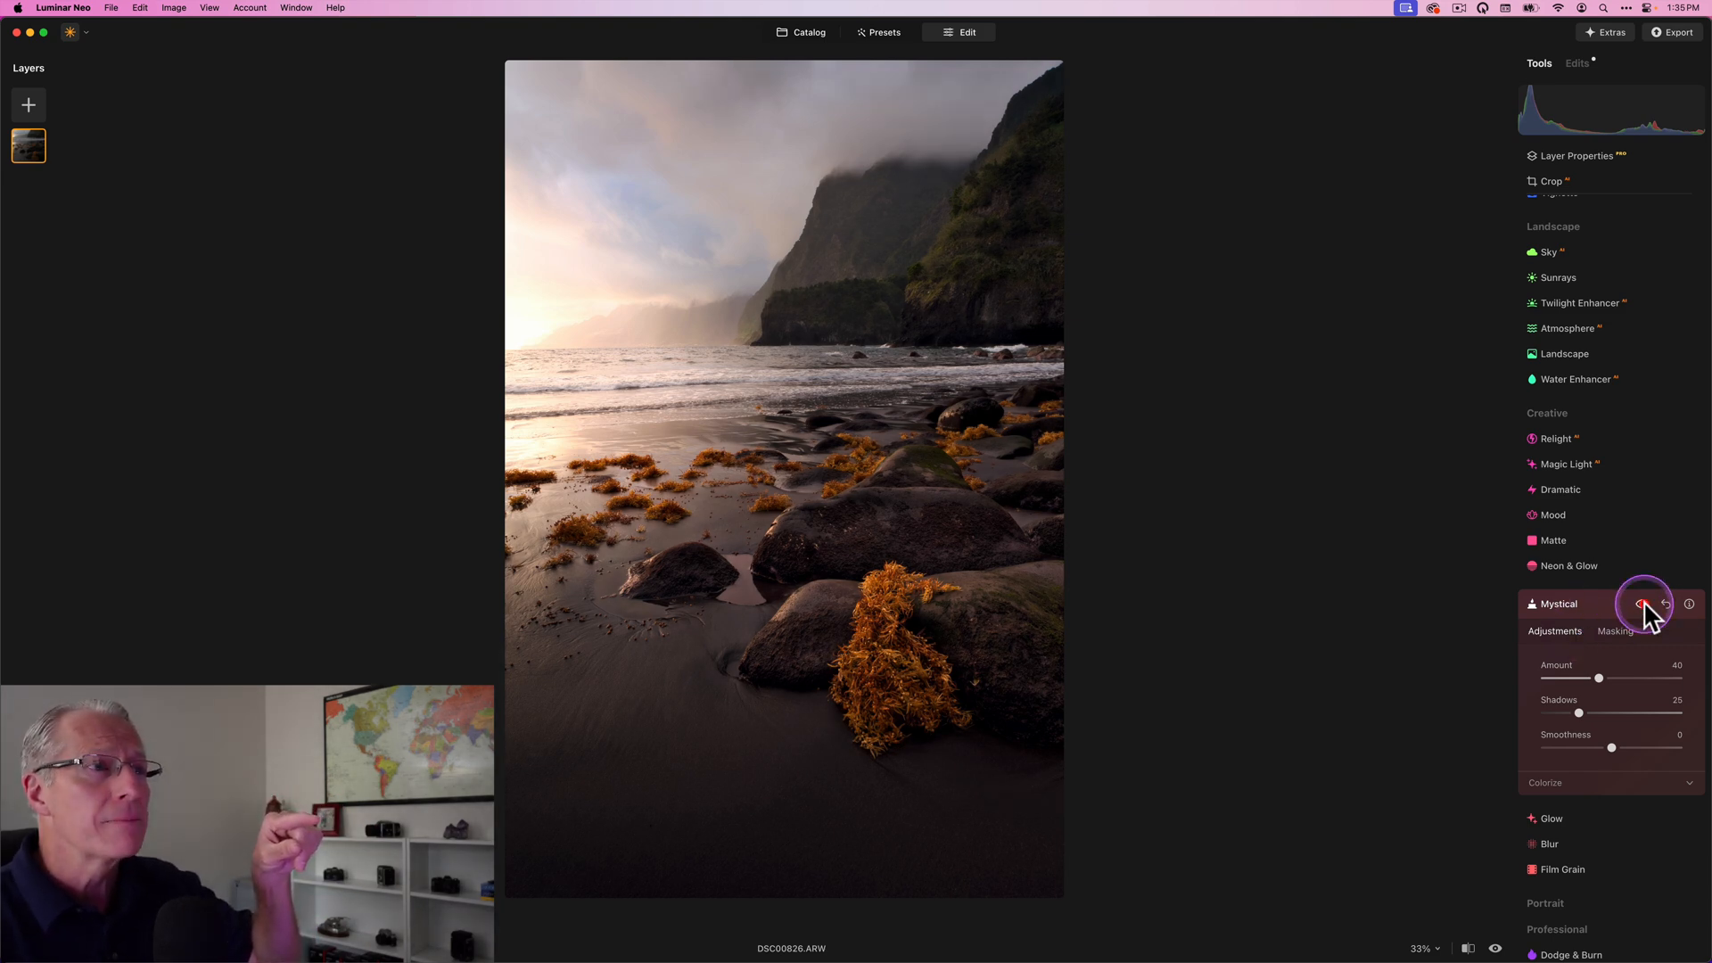
left_click(1643, 603)
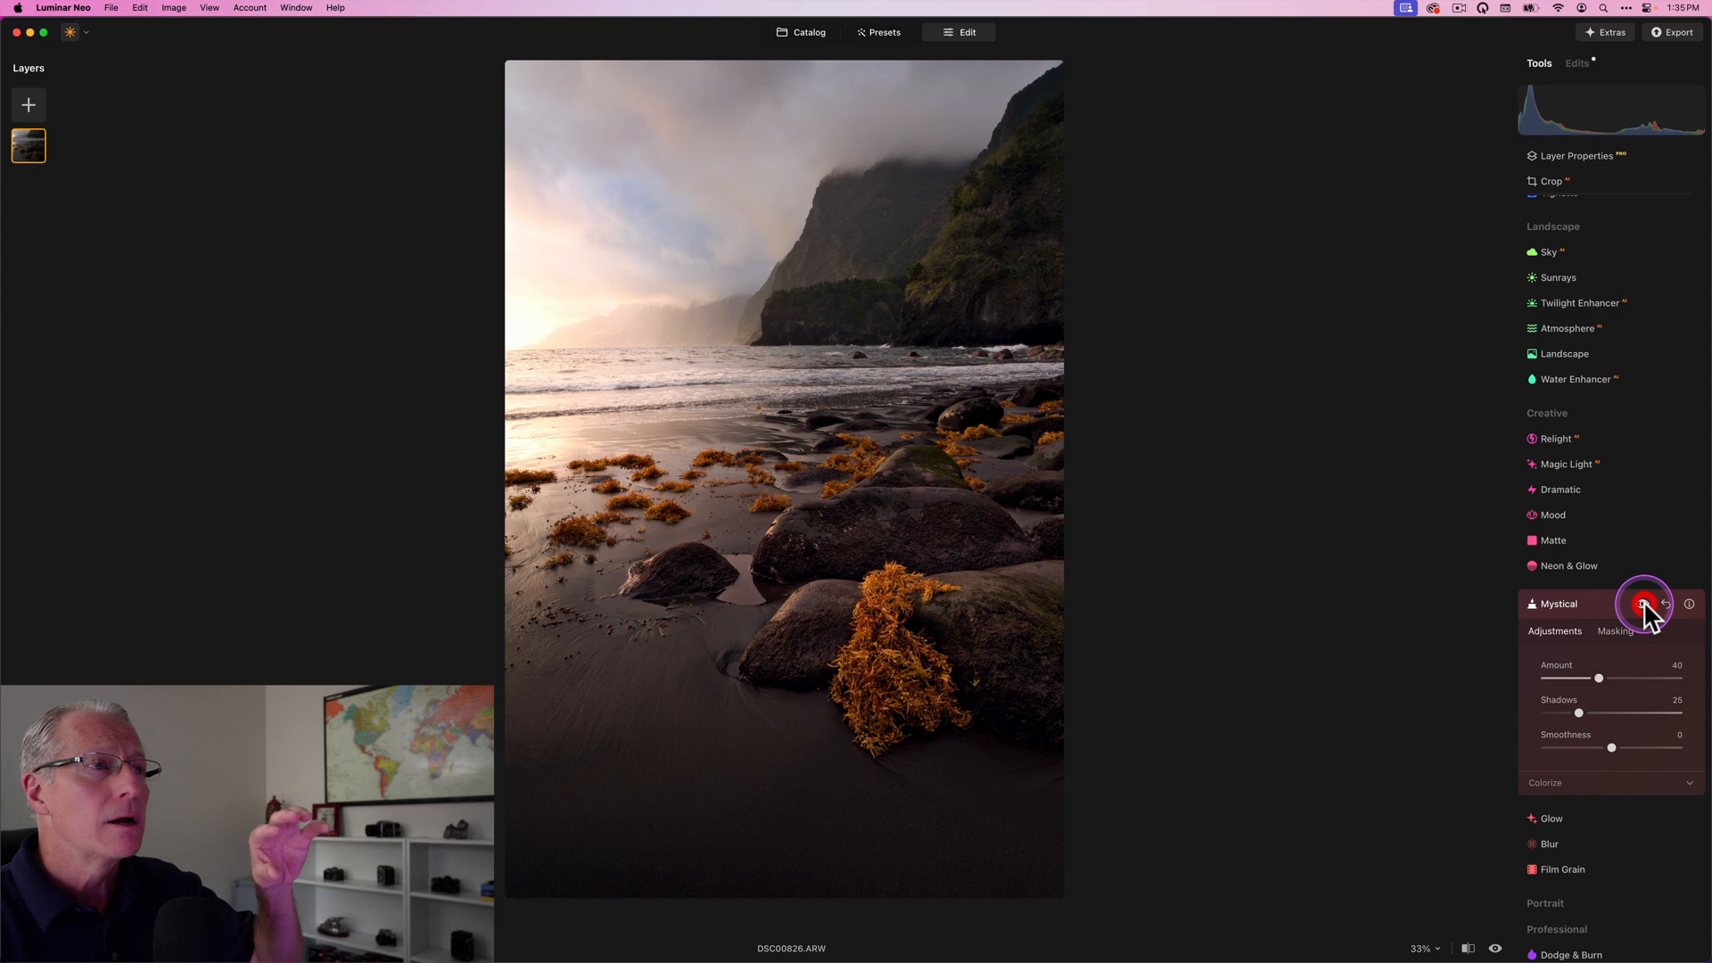
left_click(1643, 603)
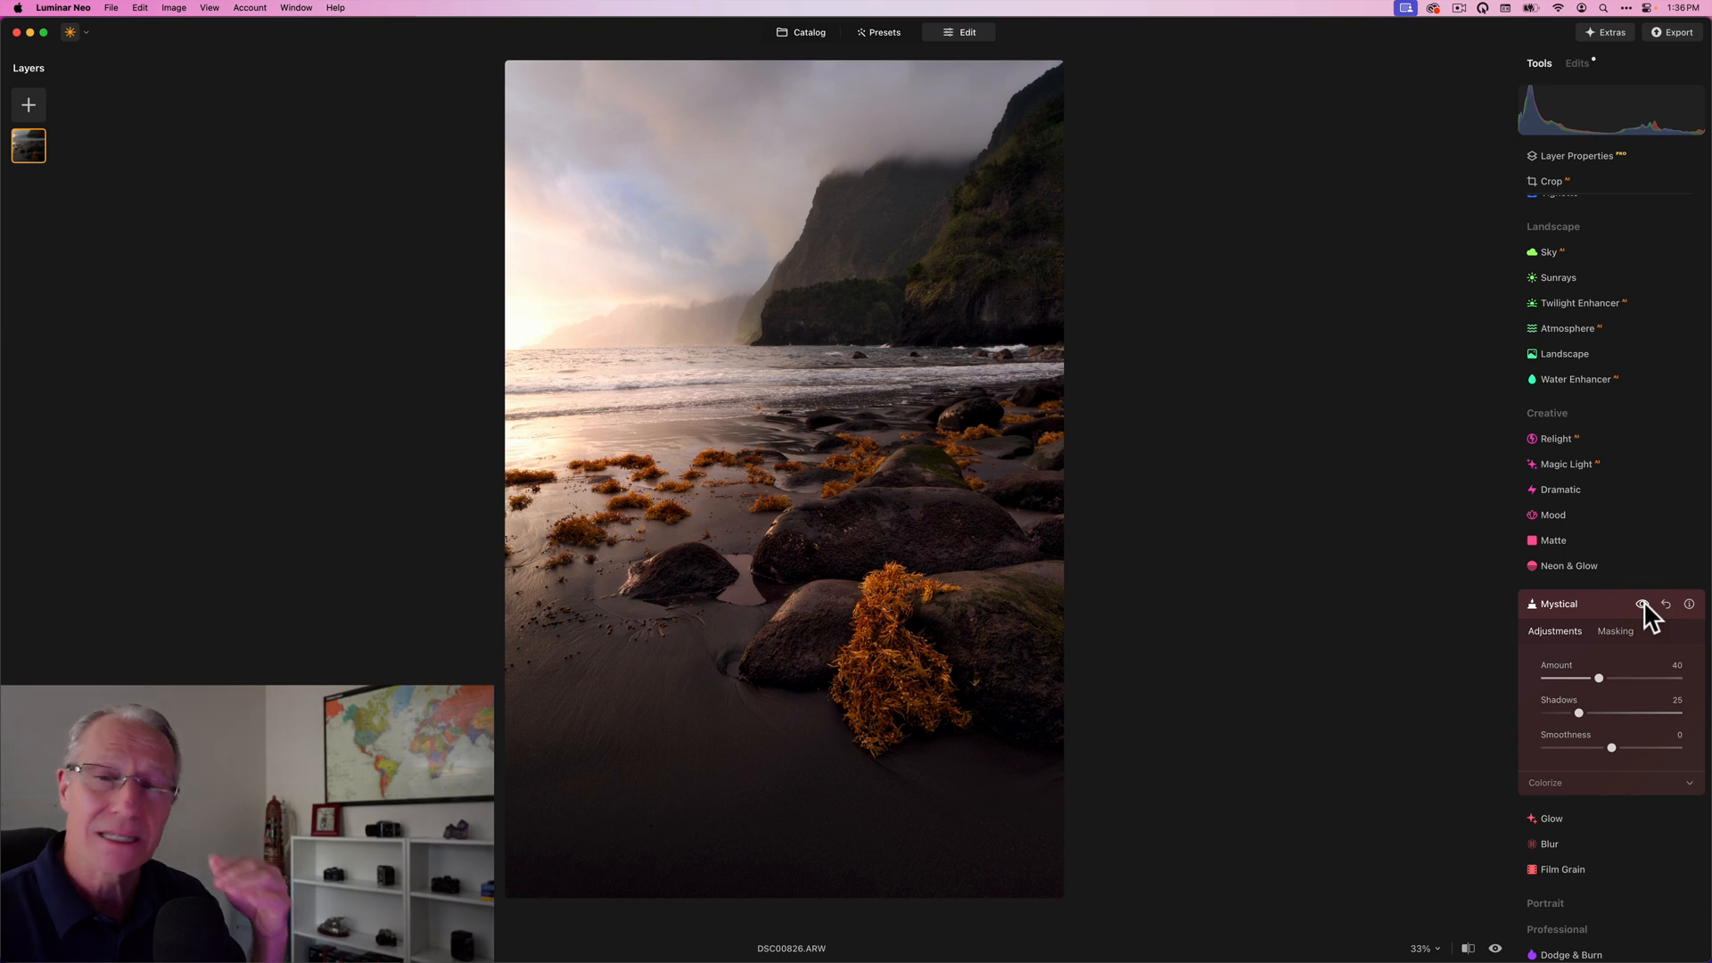
left_click(1644, 602)
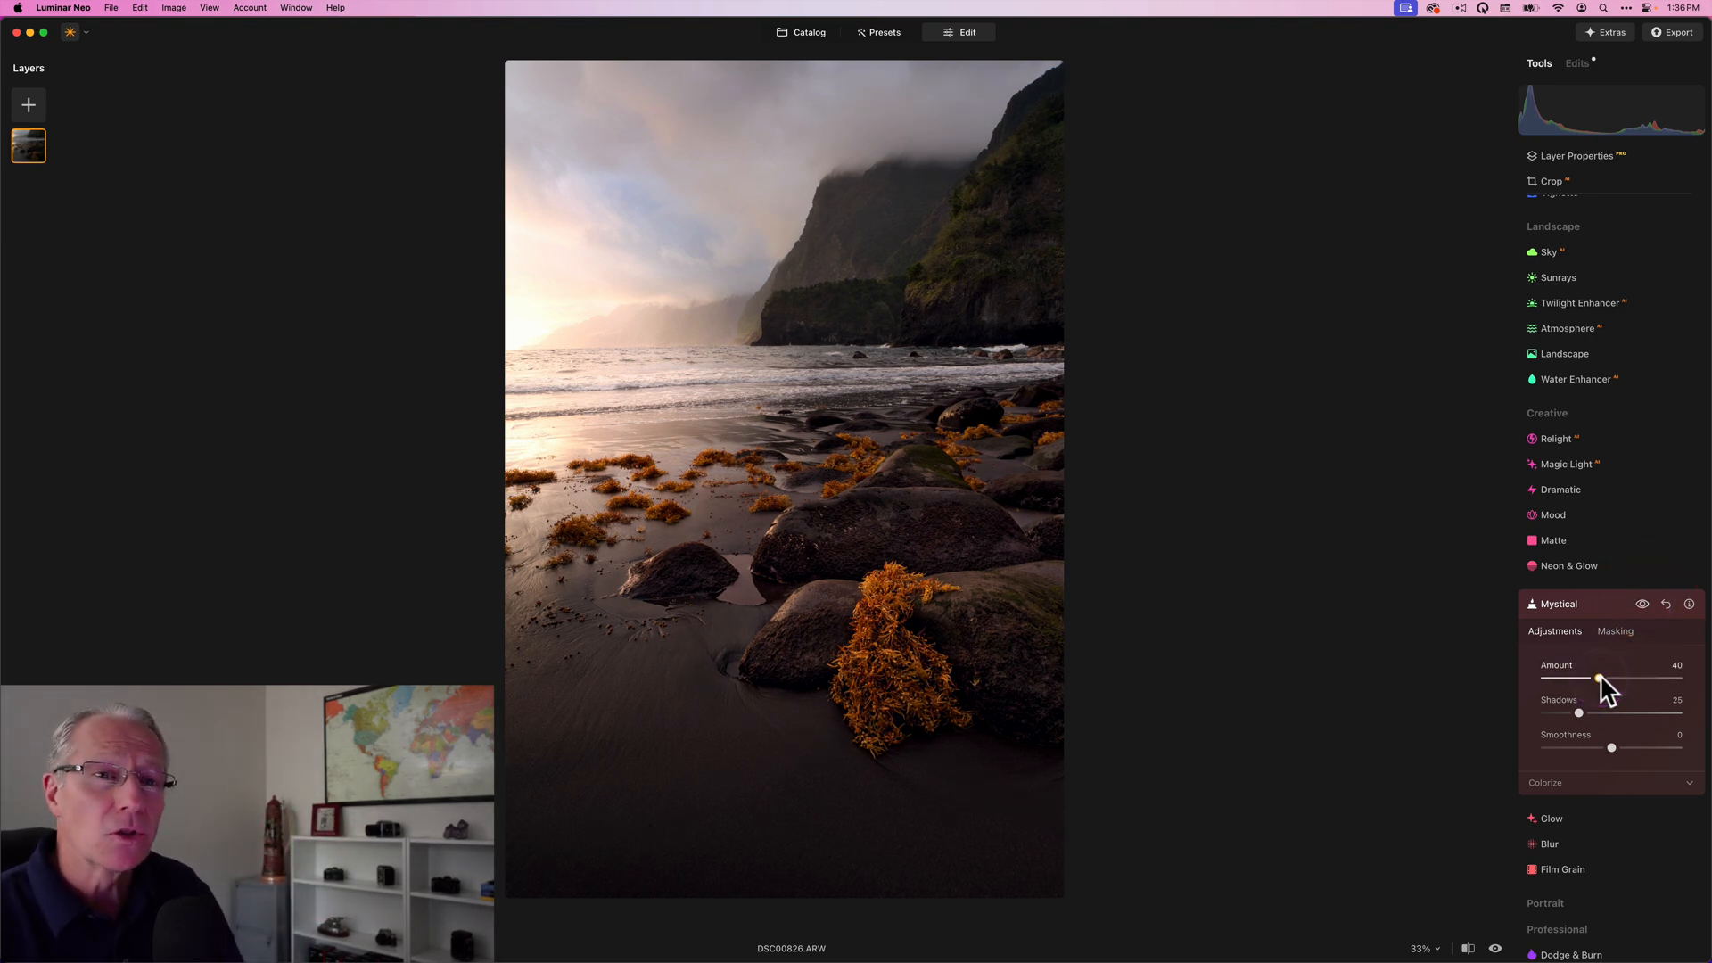
Ease the Mystical amount back to 35 and check it against the hidden effect.
left_click_drag(1598, 677, 1591, 678)
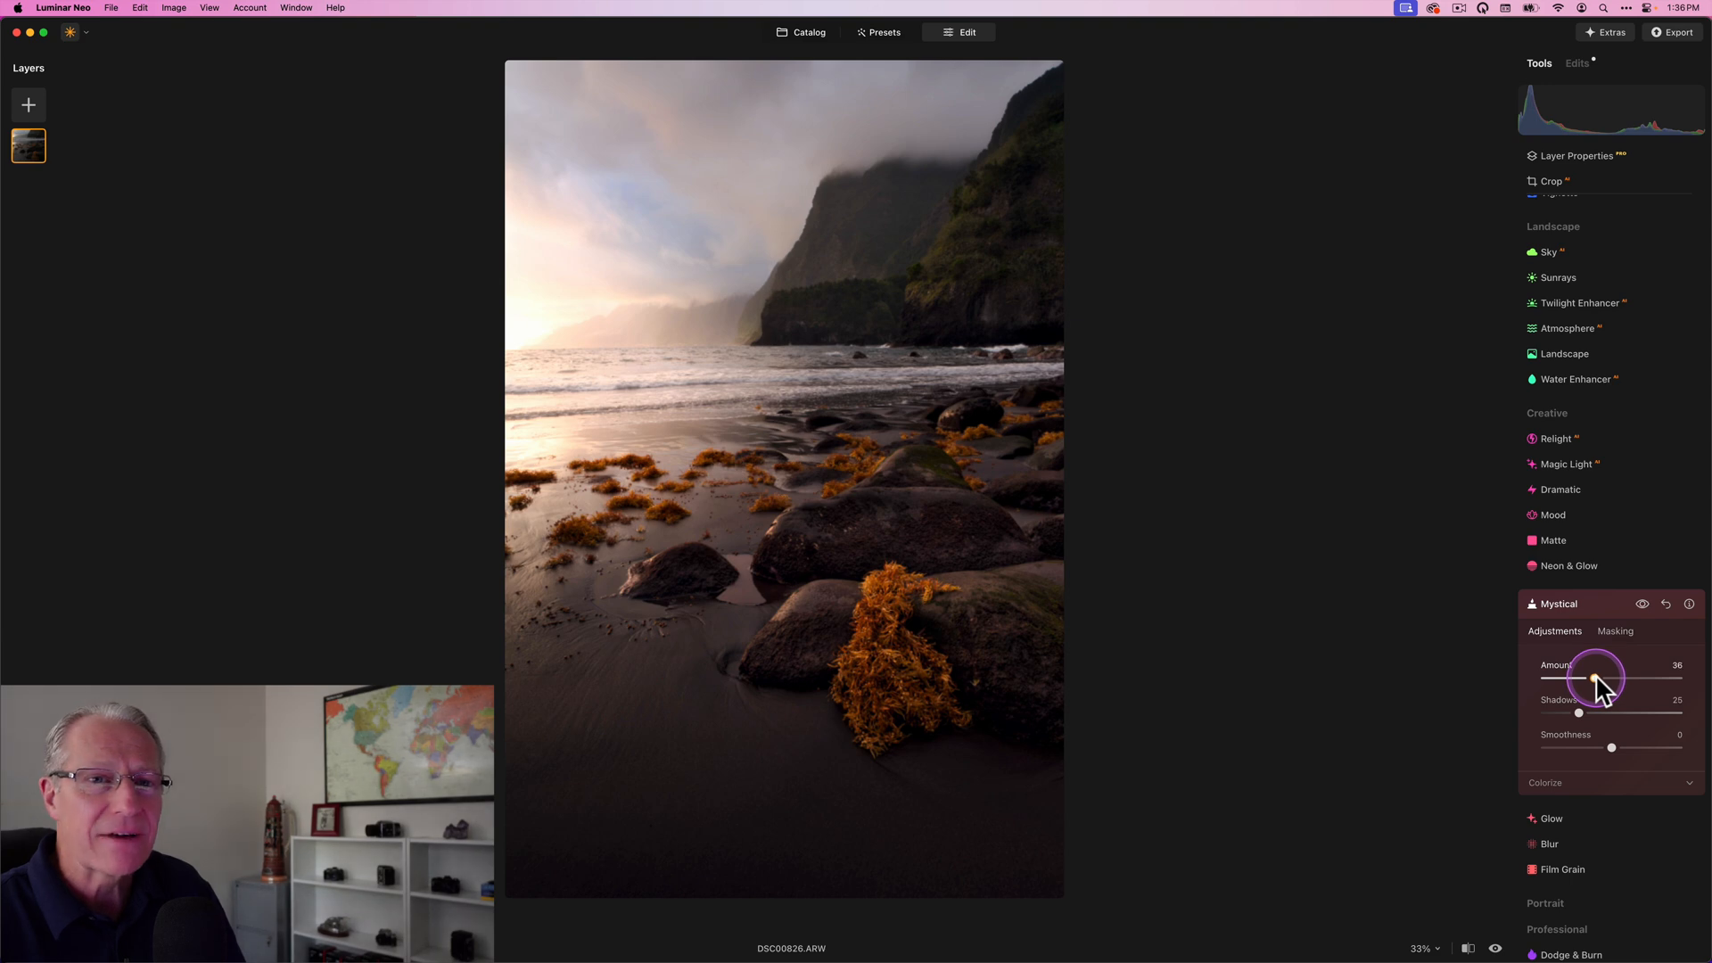
left_click_drag(1599, 677, 1589, 678)
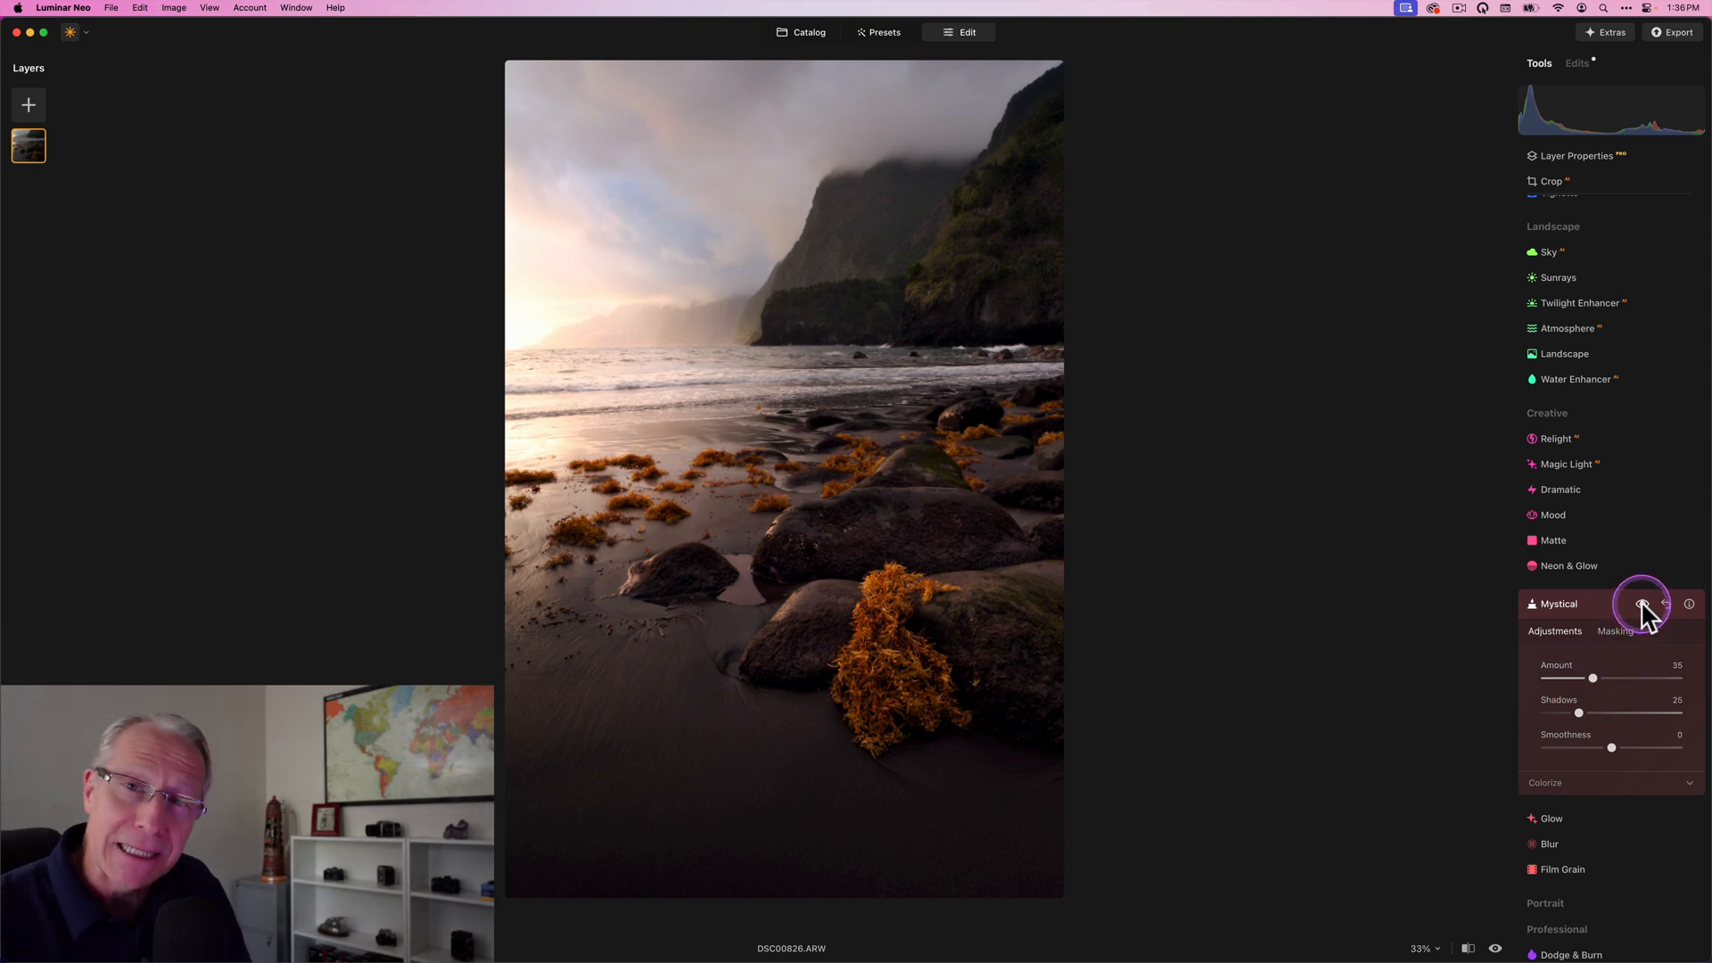
left_click(1643, 603)
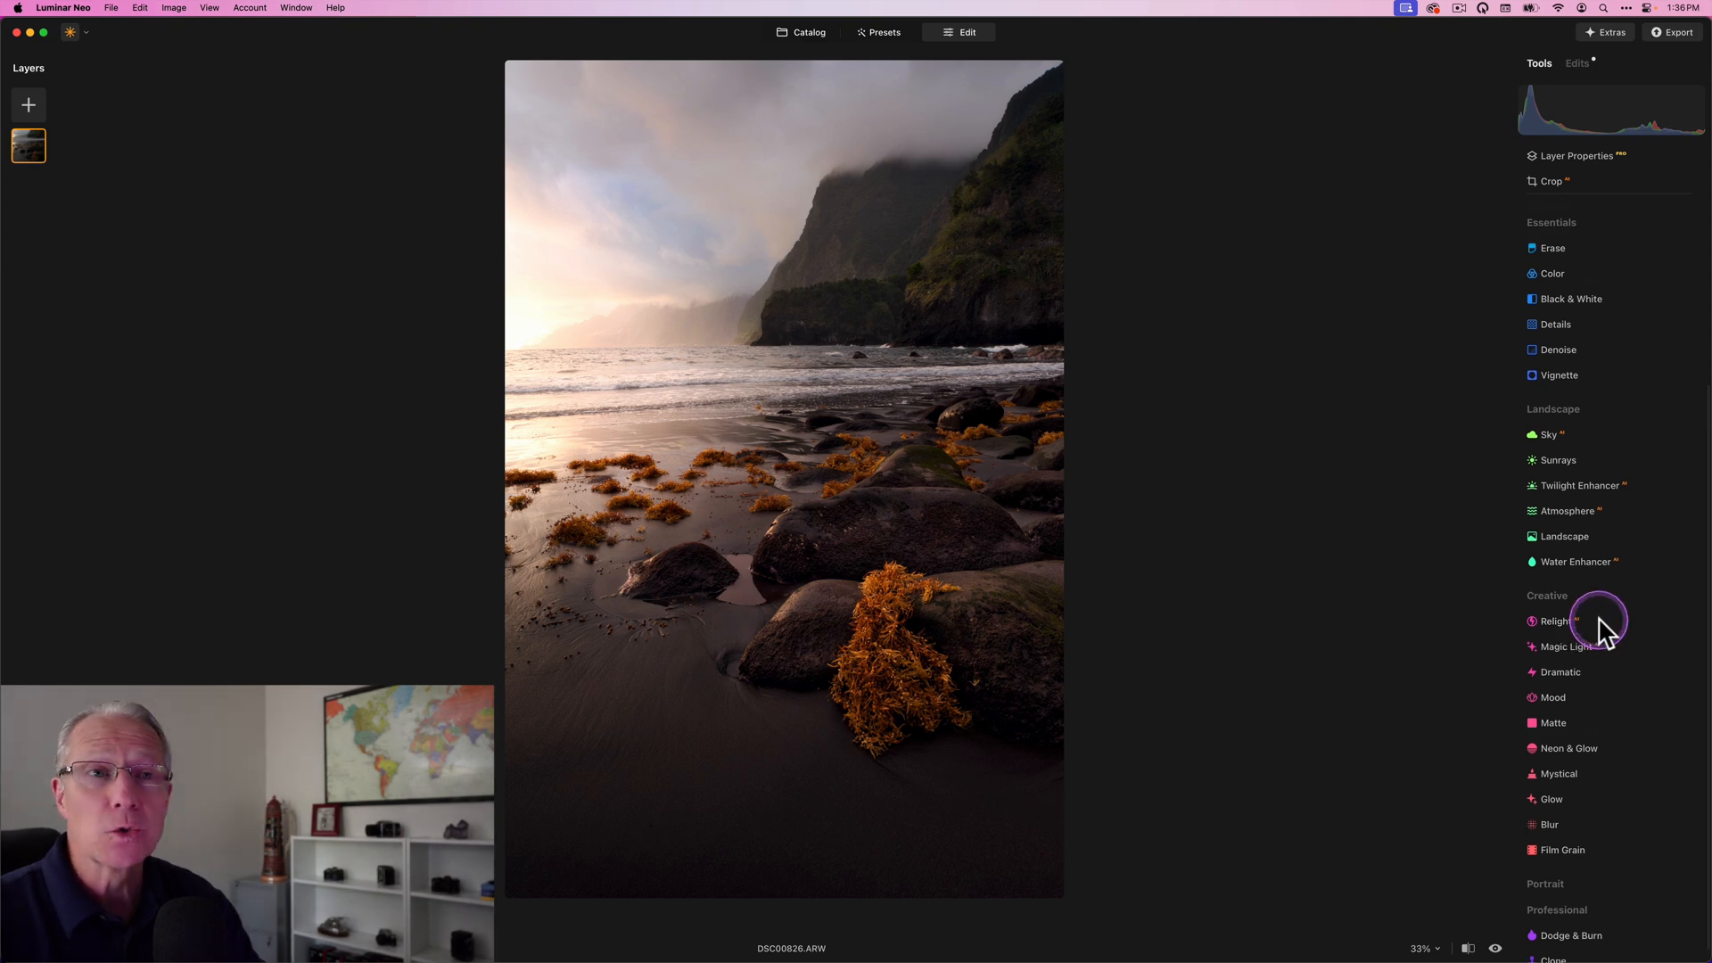
Apply a vignette of about -51 with size 33 and inner light 28 at the centre.
left_click(1558, 375)
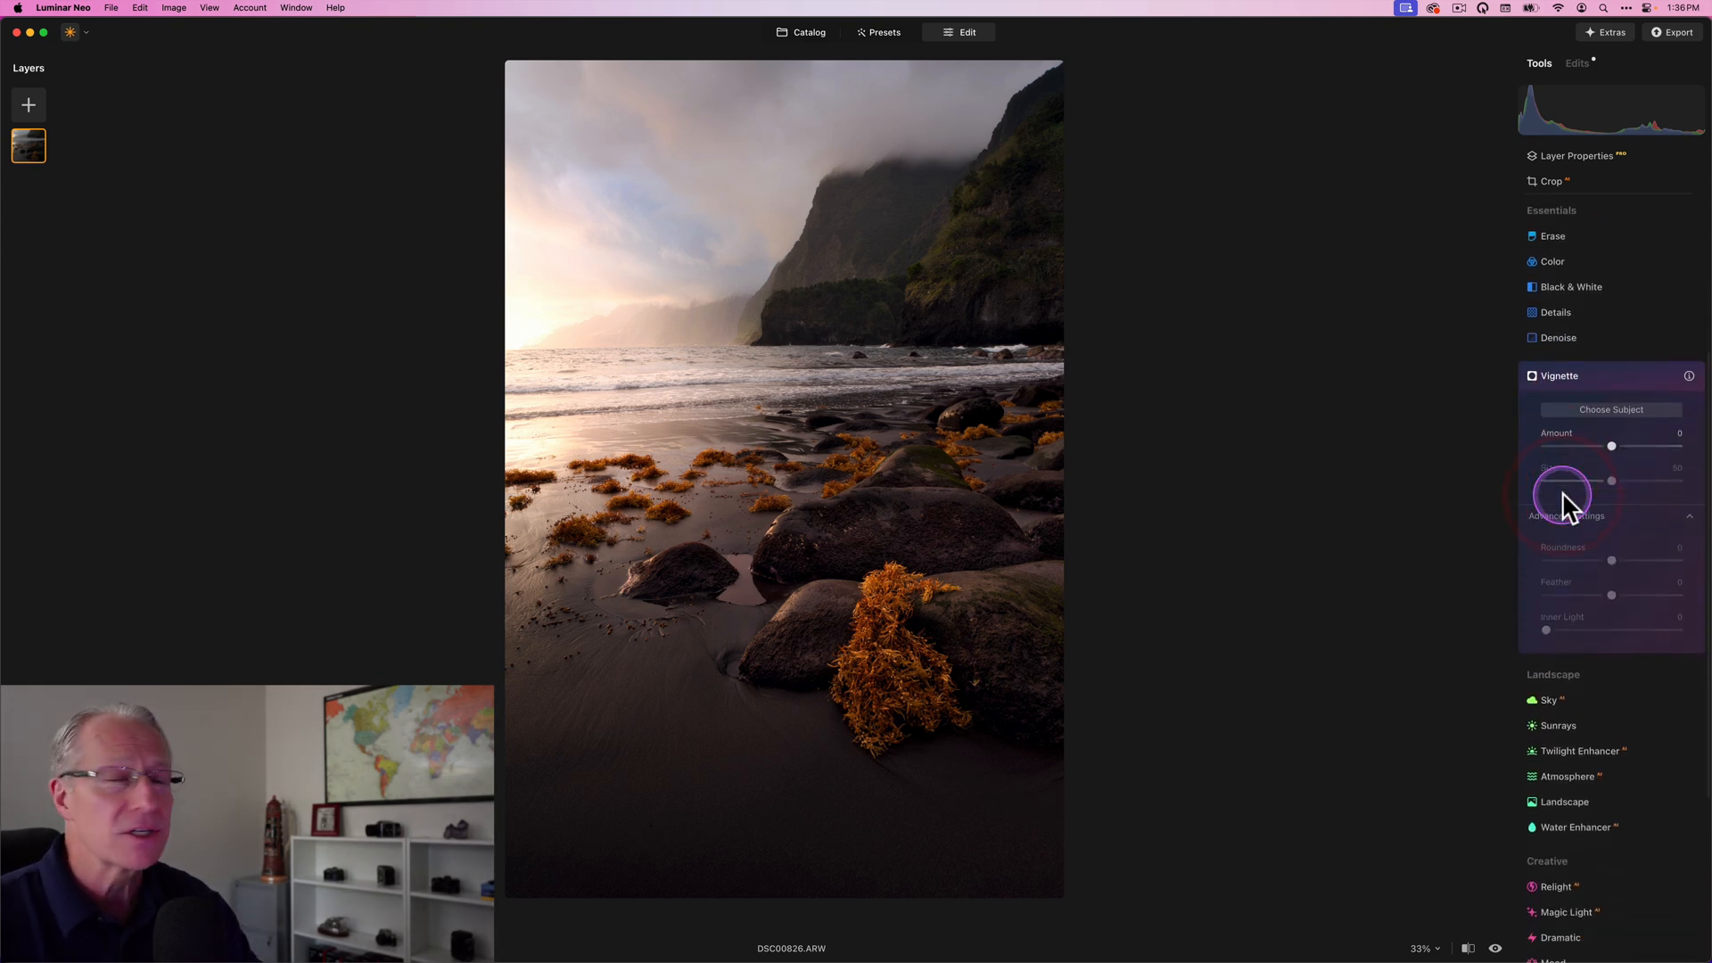
left_click_drag(1611, 445, 1584, 442)
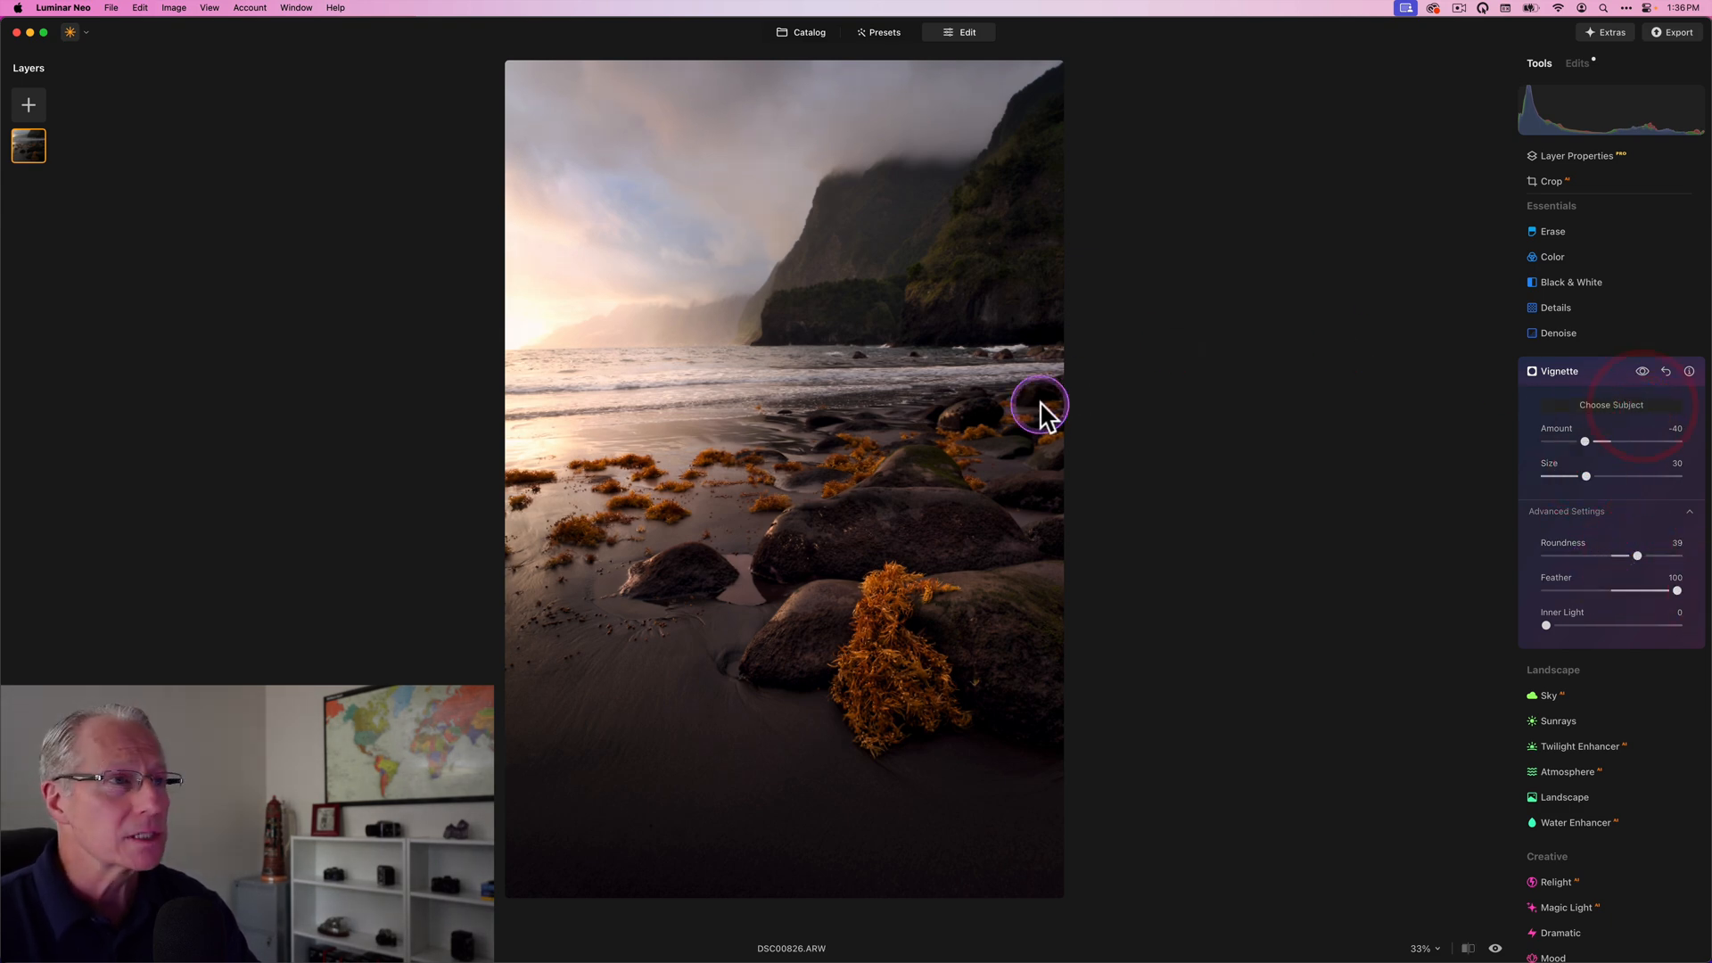
mouse_move(803, 524)
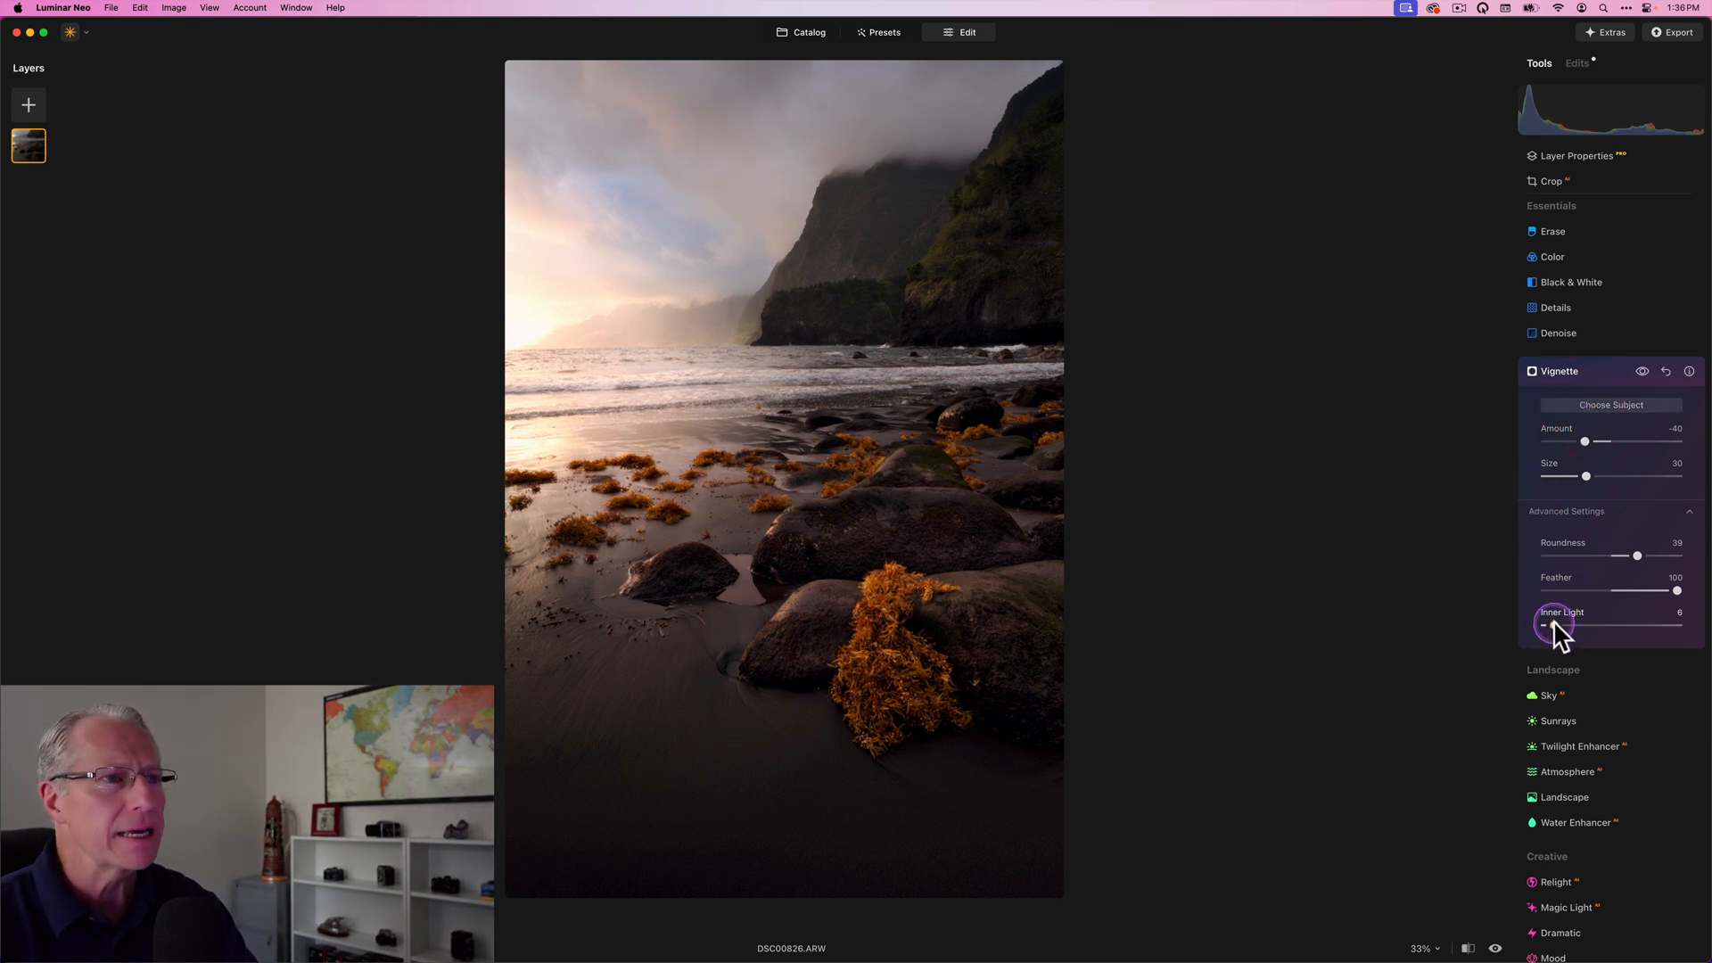
left_click_drag(1543, 626, 1582, 626)
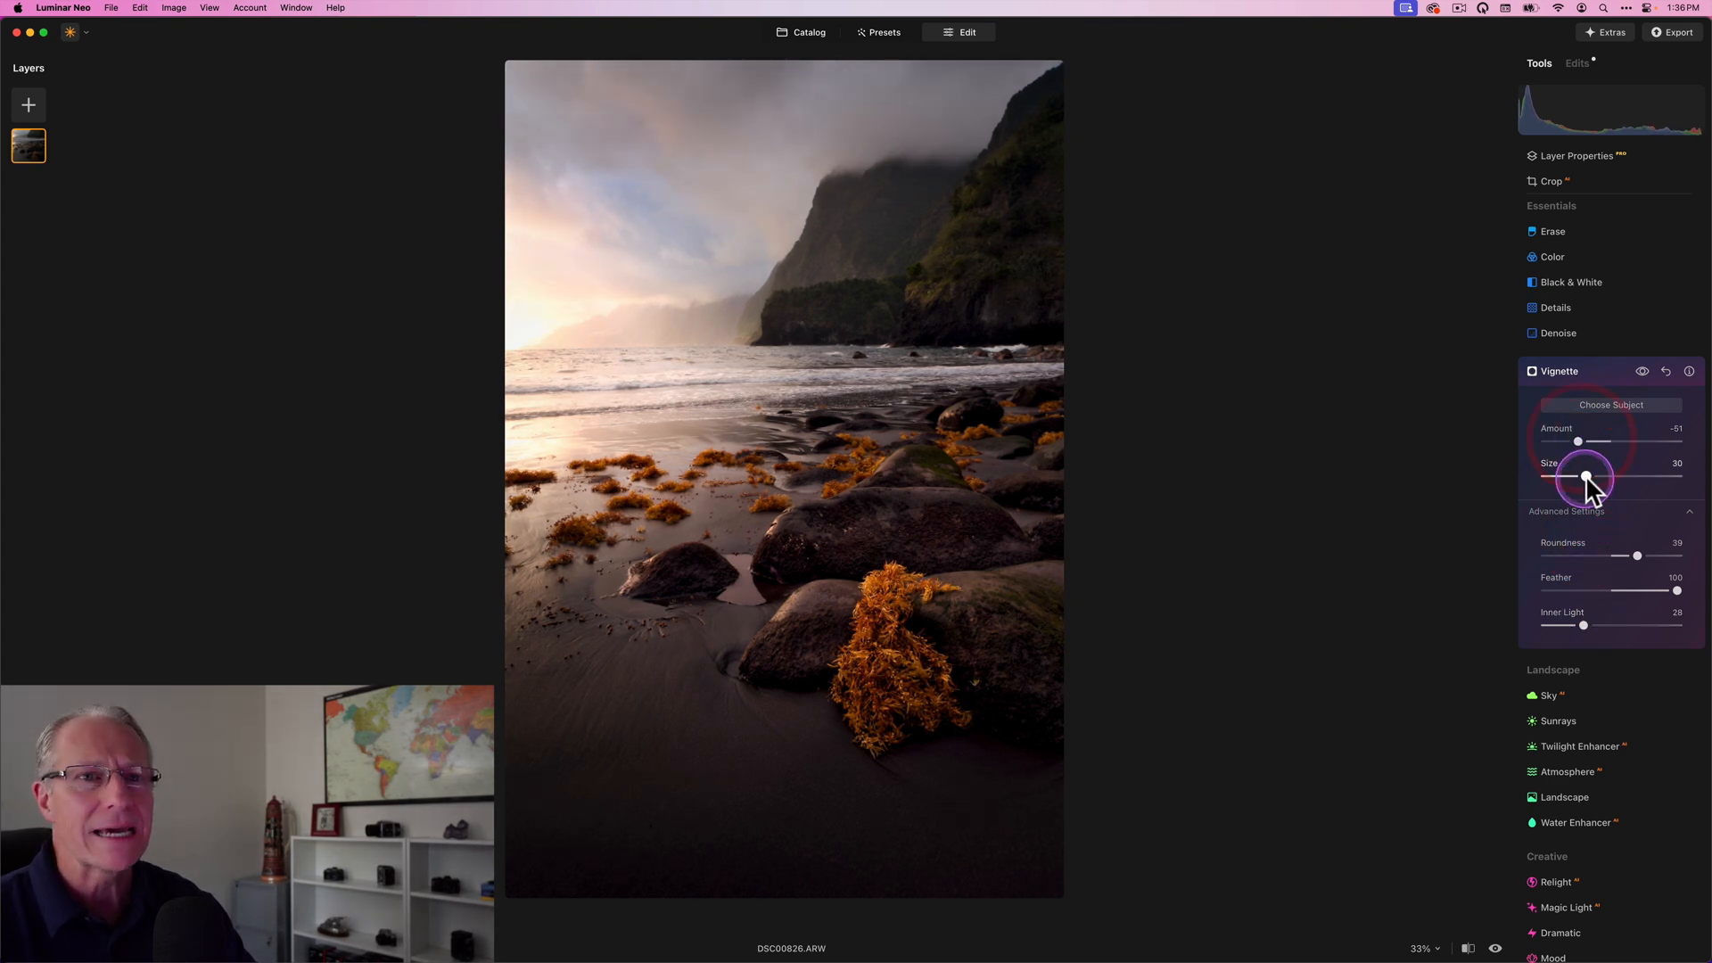
left_click_drag(1582, 476, 1587, 476)
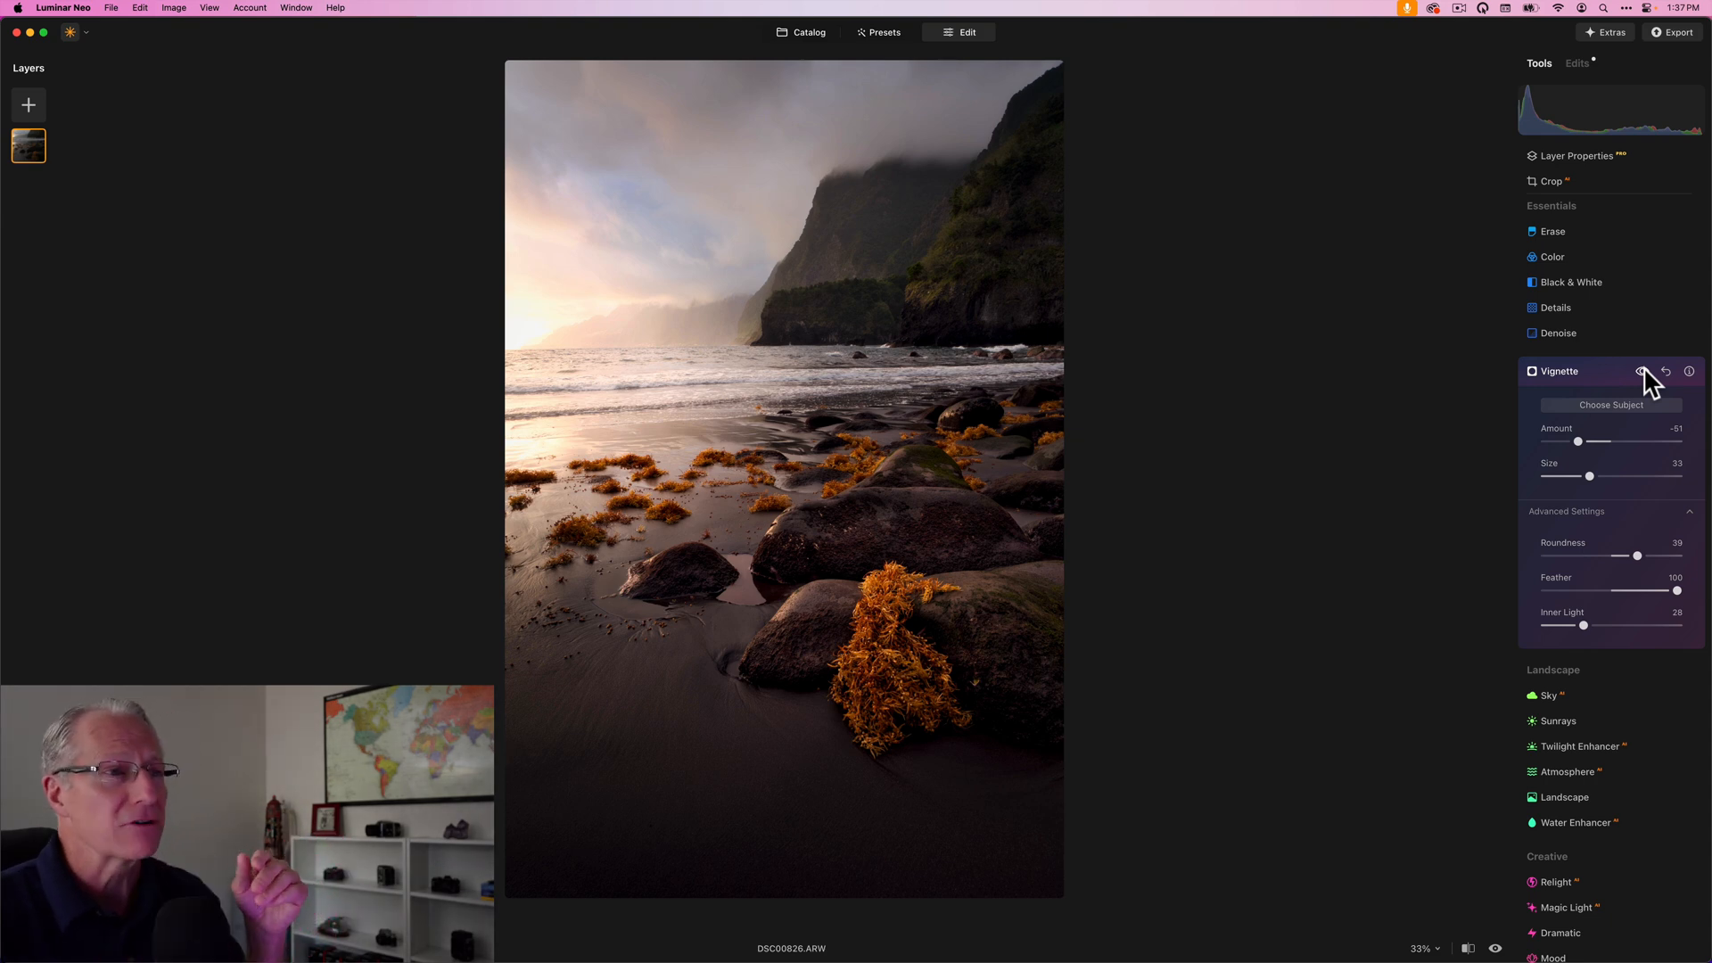
Put the vignette away and show a before/after split, settling the divider near centre.
left_click(1642, 371)
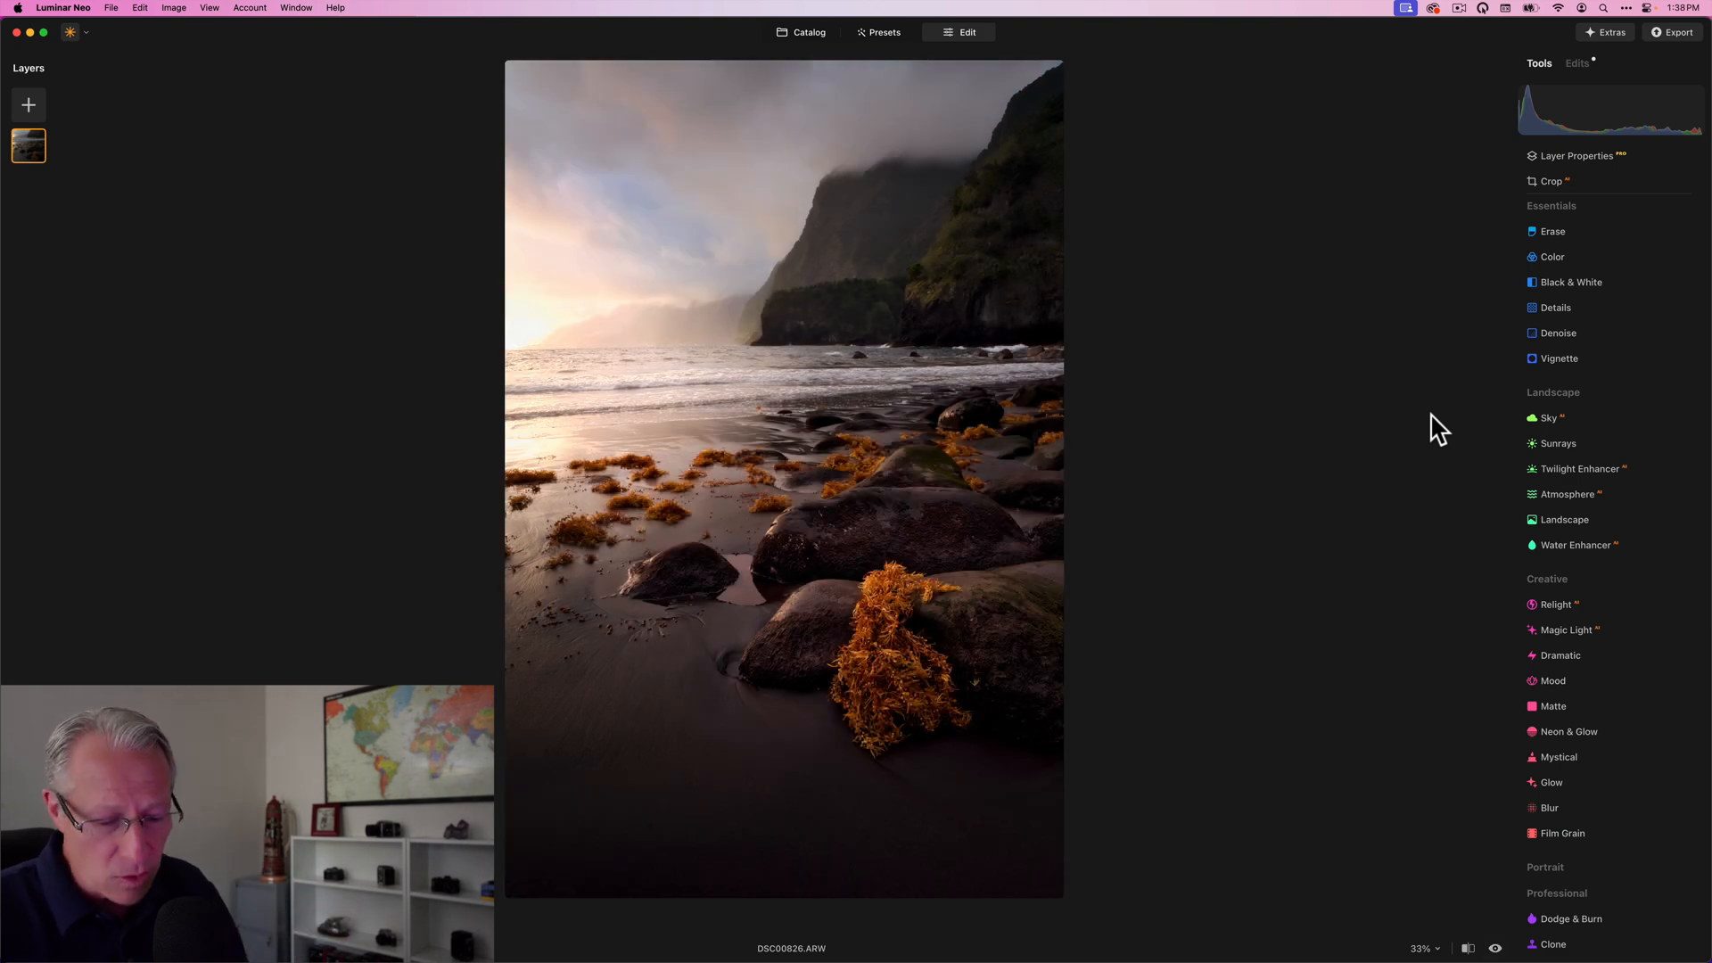
left_click(1466, 947)
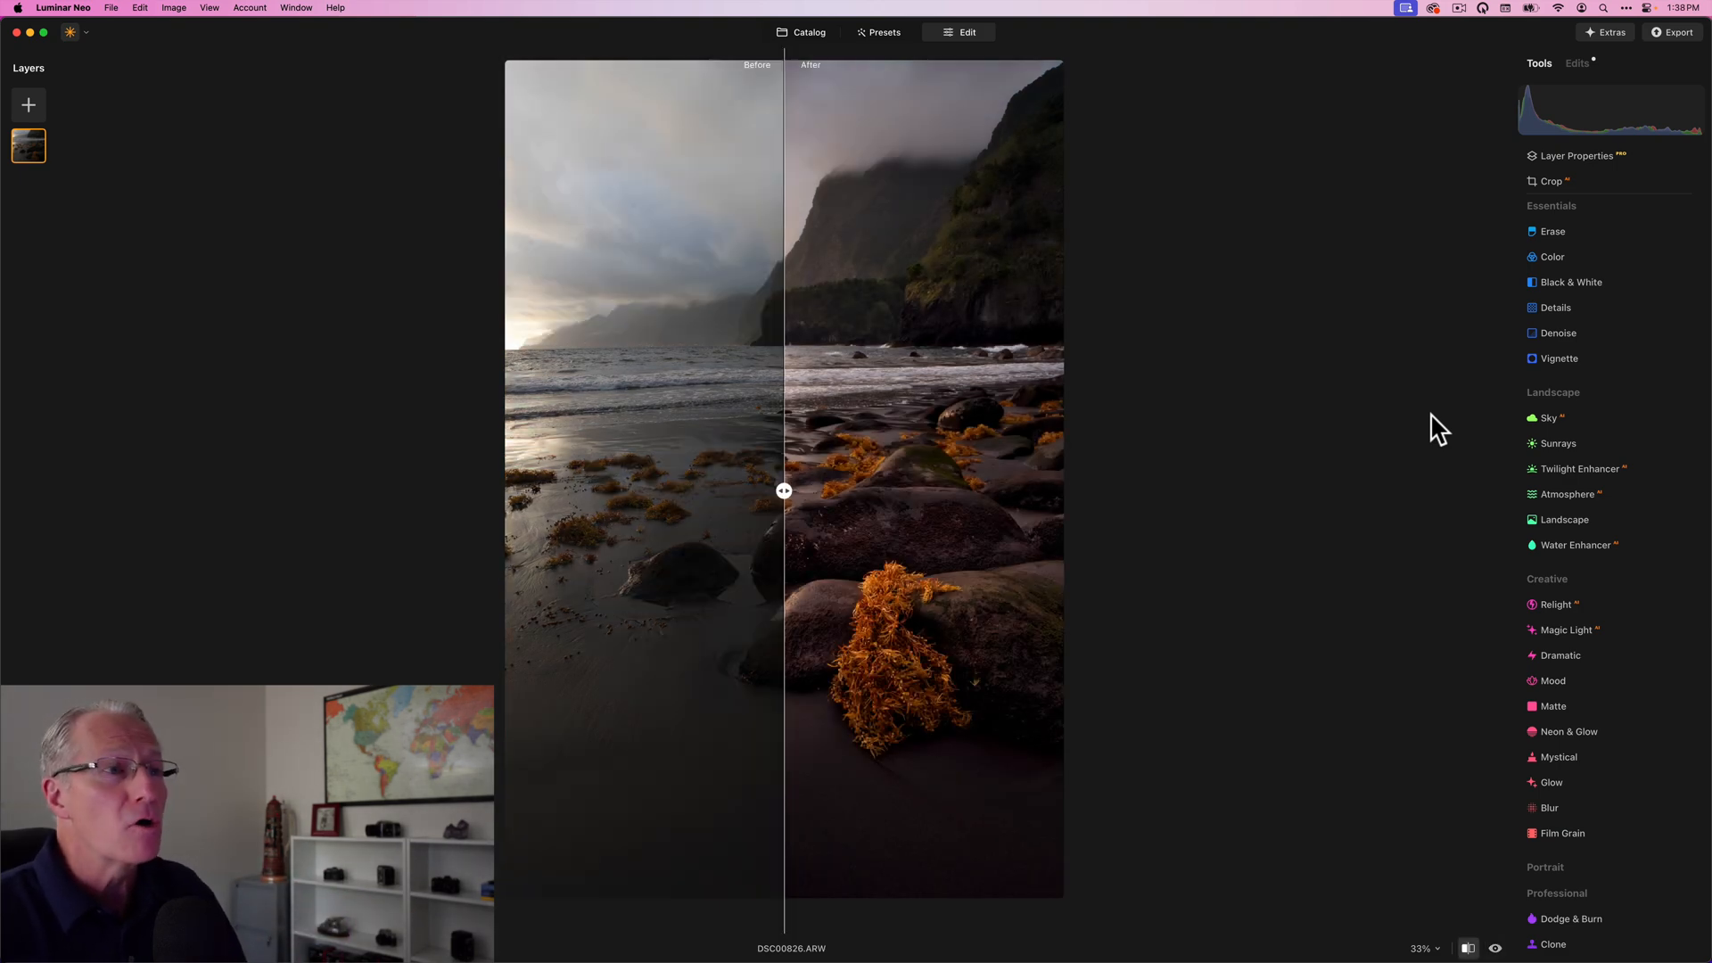
left_click_drag(783, 490, 1004, 502)
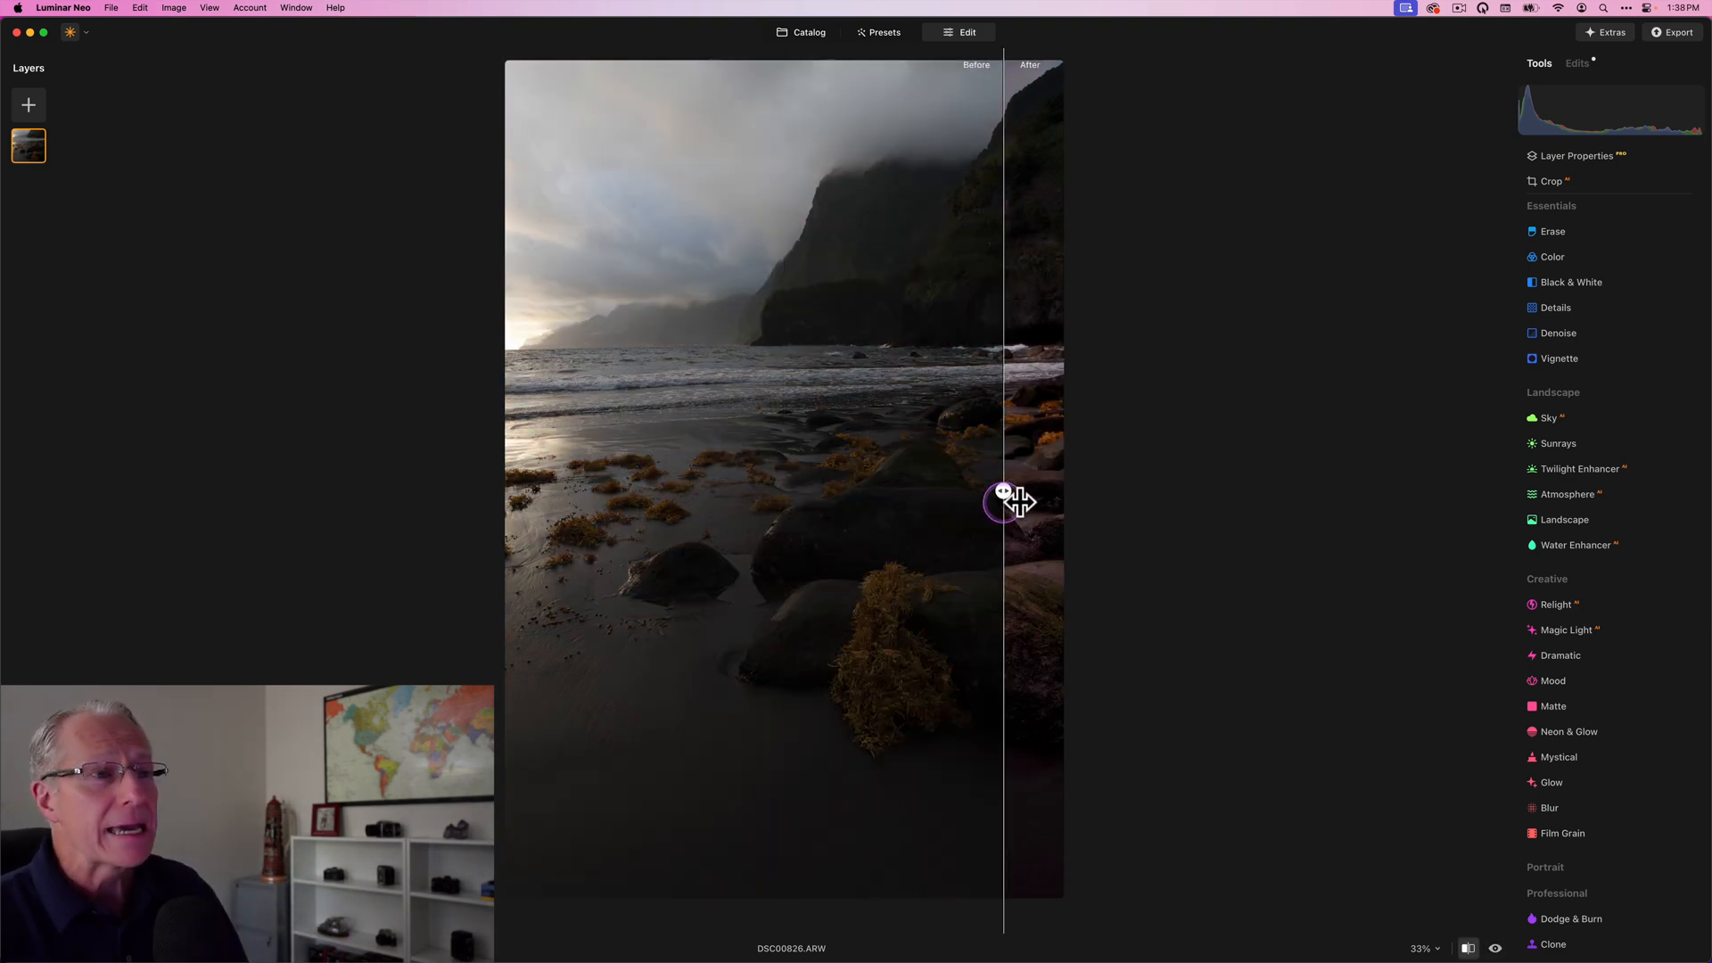
left_click_drag(1004, 499, 772, 500)
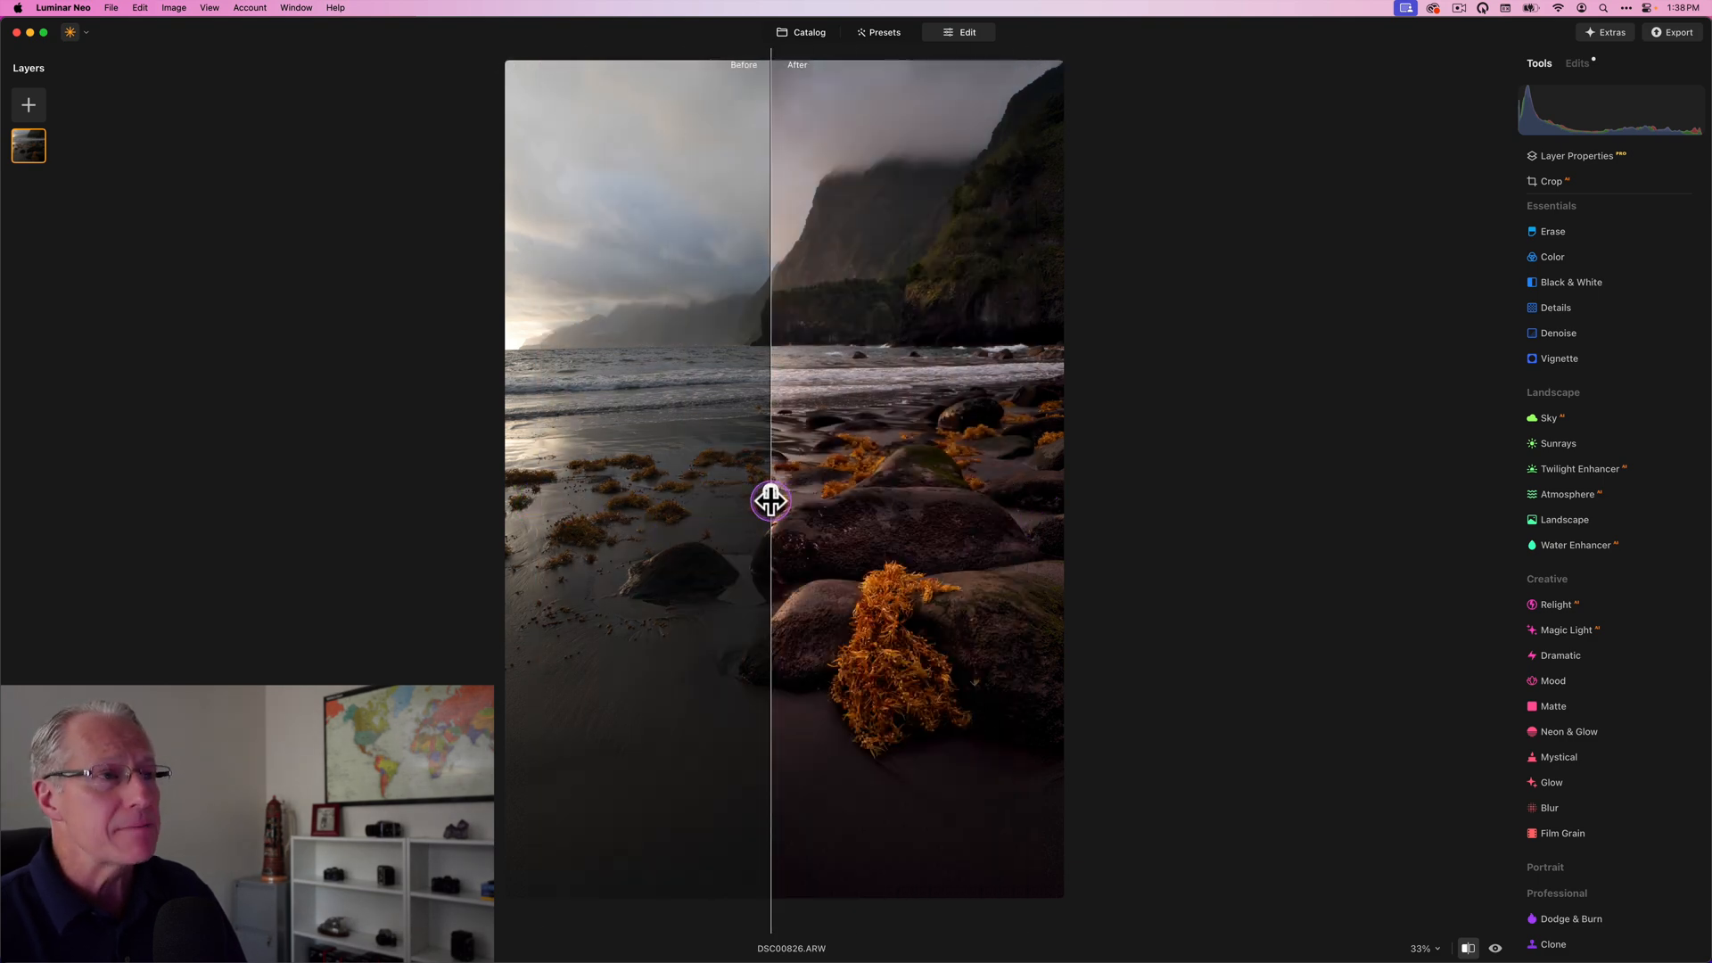